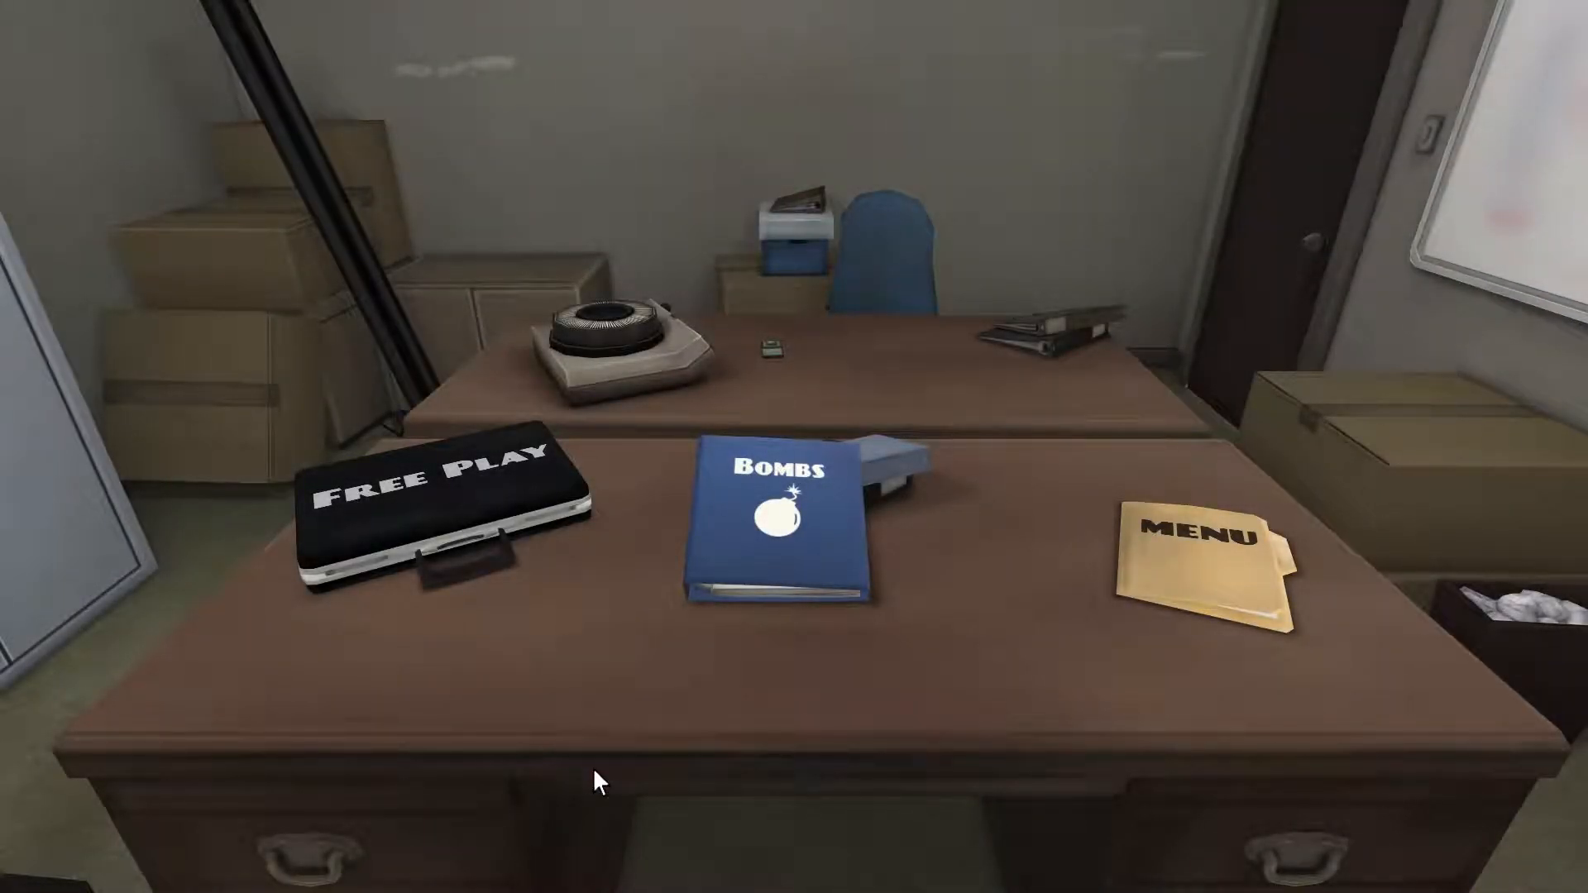
Step: Open the bomb binder to the contents page listing Section 5 missions up to 5.4 Fiendish
{"action": "left_click", "coordinate": [770, 527]}
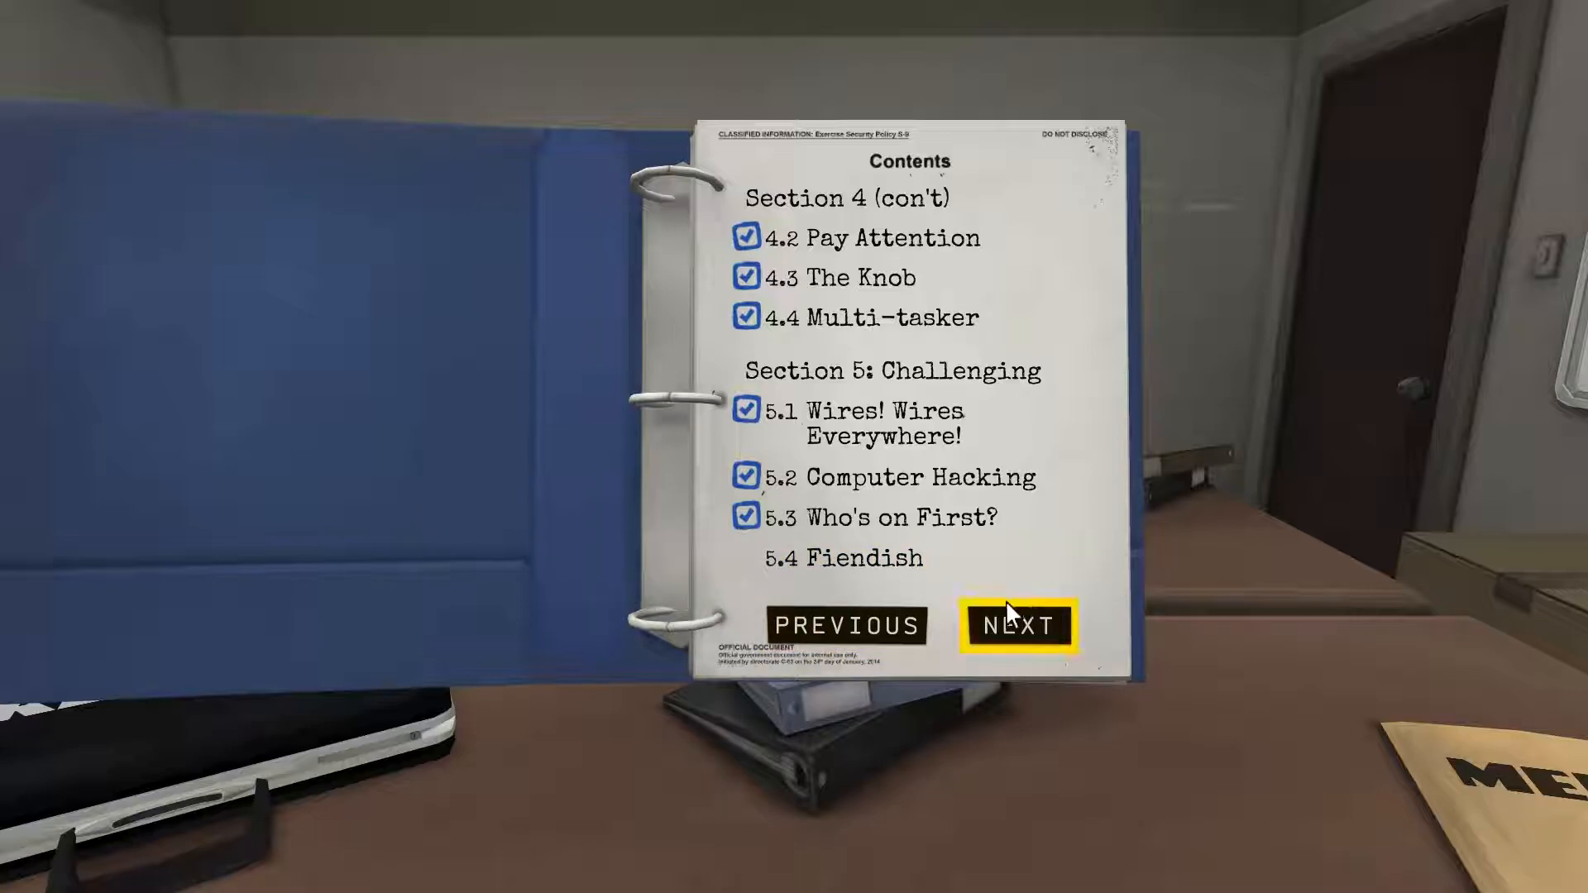
Step: Choose mission 5.4 Fiendish to view its 5:00, 6-module, 3-strike briefing
{"action": "left_click", "coordinate": [1015, 624]}
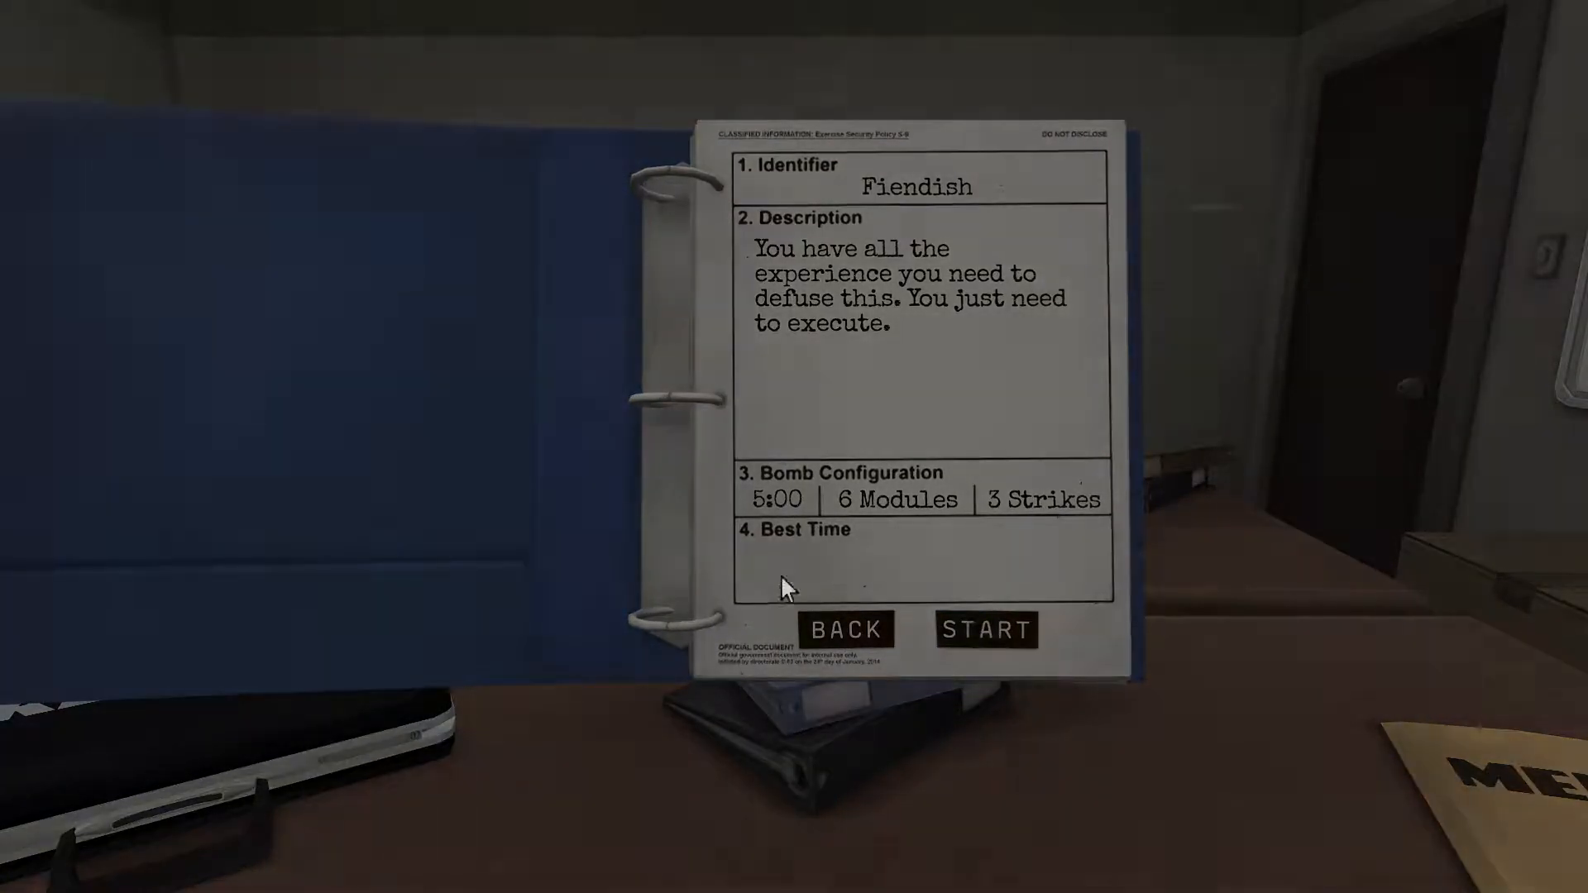
Step: Start the Fiendish bomb and press the б then ¶ keypad symbols
{"action": "left_click", "coordinate": [986, 629]}
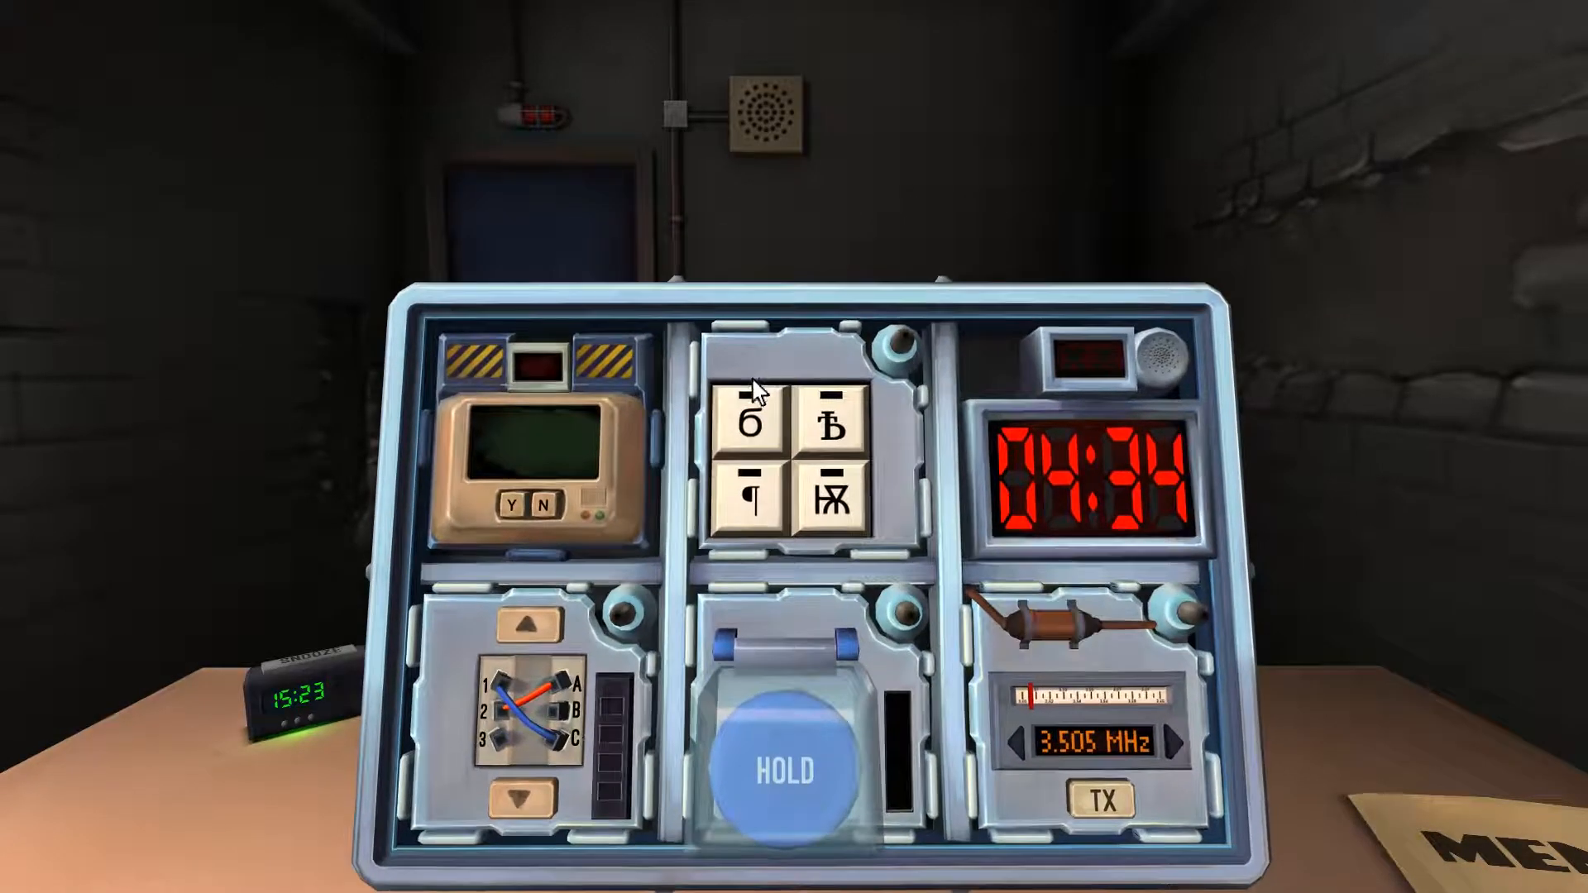
{"action": "left_click", "coordinate": [752, 499]}
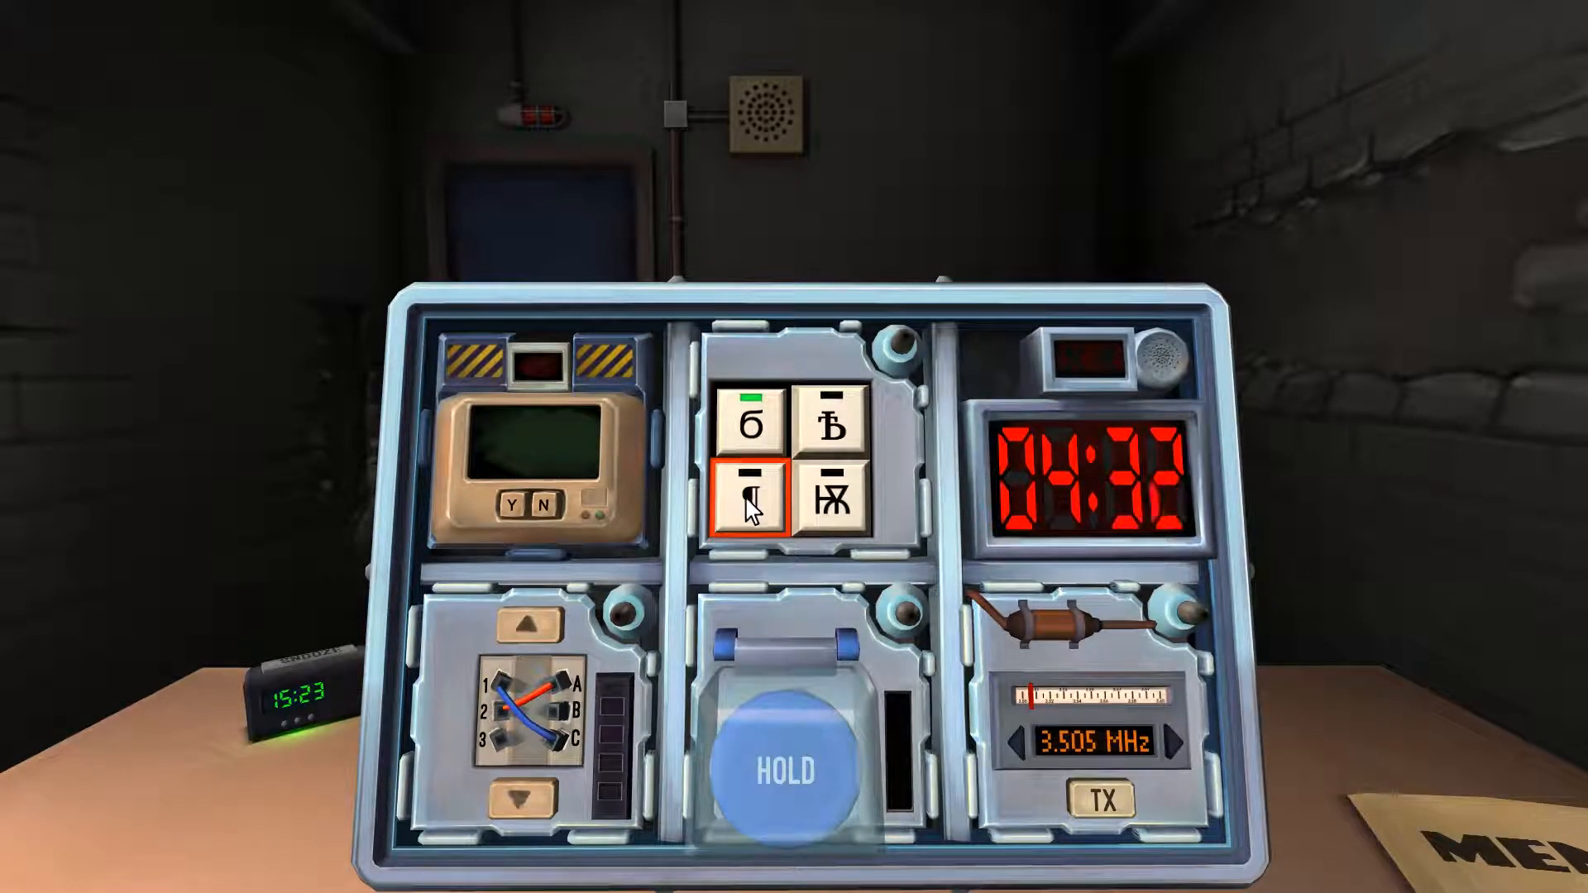
{"action": "left_click", "coordinate": [757, 497]}
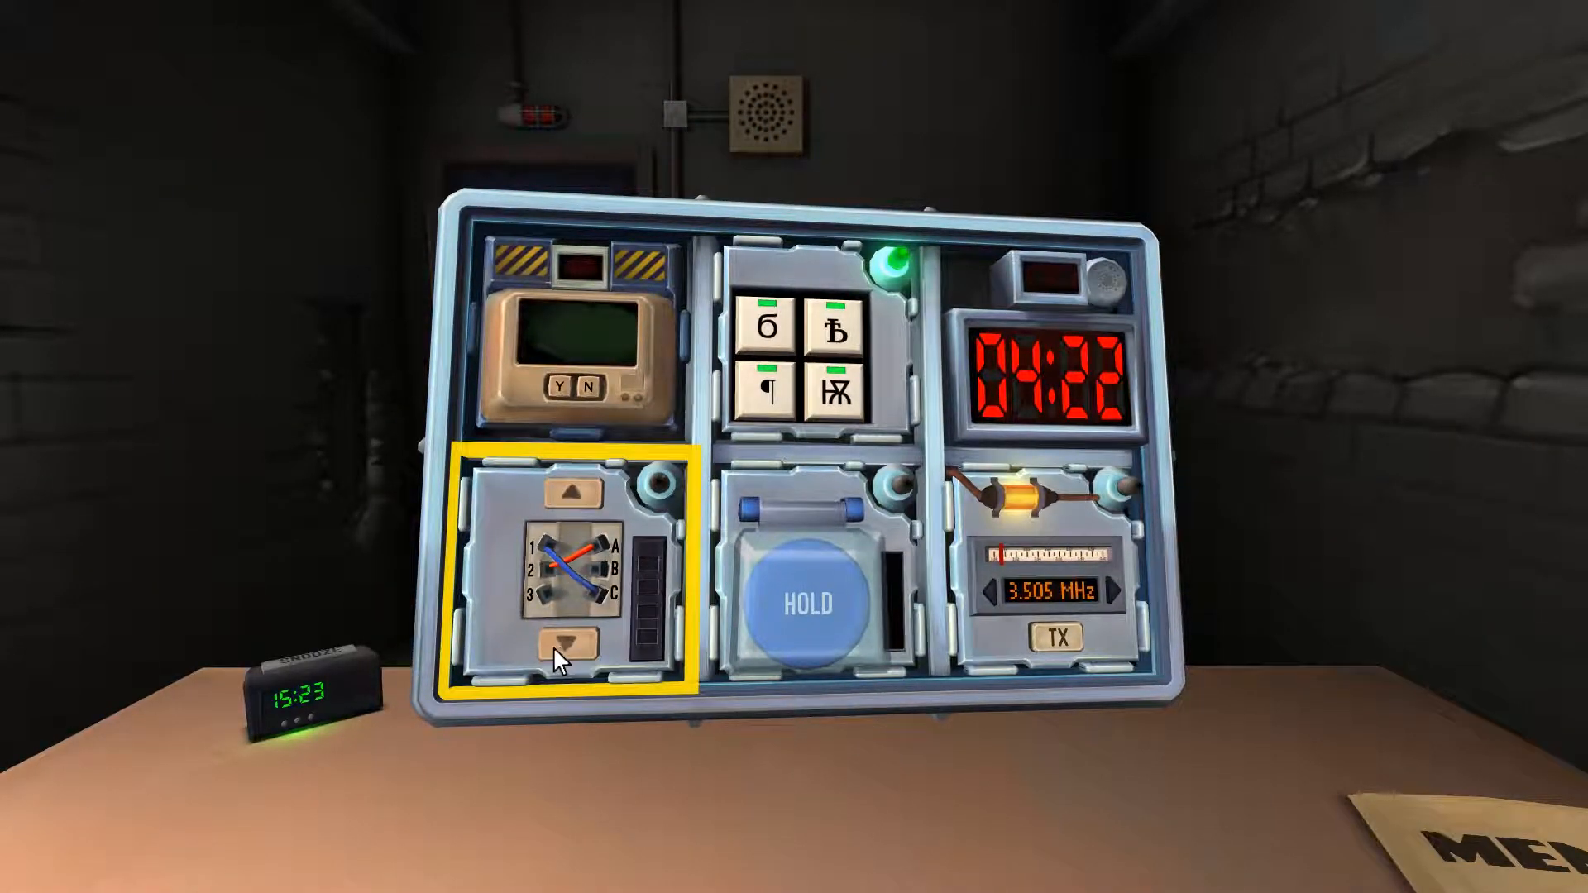
Step: Focus the wire sequence module and cut the required wires on each panel, including the red ones
{"action": "left_click", "coordinate": [572, 644]}
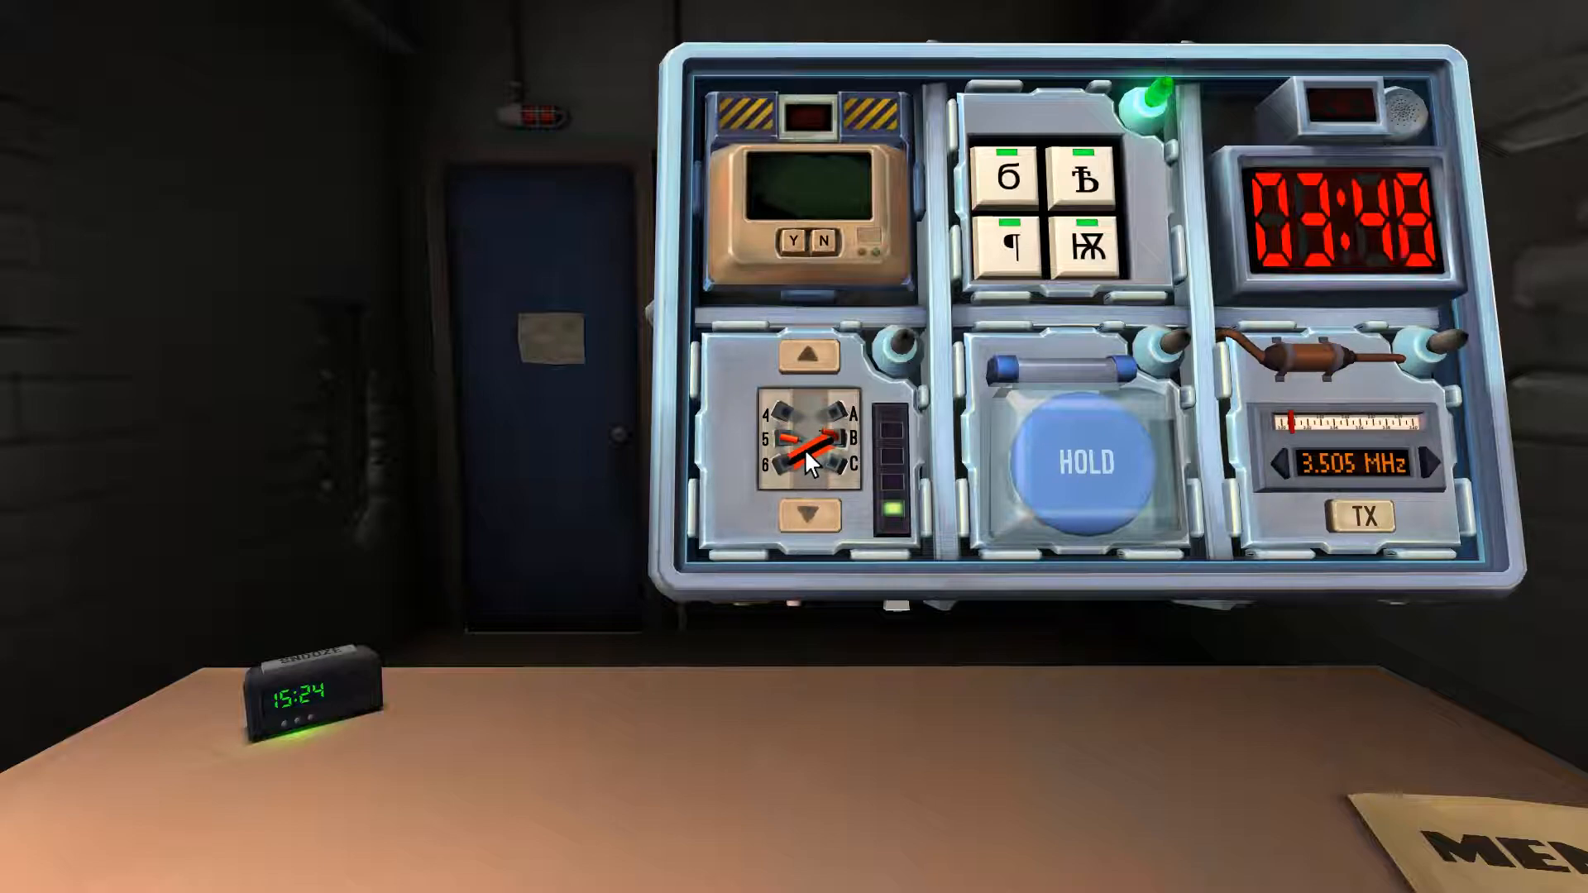
{"action": "left_click", "coordinate": [805, 516]}
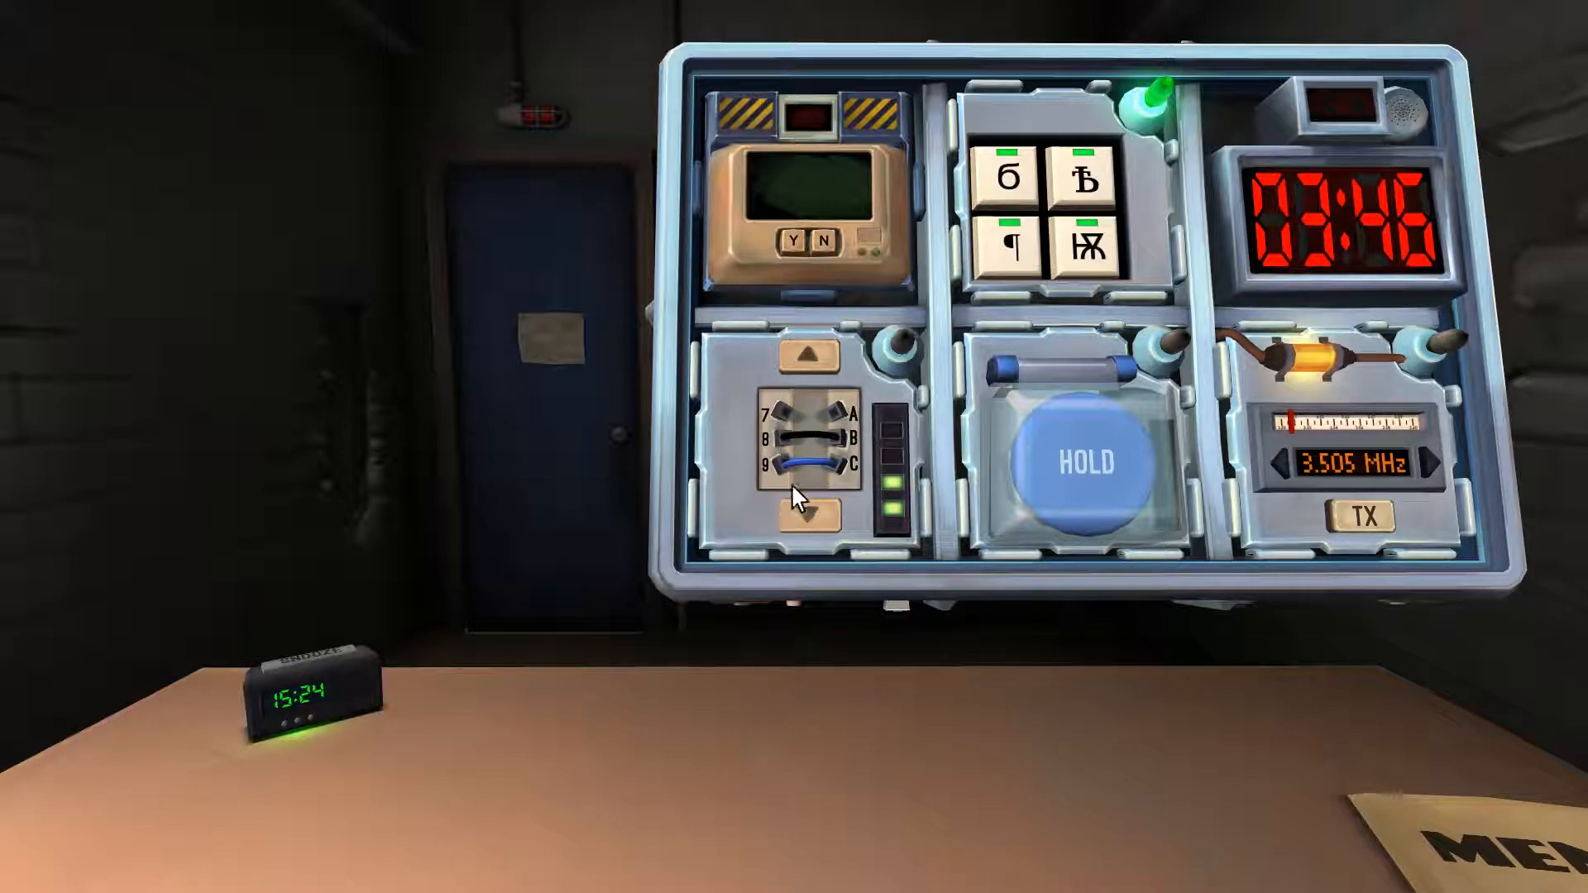
{"action": "left_click", "coordinate": [805, 443]}
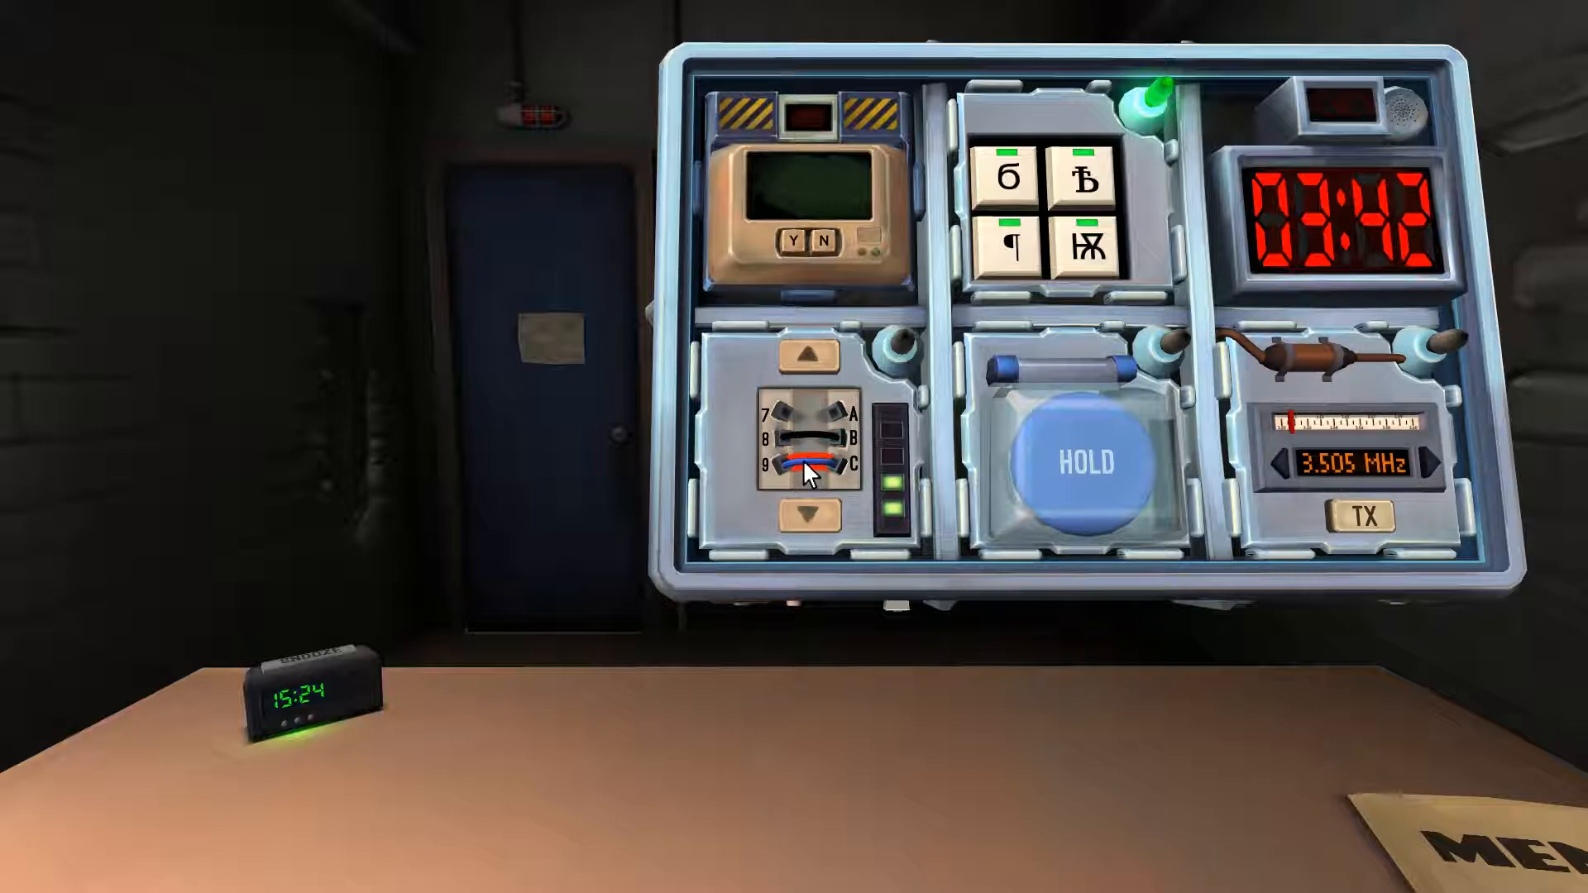
{"action": "left_click", "coordinate": [807, 516]}
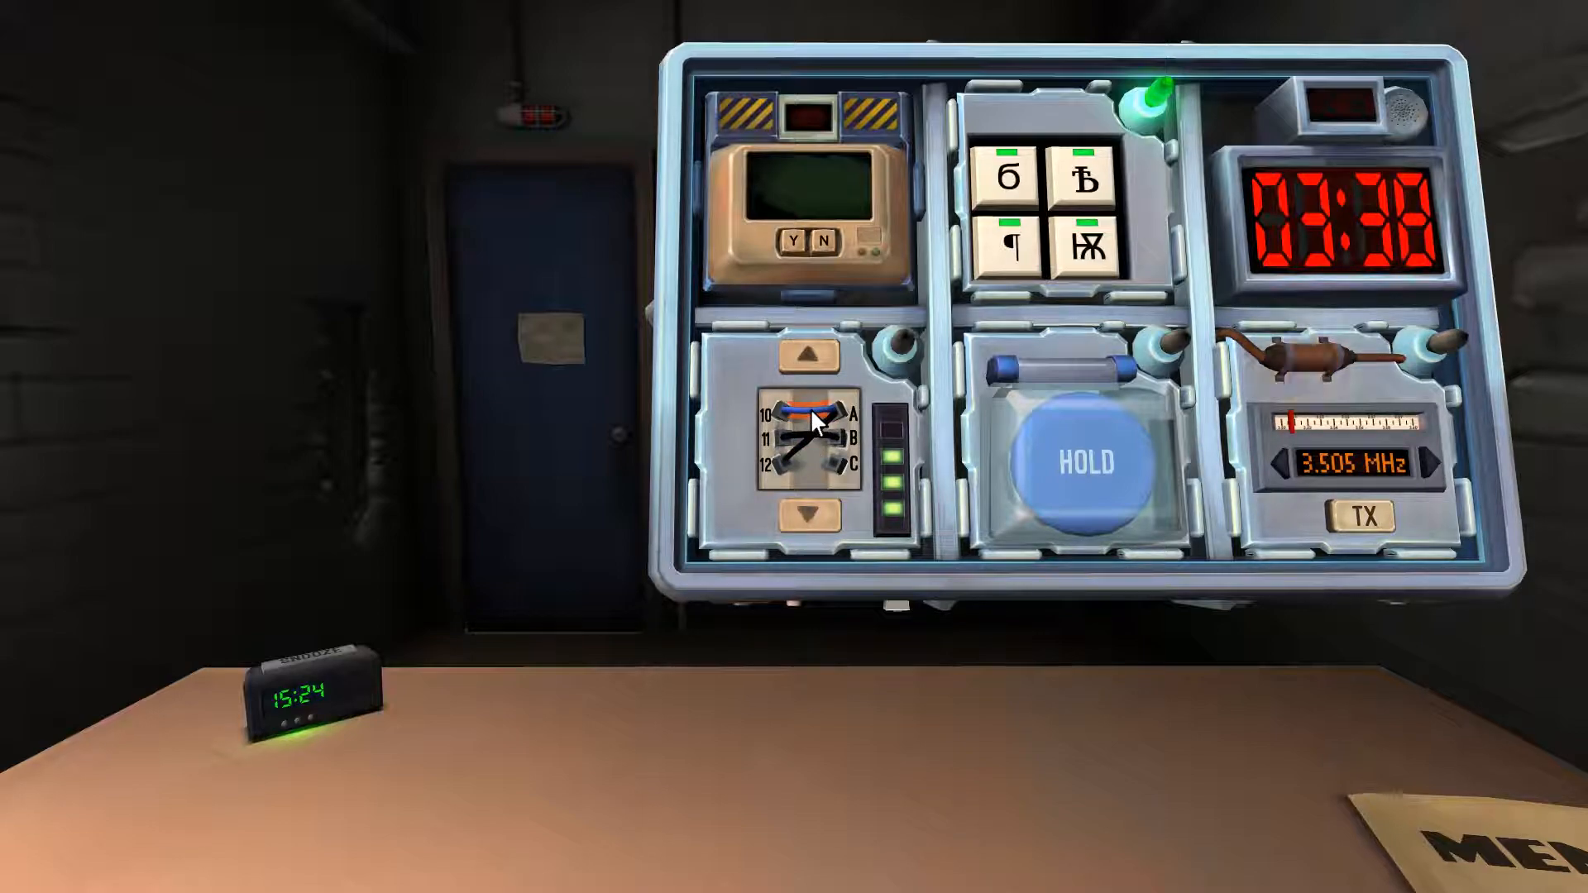
{"action": "left_click", "coordinate": [811, 435]}
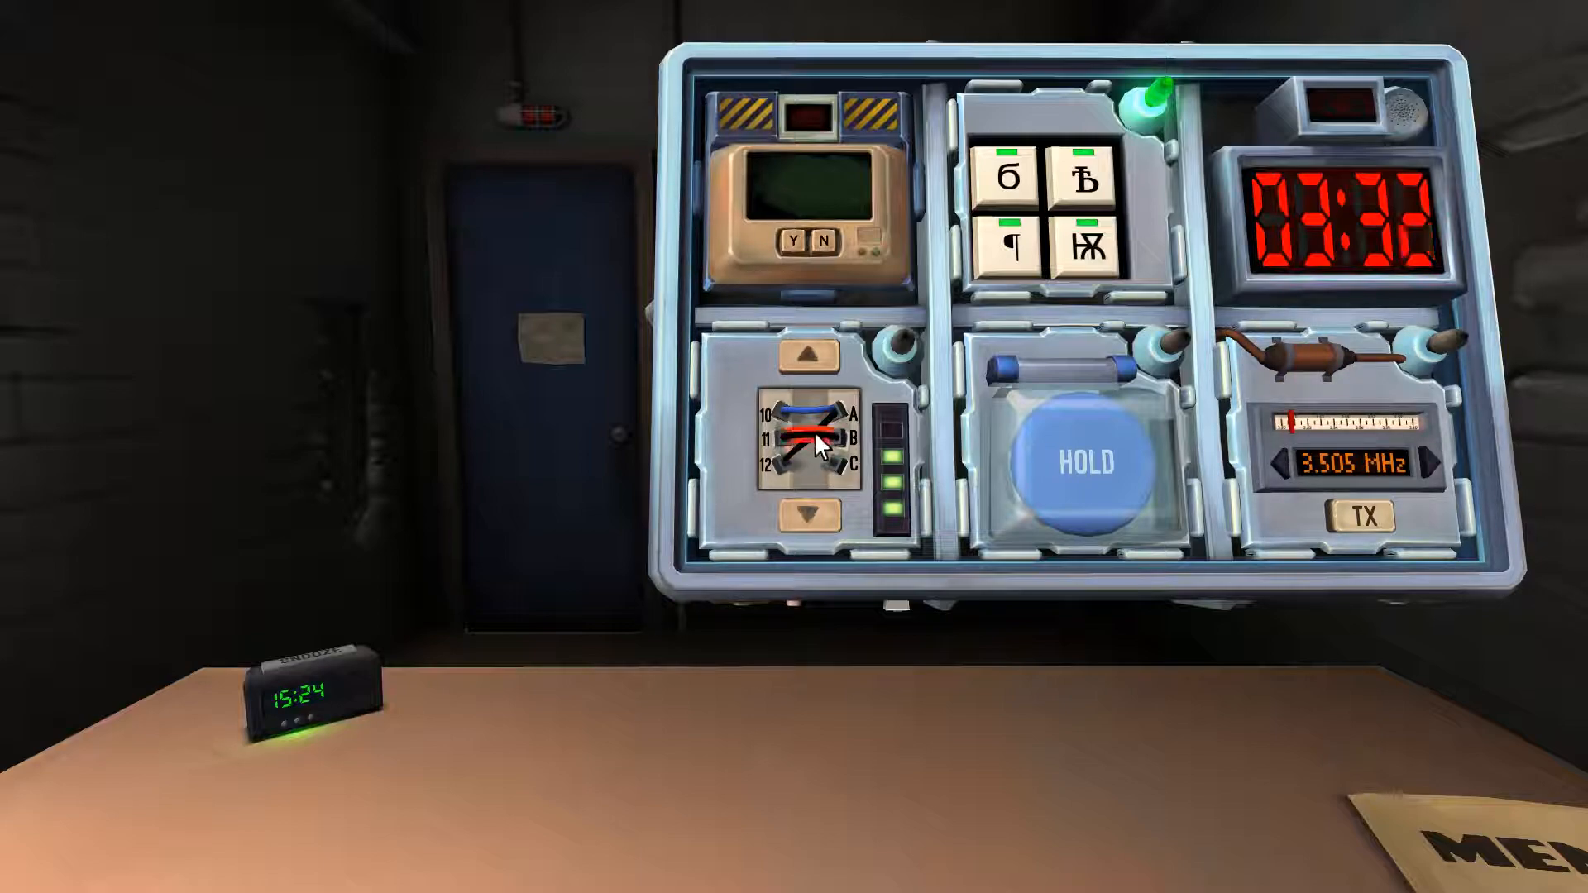
{"action": "left_click", "coordinate": [804, 441]}
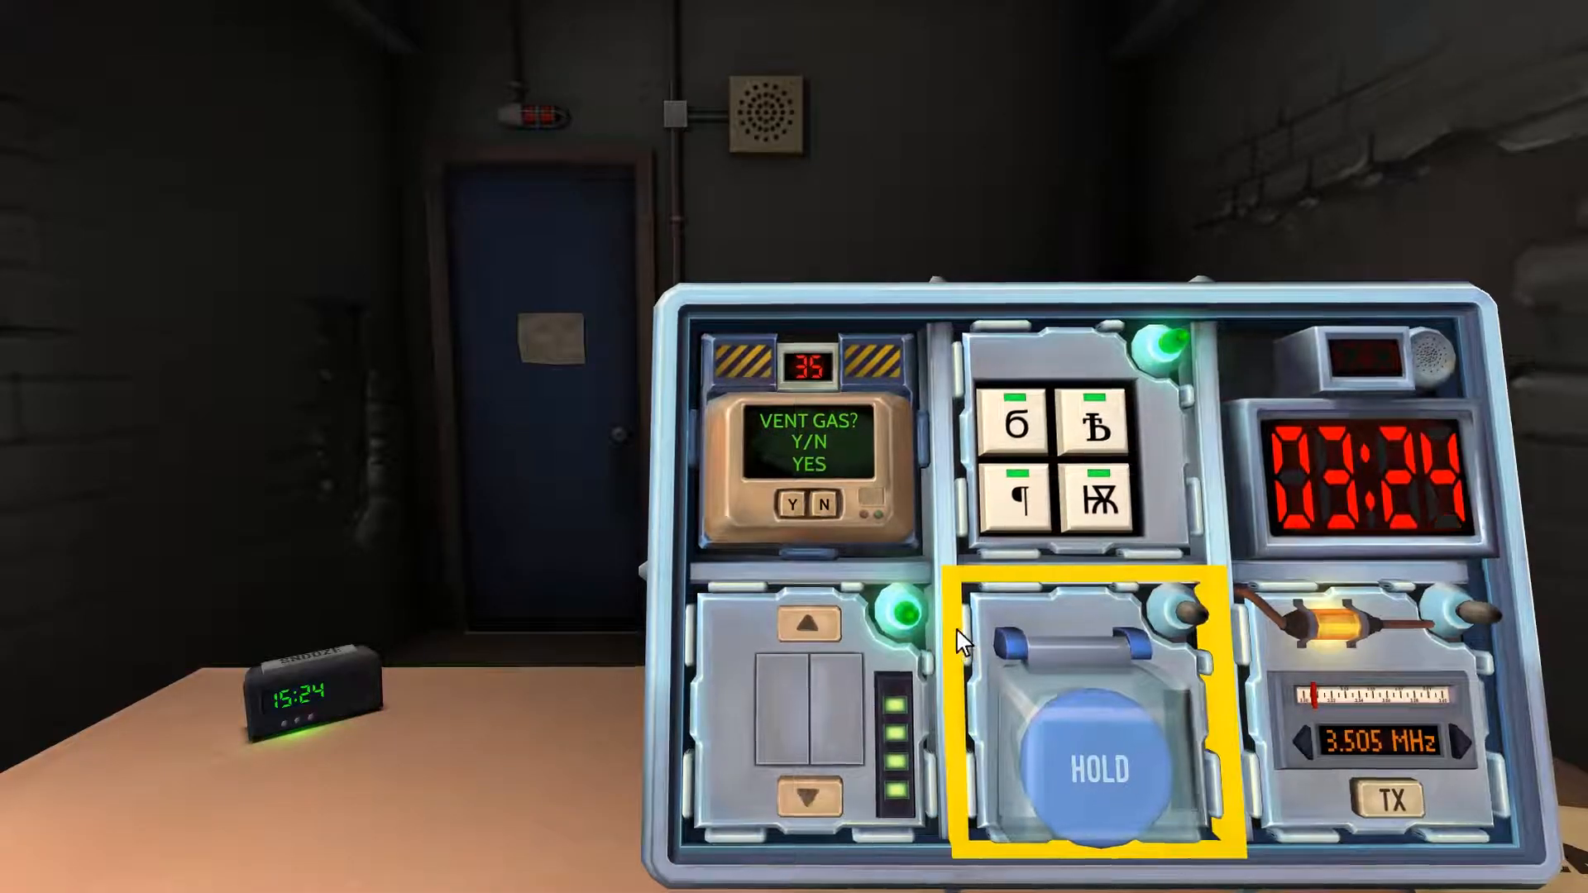
Step: Turn the bomb over to read the MSA indicator, then press the HOLD button
{"action": "left_click", "coordinate": [795, 504]}
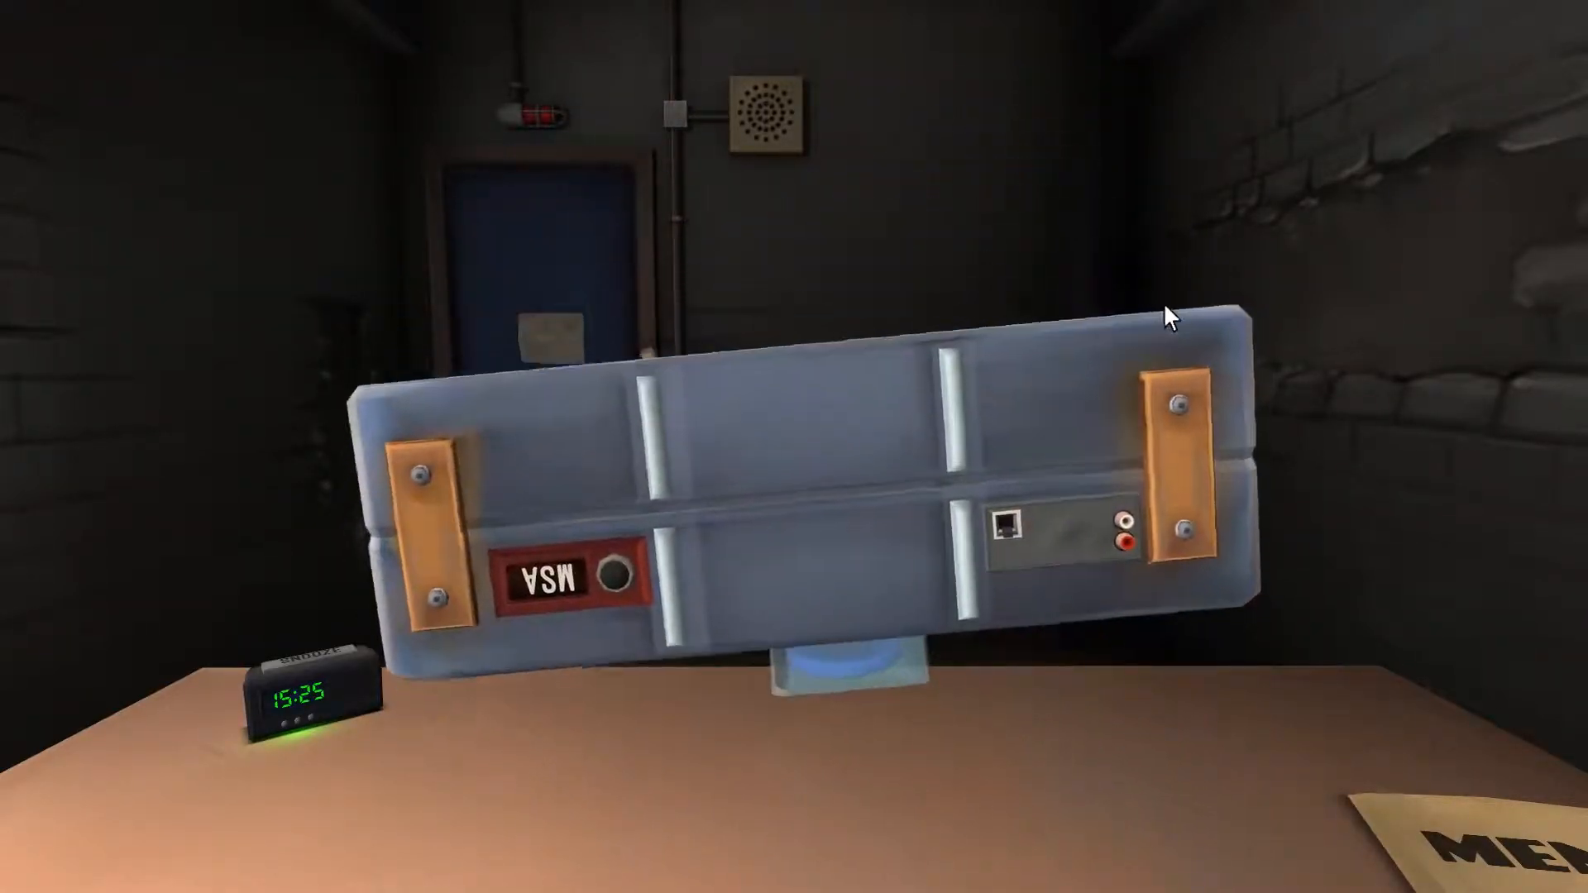
{"action": "left_click_drag", "start_coordinate": [1169, 316], "coordinate": [881, 622]}
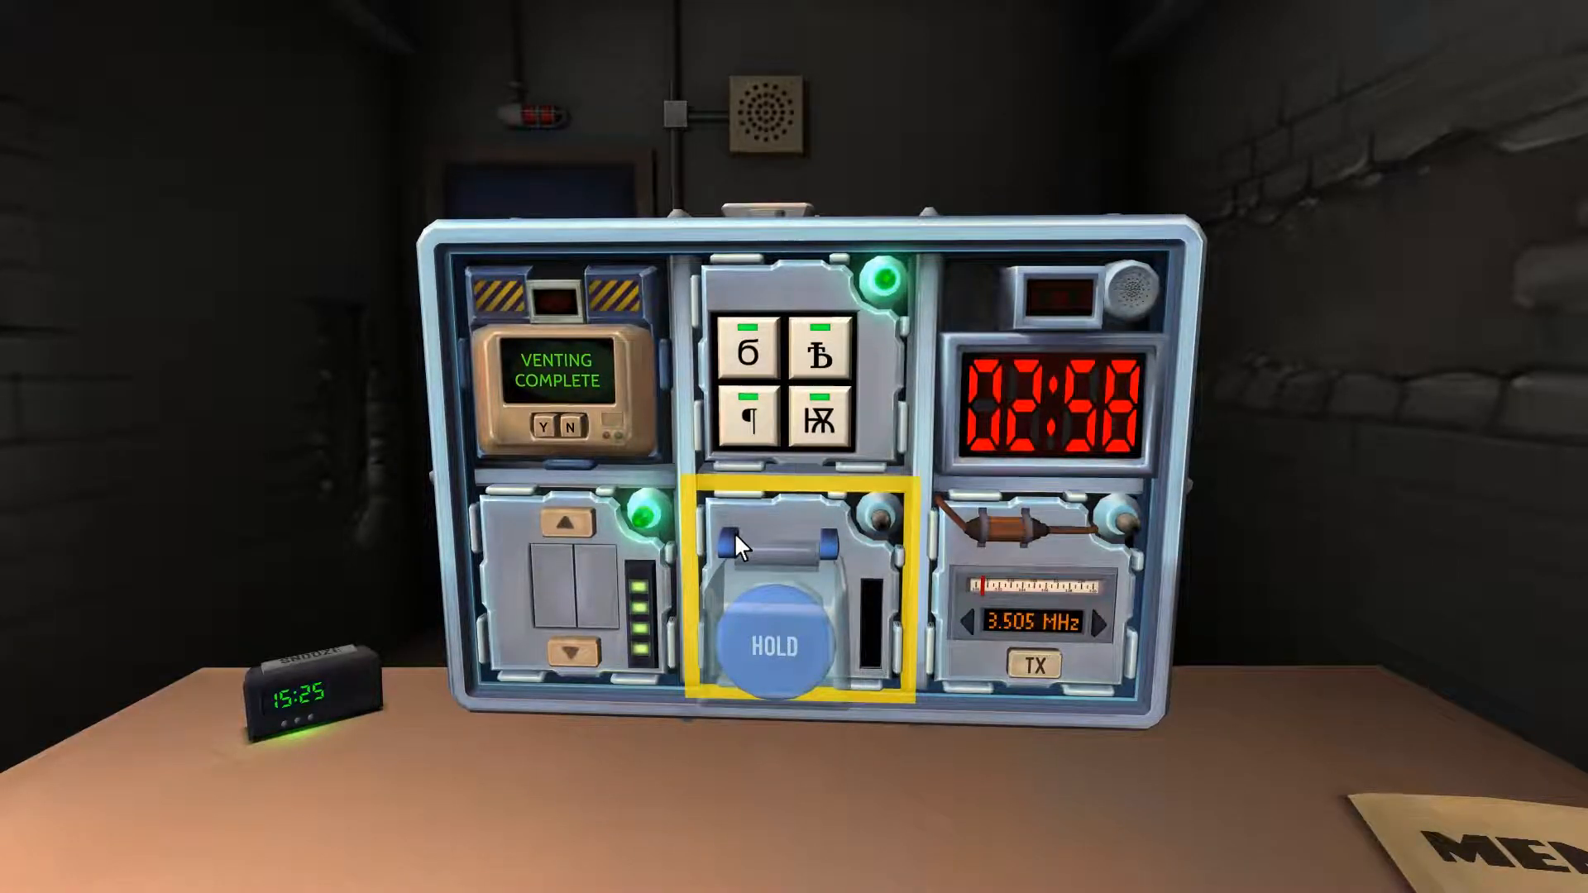
{"action": "left_click", "coordinate": [775, 644]}
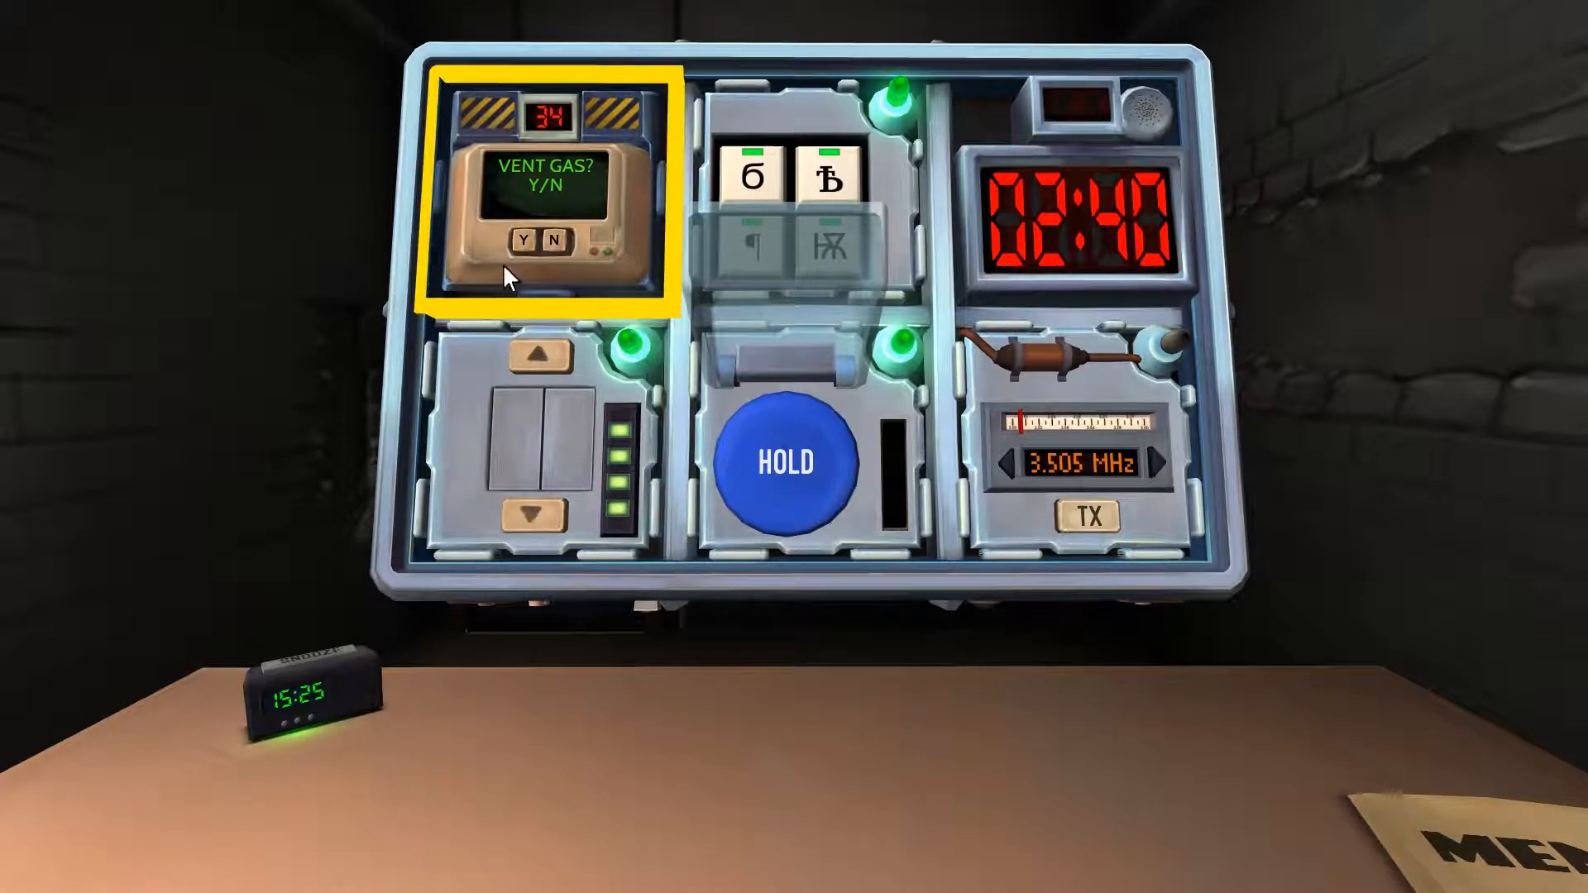
Step: Answer Y on the needy vent gas module to vent the gas
{"action": "left_click", "coordinate": [526, 239]}
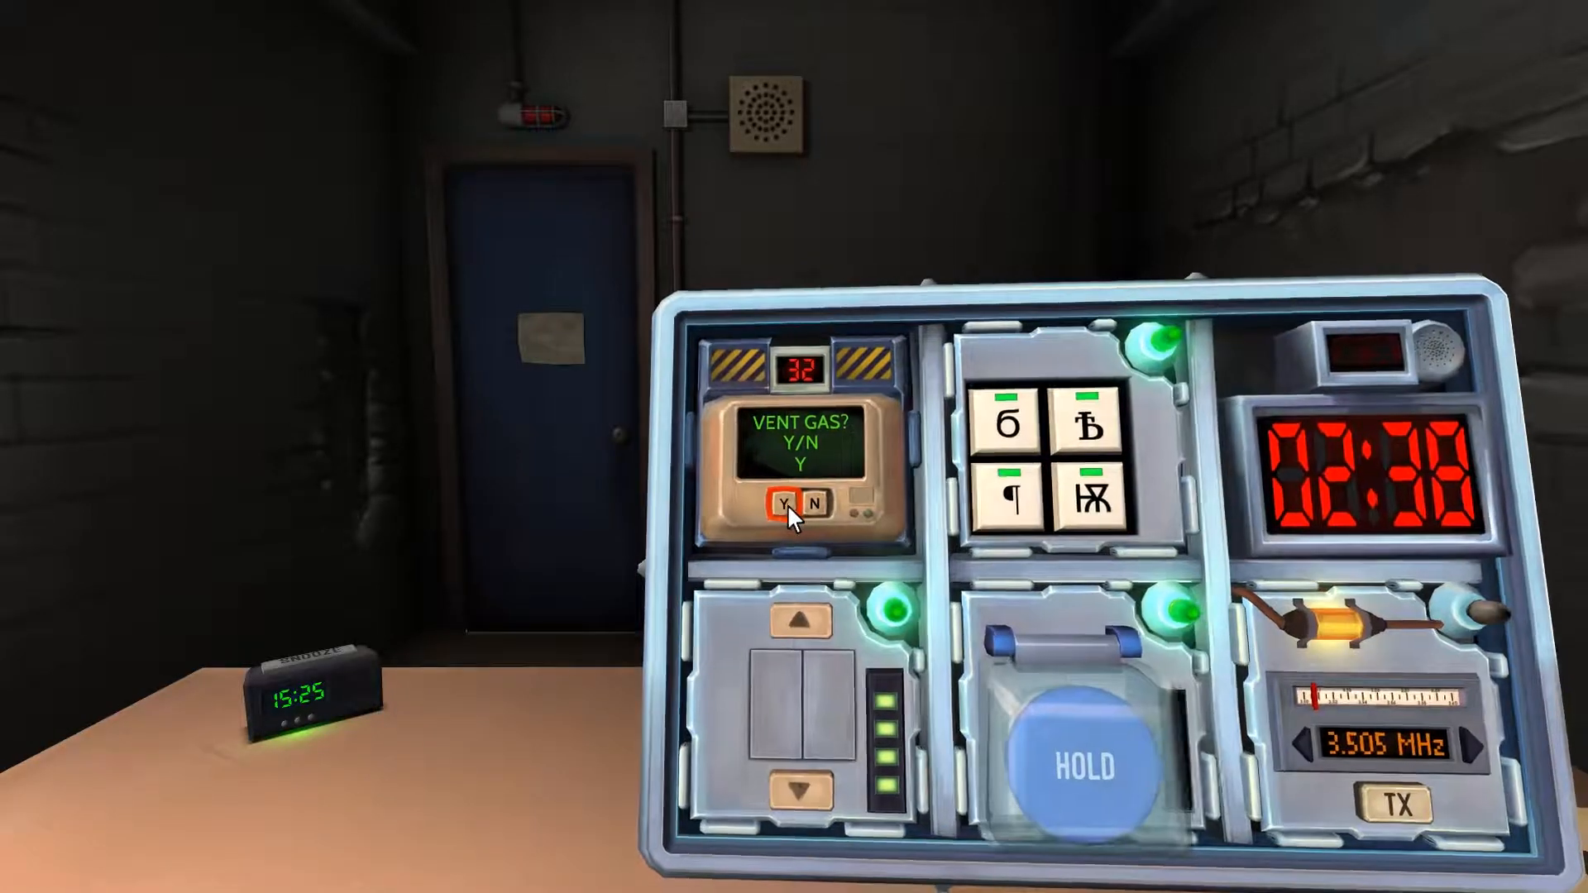
{"action": "left_click", "coordinate": [784, 504]}
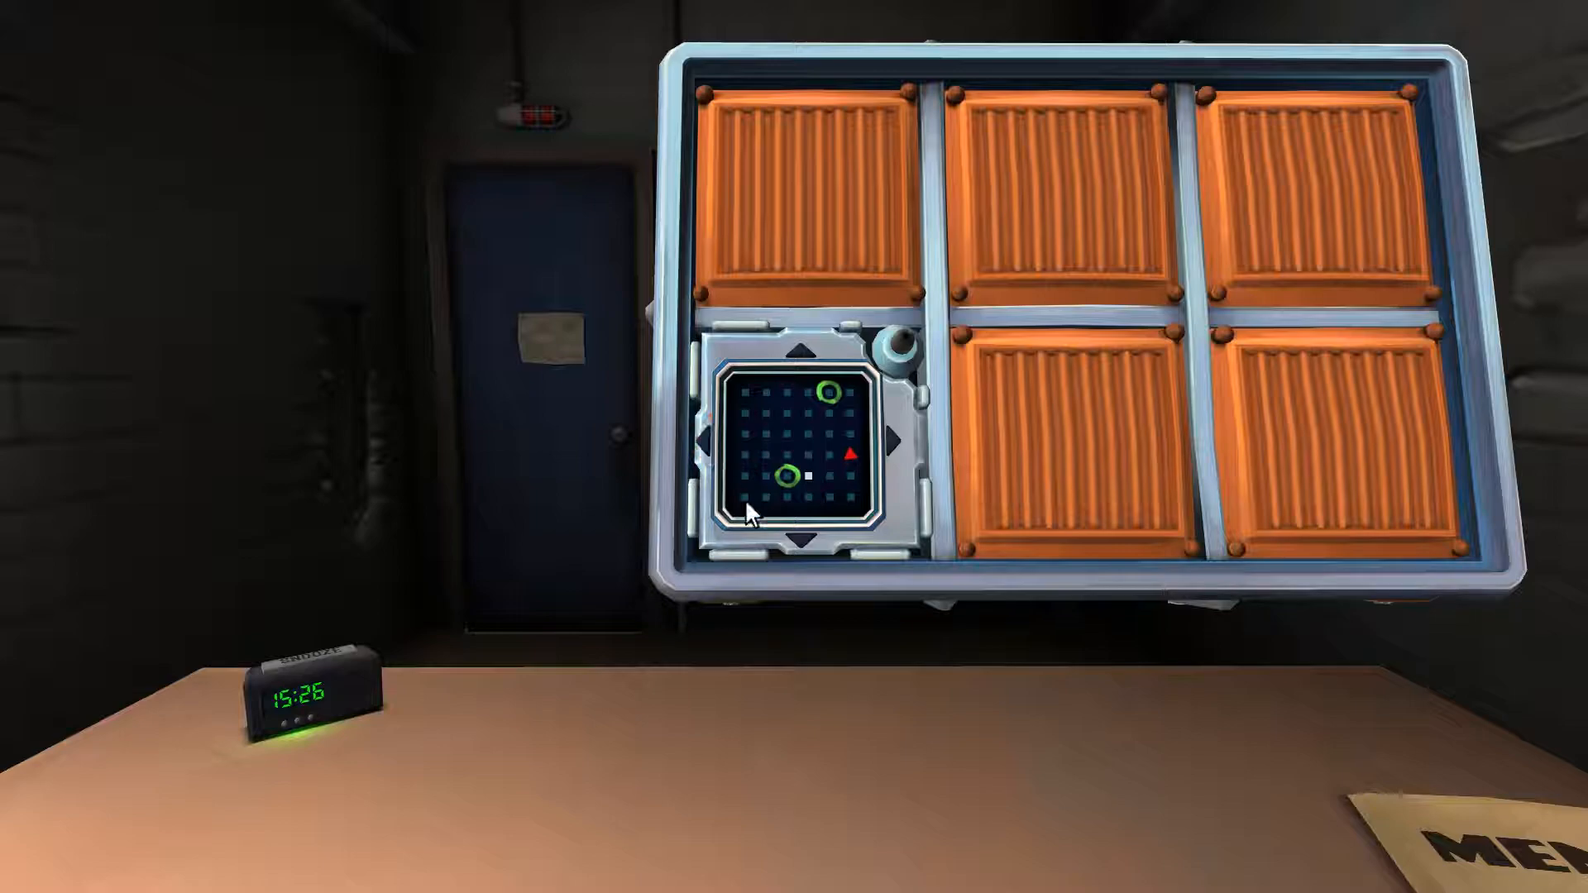
Step: Move the maze module's white dot one step left, then one step up
{"action": "left_click", "coordinate": [717, 442]}
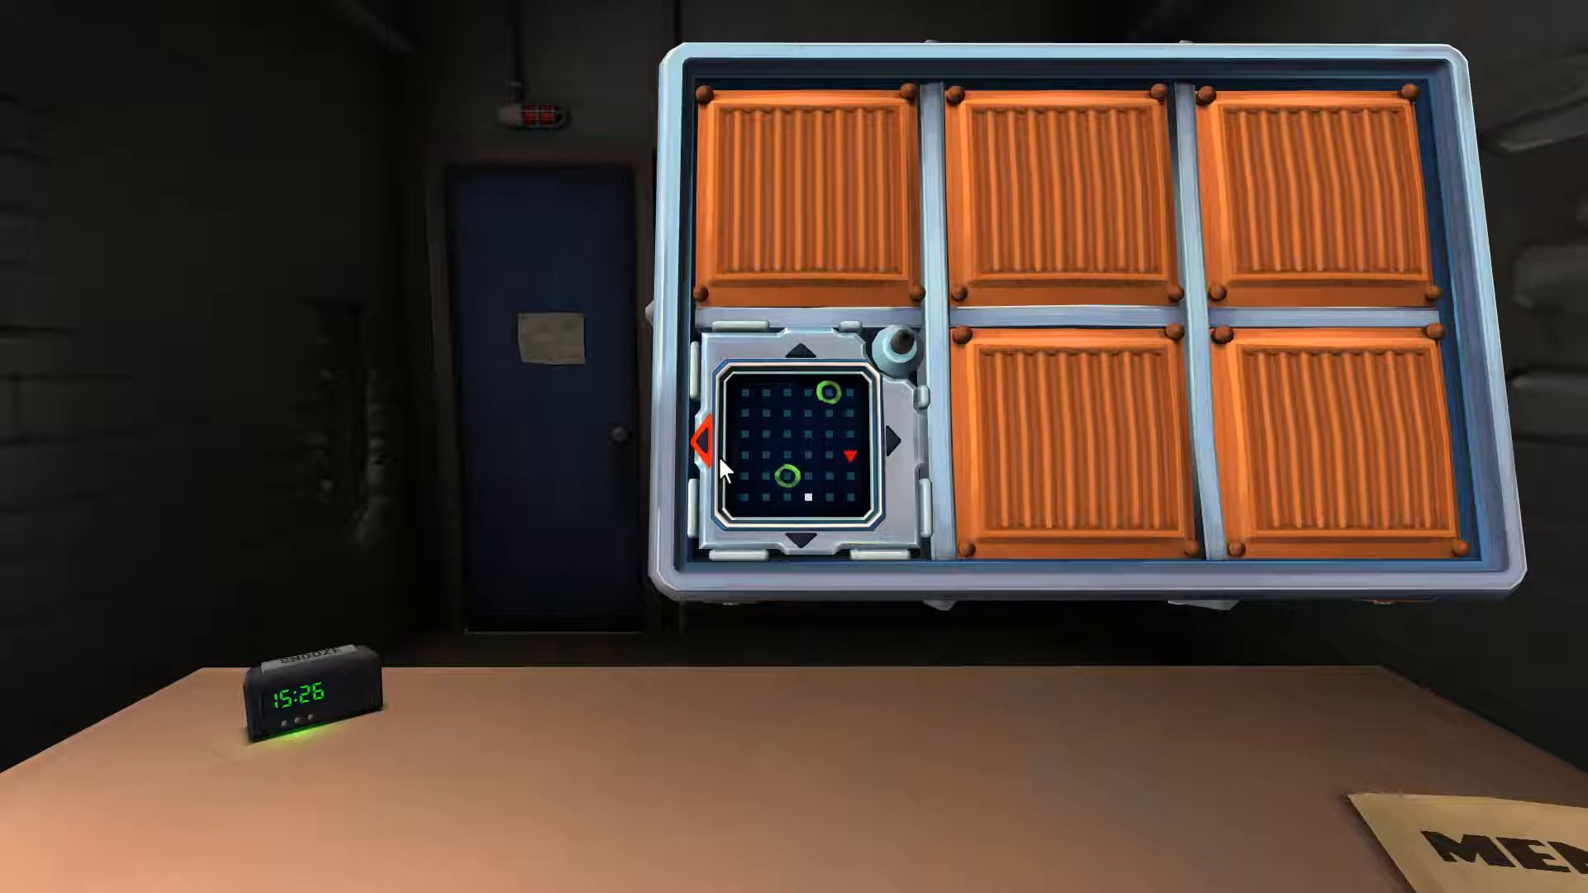
{"action": "left_click", "coordinate": [699, 442]}
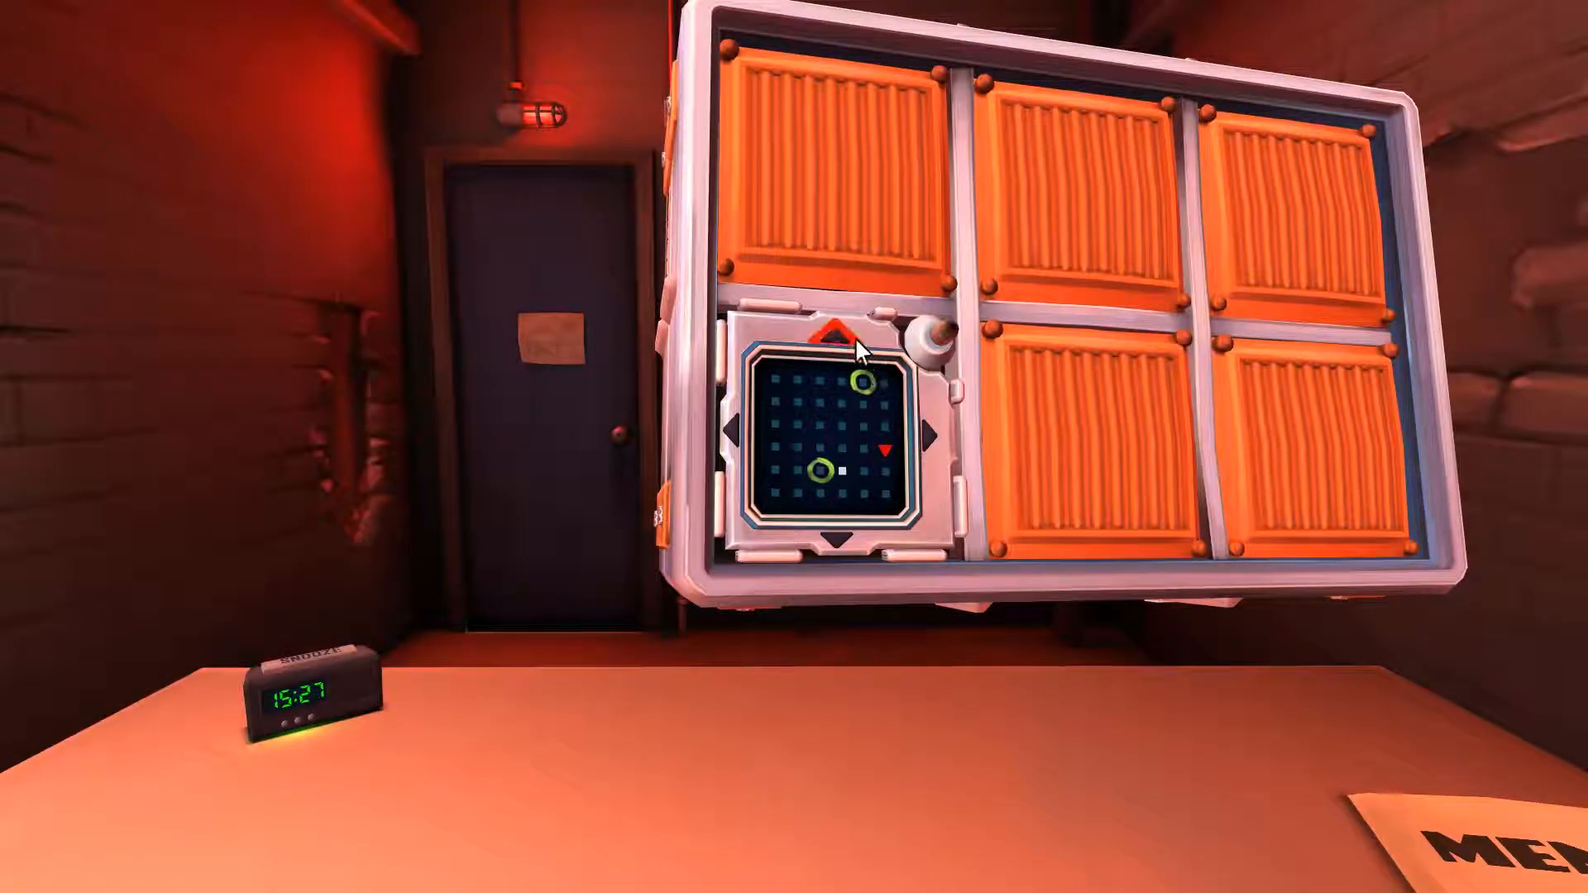
{"action": "left_click", "coordinate": [848, 334]}
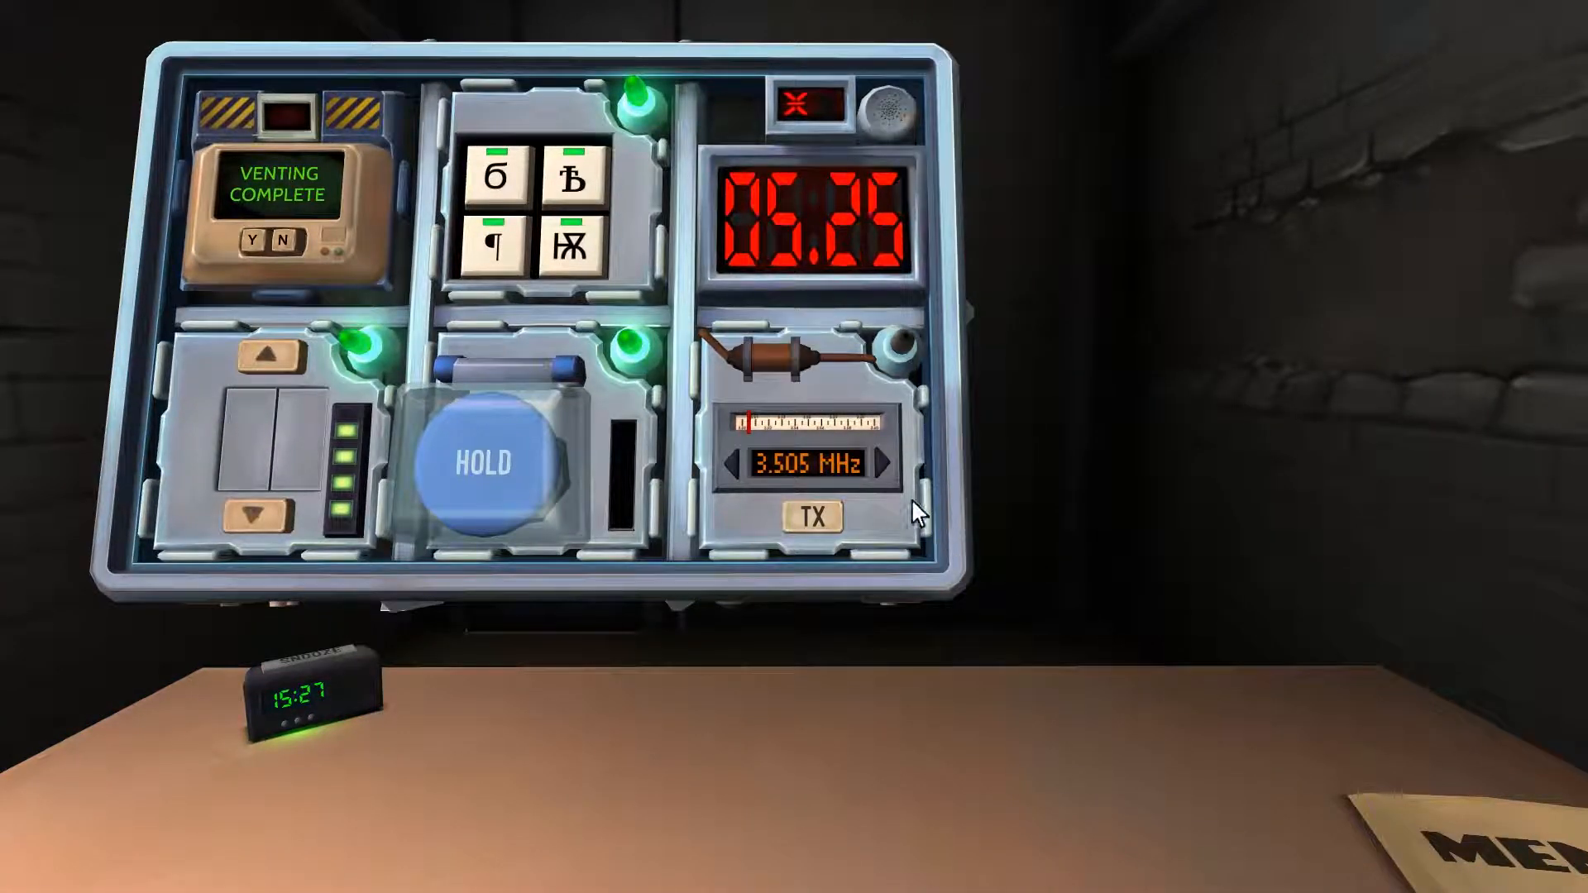
Step: Set the Morse module to 3.545 MHz and transmit it with TX
{"action": "left_click", "coordinate": [884, 463]}
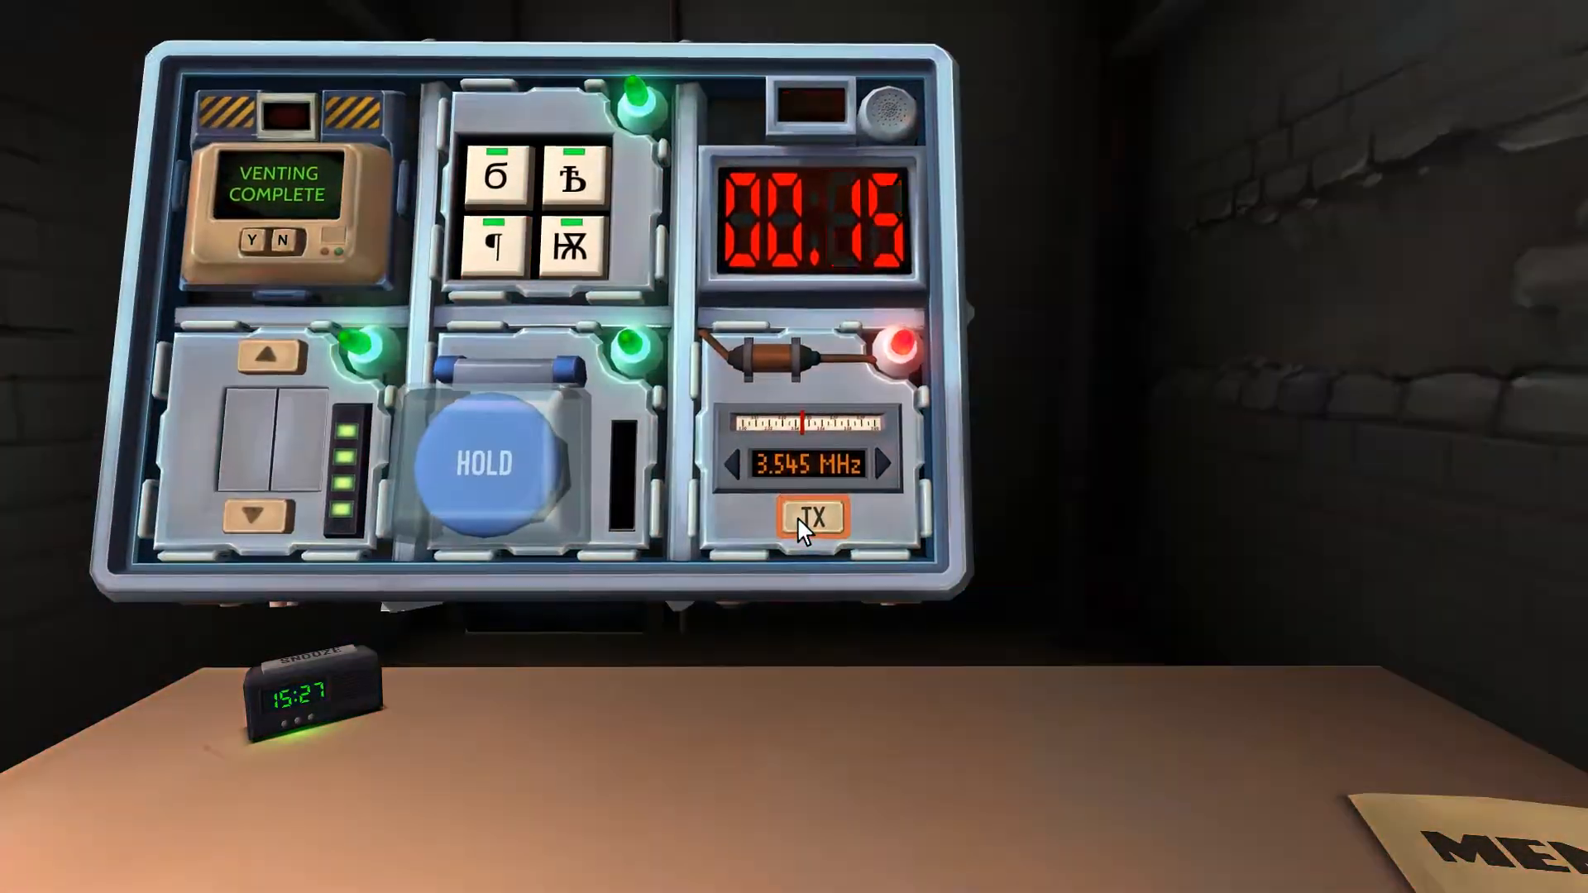
{"action": "left_click", "coordinate": [811, 516]}
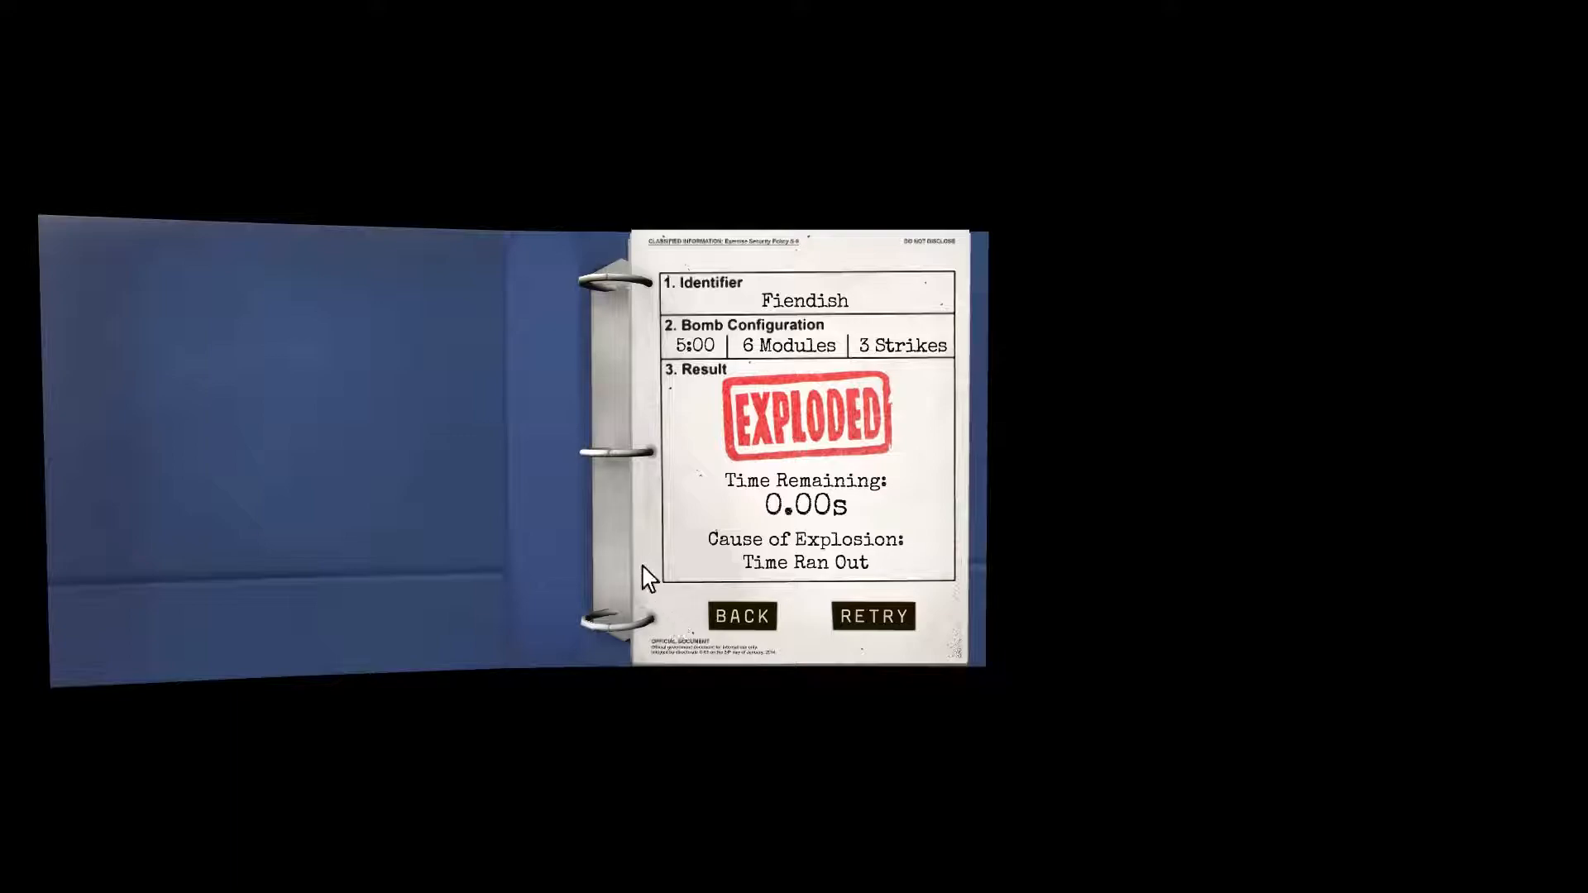
Step: Retry the Fiendish bomb and step the Morse frequency up to 3.575 MHz
{"action": "left_click", "coordinate": [872, 616]}
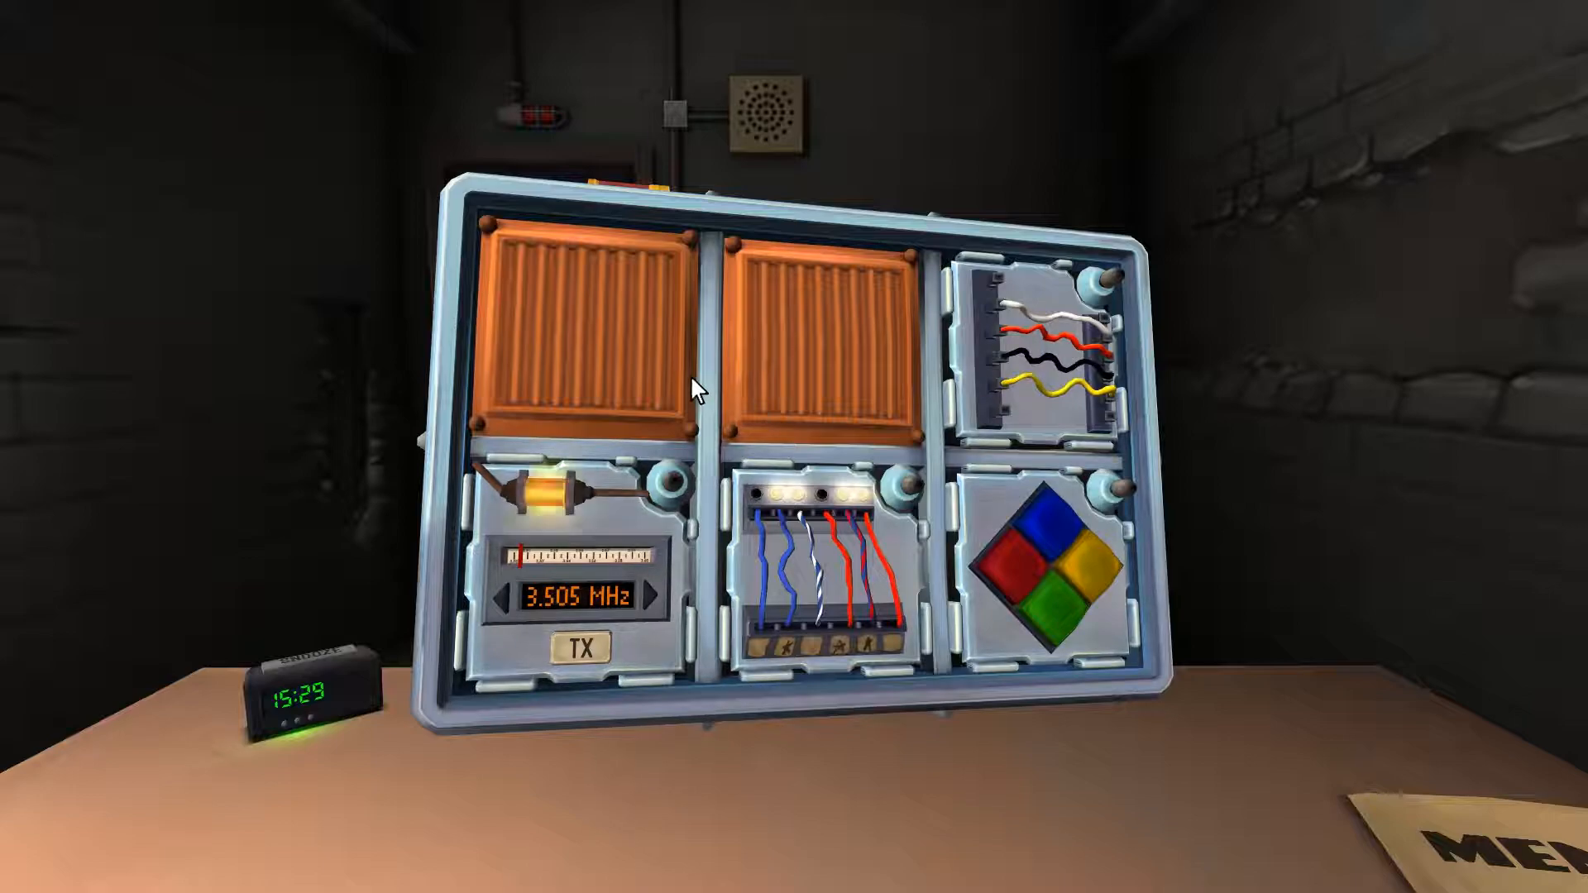
{"action": "mouse_move", "coordinate": [684, 380]}
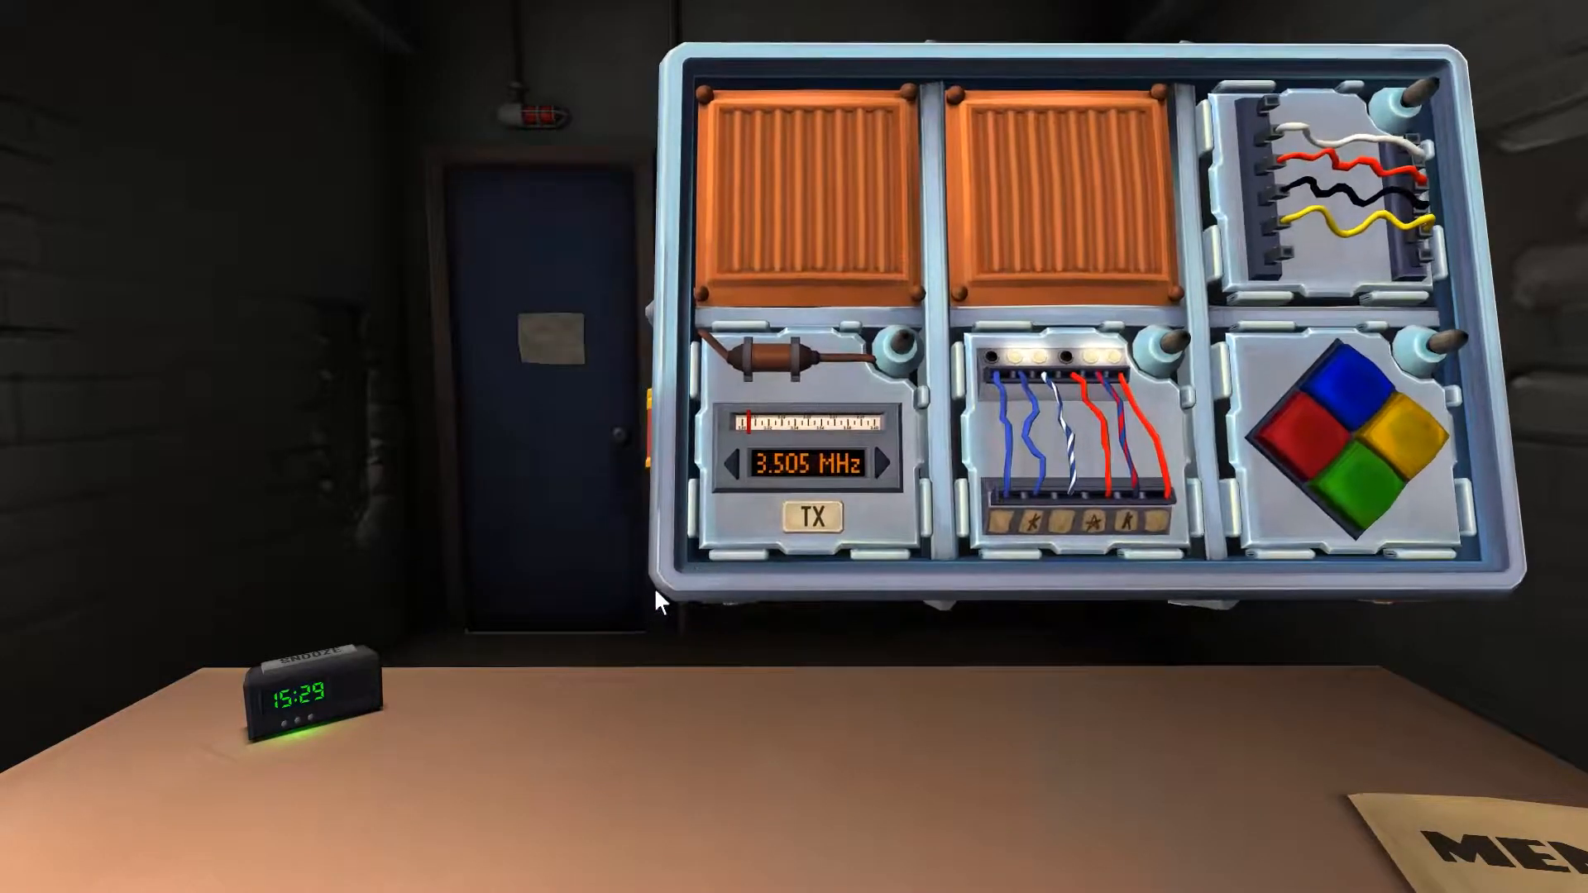
{"action": "left_click", "coordinate": [883, 465]}
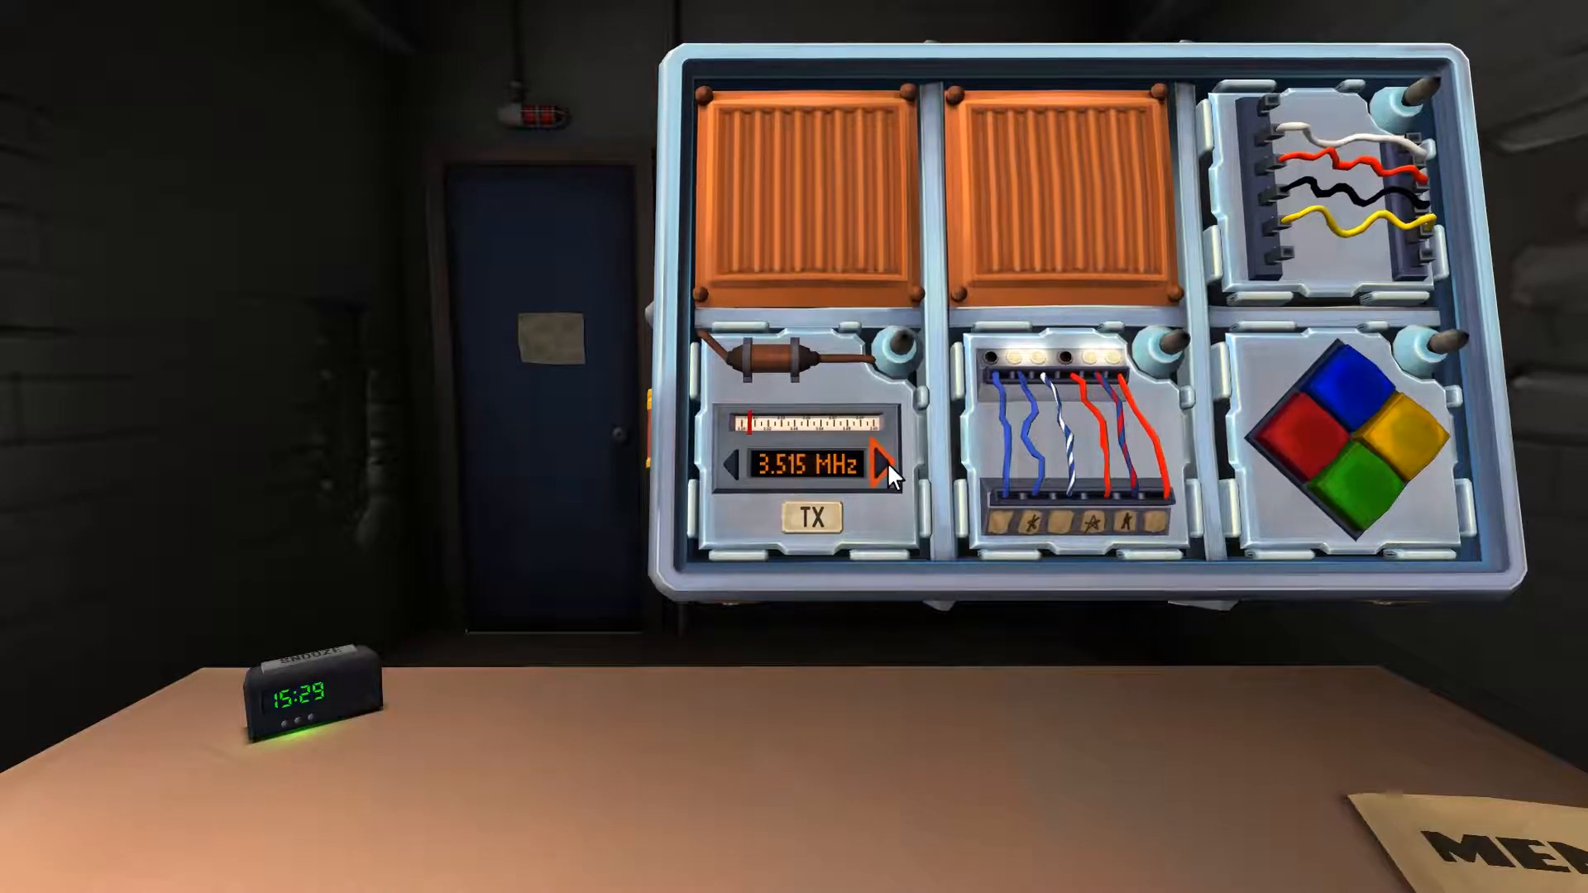
{"action": "left_click", "coordinate": [879, 463]}
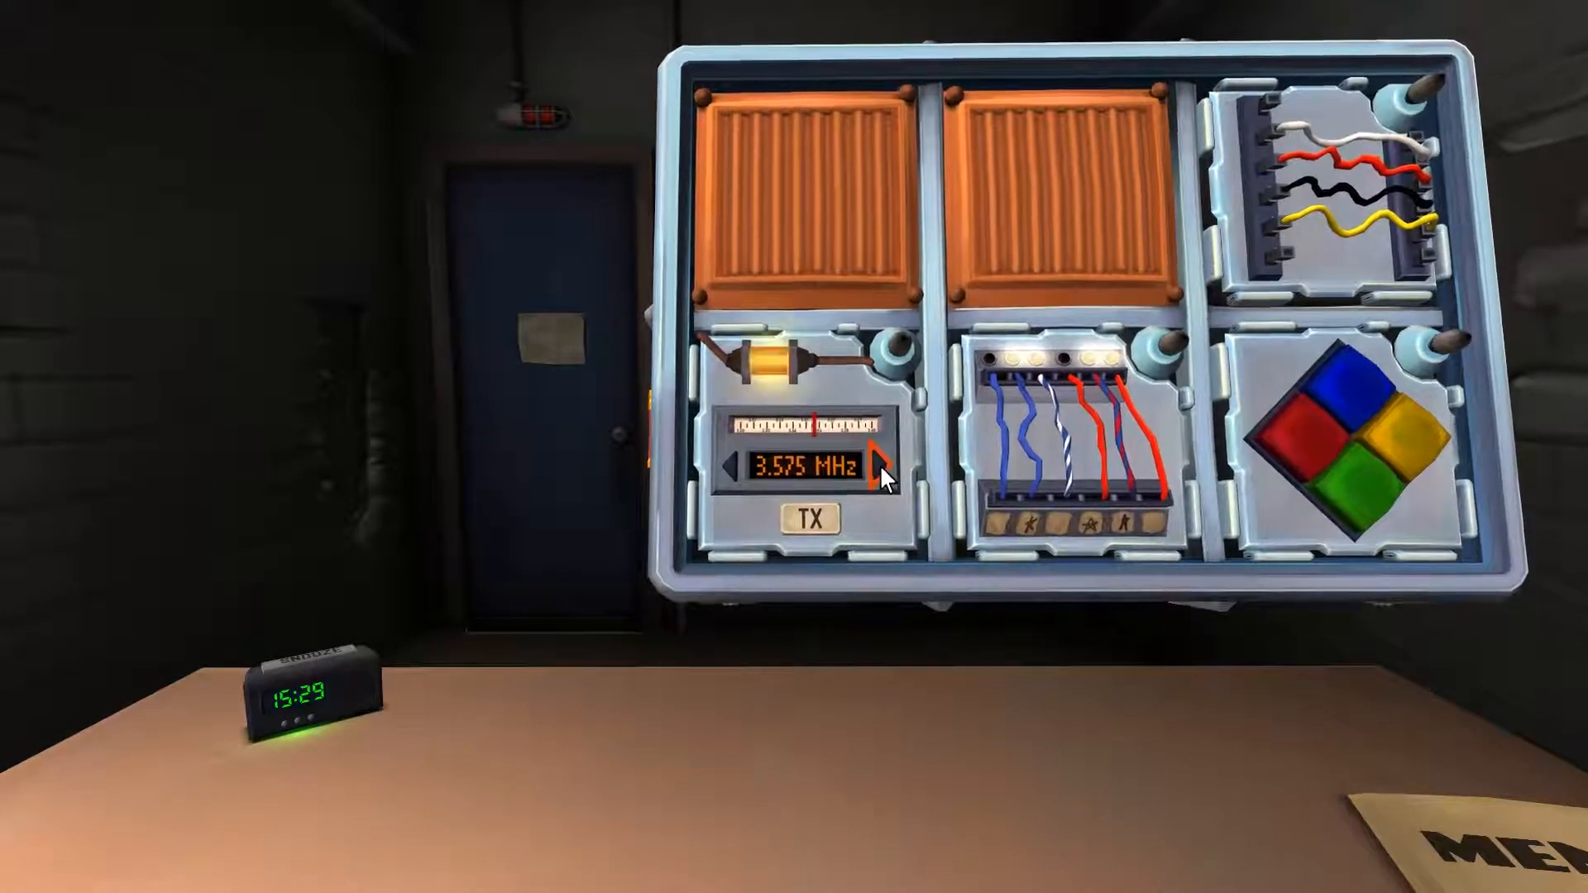
{"action": "left_click", "coordinate": [878, 464]}
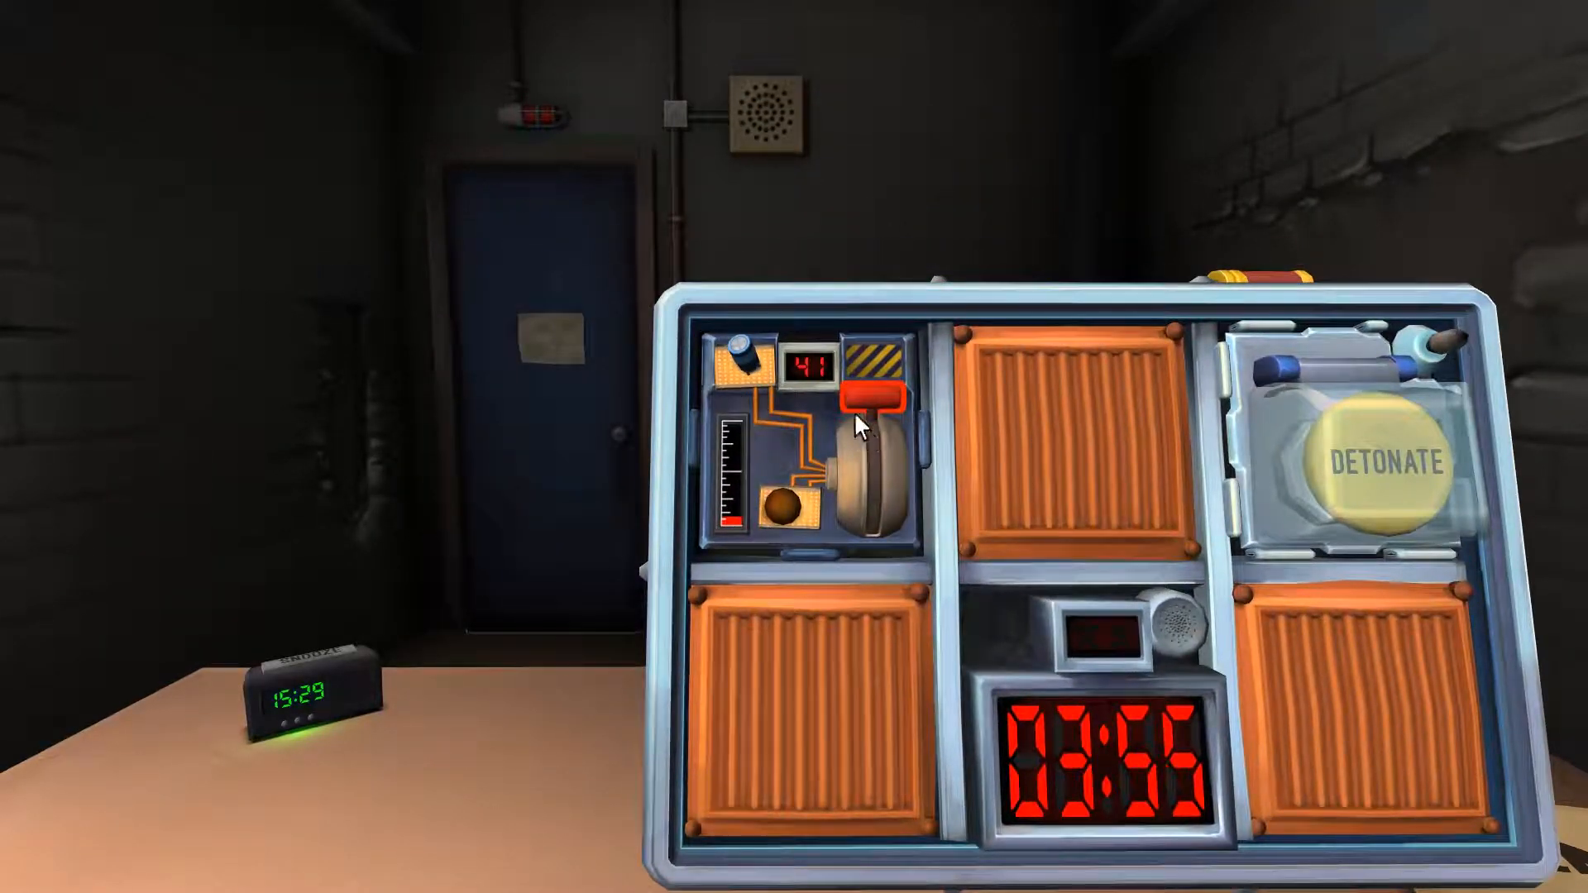
Step: Pull down the capacitor discharge lever on the bomb's rear face
{"action": "left_click", "coordinate": [869, 396]}
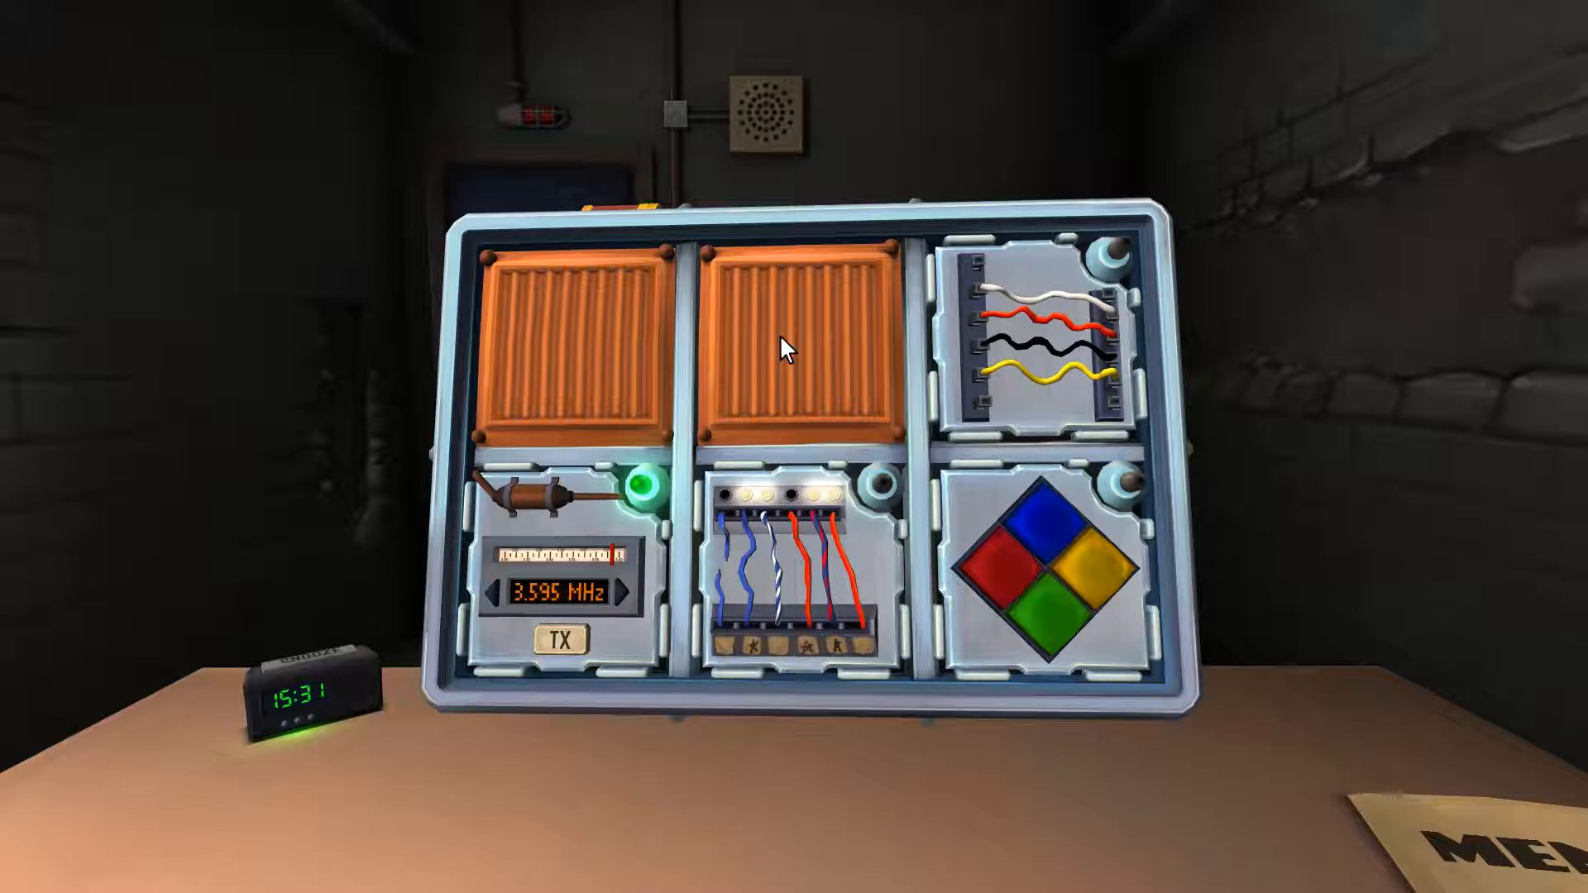
Step: Enter the next two colours of the Simon Says flashed sequence
{"action": "left_click", "coordinate": [1053, 608]}
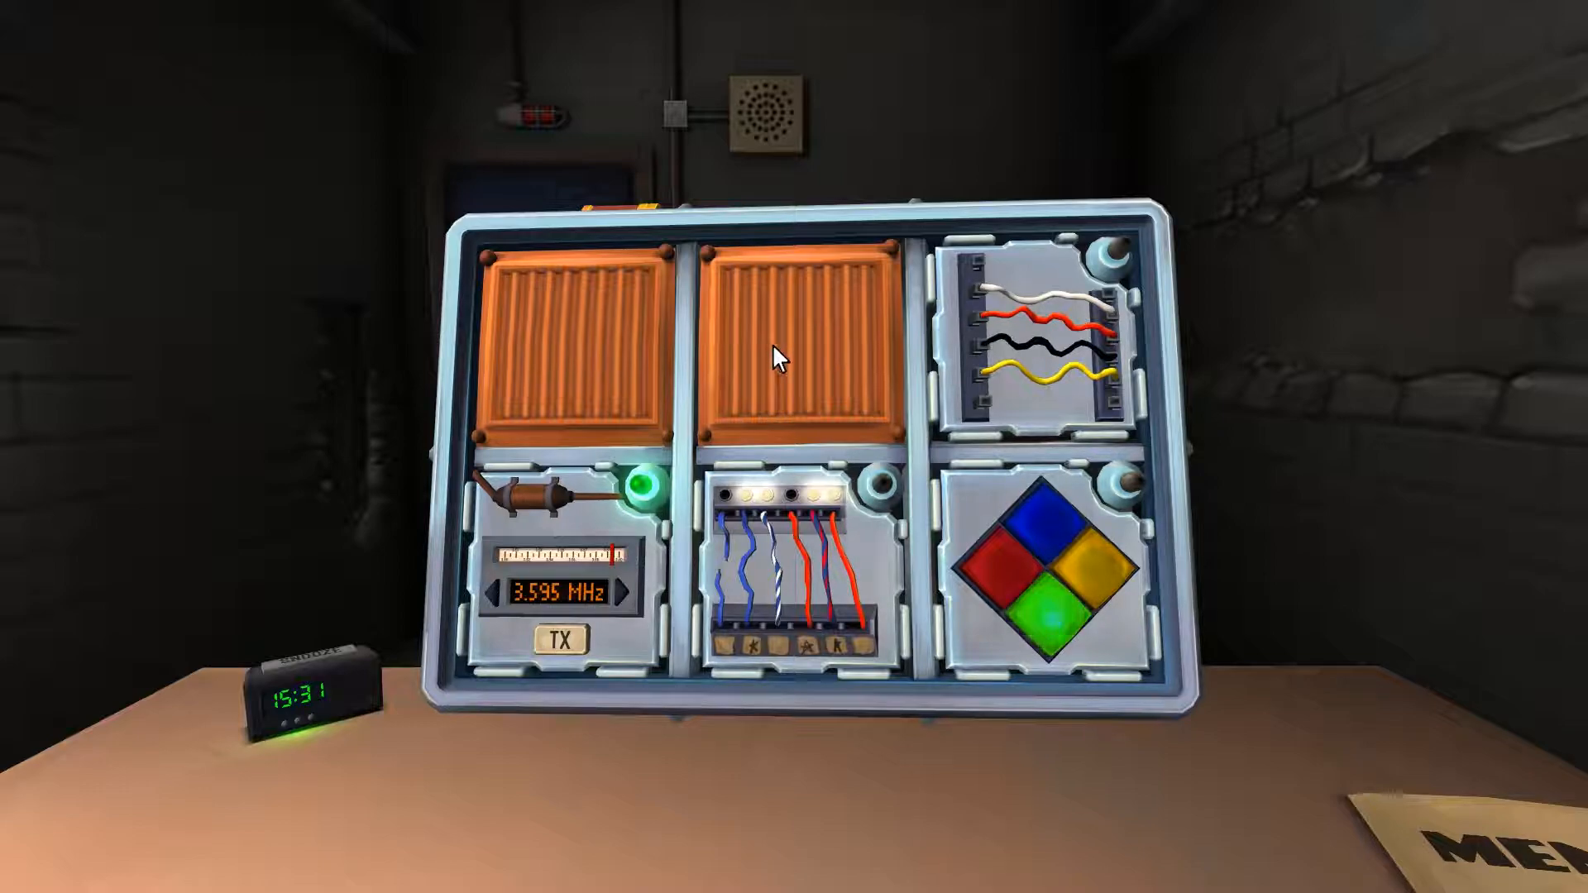
{"action": "left_click", "coordinate": [800, 578]}
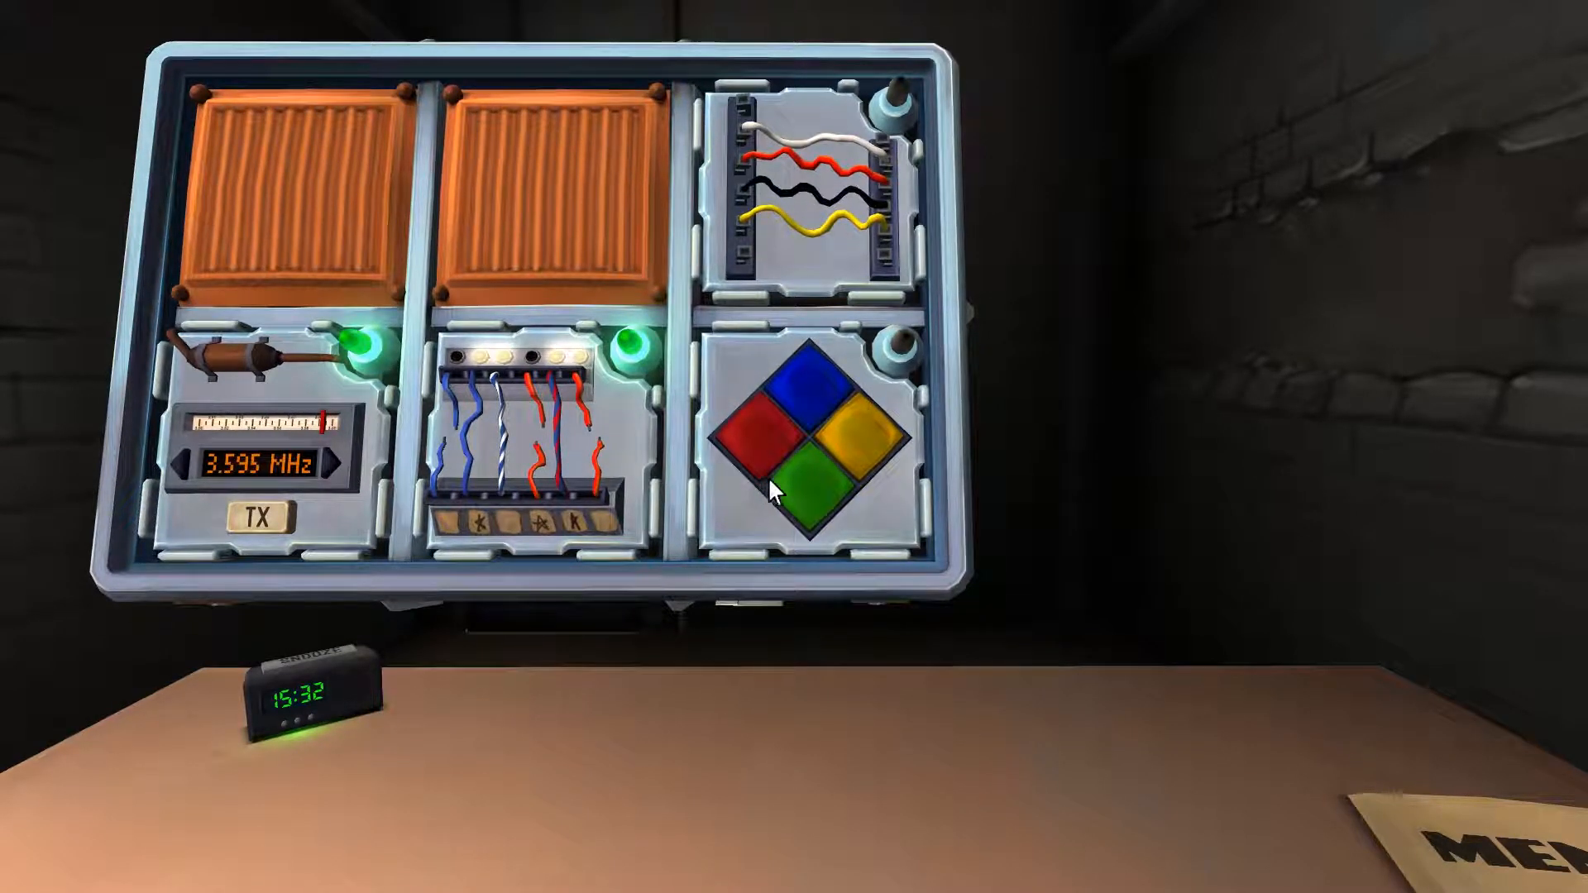
Step: Press green, then the next two colours in the Simon Says sequence
{"action": "left_click", "coordinate": [792, 487]}
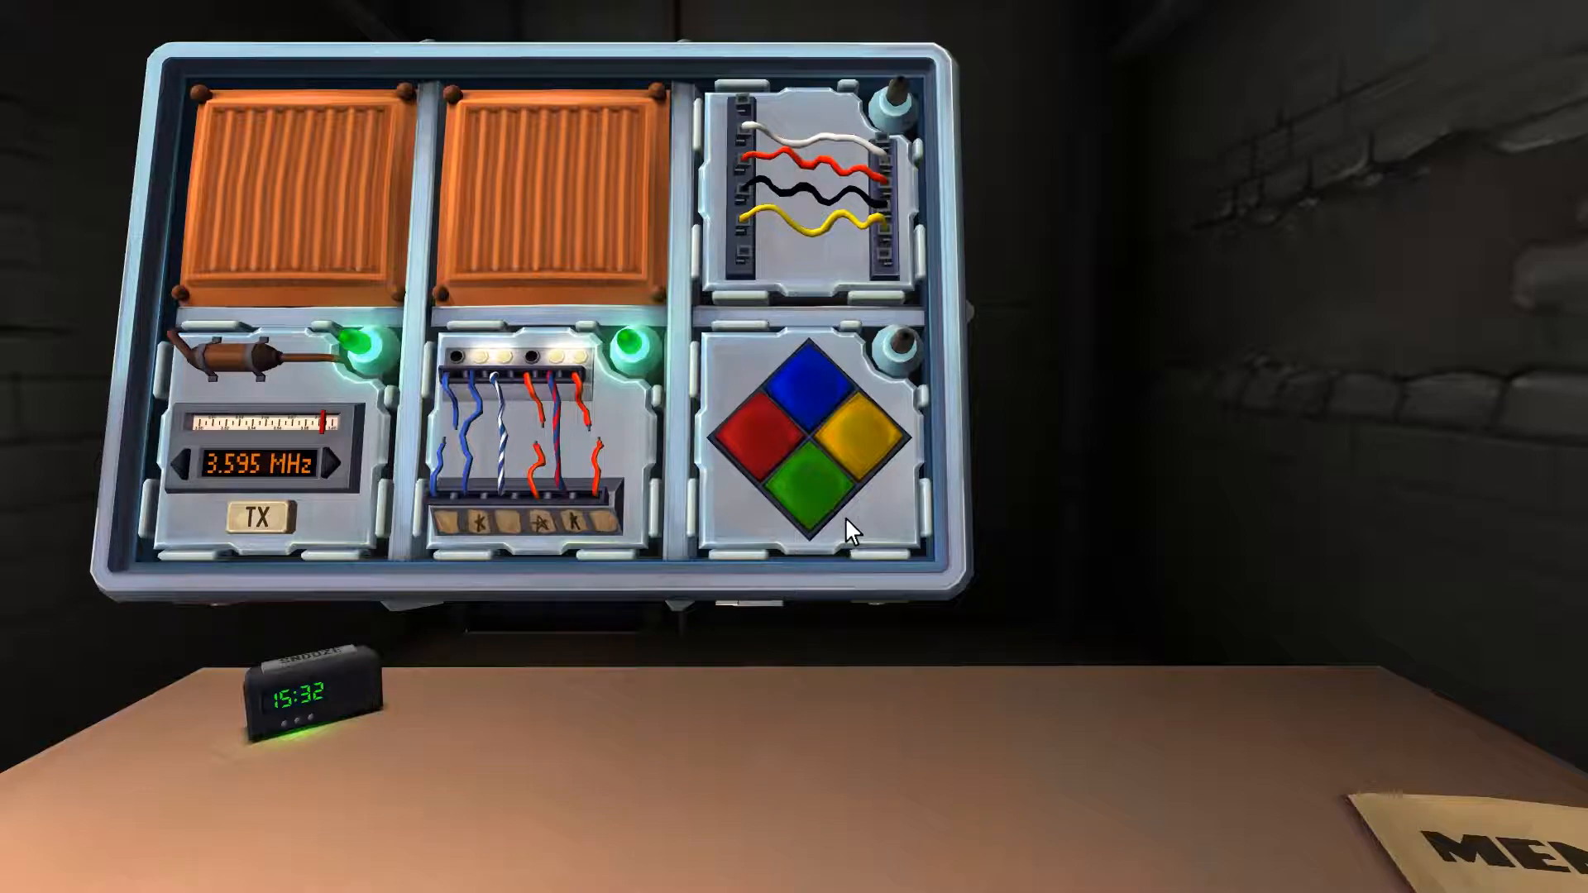
{"action": "left_click", "coordinate": [854, 434]}
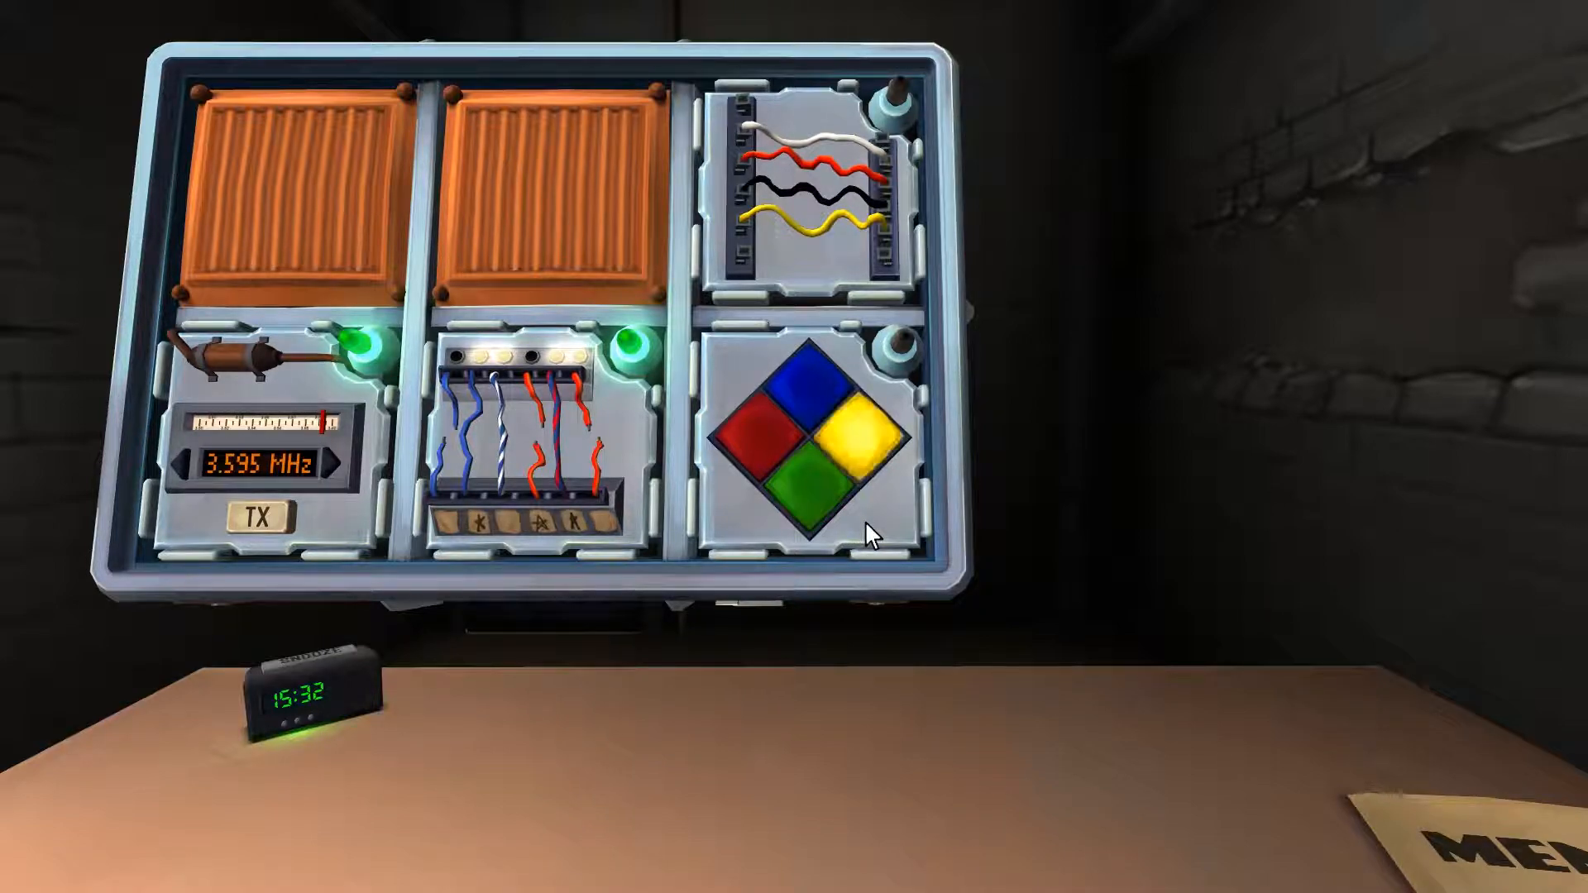
{"action": "left_click", "coordinate": [800, 484]}
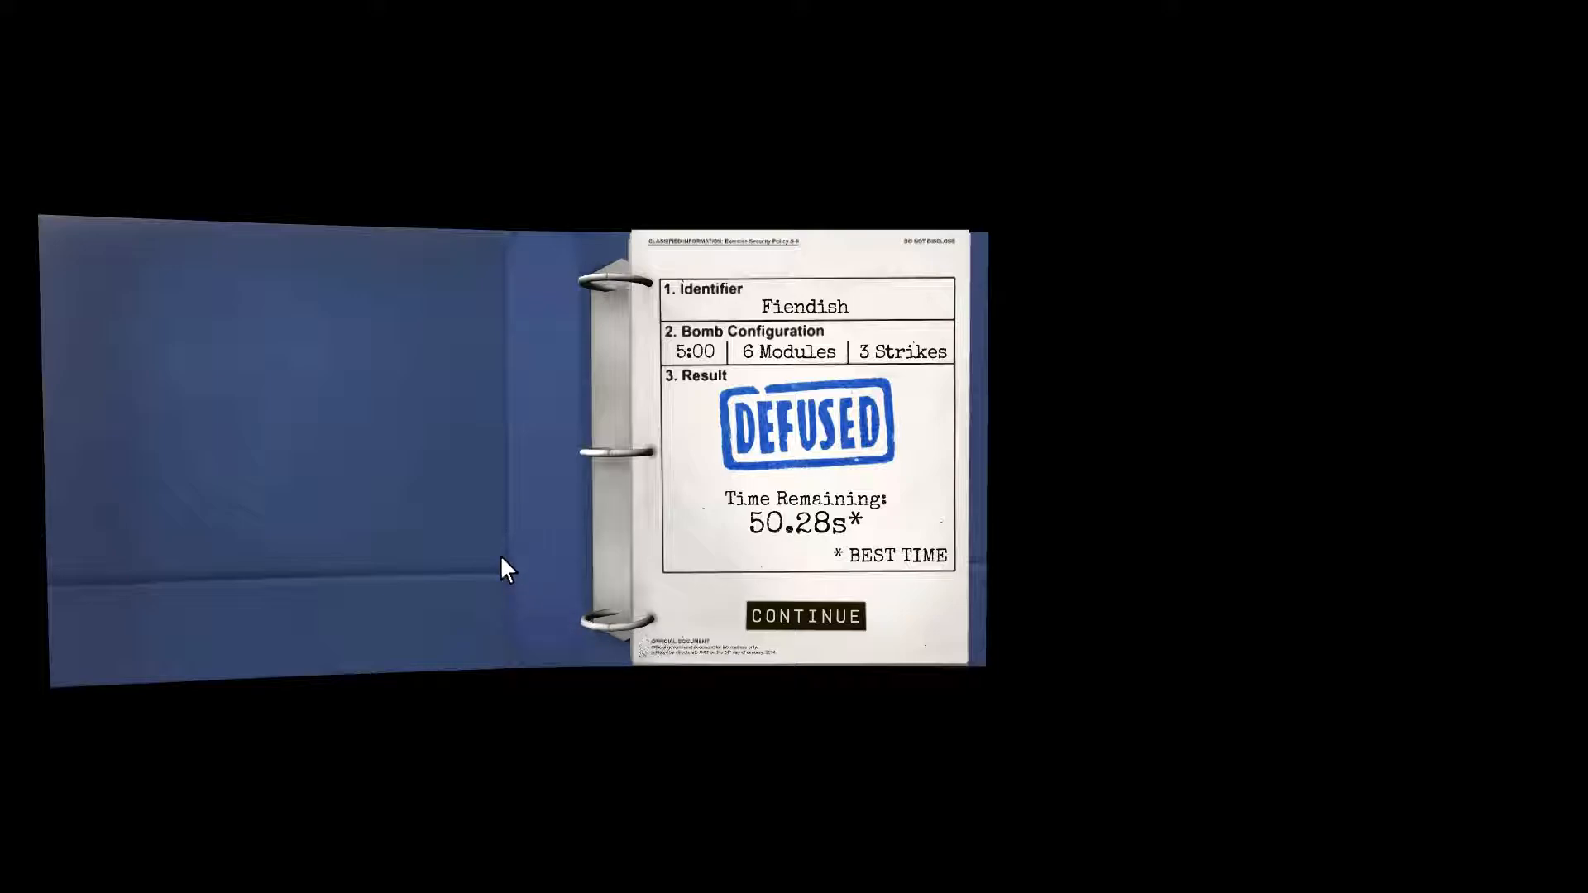
{"action": "mouse_move", "coordinate": [723, 609]}
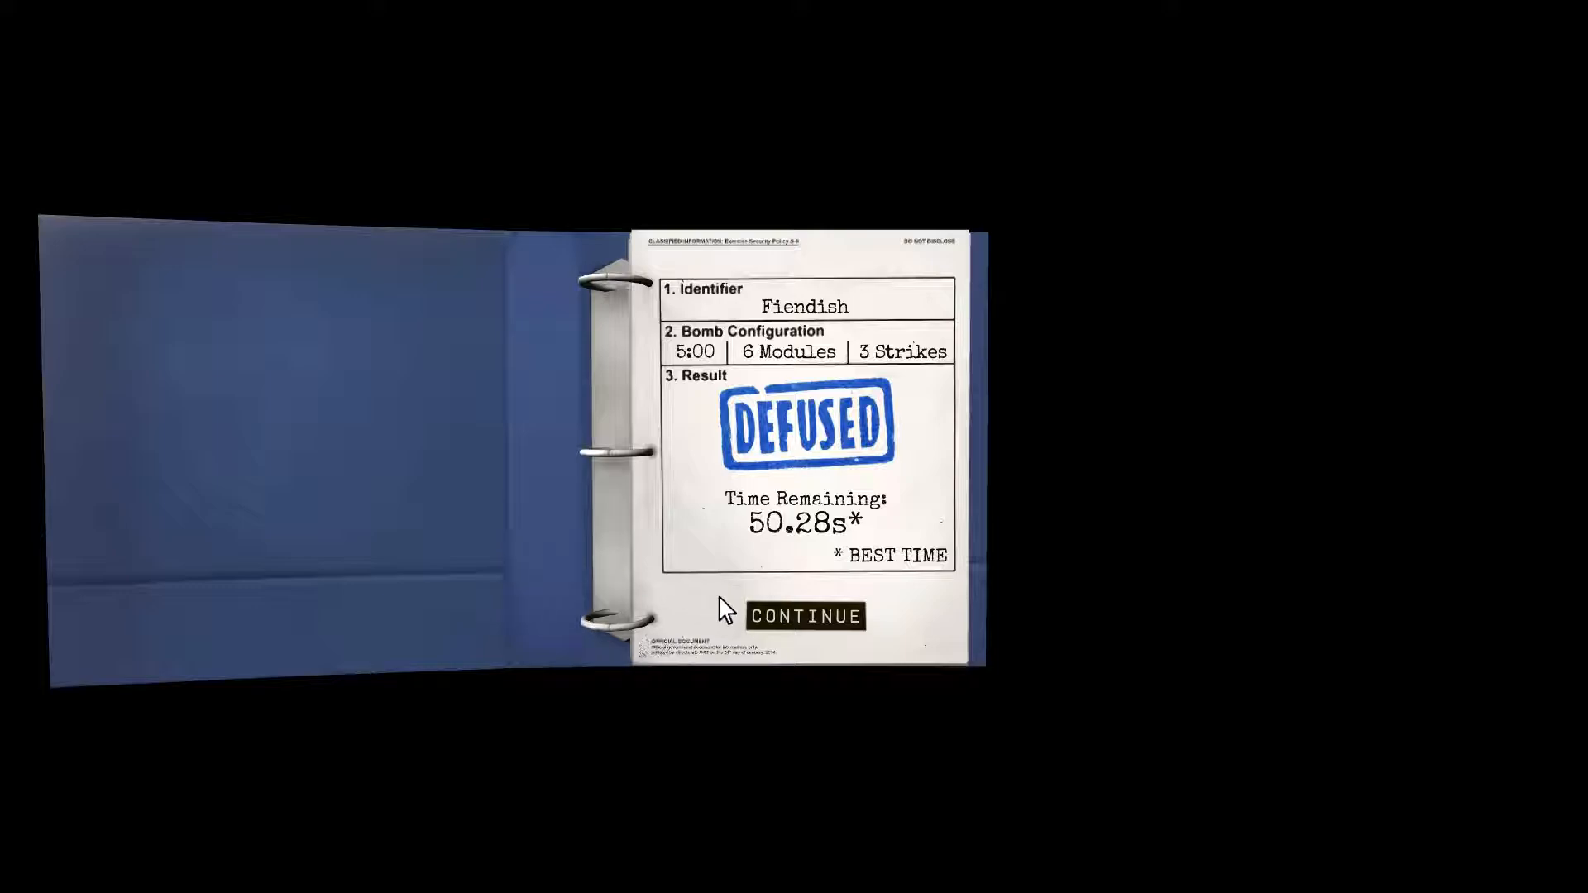
Step: Continue past the DEFUSED results sheet back to the office desk
{"action": "left_click", "coordinate": [806, 615]}
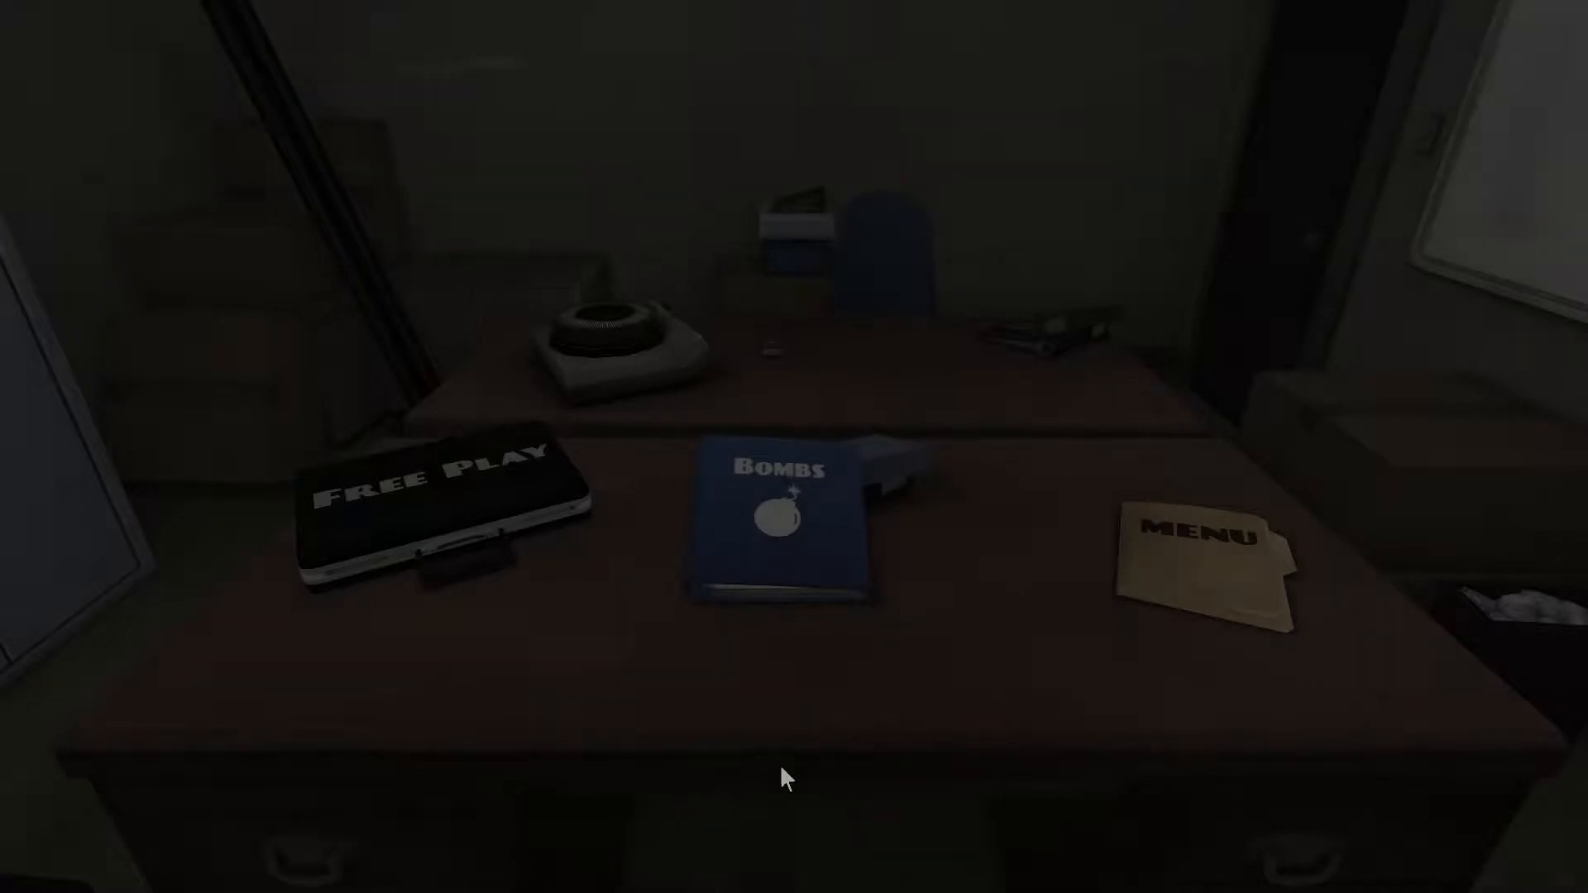
{"action": "mouse_move", "coordinate": [810, 532]}
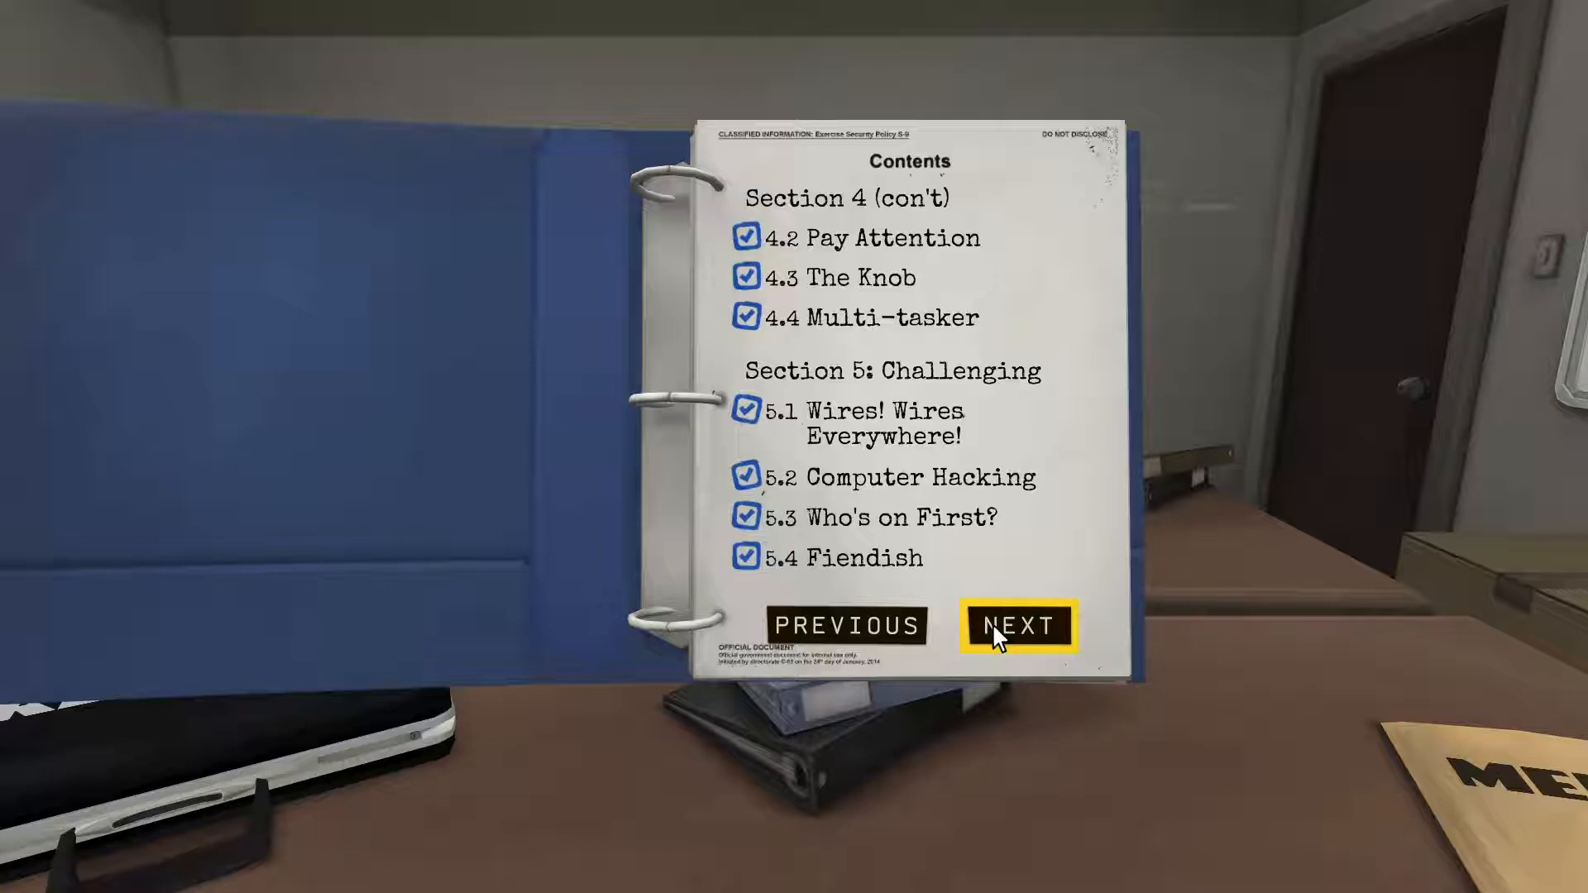
Step: Turn to the next contents page and choose 5.5 Pick up the Pace III
{"action": "left_click", "coordinate": [1018, 623]}
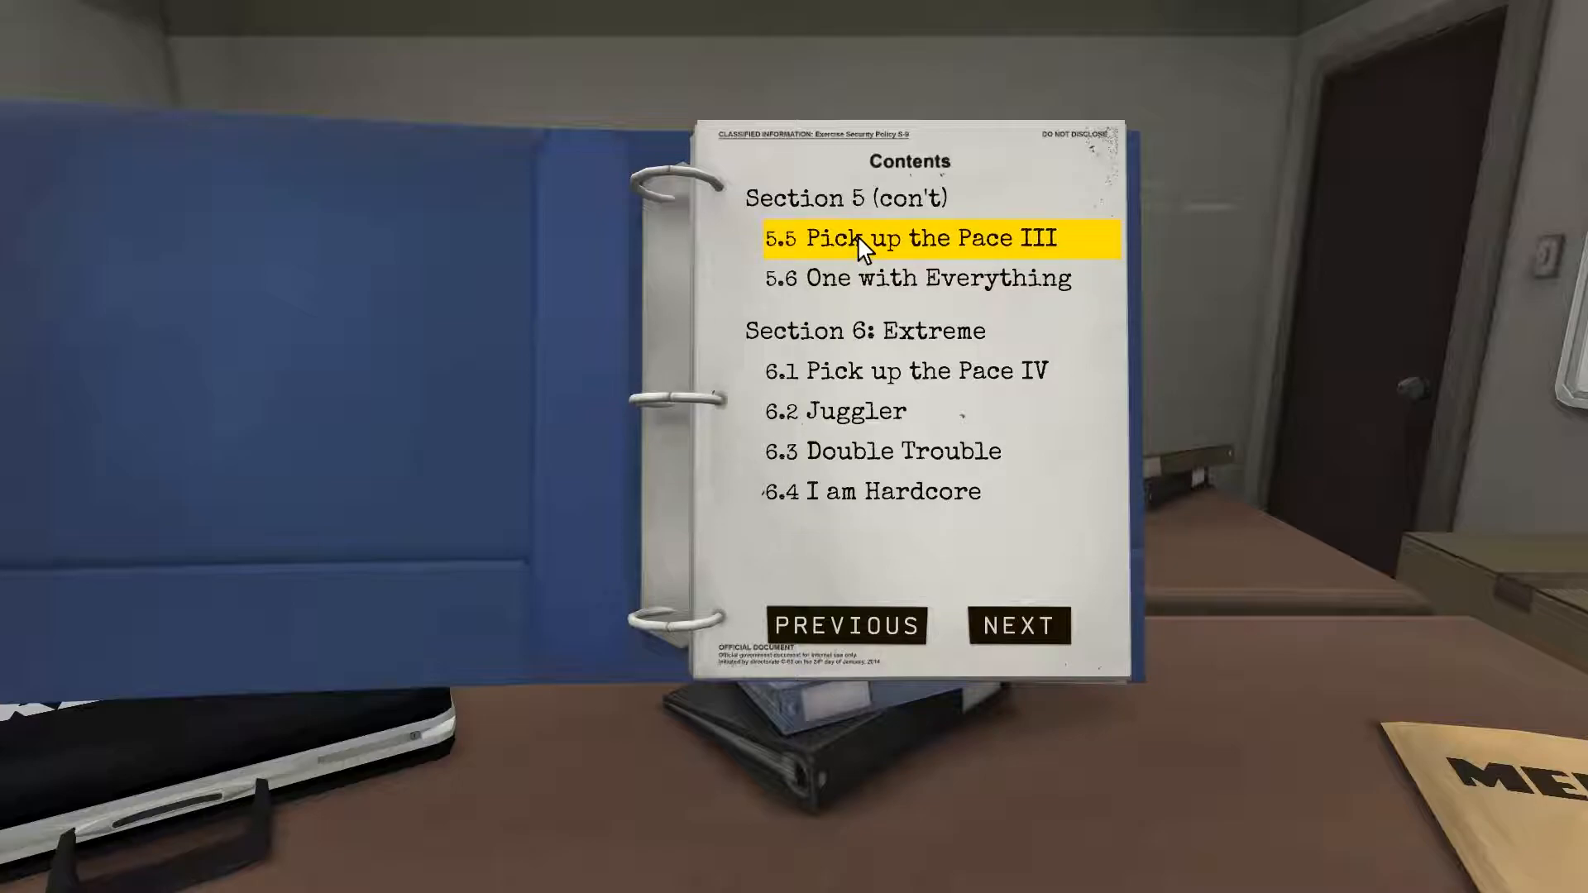
{"action": "left_click", "coordinate": [911, 239]}
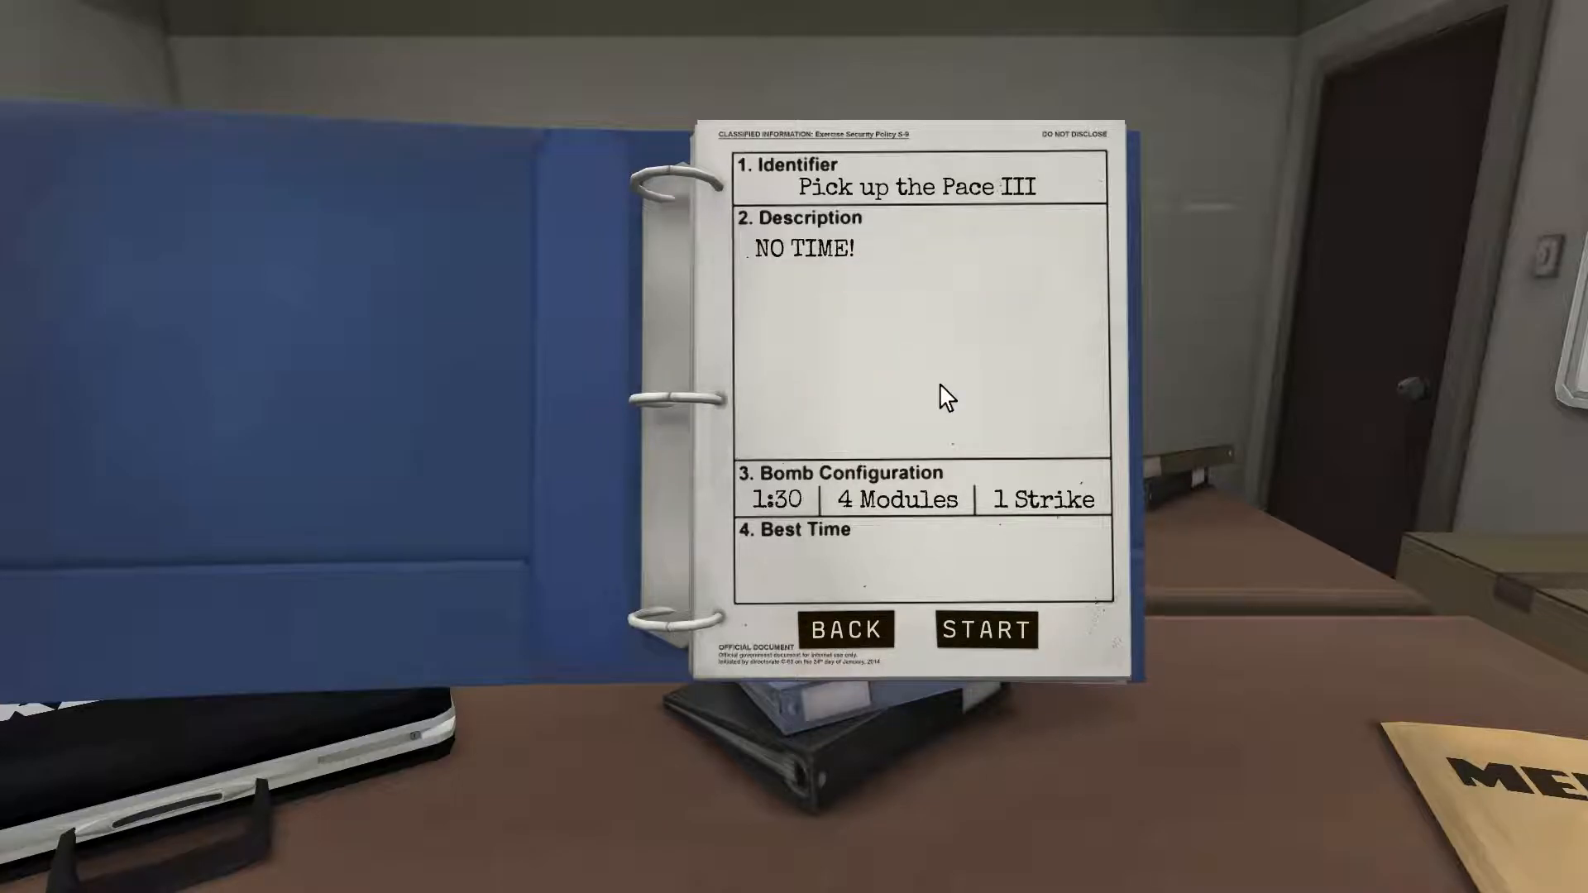
{"action": "mouse_move", "coordinate": [804, 284]}
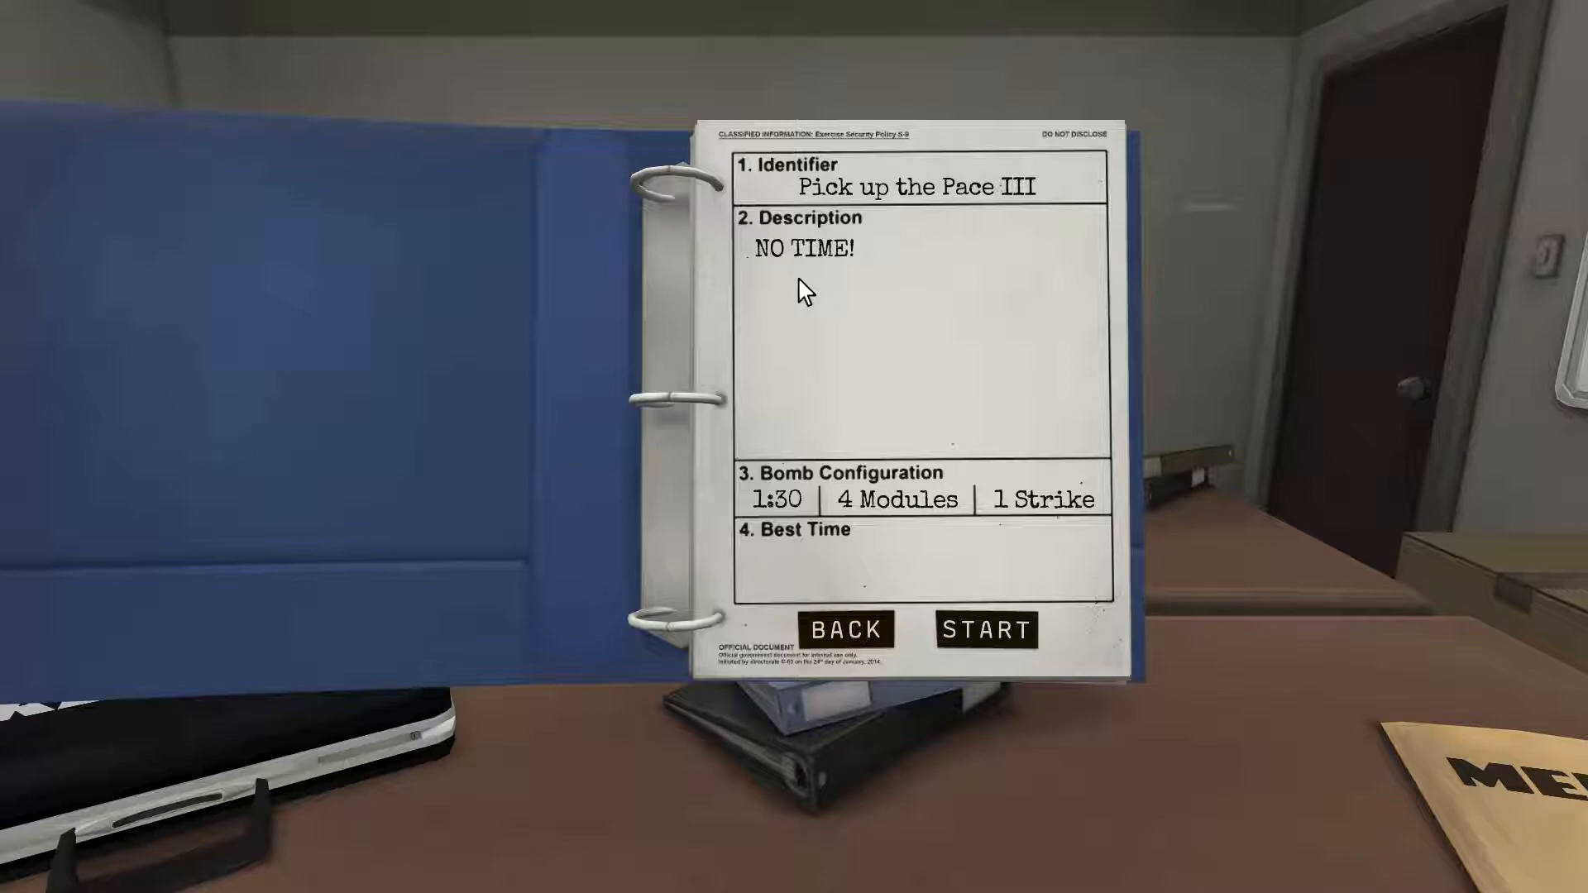
{"action": "mouse_move", "coordinate": [987, 630]}
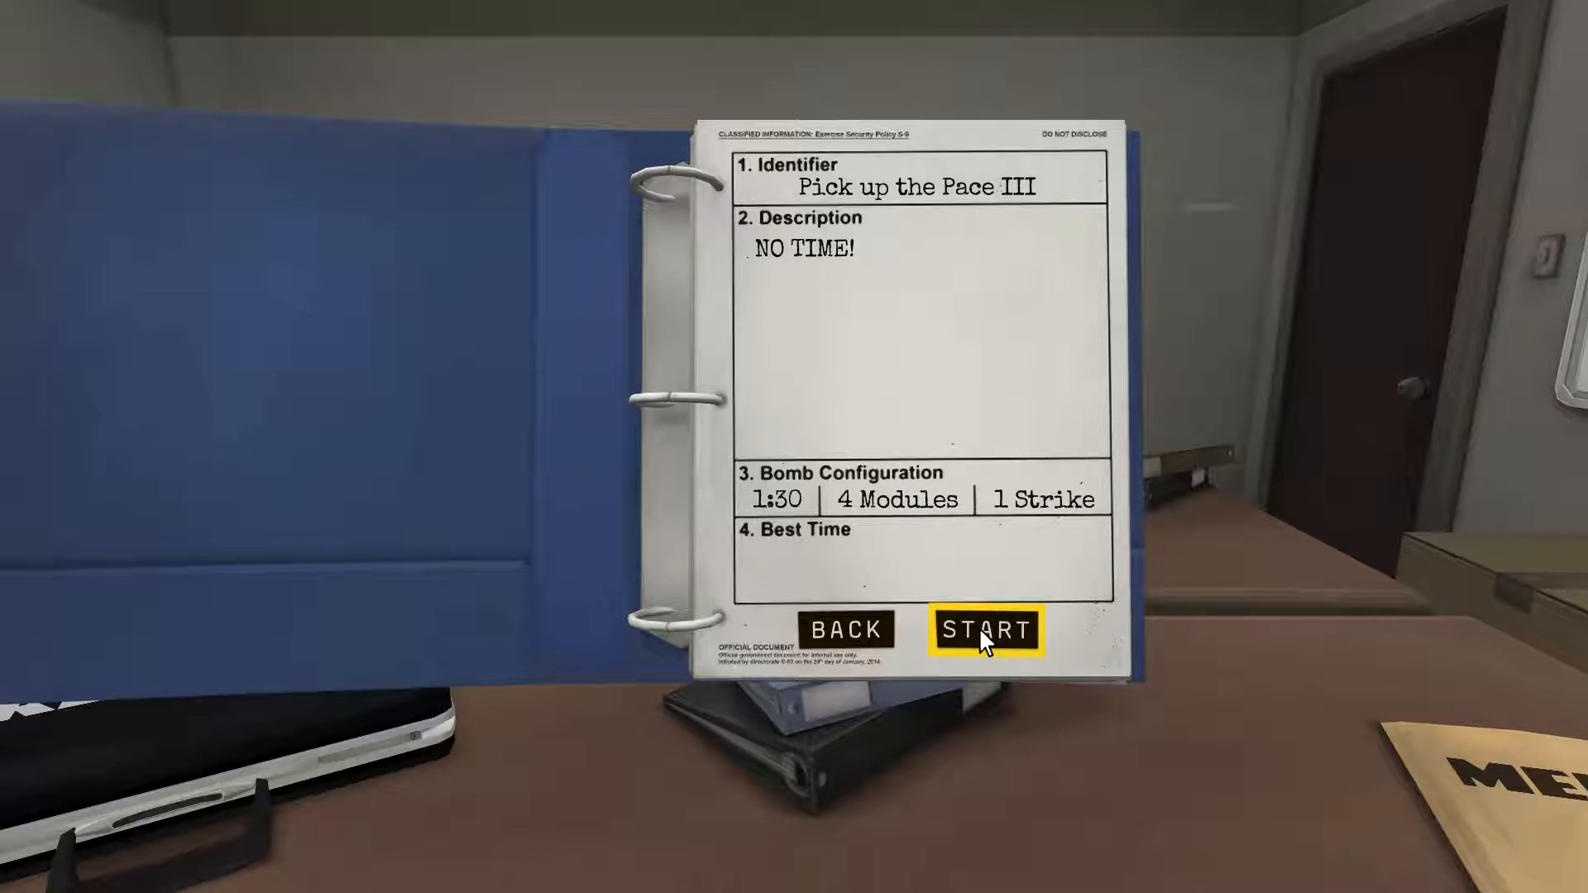
{"action": "mouse_move", "coordinate": [962, 650]}
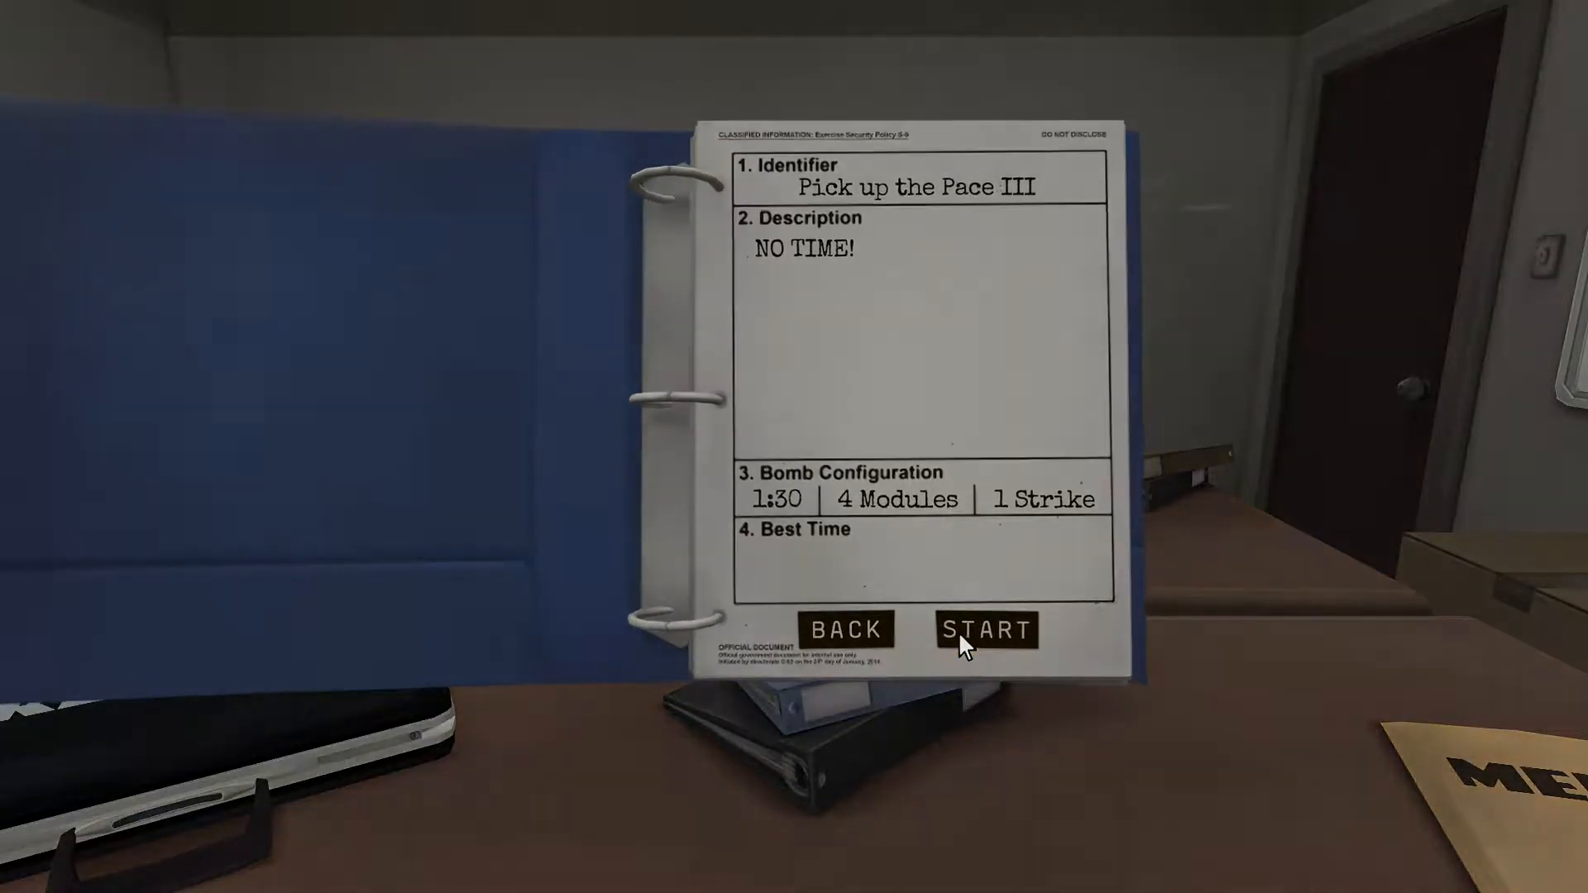
Step: Start the bomb and rotate it to show the FRQ indicator and serial 3FDDH4
{"action": "left_click", "coordinate": [984, 629]}
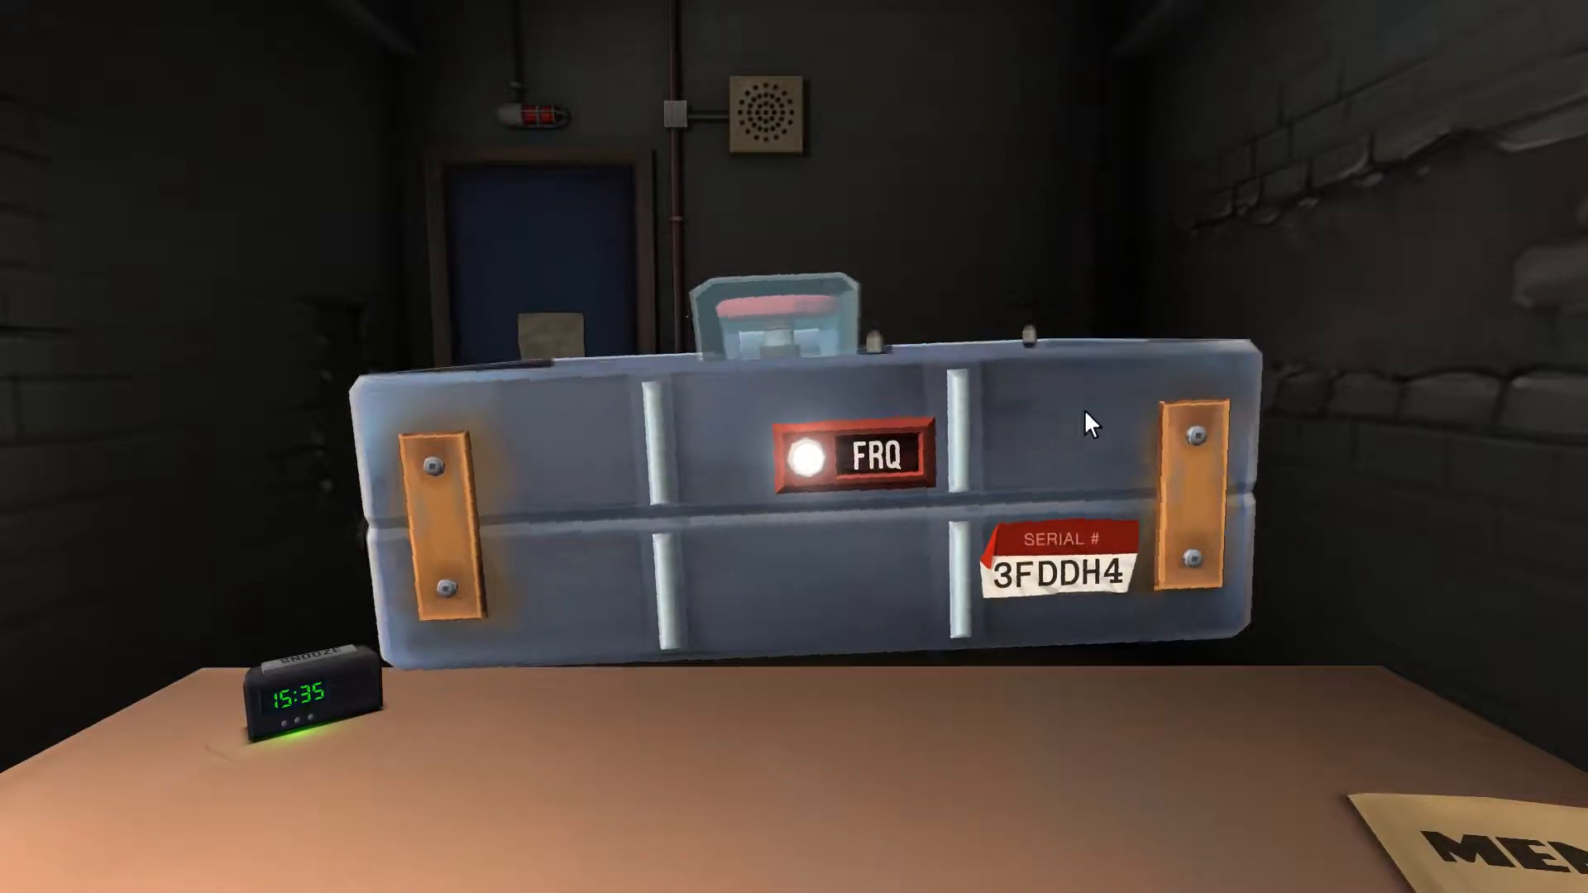
{"action": "left_click_drag", "start_coordinate": [1093, 423], "coordinate": [821, 654]}
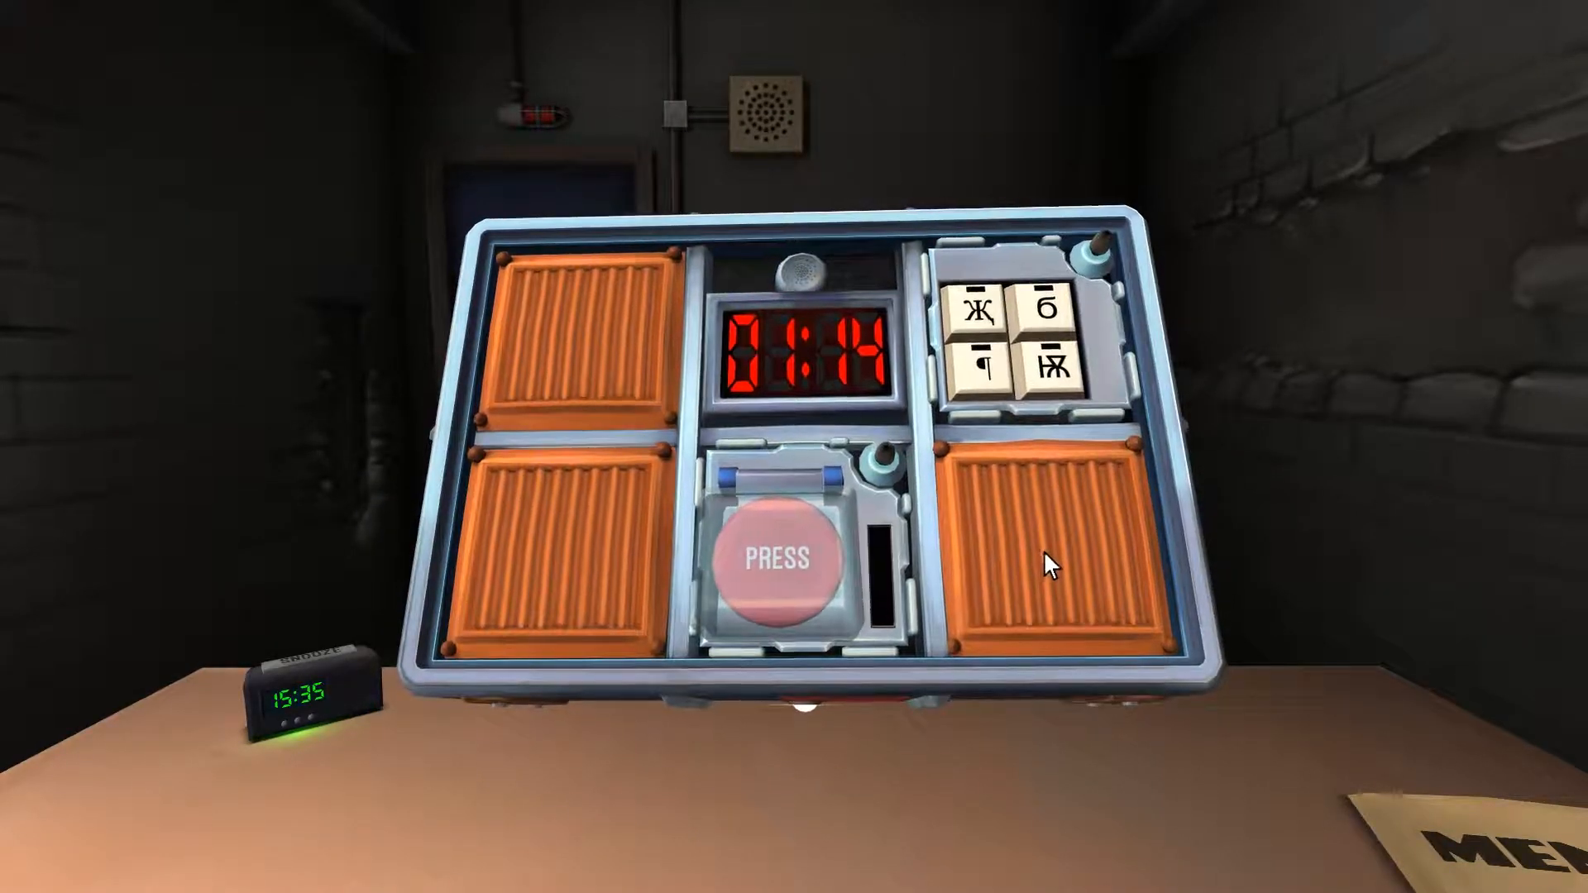
Step: Zoom into the button module, hold and release PRESS, then zoom back out
{"action": "left_click", "coordinate": [783, 560]}
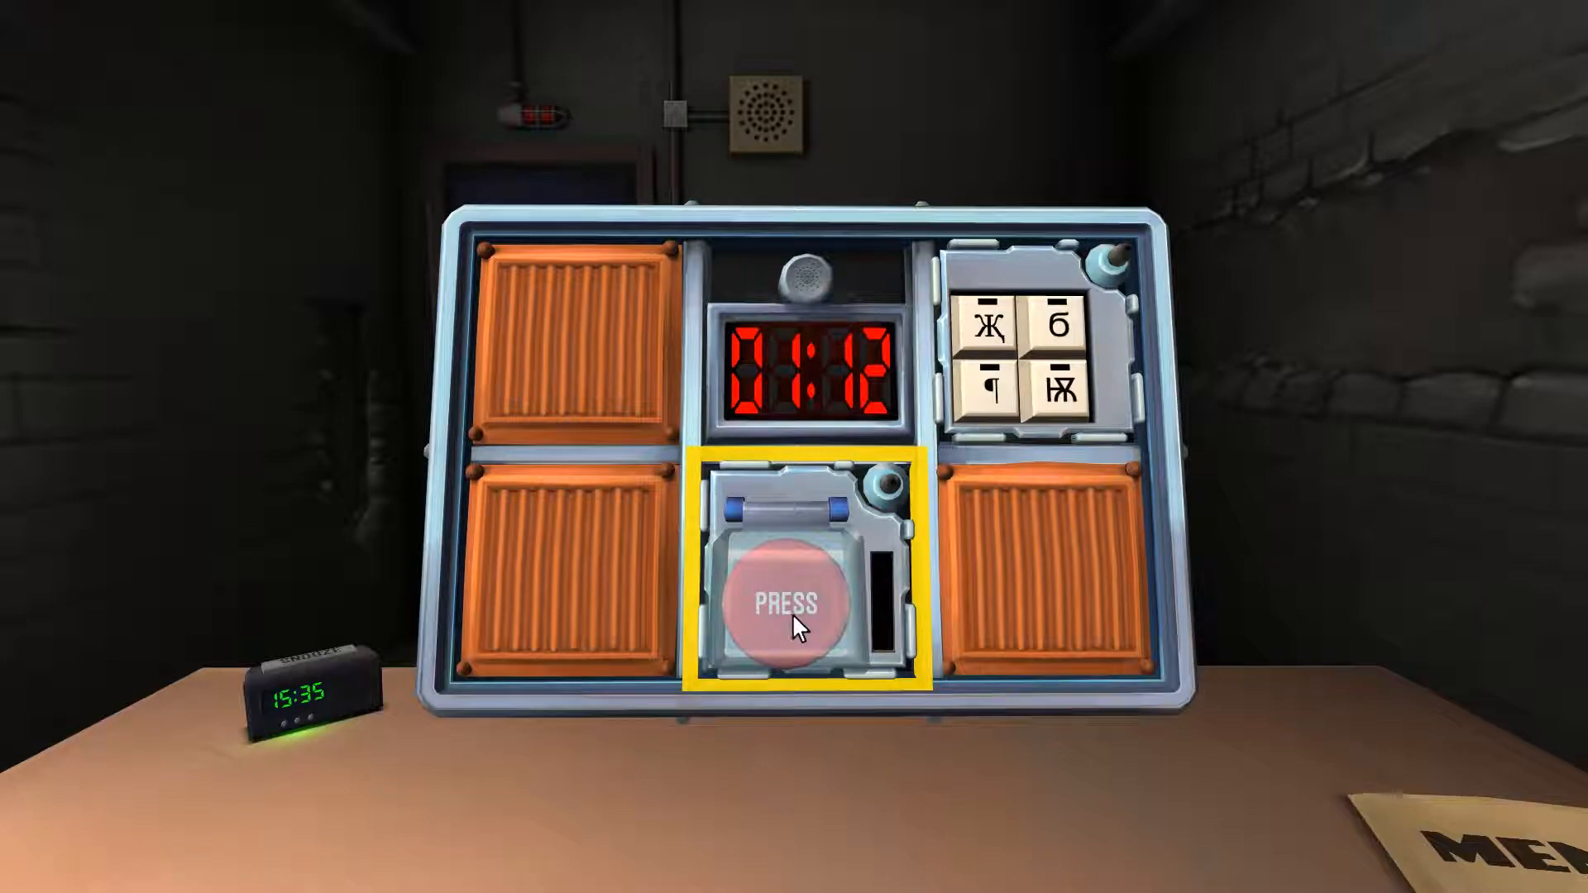
{"action": "left_click", "coordinate": [785, 603]}
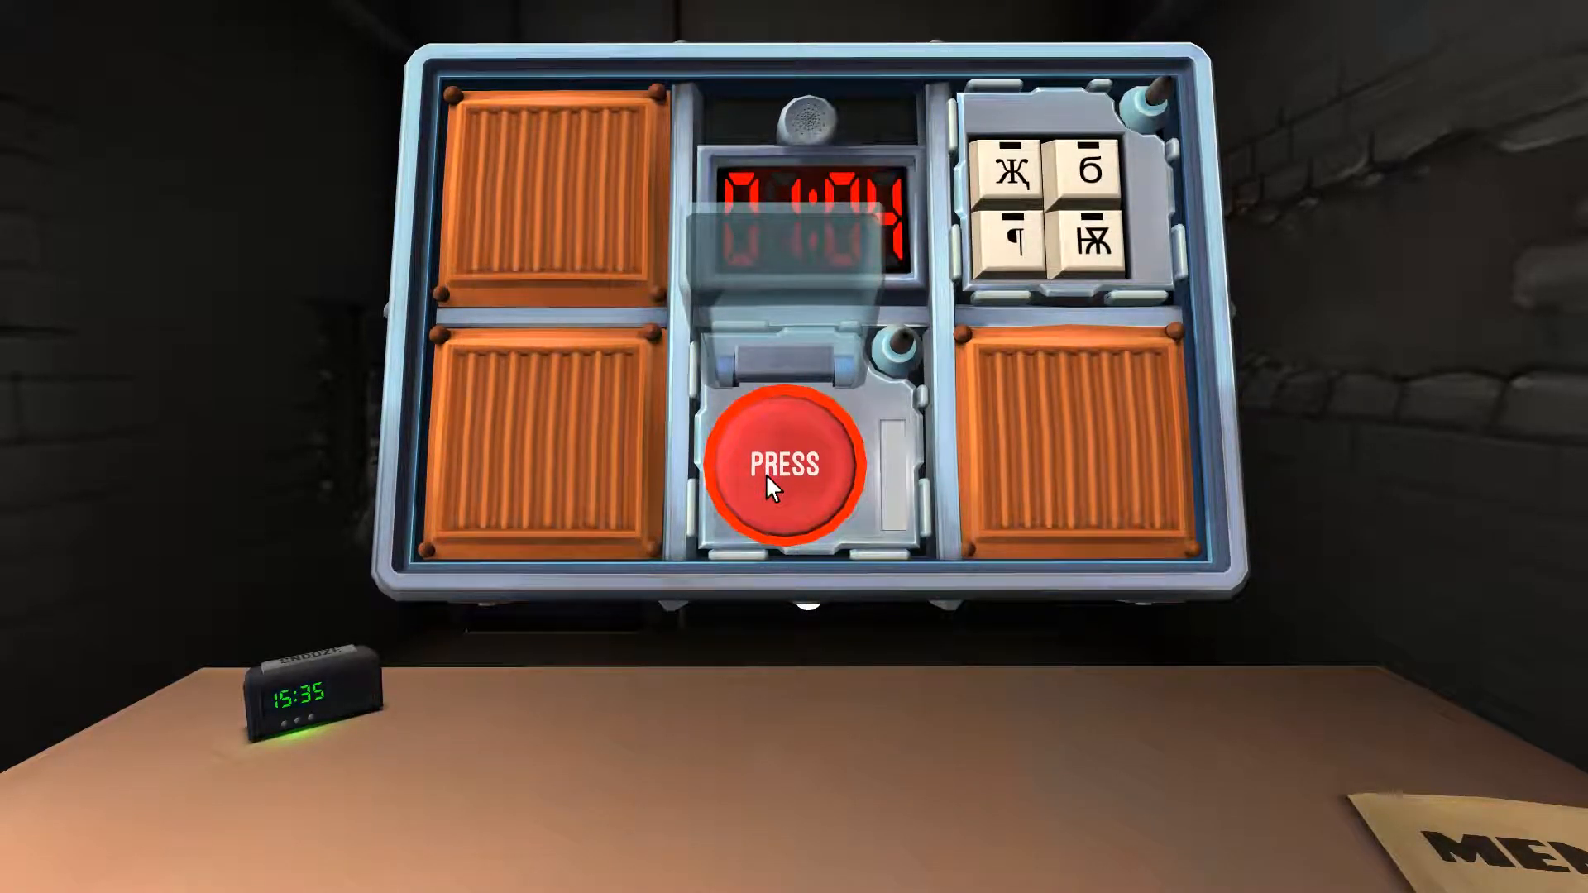
{"action": "left_click", "coordinate": [788, 465]}
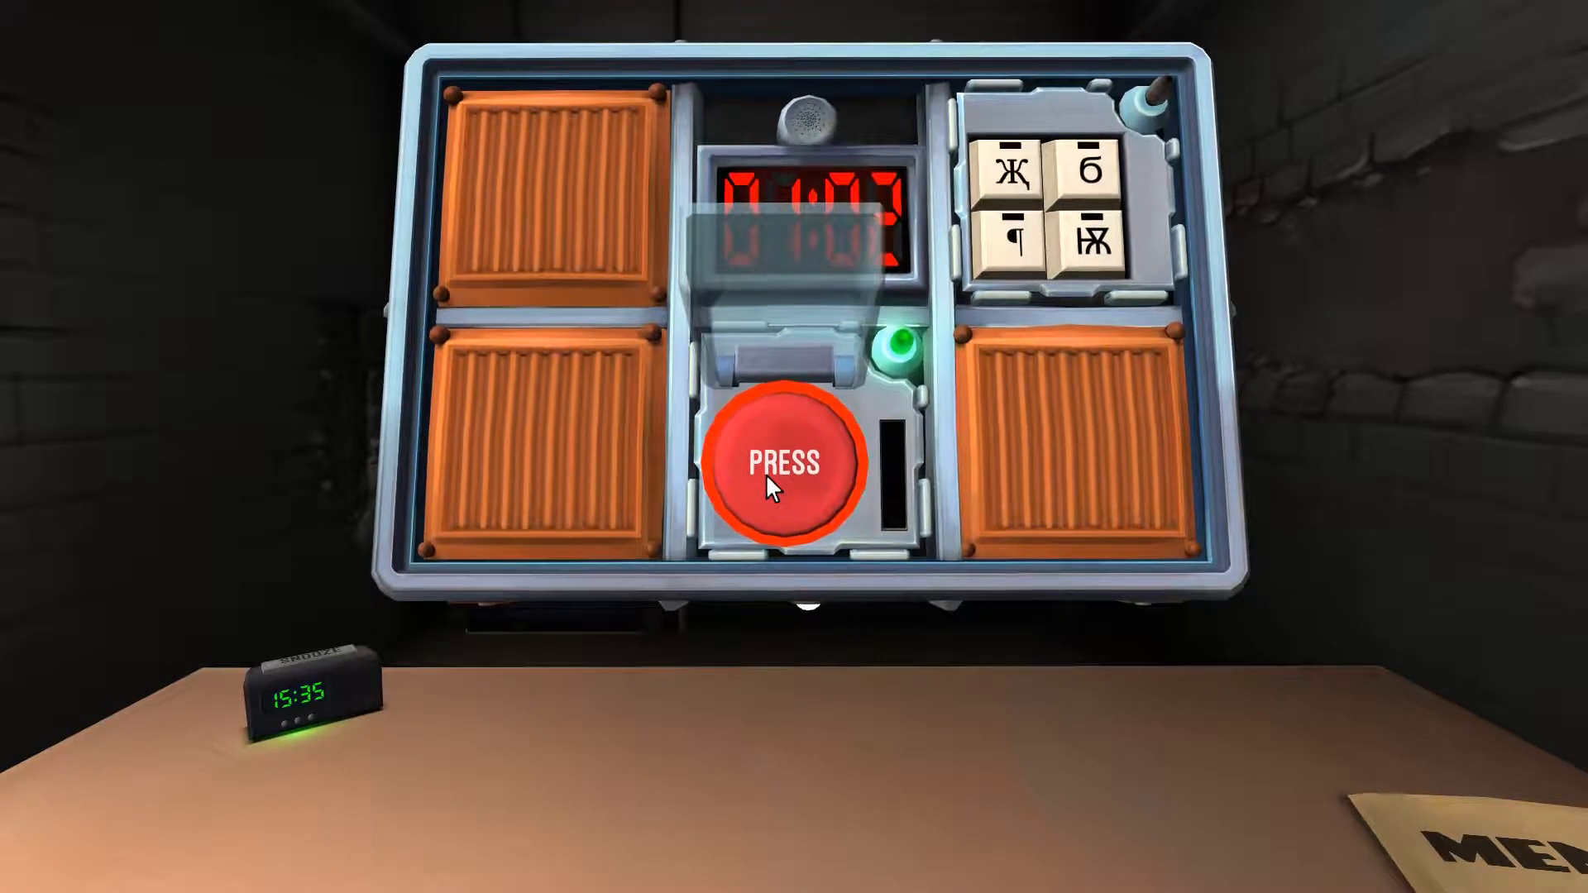
{"action": "left_click", "coordinate": [783, 464]}
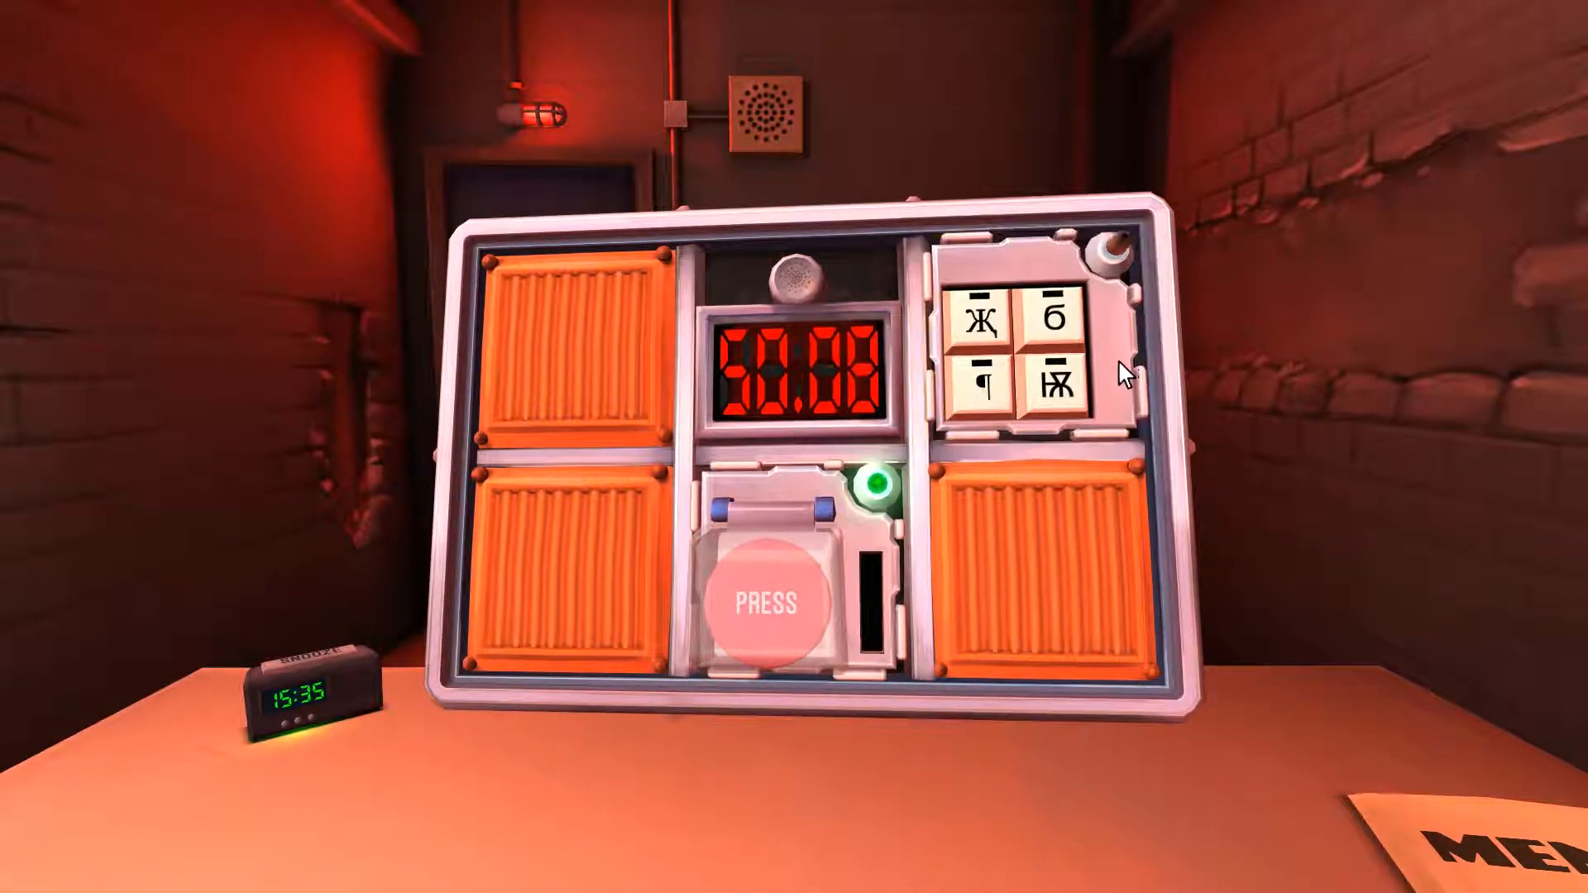
Step: Zoom into the symbol keypad and enter its first symbol
{"action": "left_click", "coordinate": [1052, 330]}
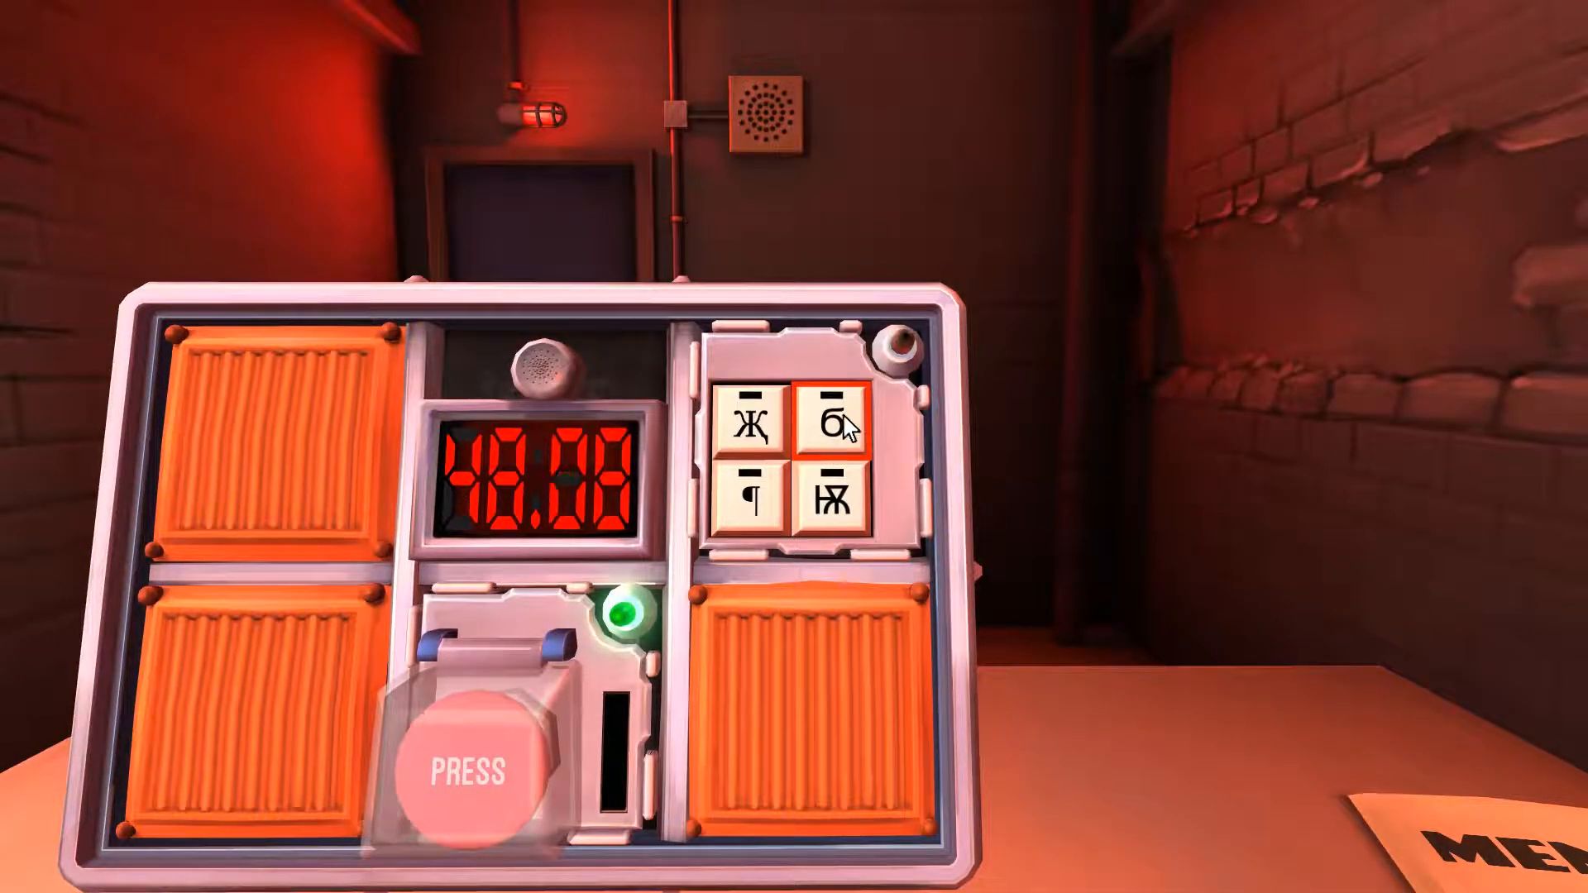
{"action": "left_click", "coordinate": [832, 425]}
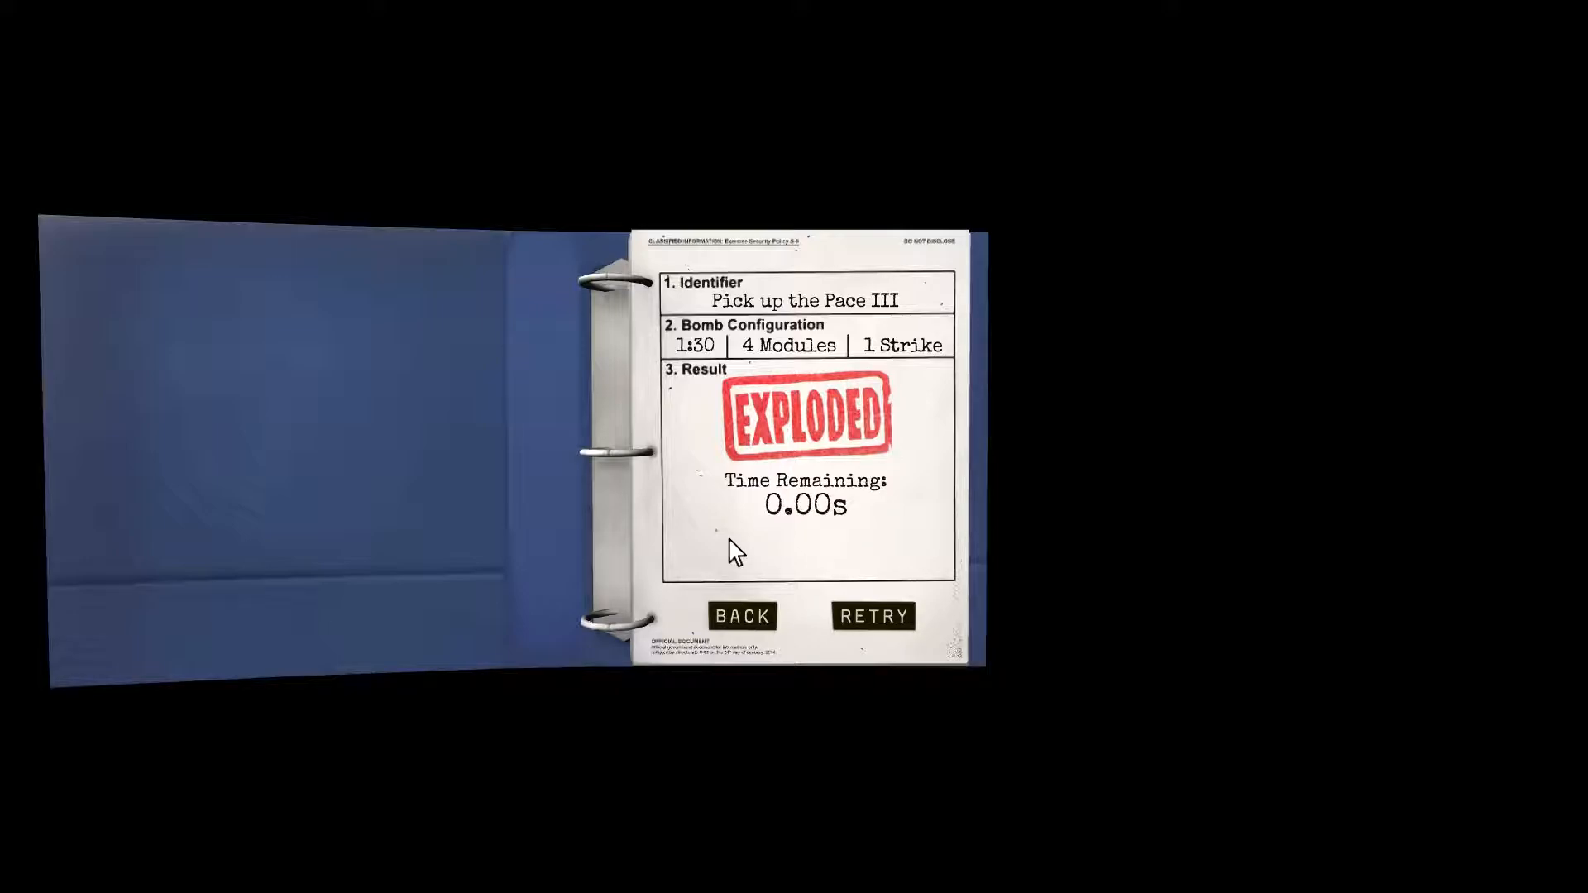
Step: Retry Pick up the Pace III from the Exploded results page
{"action": "left_click", "coordinate": [872, 615]}
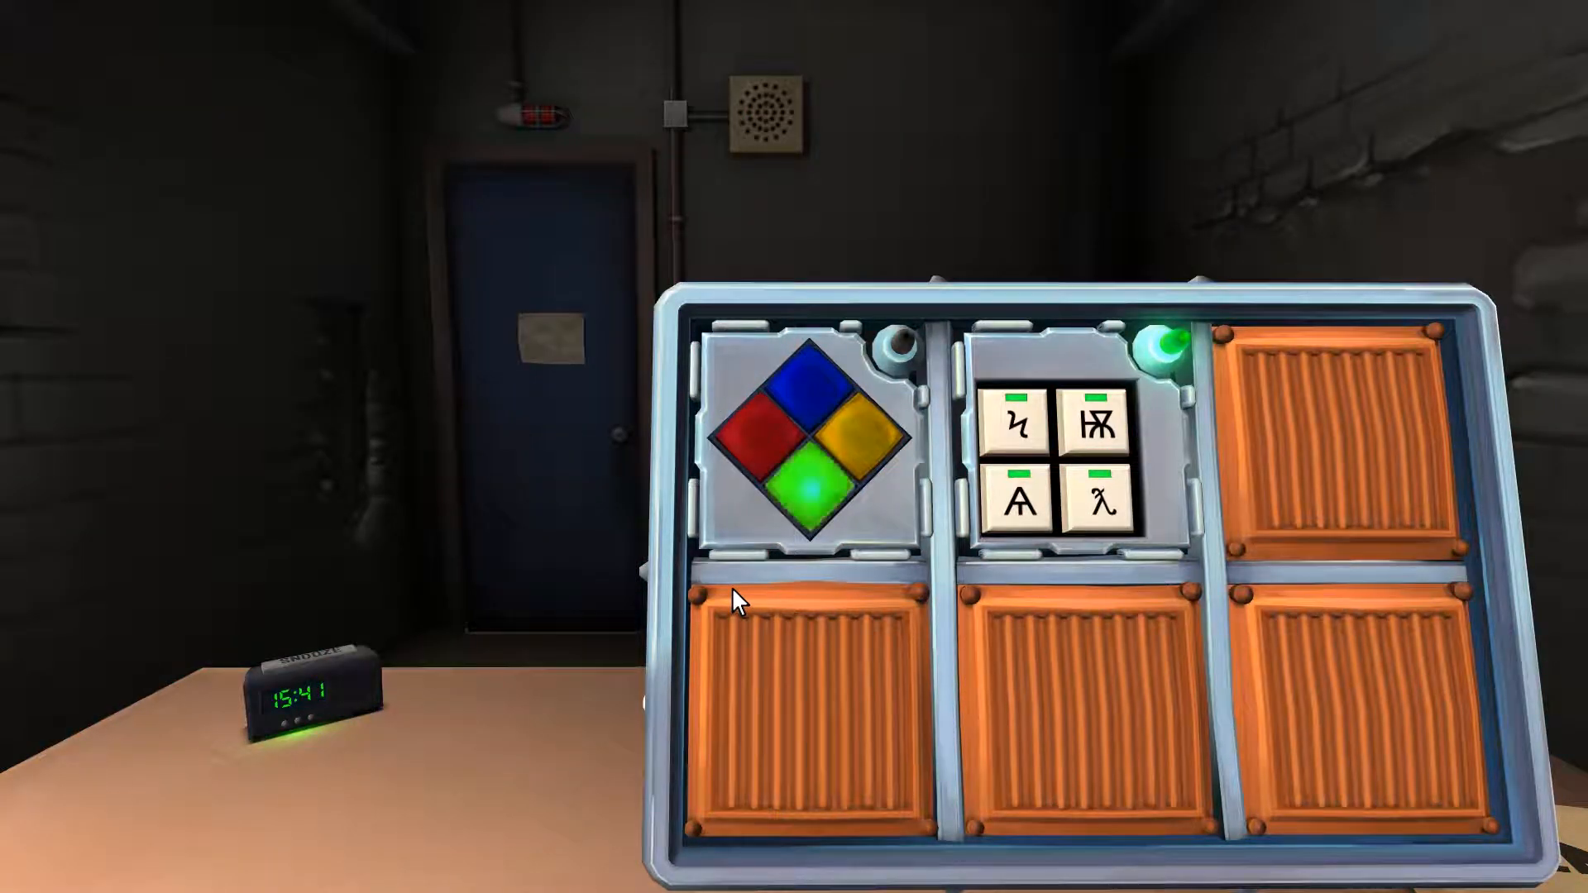
Step: Turn the bomb over to its back face with the unsolved symbol keypad
{"action": "left_click", "coordinate": [800, 395]}
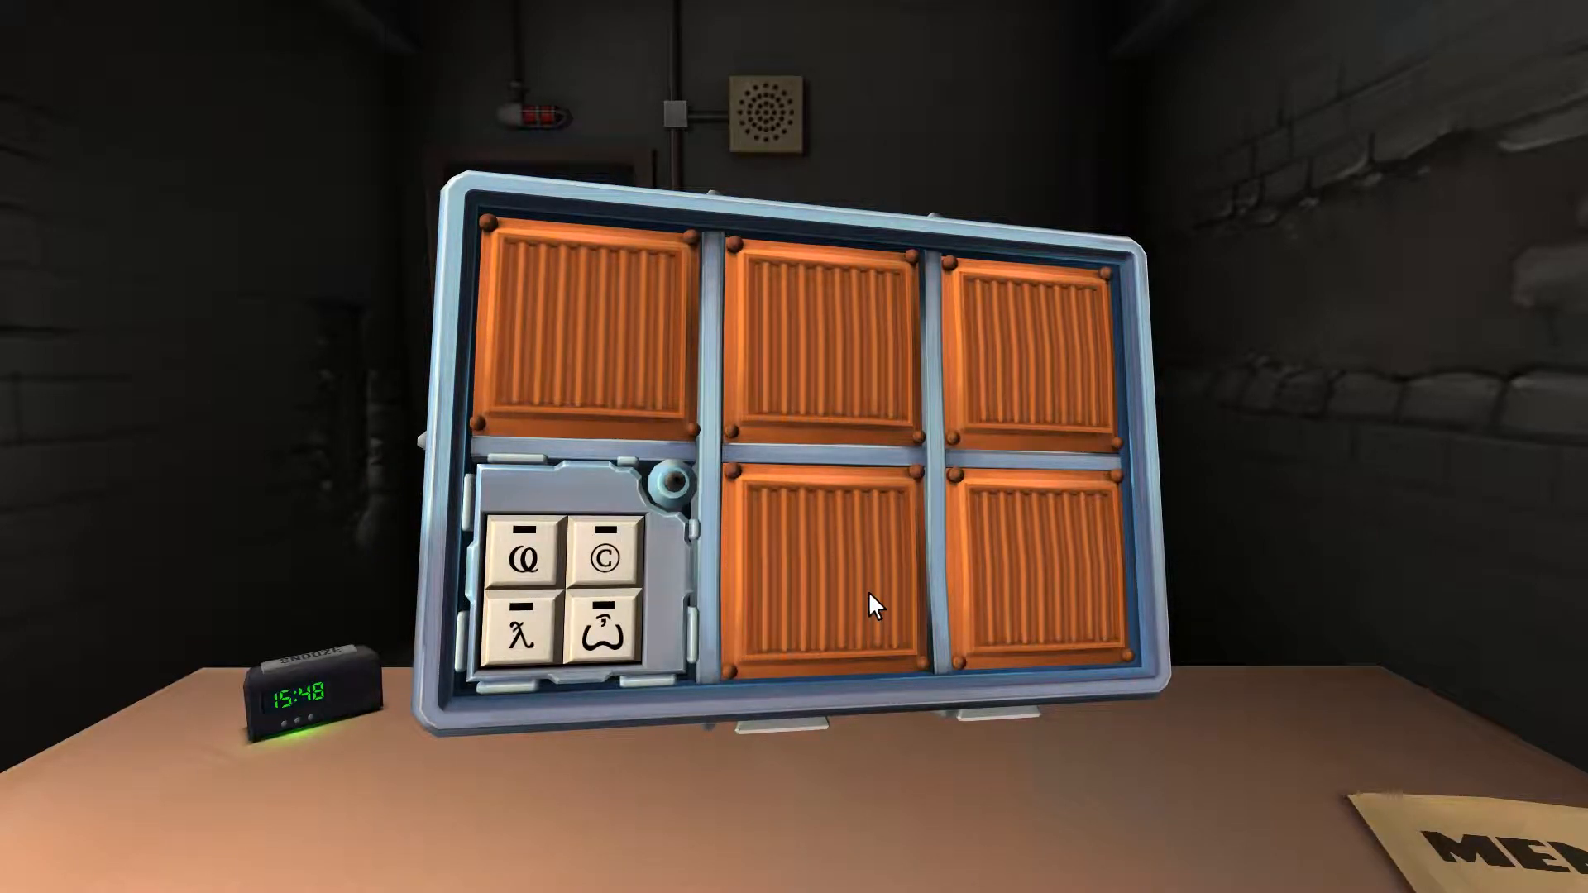
Step: Enter copyright, curly face, lambda, then the last symbol on the keypad
{"action": "left_click", "coordinate": [567, 588]}
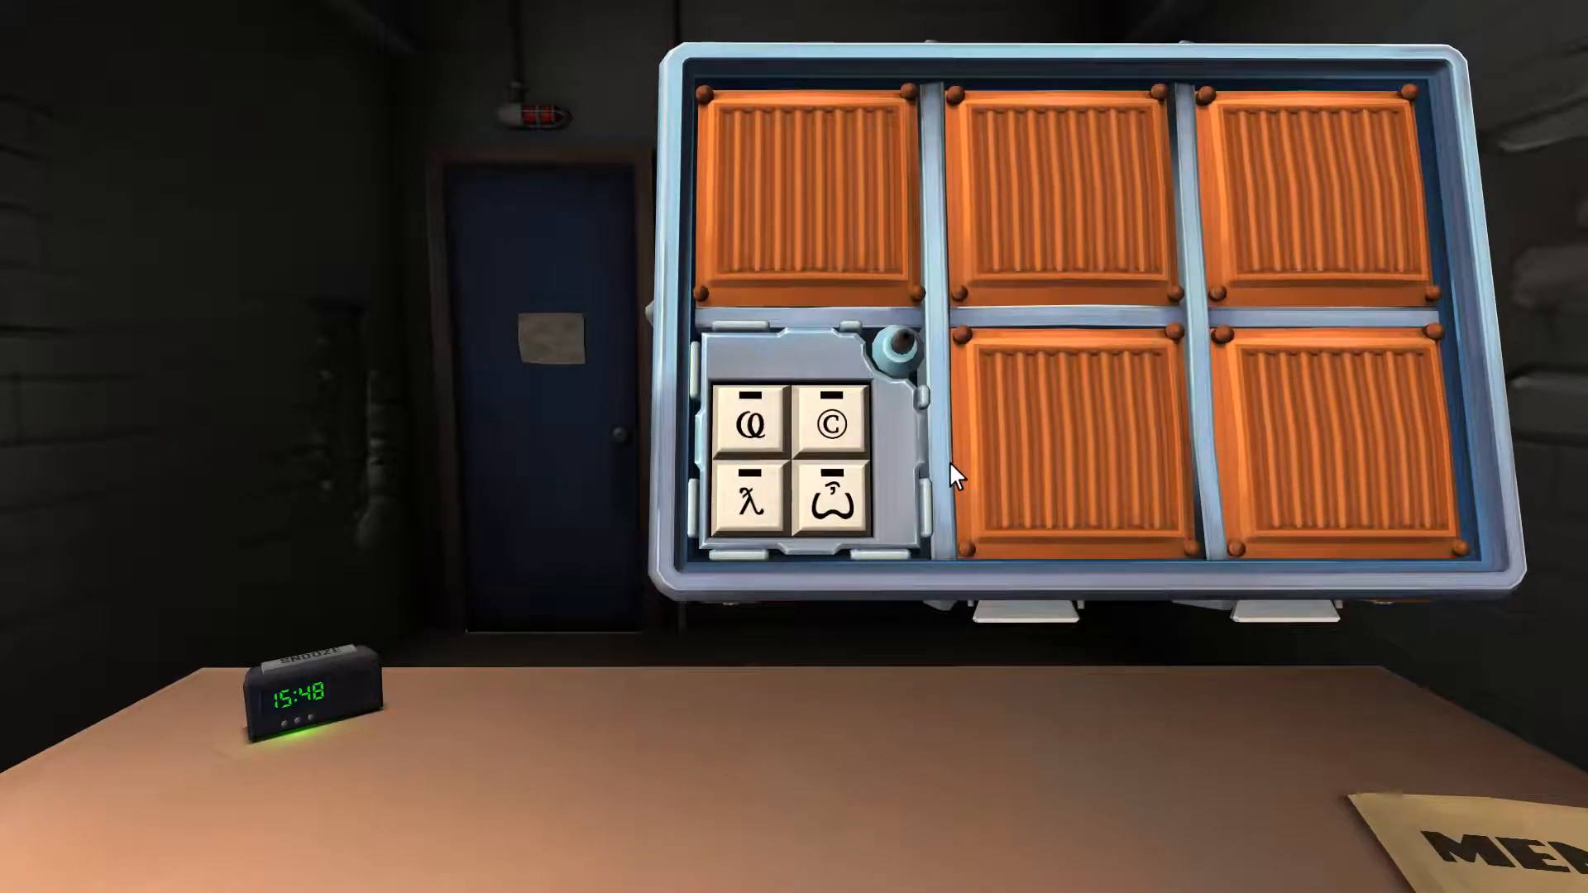
{"action": "left_click", "coordinate": [833, 496]}
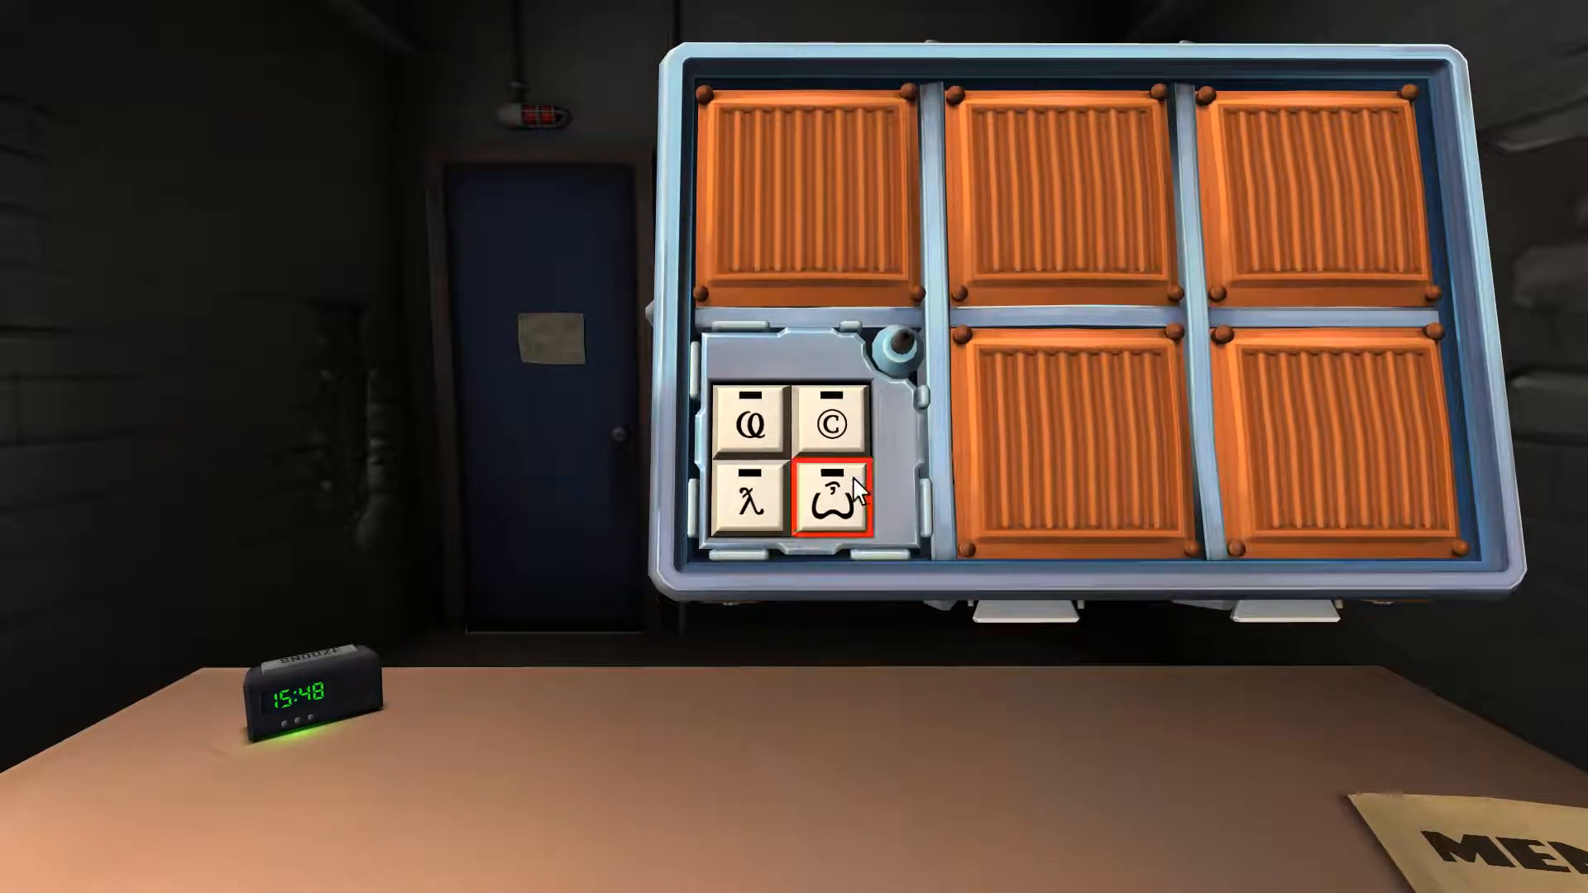
{"action": "left_click", "coordinate": [831, 505]}
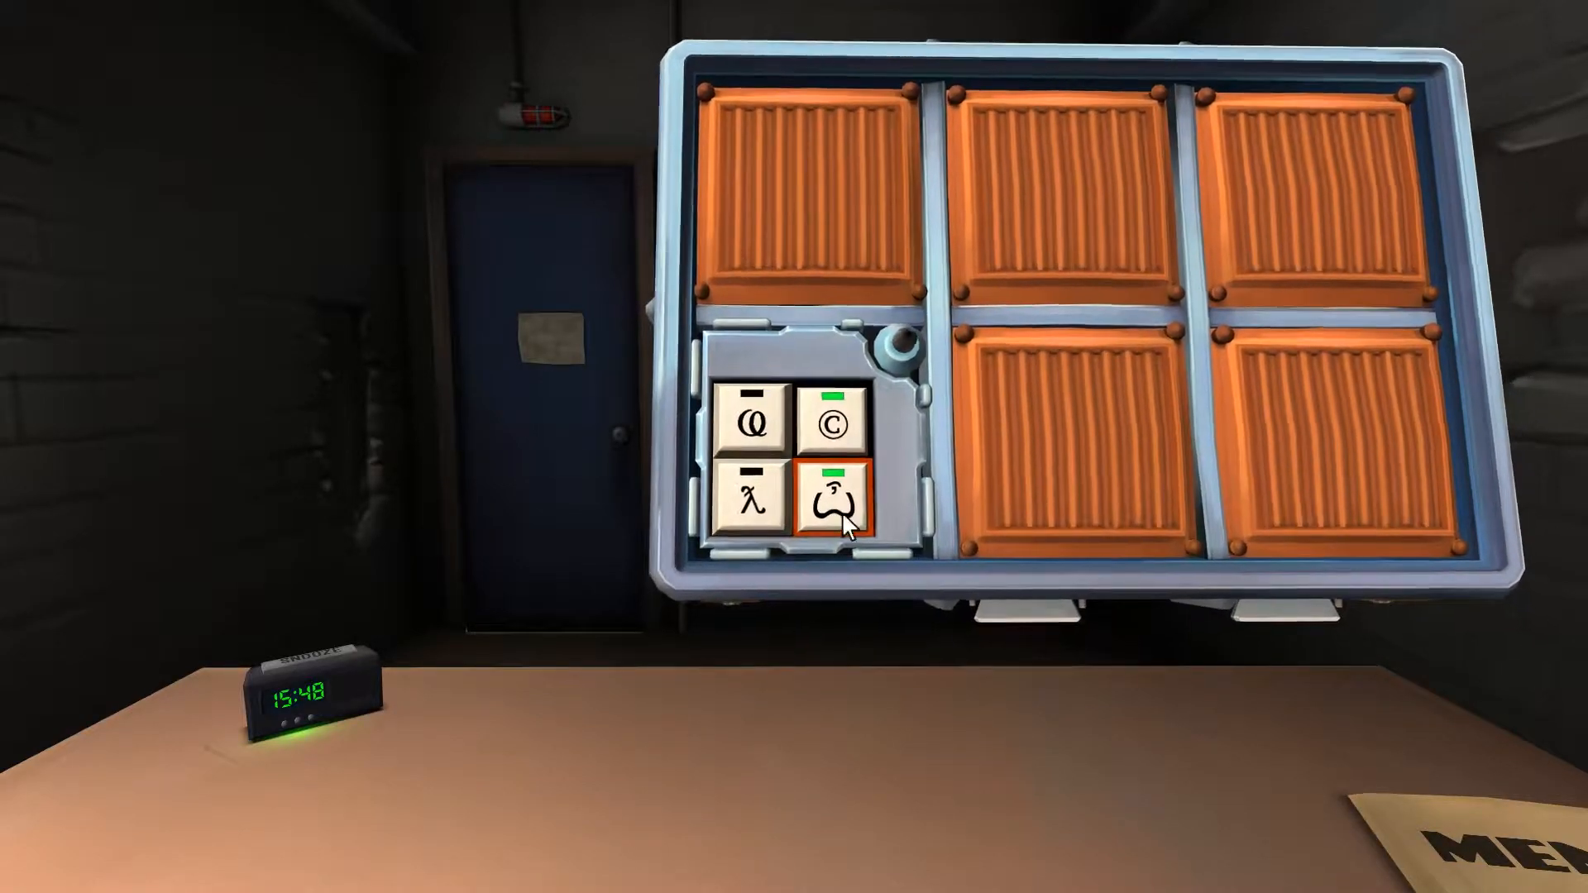
{"action": "left_click", "coordinate": [752, 501]}
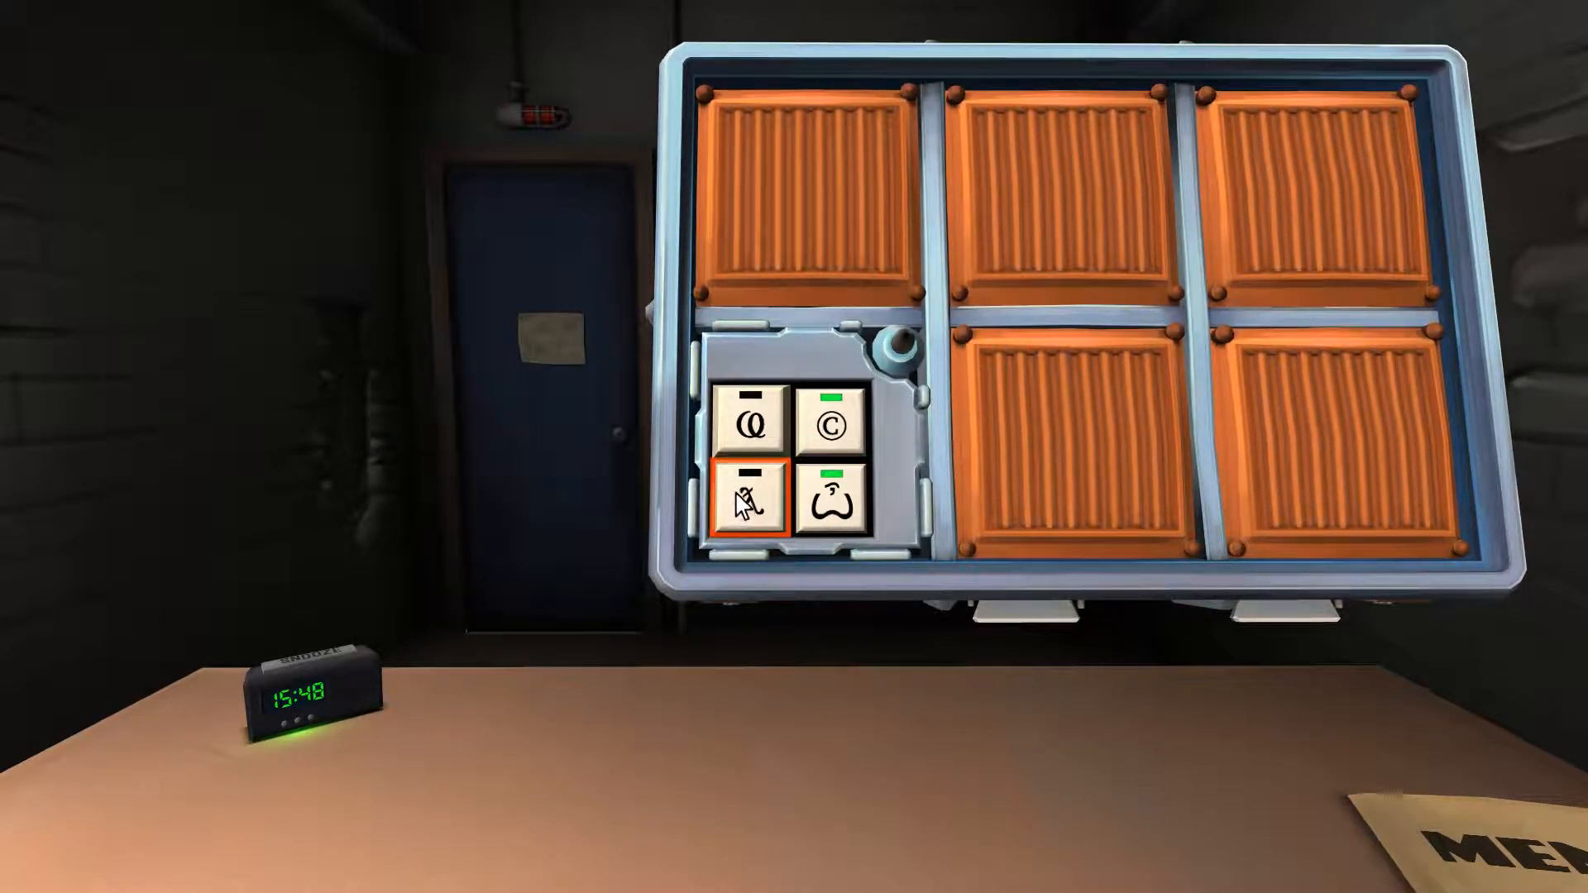
{"action": "left_click", "coordinate": [747, 418]}
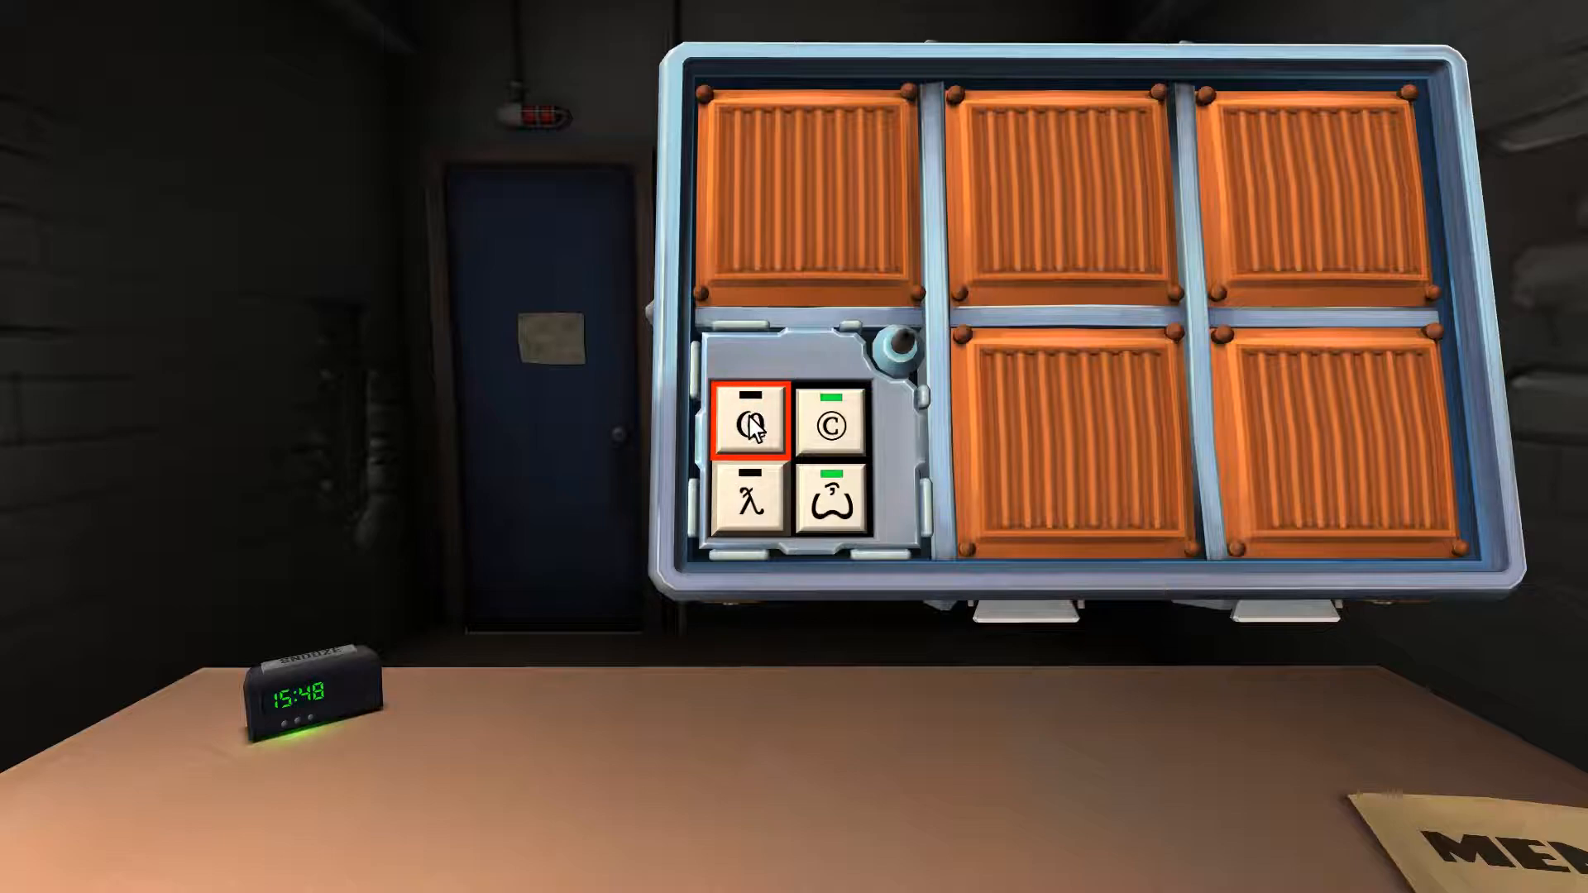
{"action": "left_click", "coordinate": [747, 419]}
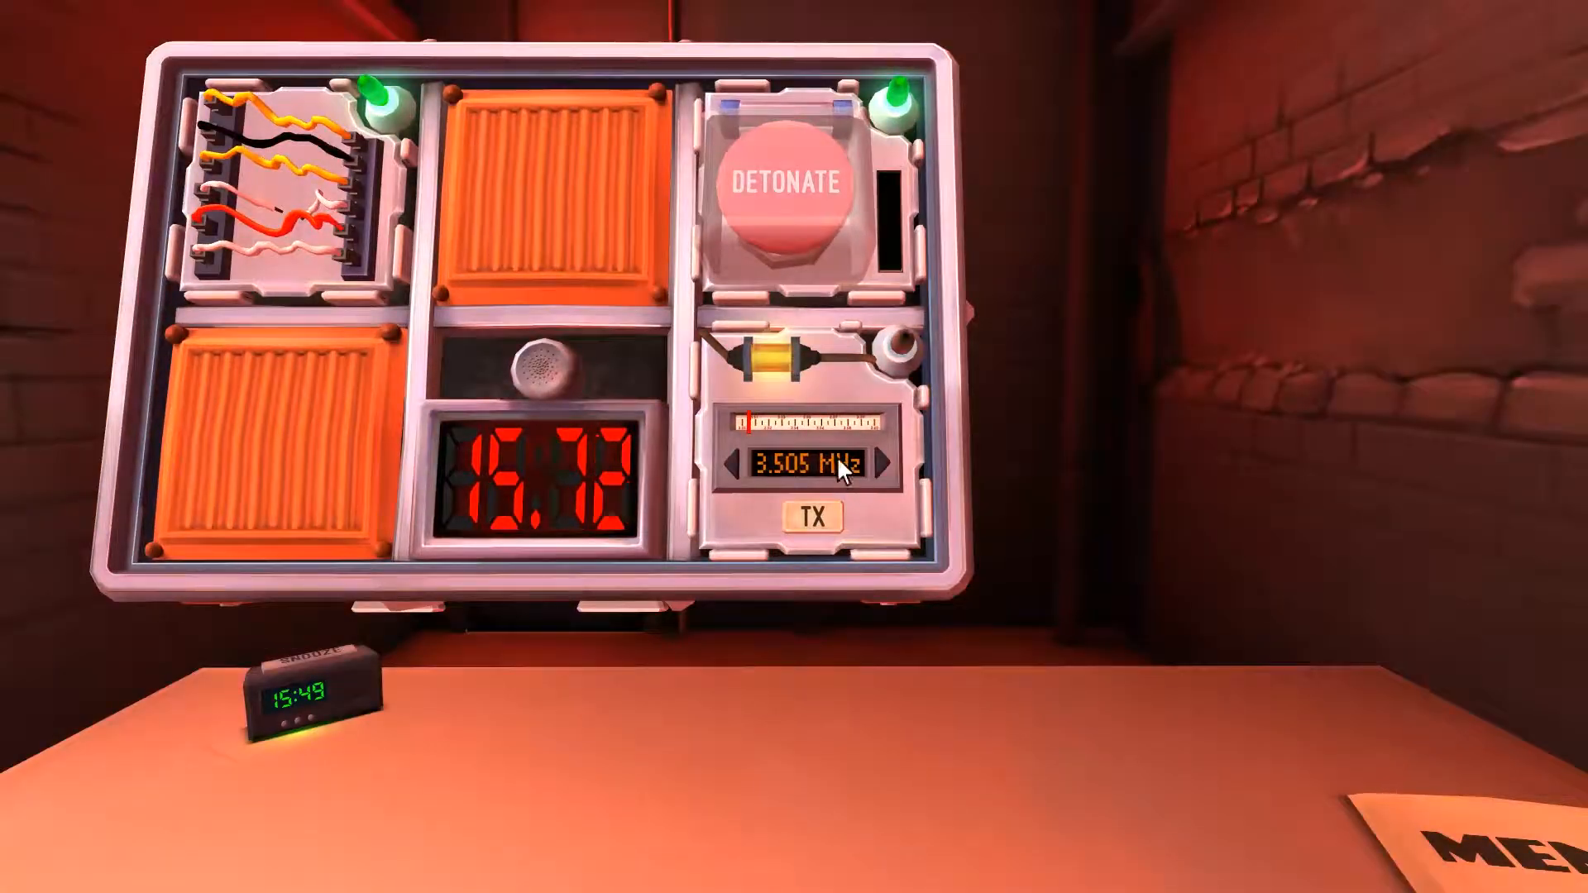
Step: Tune the Morse module to 3.542 MHz and transmit to defuse Pick up the Pace III
{"action": "left_click", "coordinate": [885, 464]}
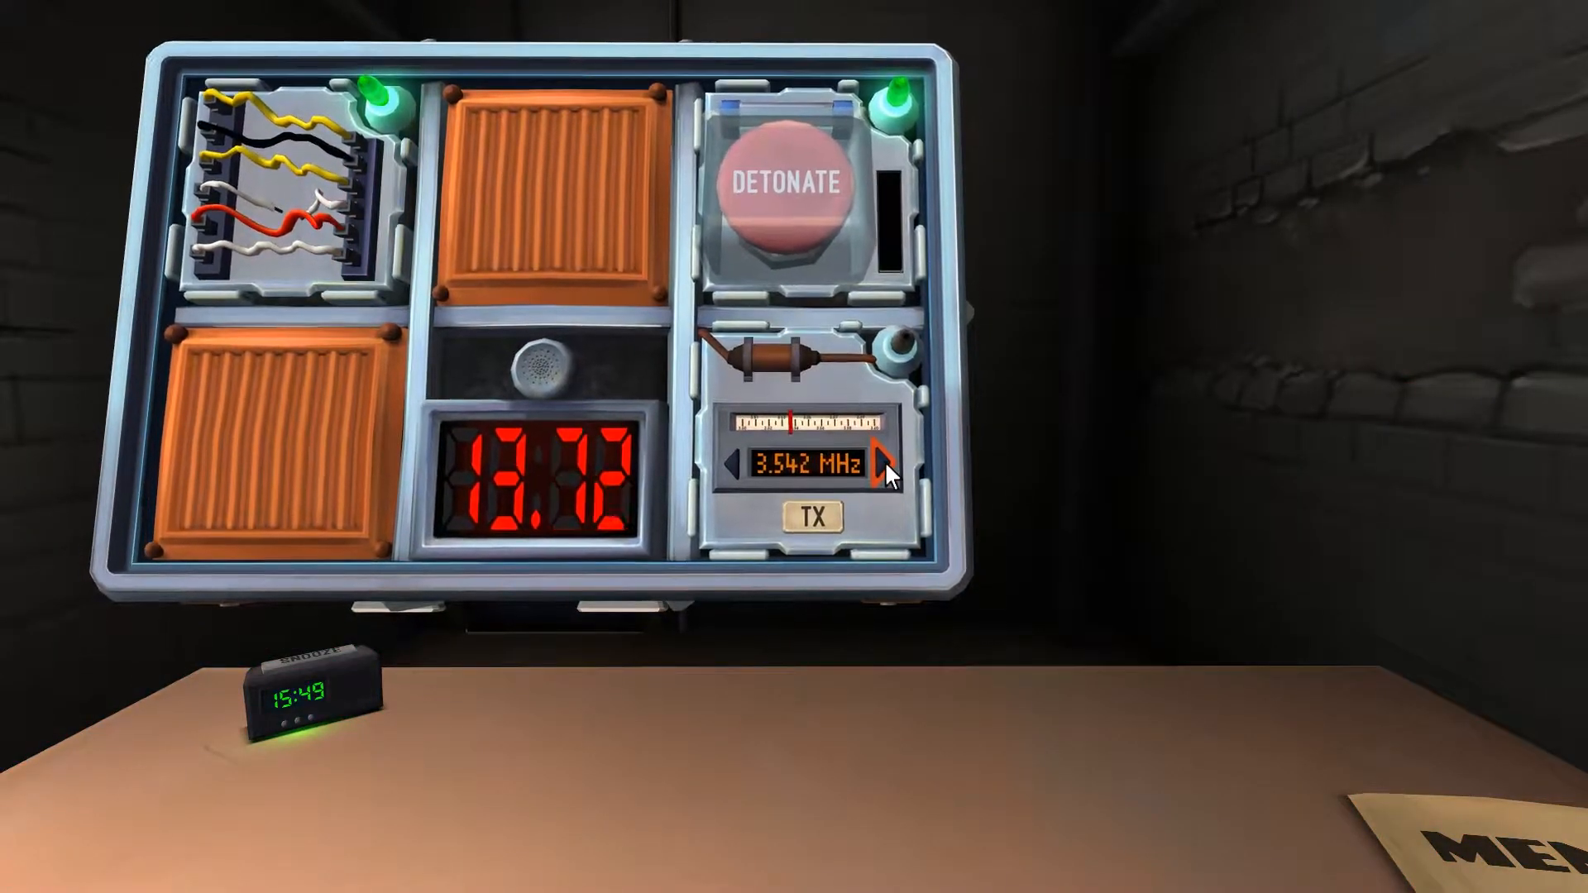
{"action": "left_click", "coordinate": [807, 516]}
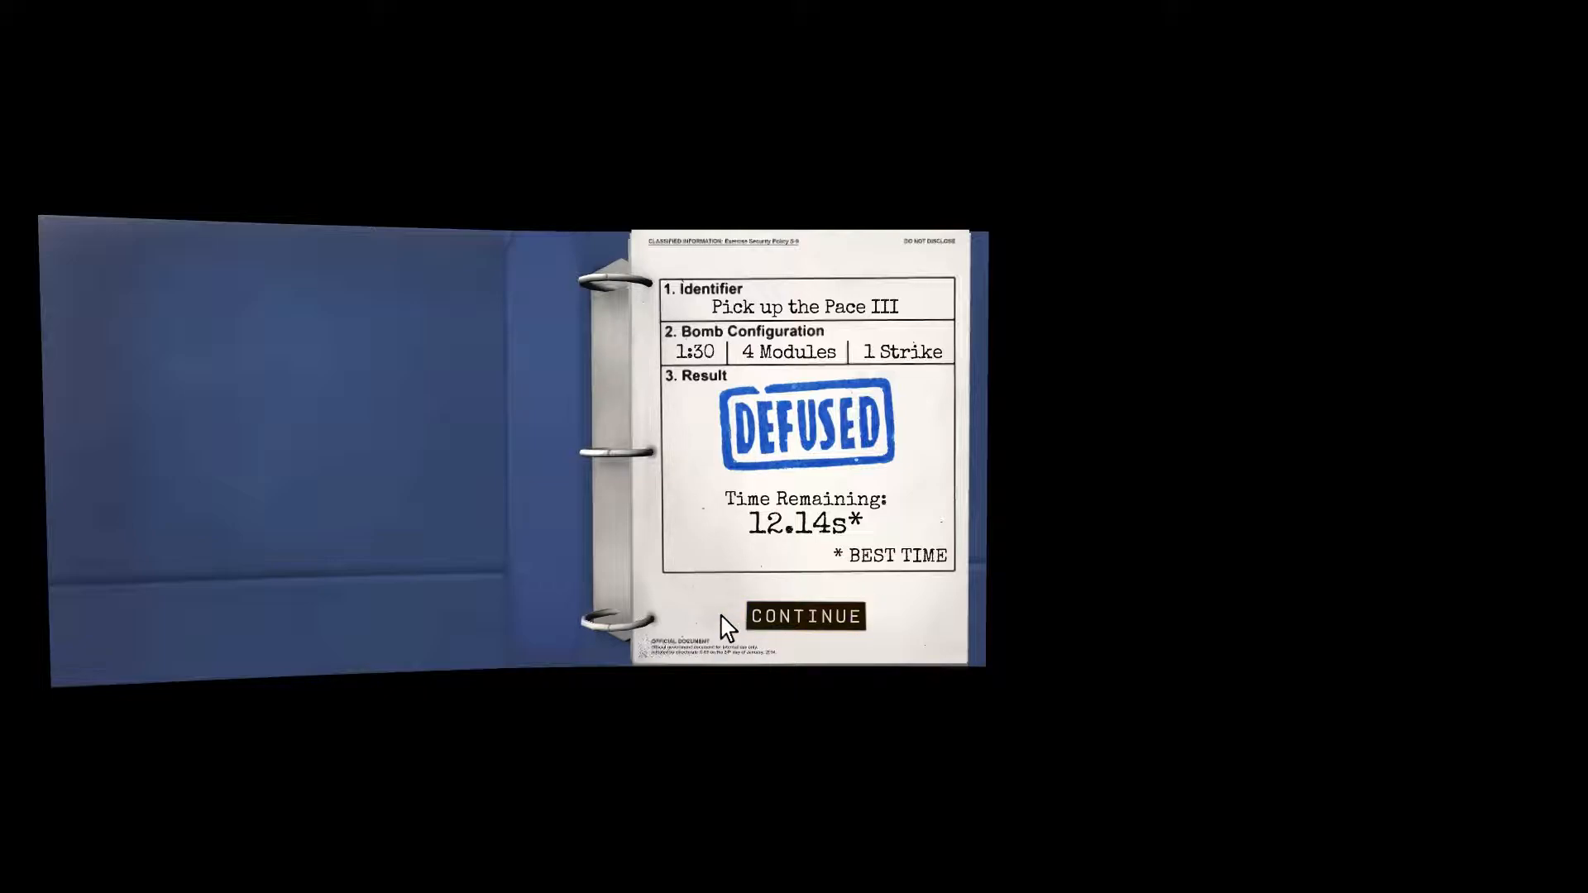
{"action": "mouse_move", "coordinate": [592, 608]}
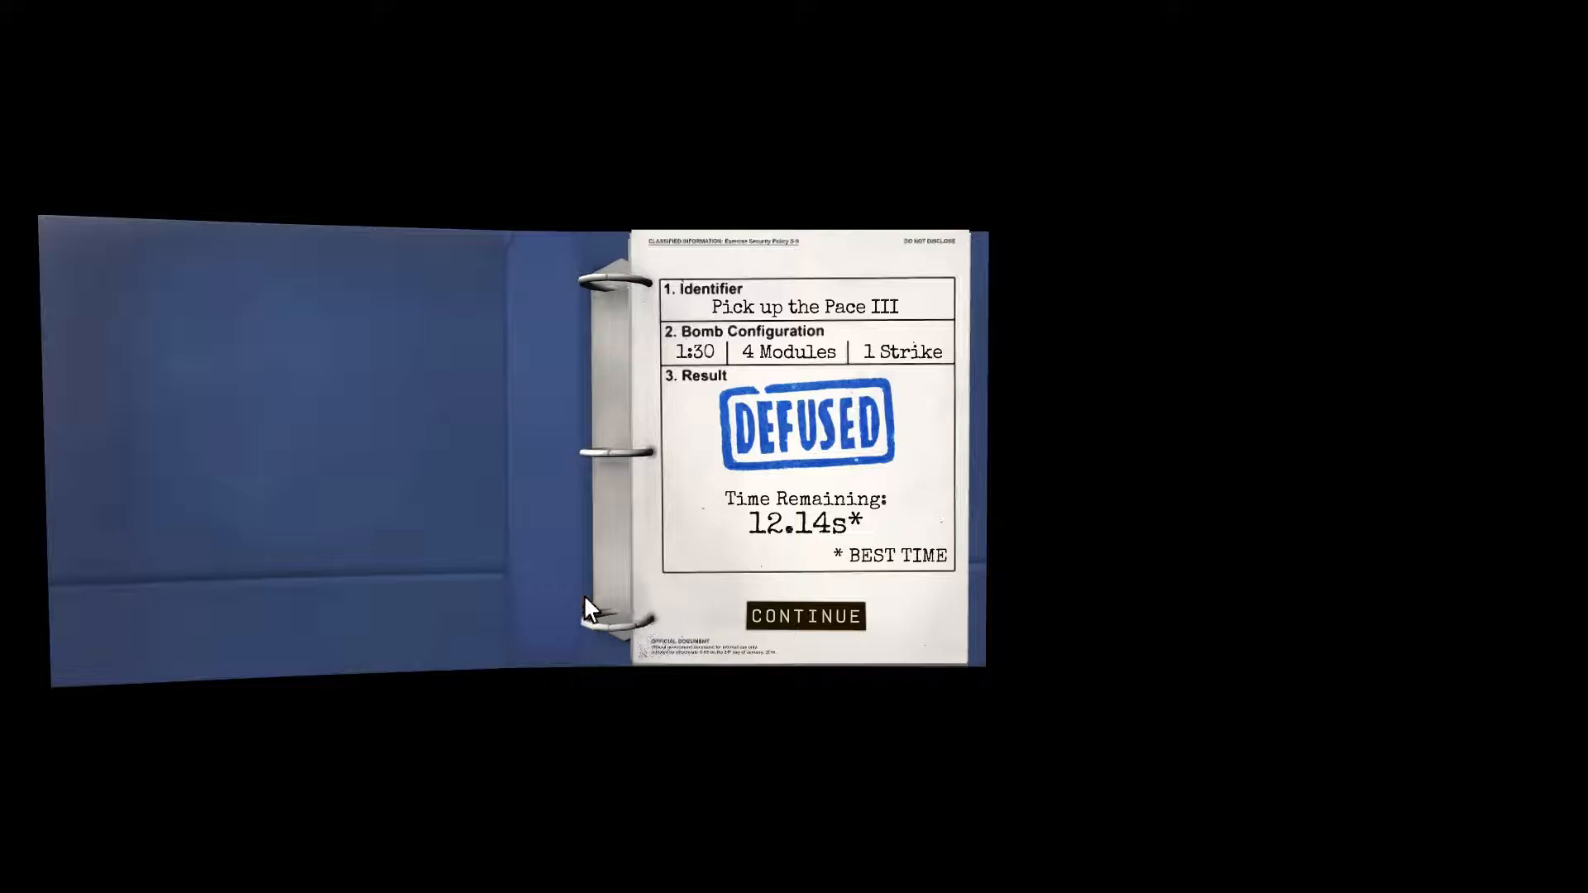
{"action": "mouse_move", "coordinate": [806, 615]}
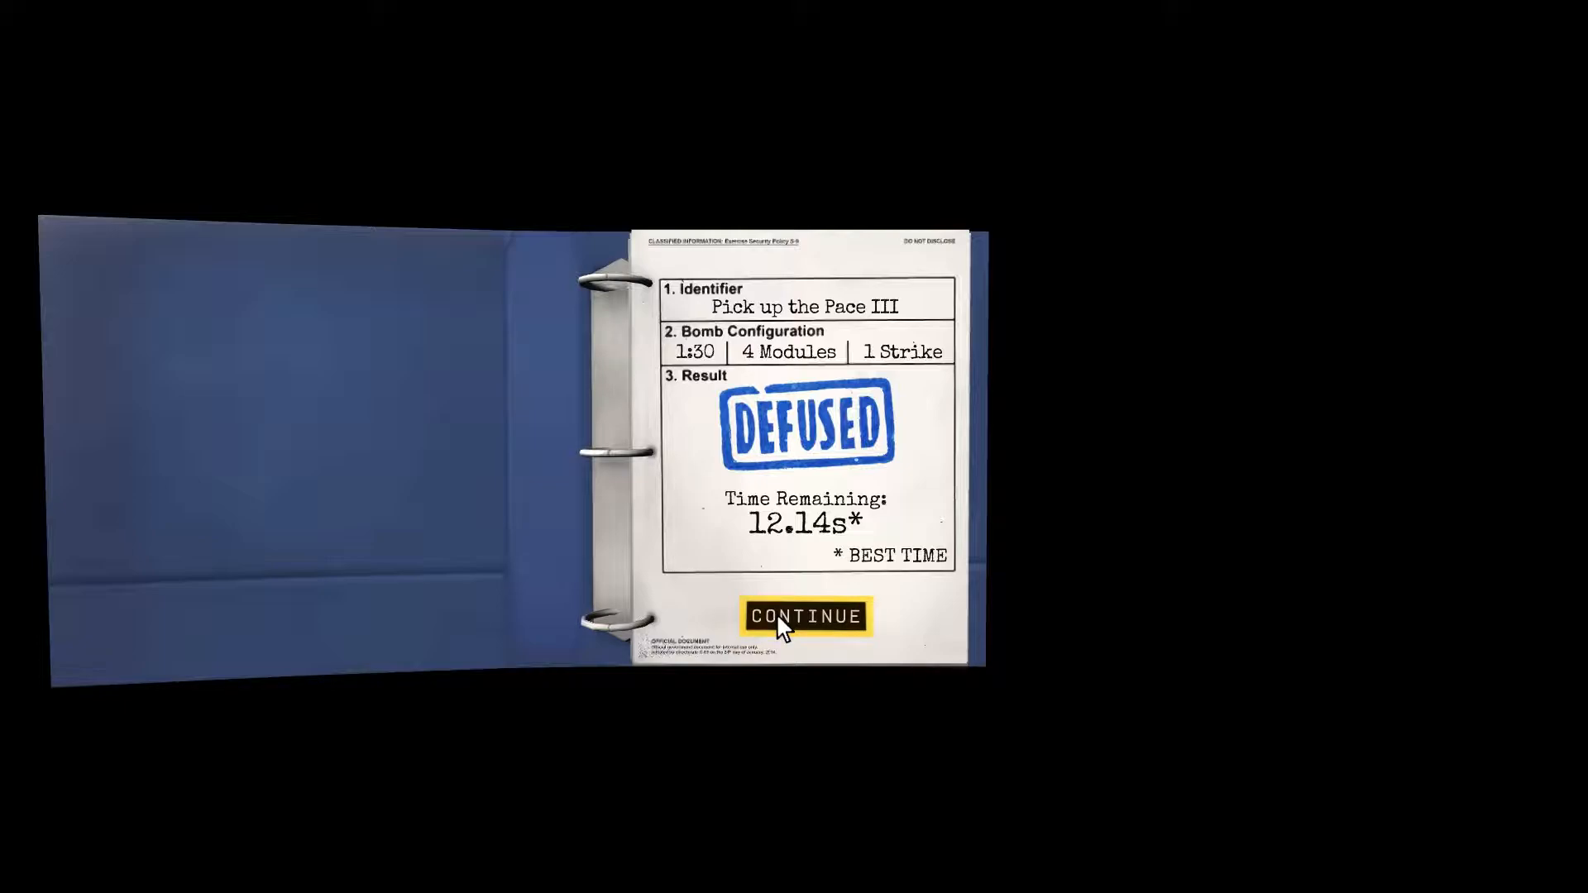
Step: Continue from the Defused results page back to the binder contents
{"action": "left_click", "coordinate": [804, 615]}
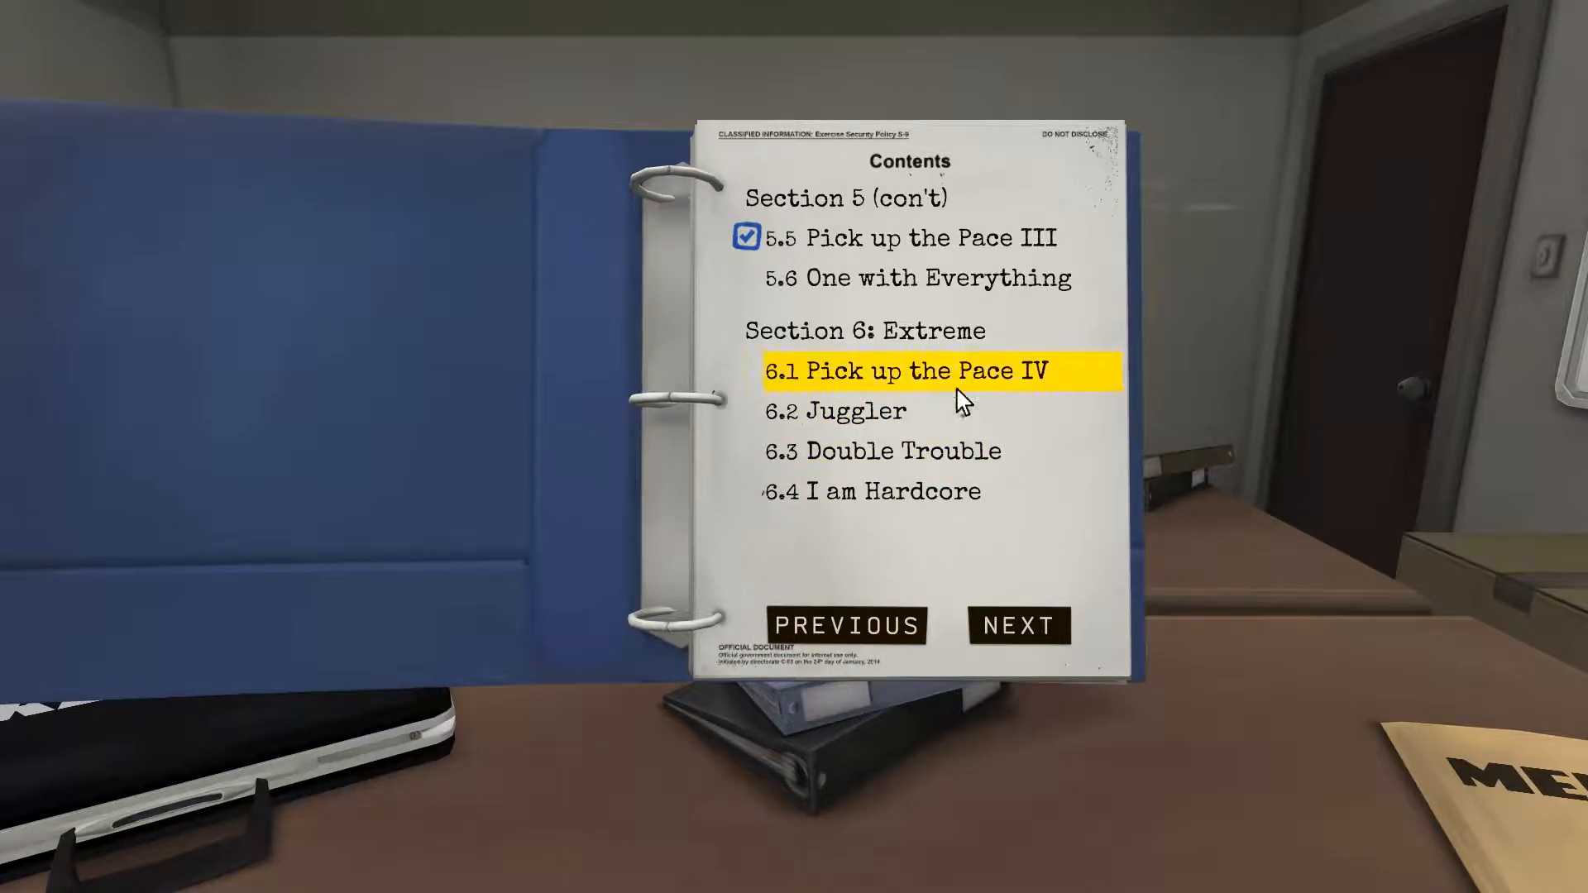
Step: Open the One with Everything briefing and start the bomb
{"action": "left_click", "coordinate": [932, 278]}
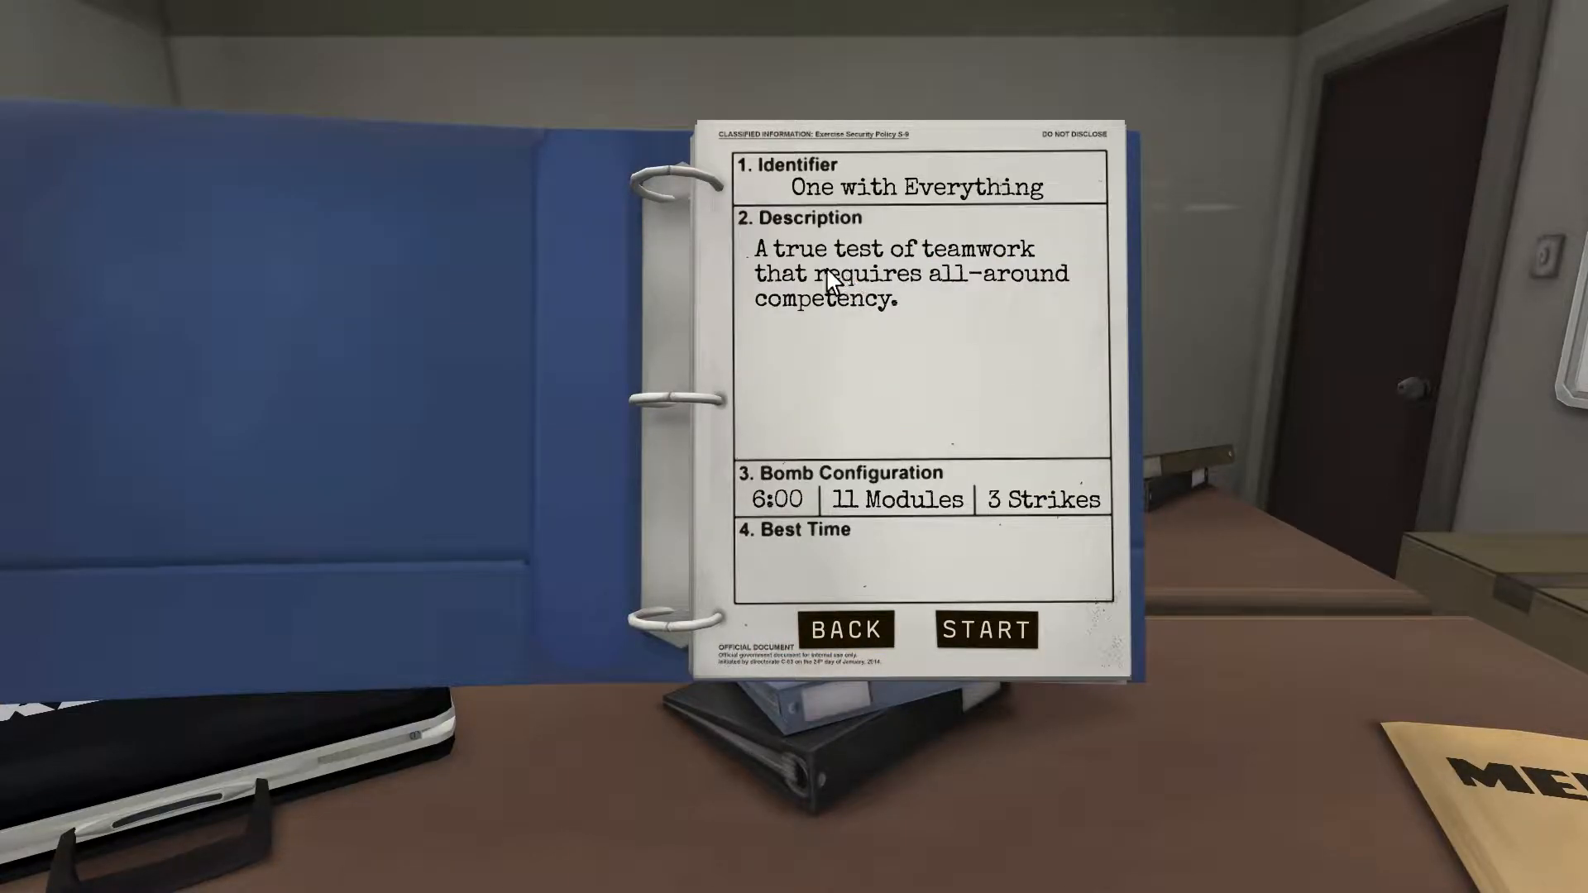
{"action": "mouse_move", "coordinate": [790, 272]}
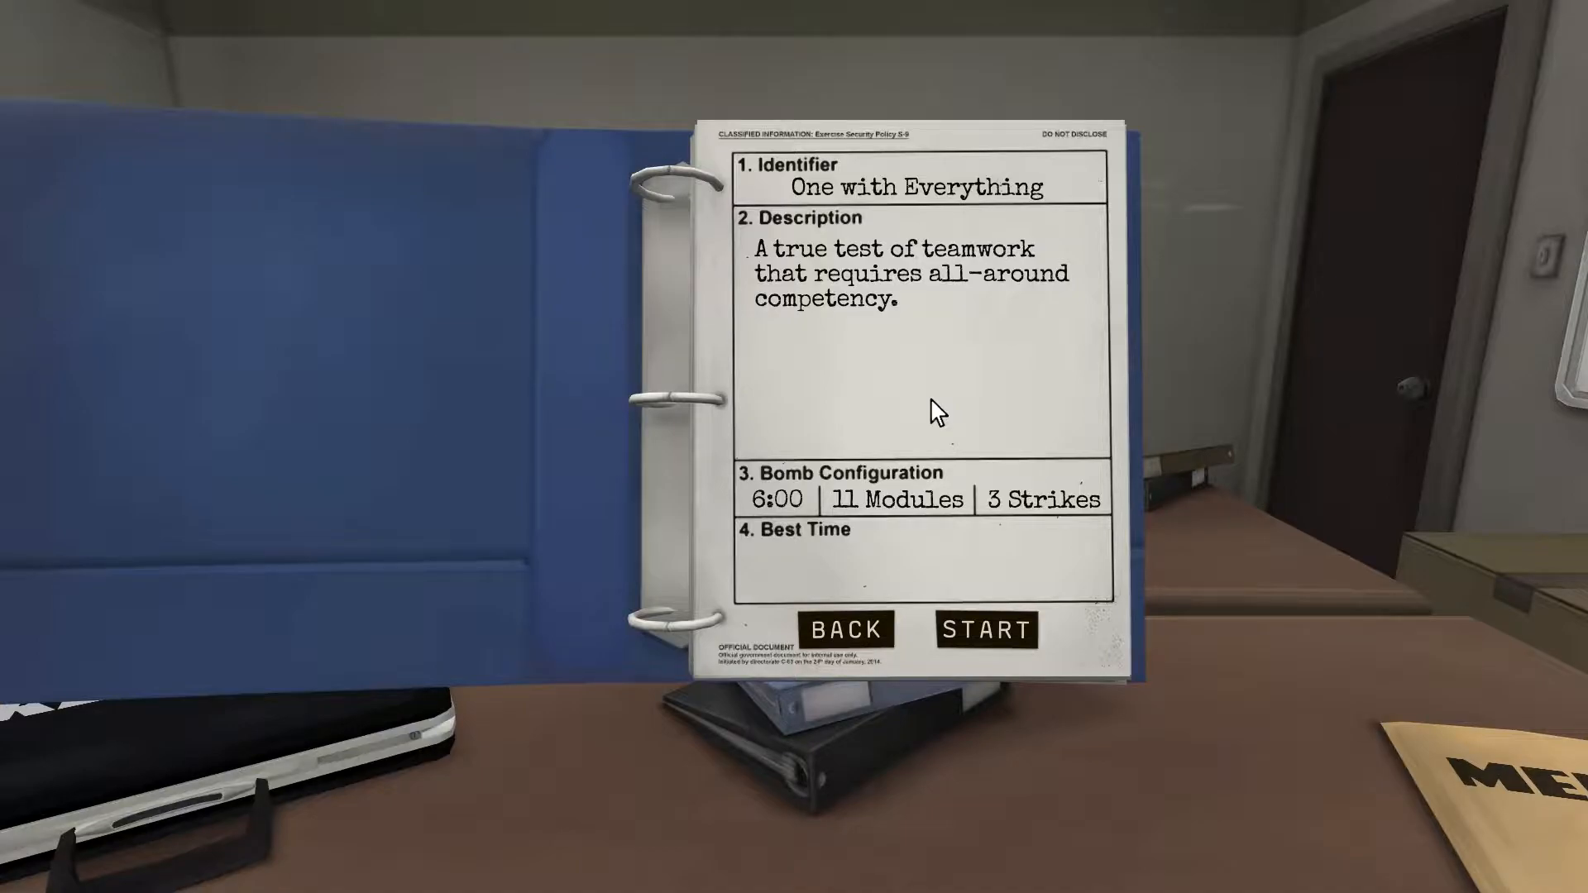
{"action": "mouse_move", "coordinate": [900, 413]}
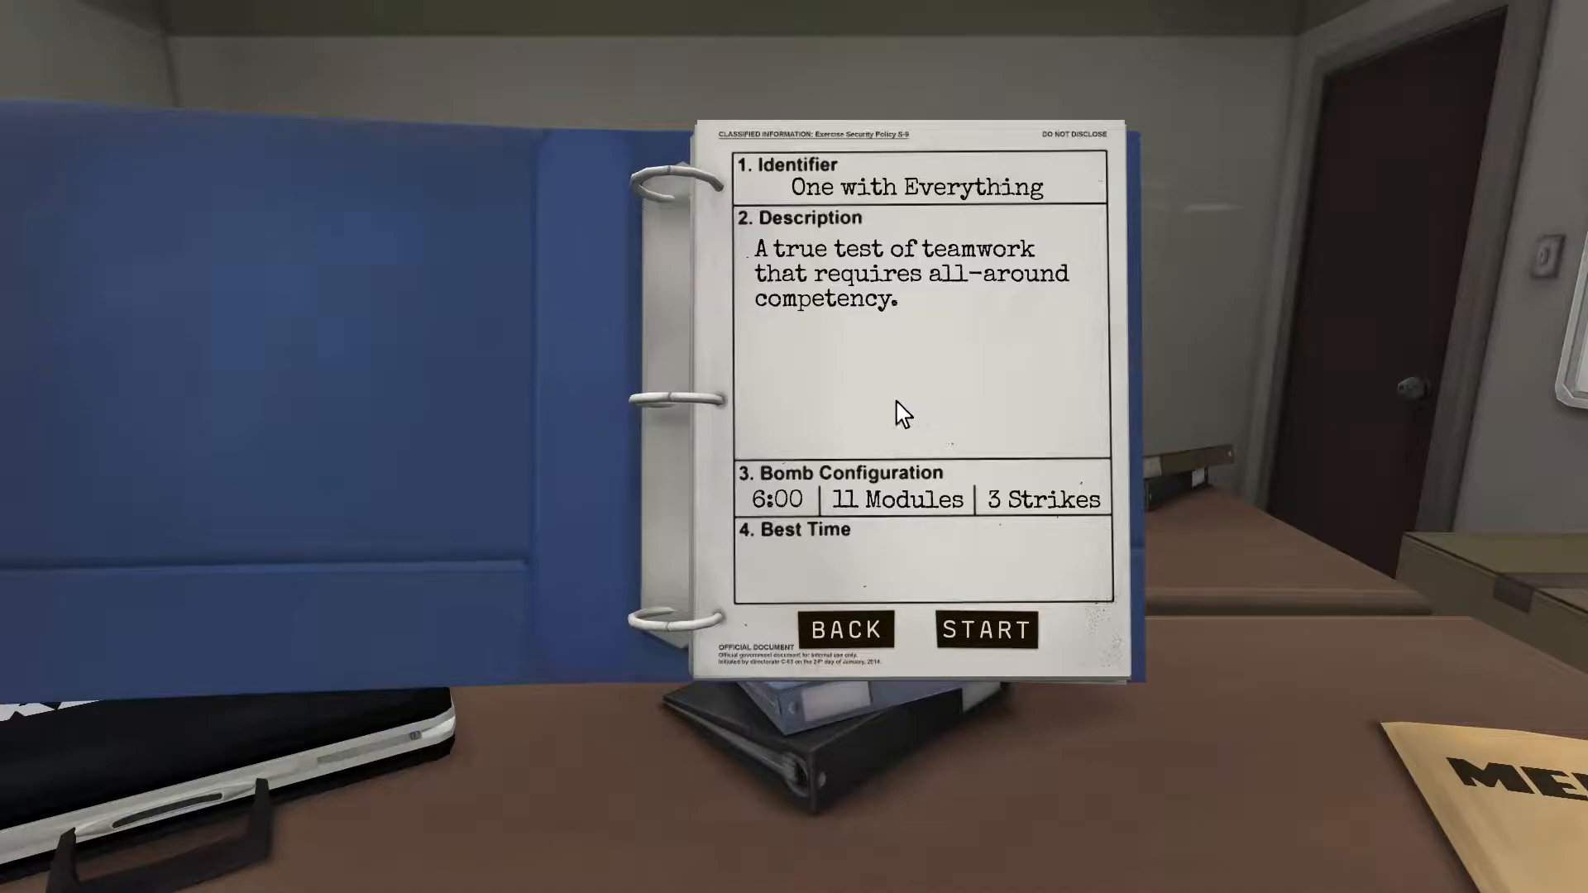
{"action": "mouse_move", "coordinate": [984, 628]}
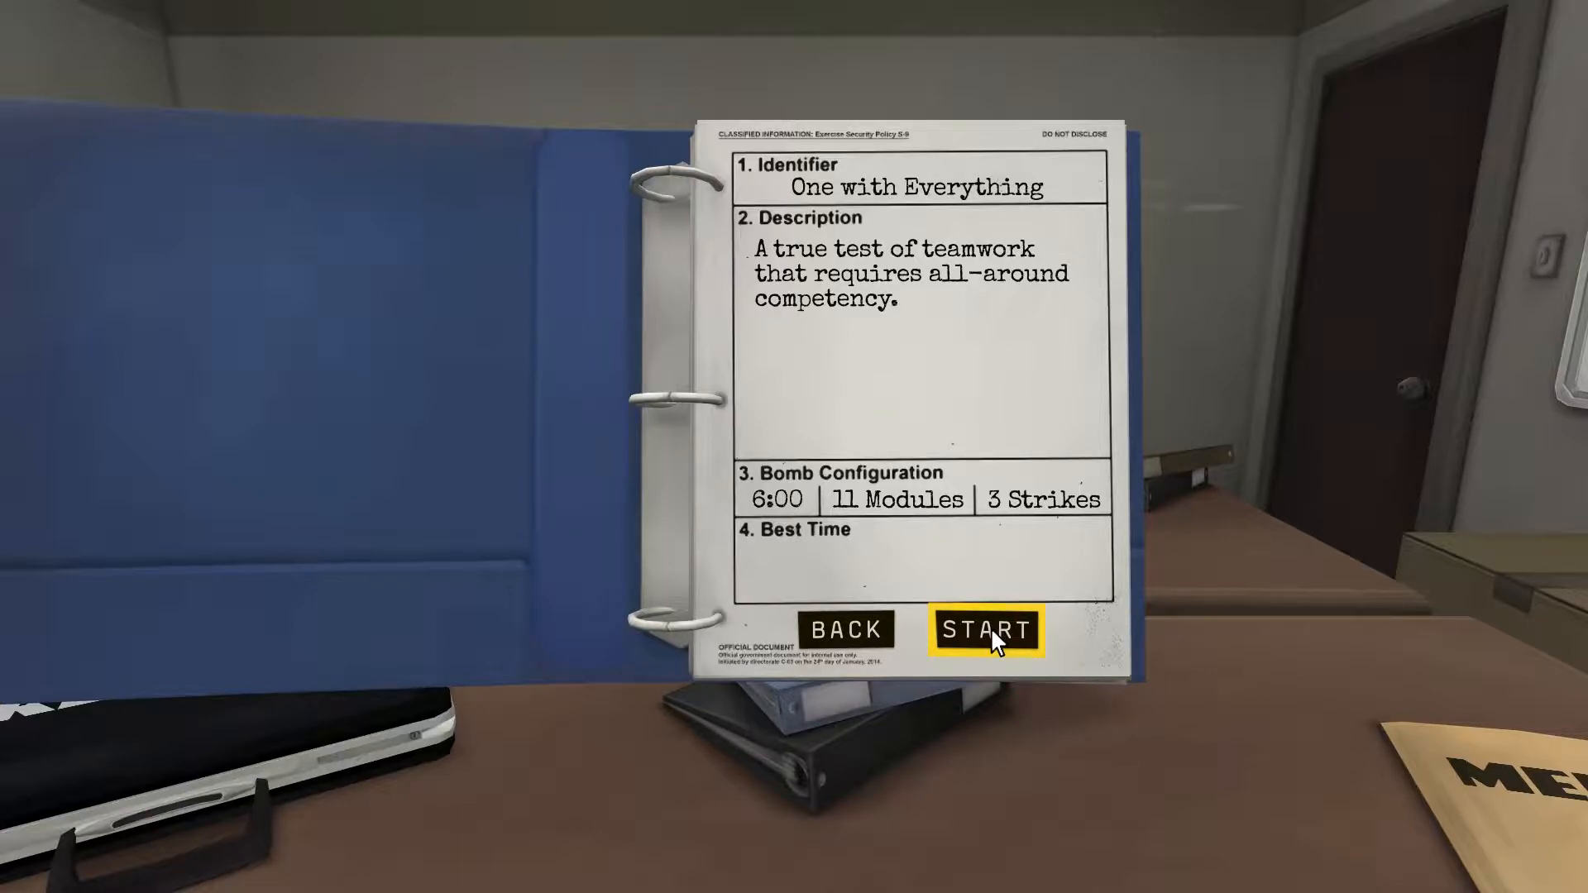
{"action": "left_click", "coordinate": [986, 630]}
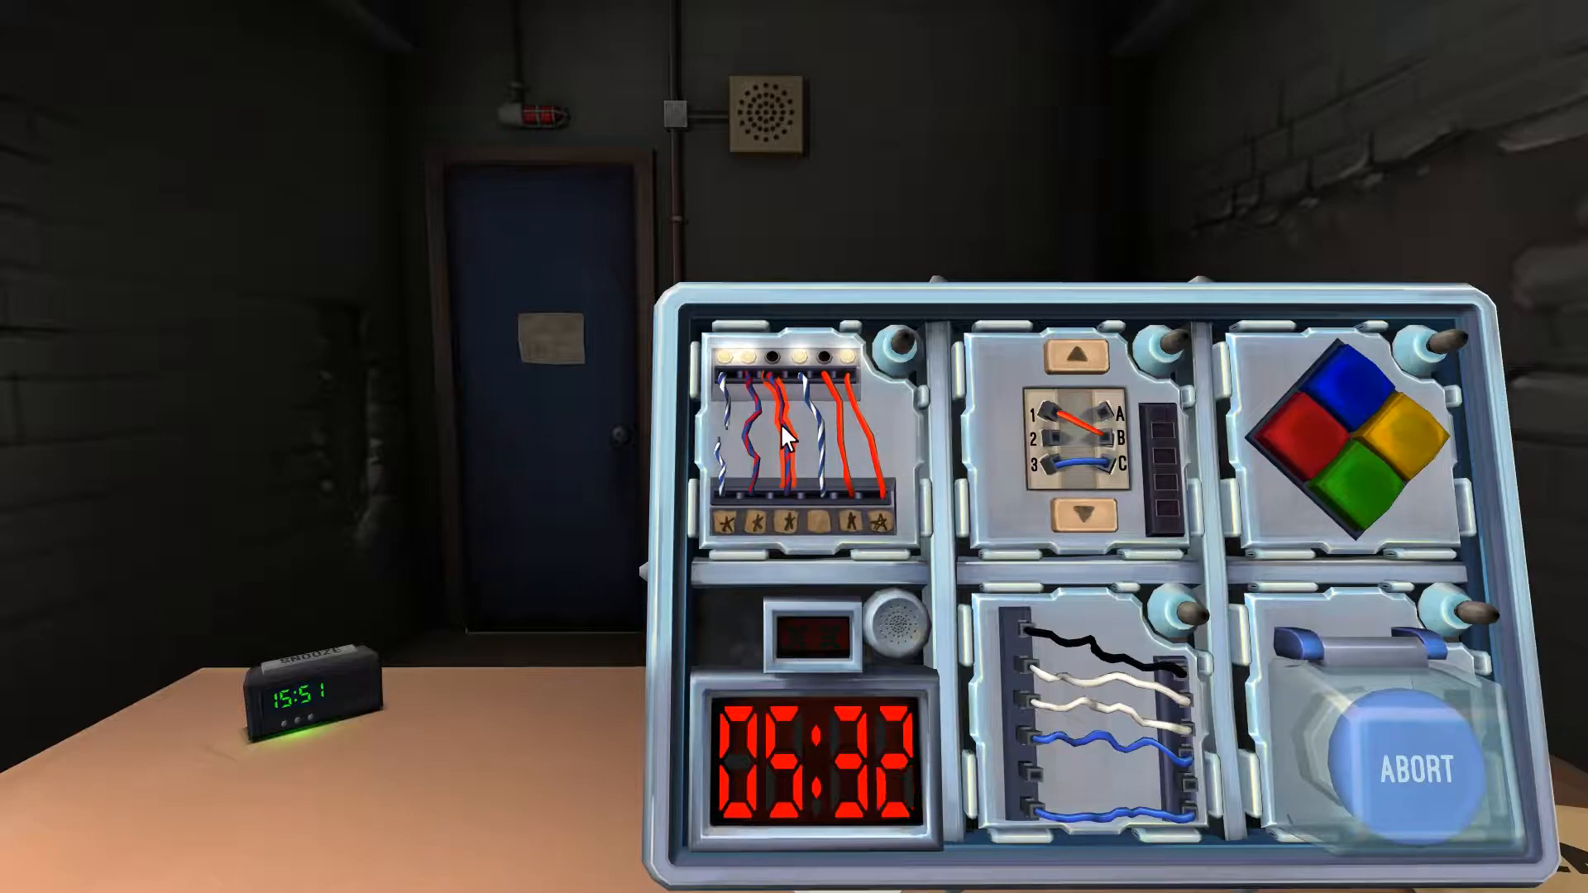
Step: Cut the two required wires on the complicated wires module
{"action": "left_click", "coordinate": [790, 436]}
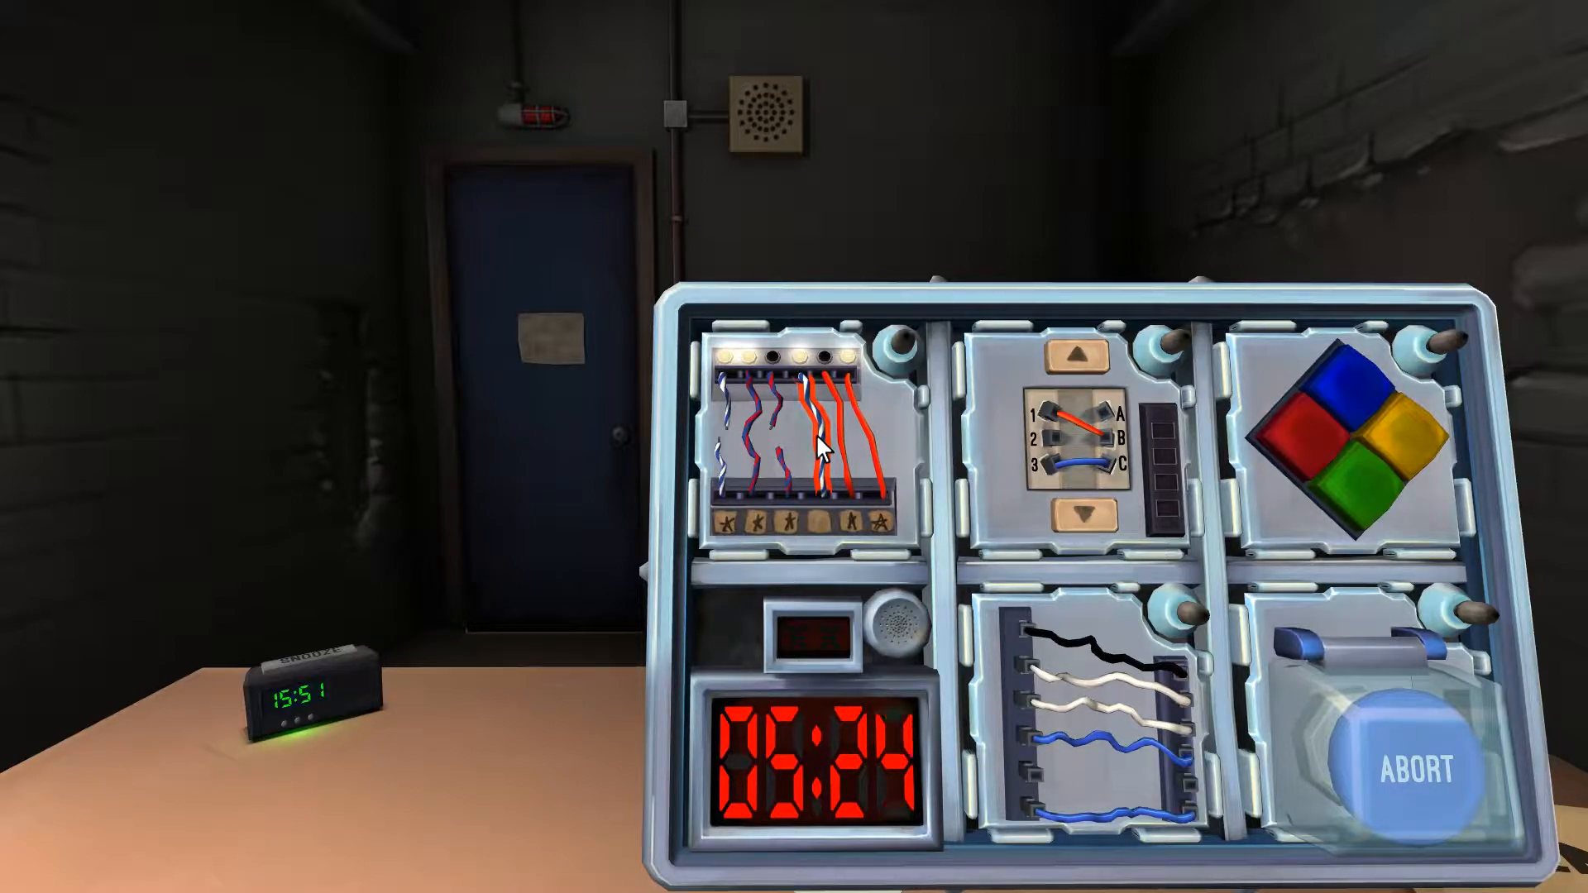
{"action": "left_click", "coordinate": [820, 436]}
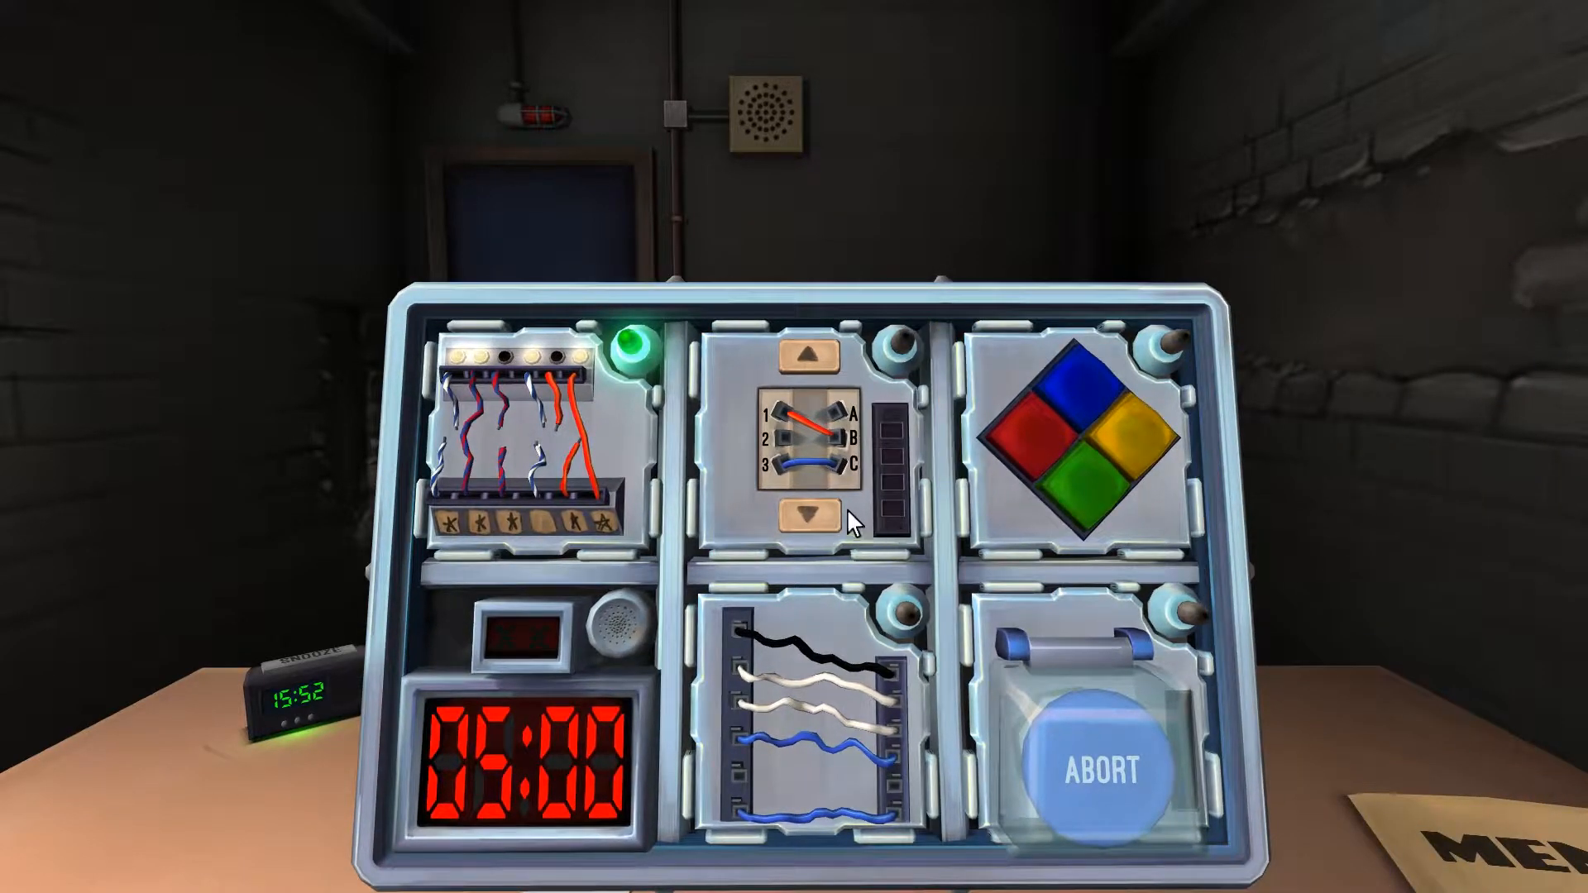
Step: Cut the required wires, including the red and orange ones, across all four wire sequence panels
{"action": "left_click", "coordinate": [806, 516]}
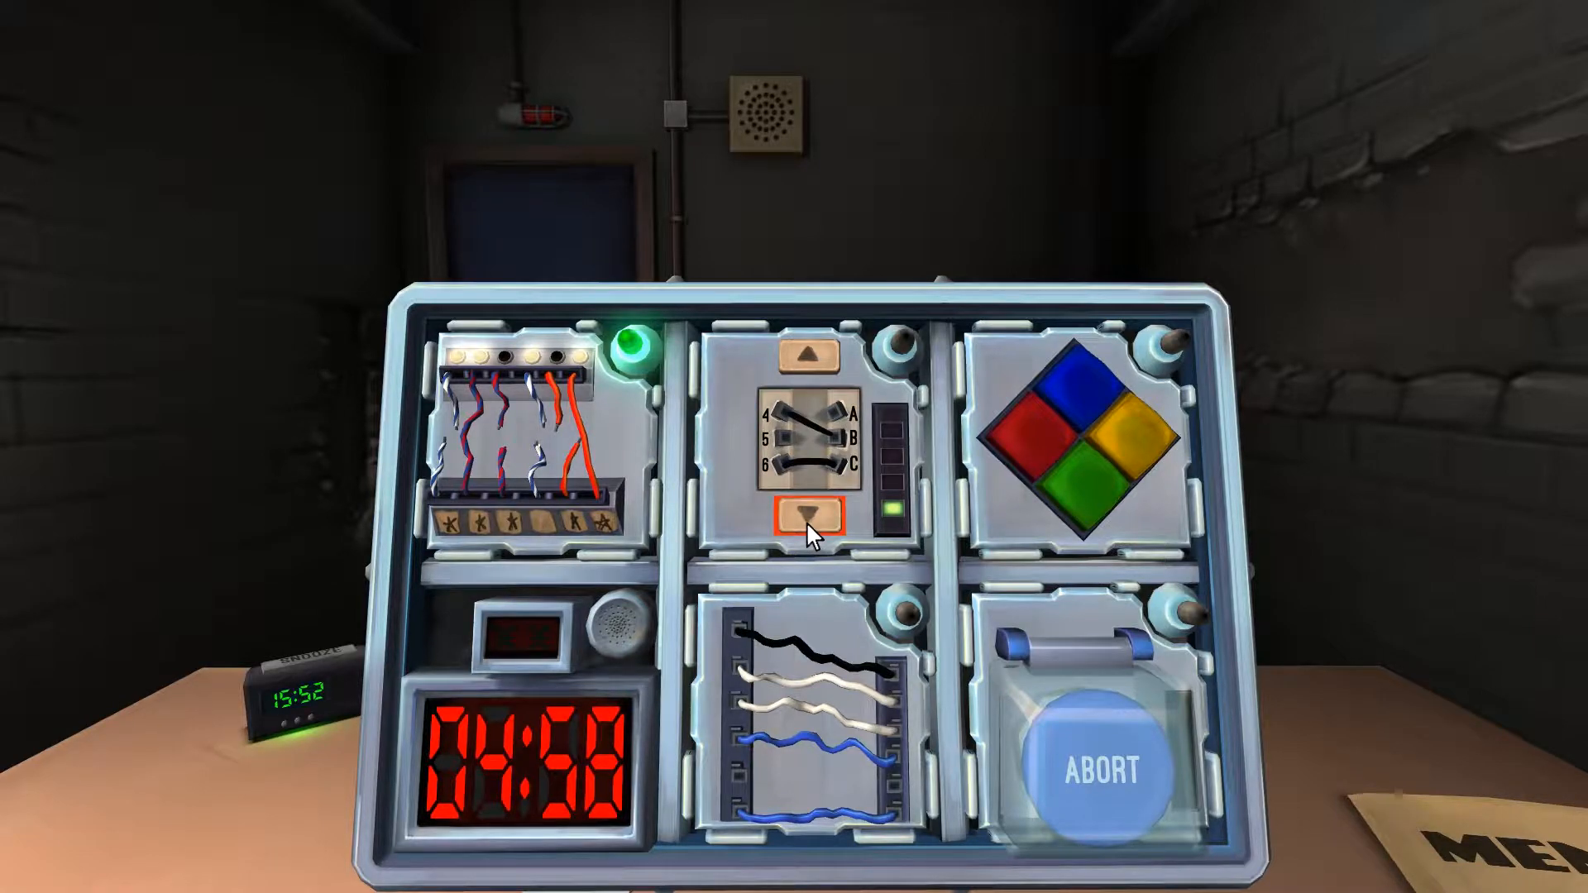
{"action": "left_click", "coordinate": [807, 518]}
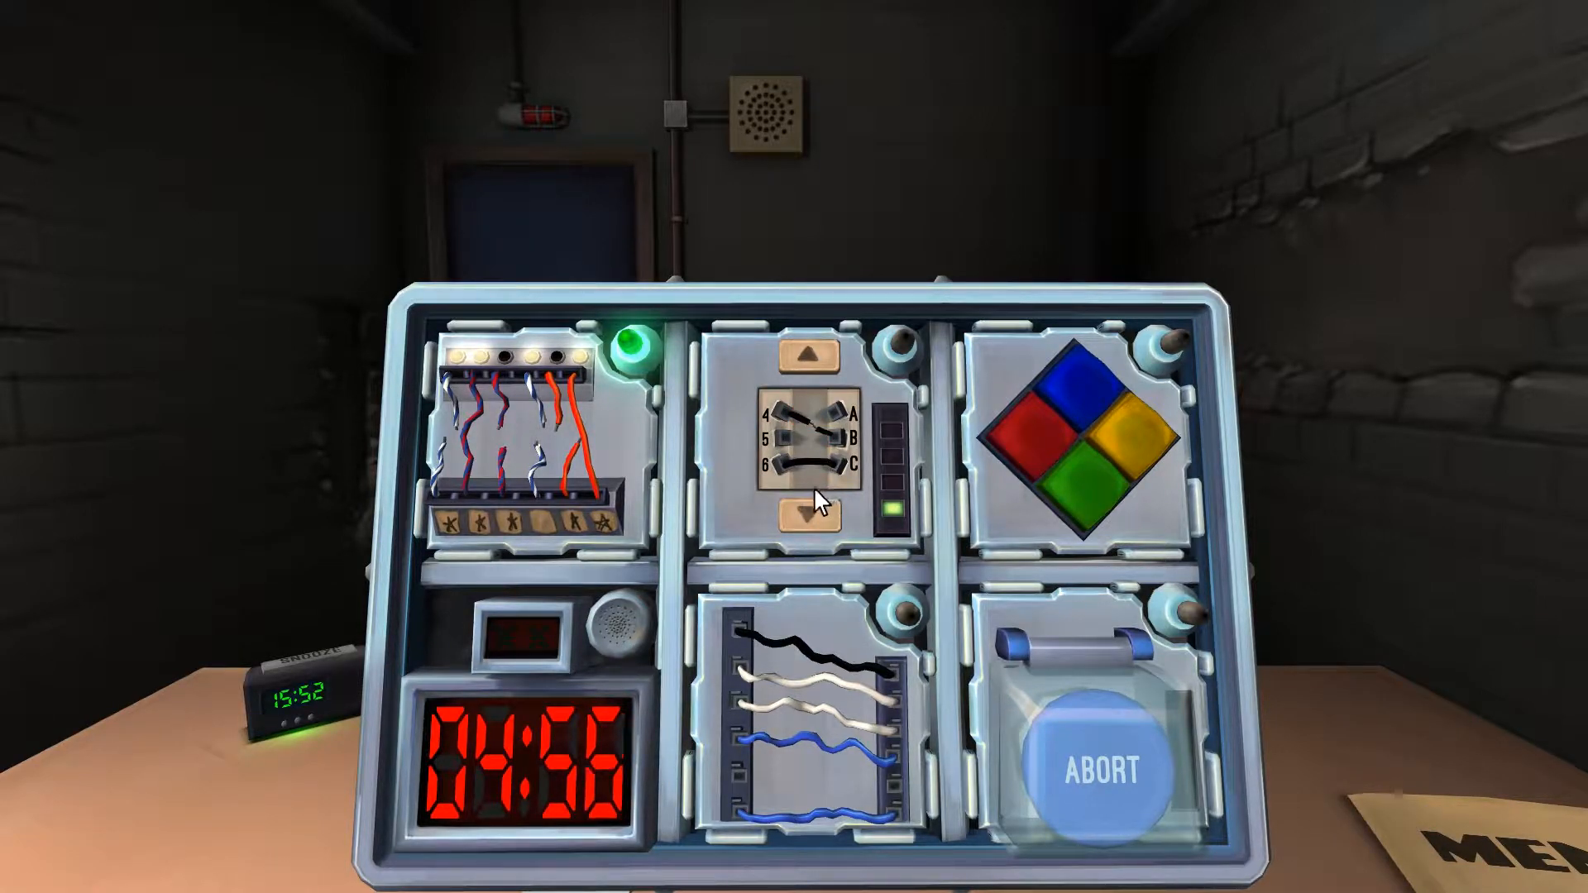
{"action": "left_click", "coordinate": [807, 514]}
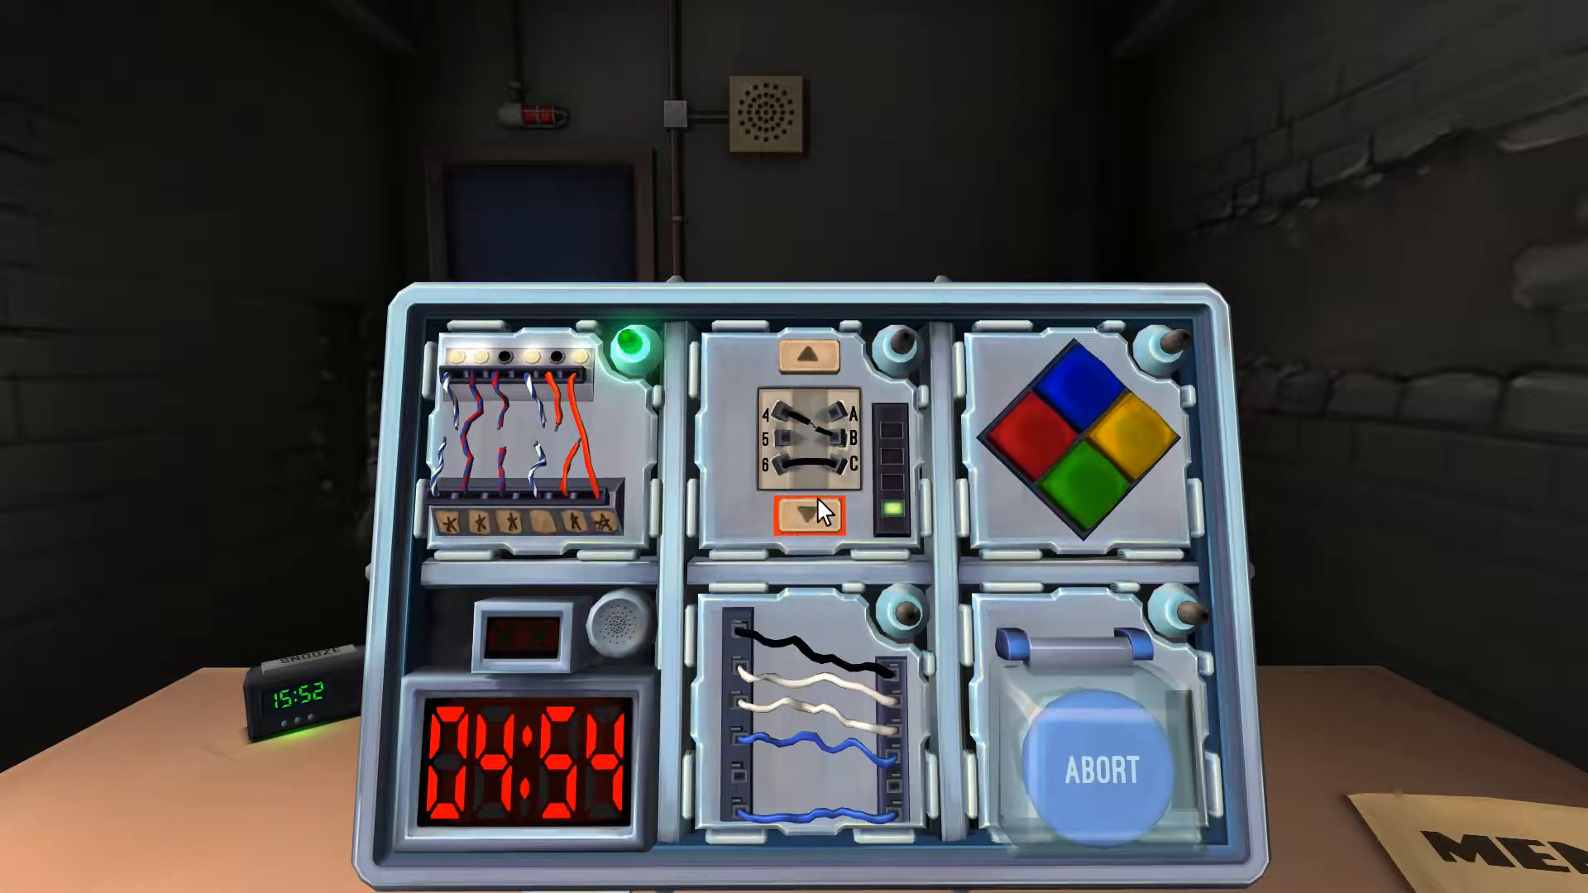
{"action": "left_click", "coordinate": [808, 515]}
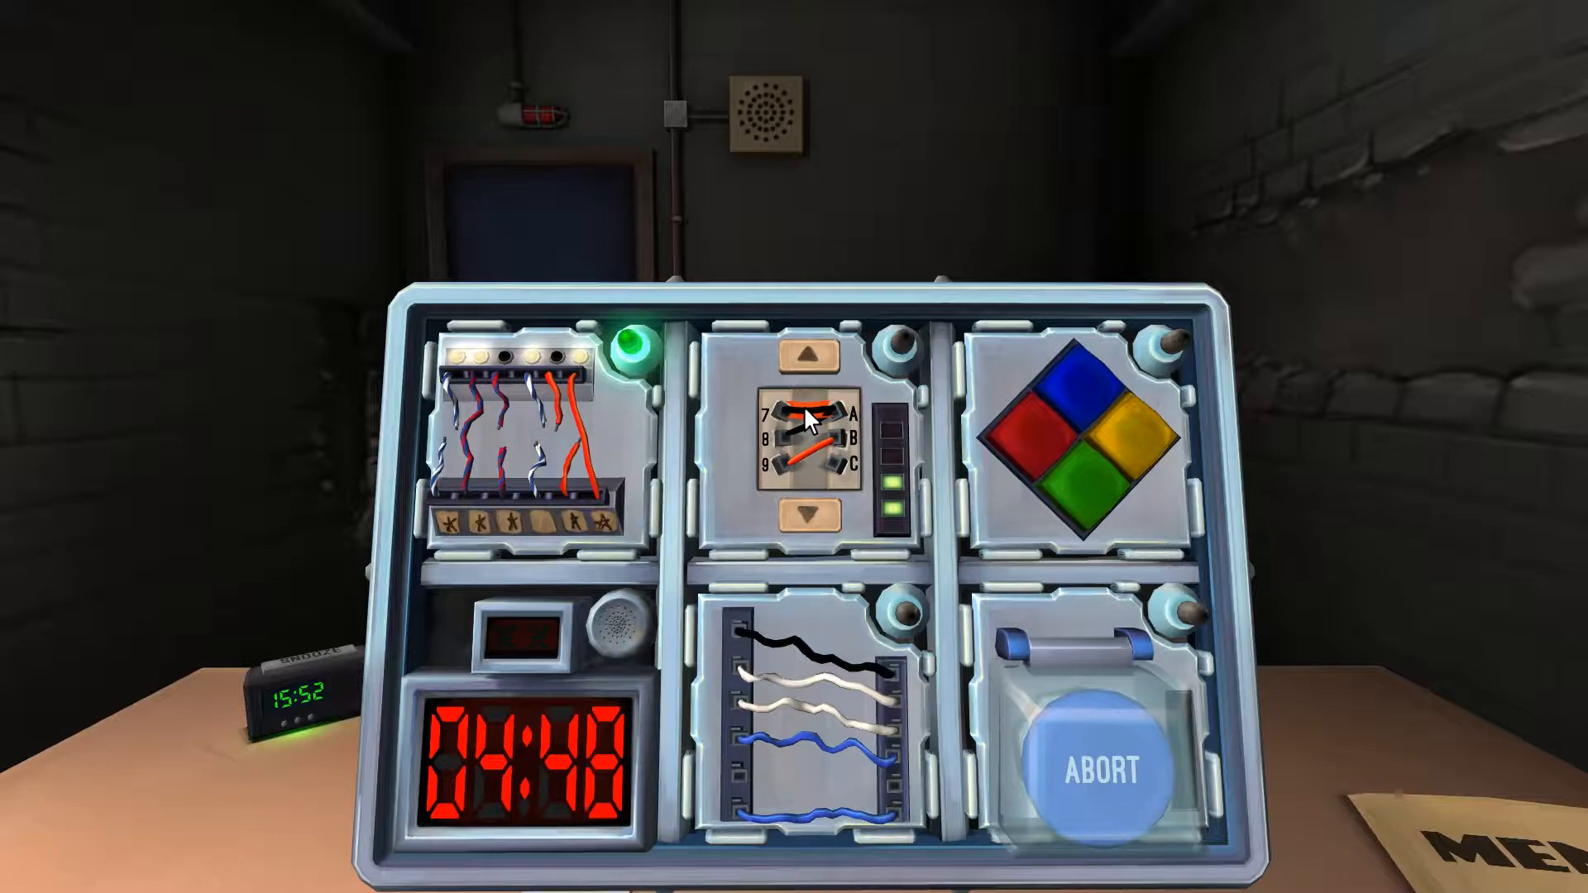
{"action": "left_click", "coordinate": [807, 436]}
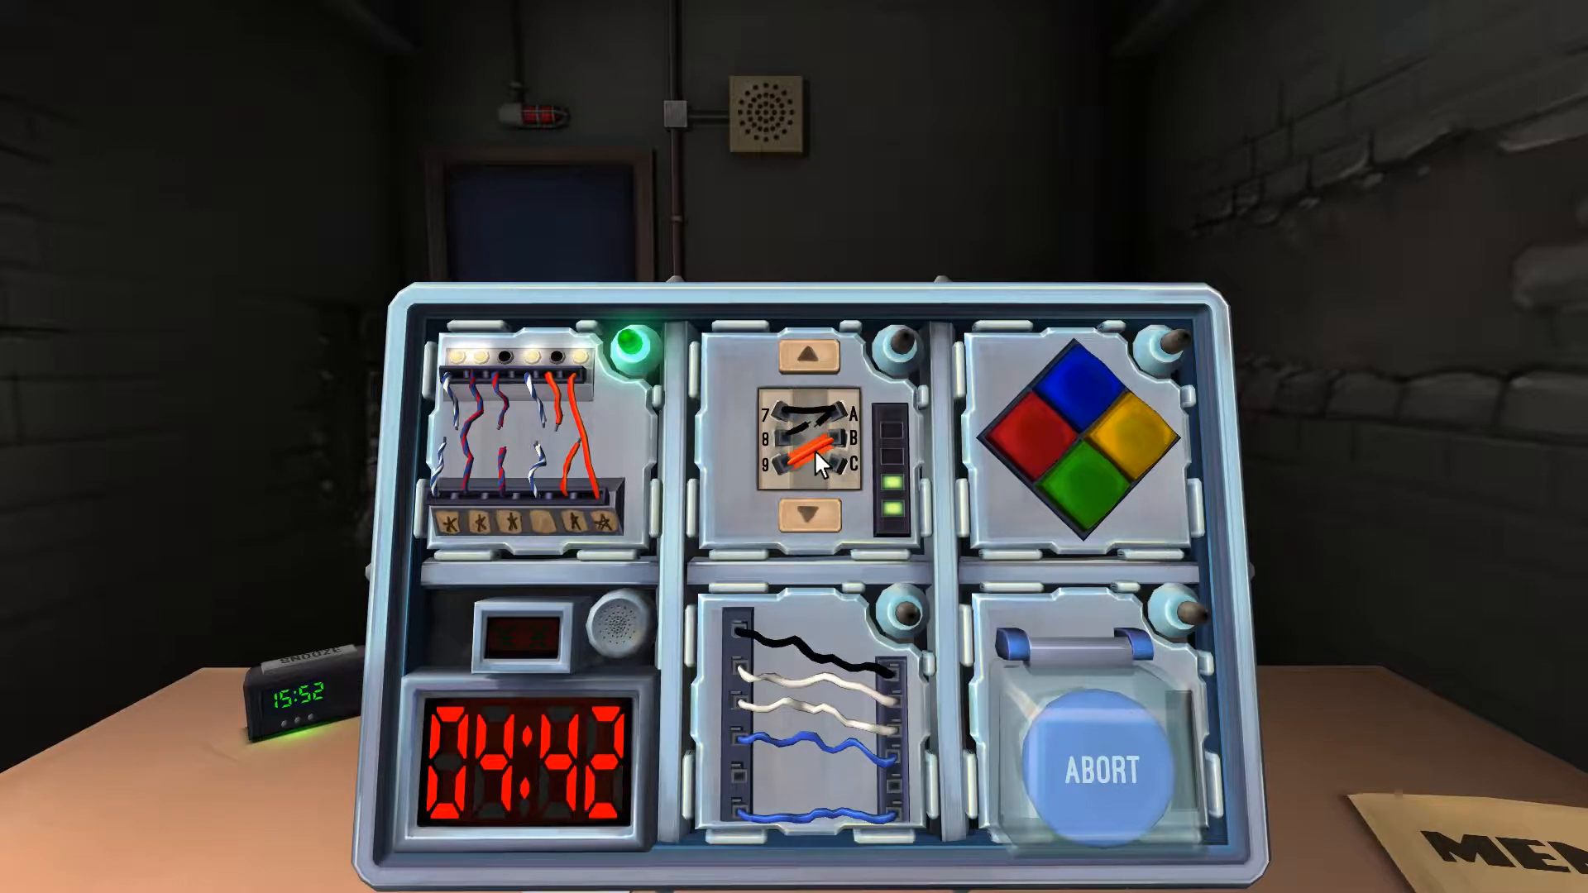
{"action": "left_click", "coordinate": [807, 517]}
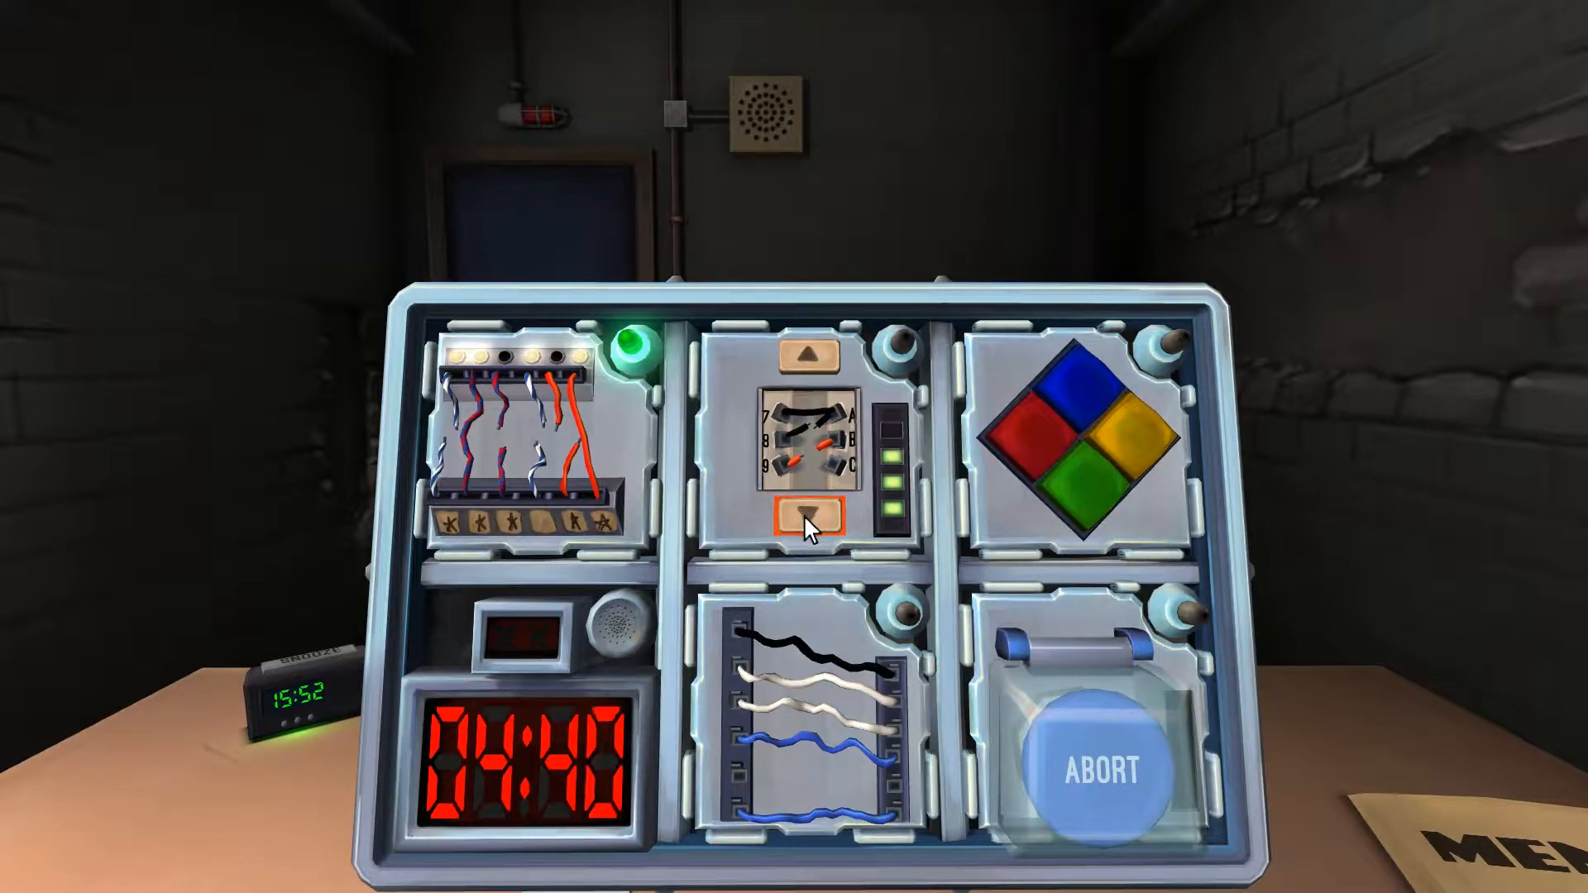
{"action": "left_click", "coordinate": [807, 516]}
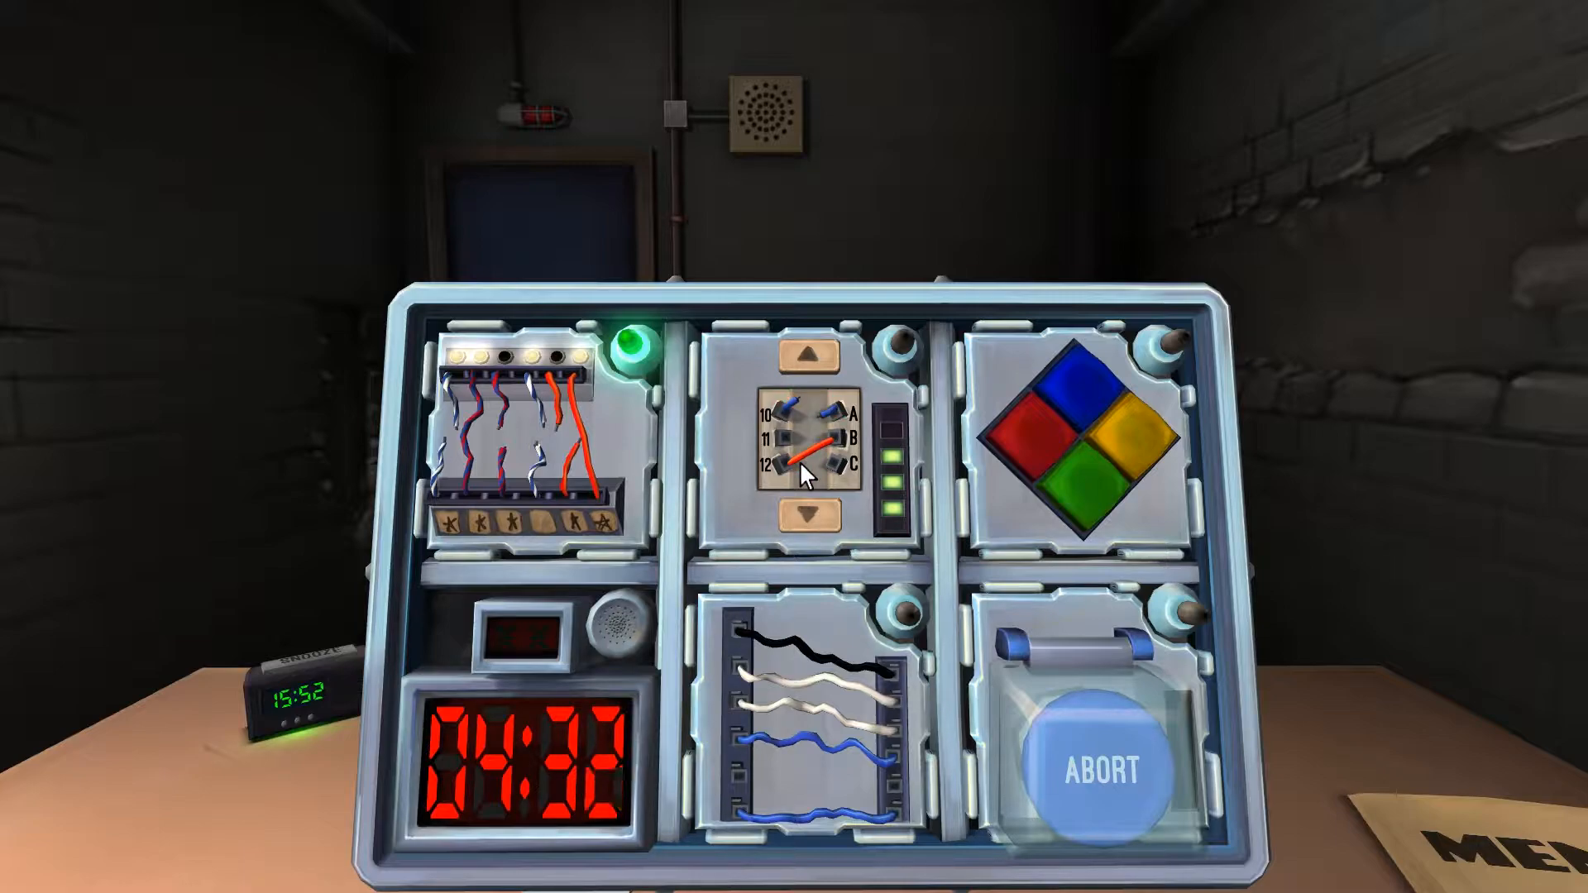
{"action": "left_click", "coordinate": [810, 456]}
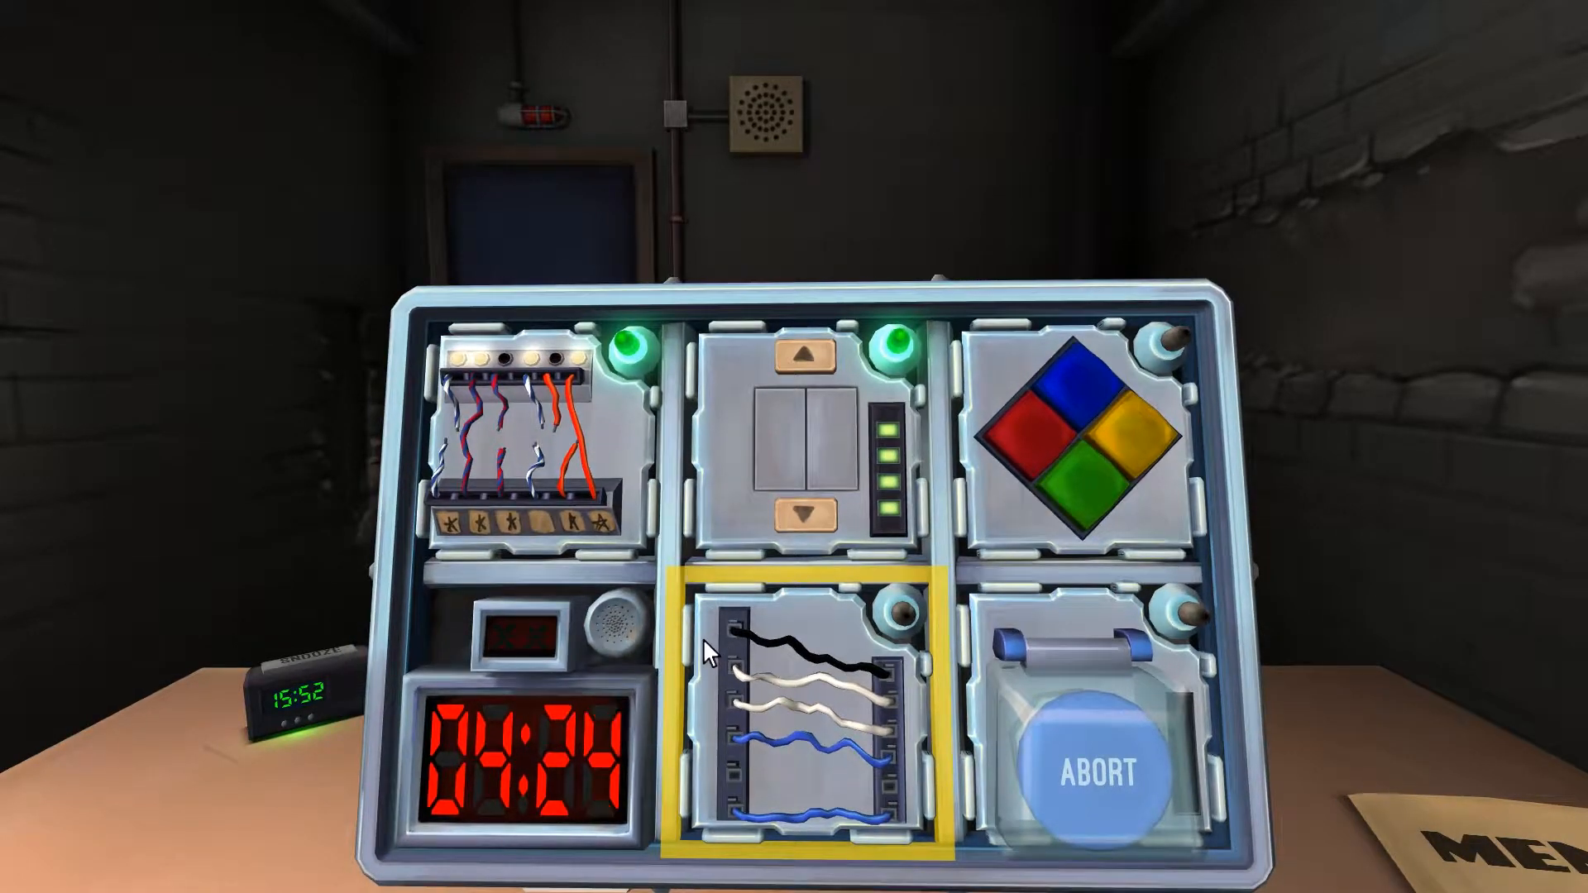
{"action": "mouse_move", "coordinate": [697, 684]}
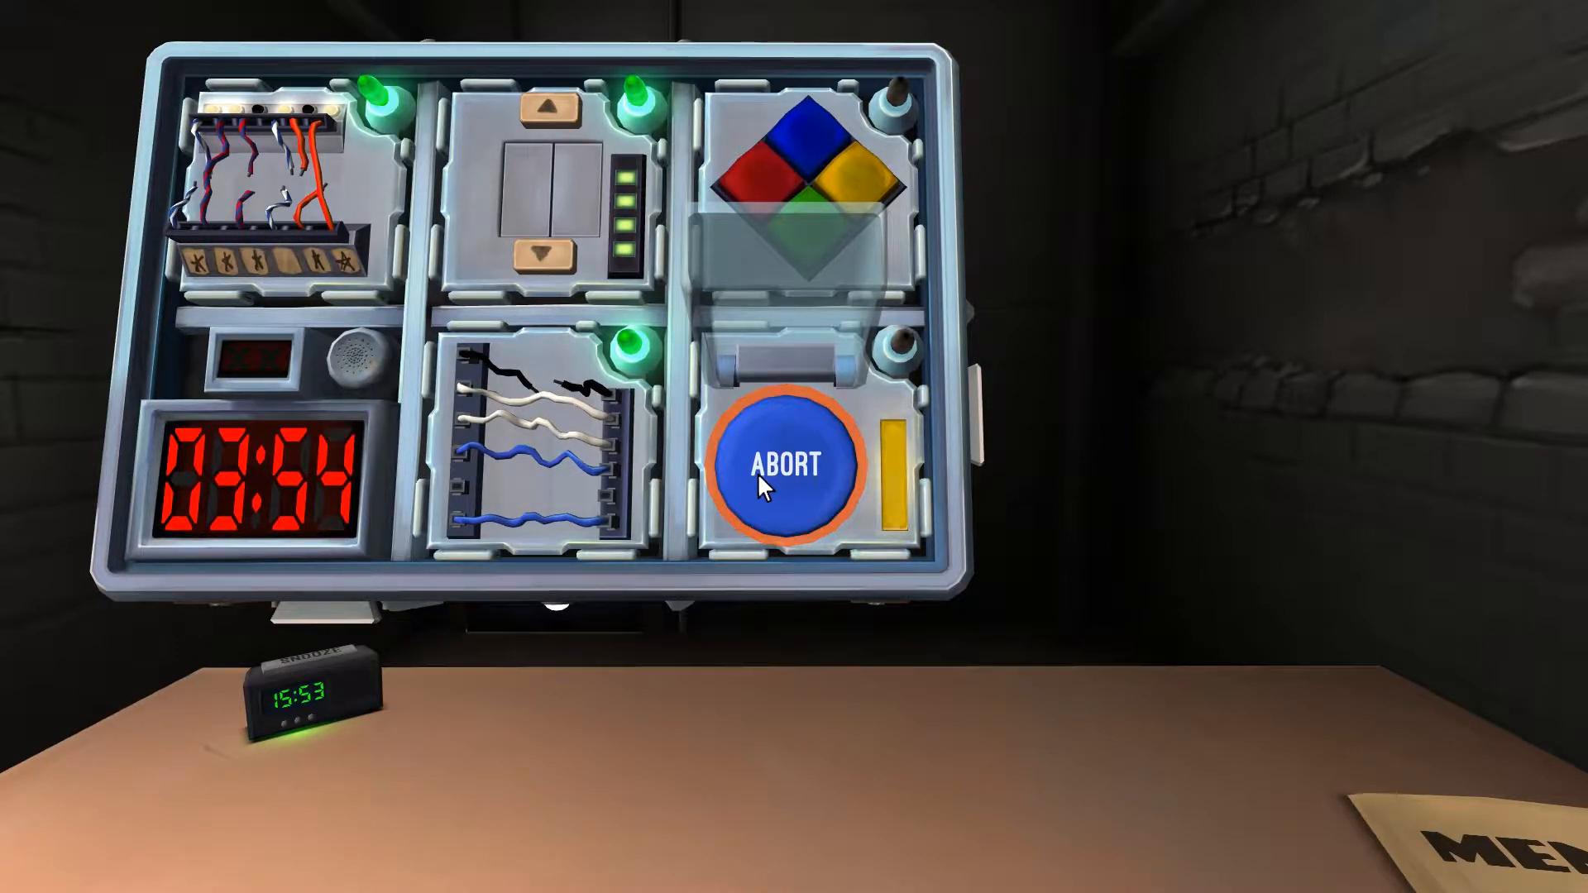
Step: Release the held Abort button to disarm the button module
{"action": "left_click", "coordinate": [784, 465]}
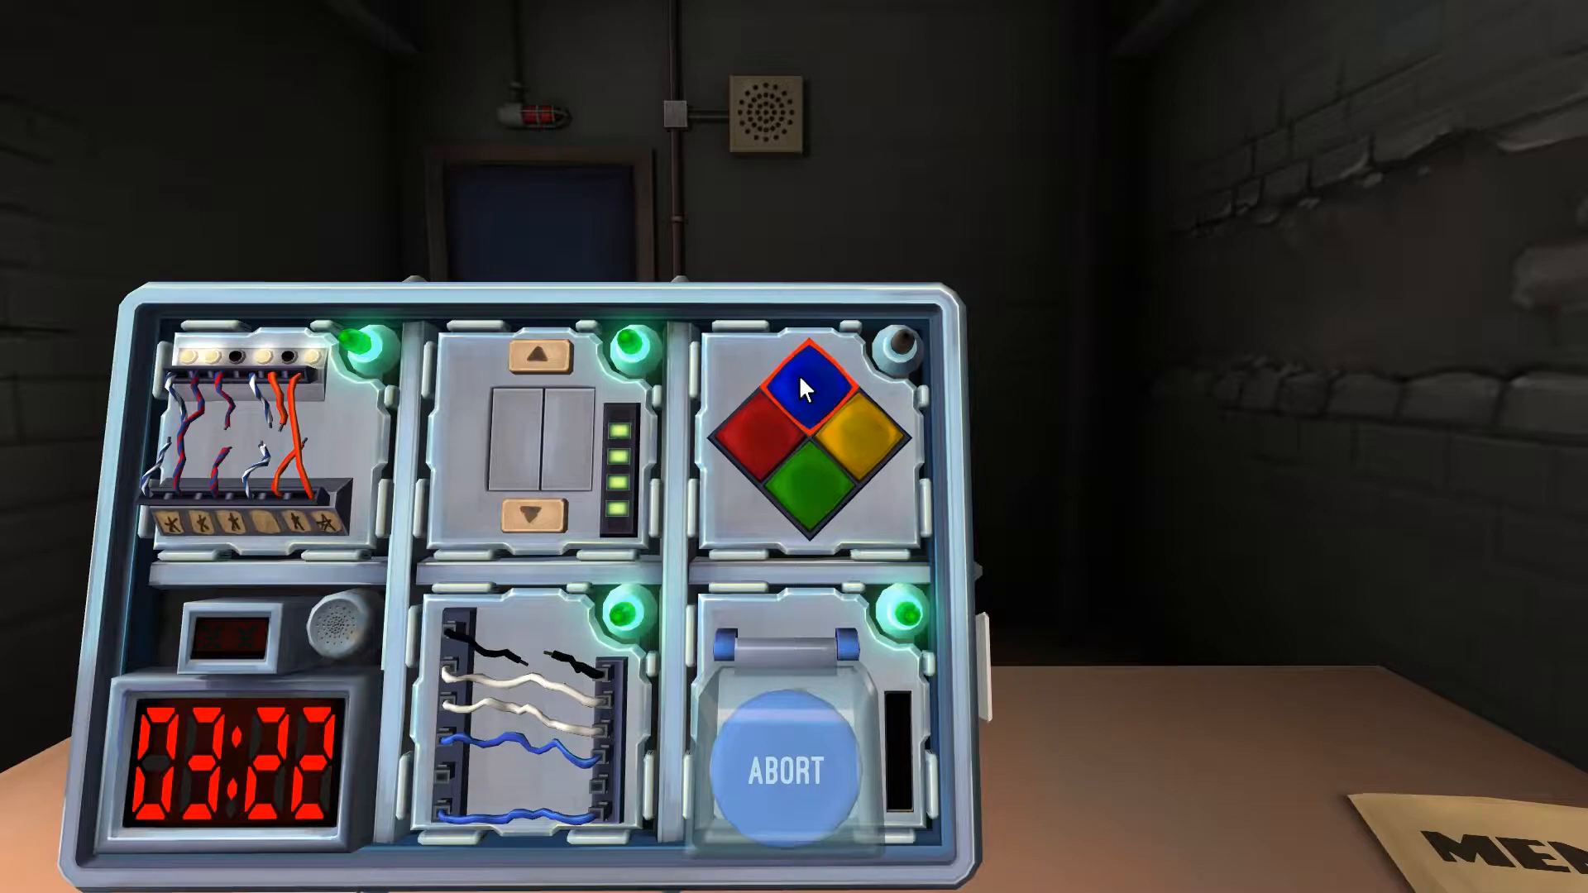
Step: Repeat the first Simon Says flash by pressing blue
{"action": "left_click", "coordinate": [858, 430]}
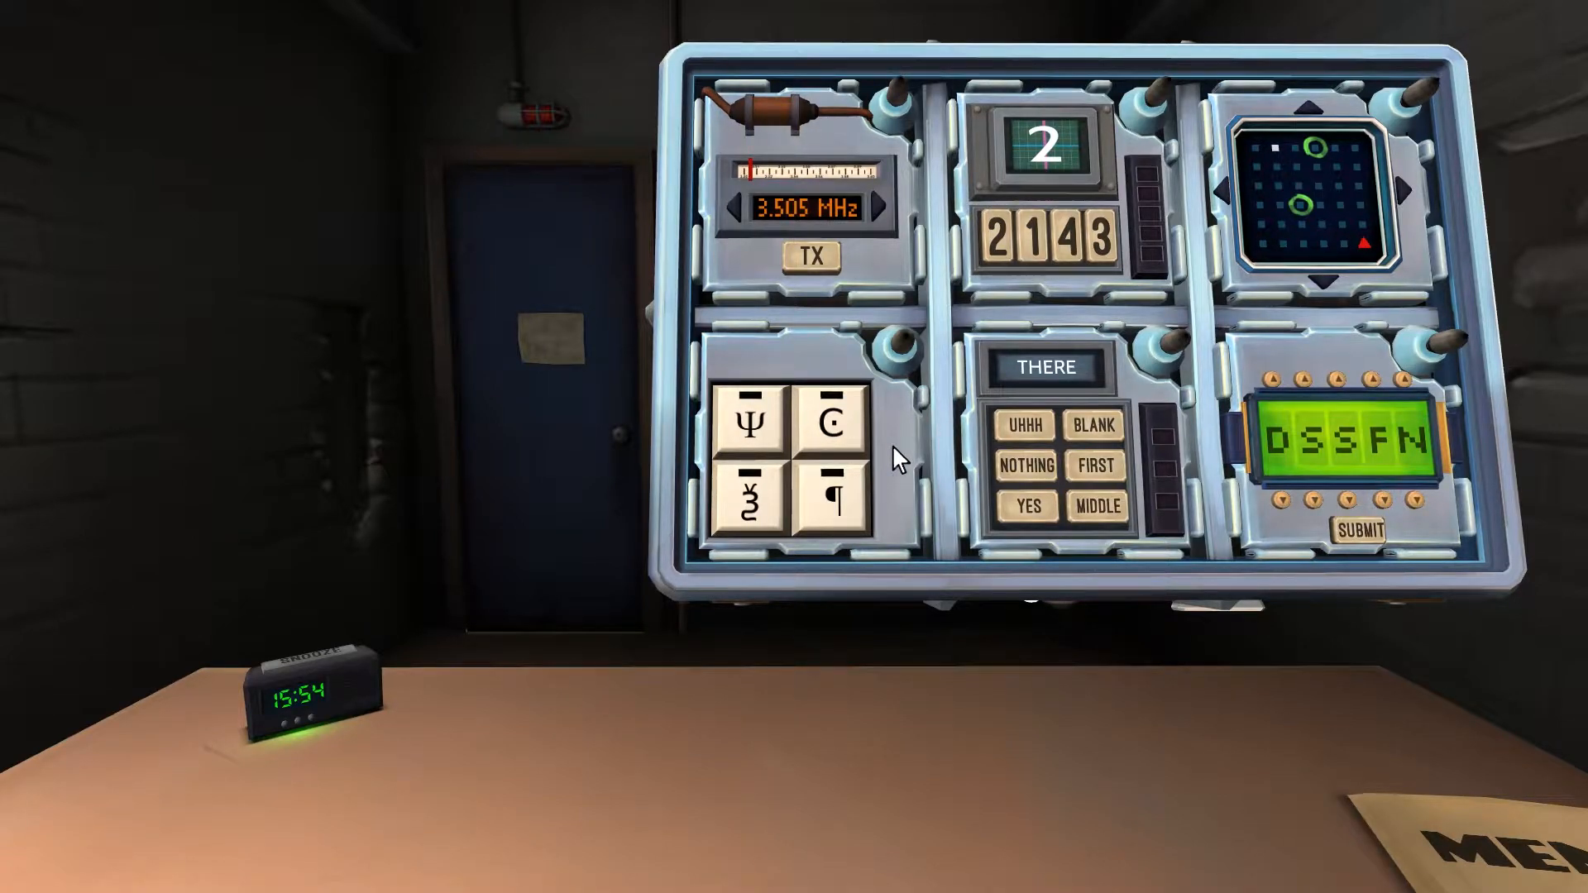
Step: Press the keypad symbols Ψ, C and ¶ in order
{"action": "left_click", "coordinate": [750, 502]}
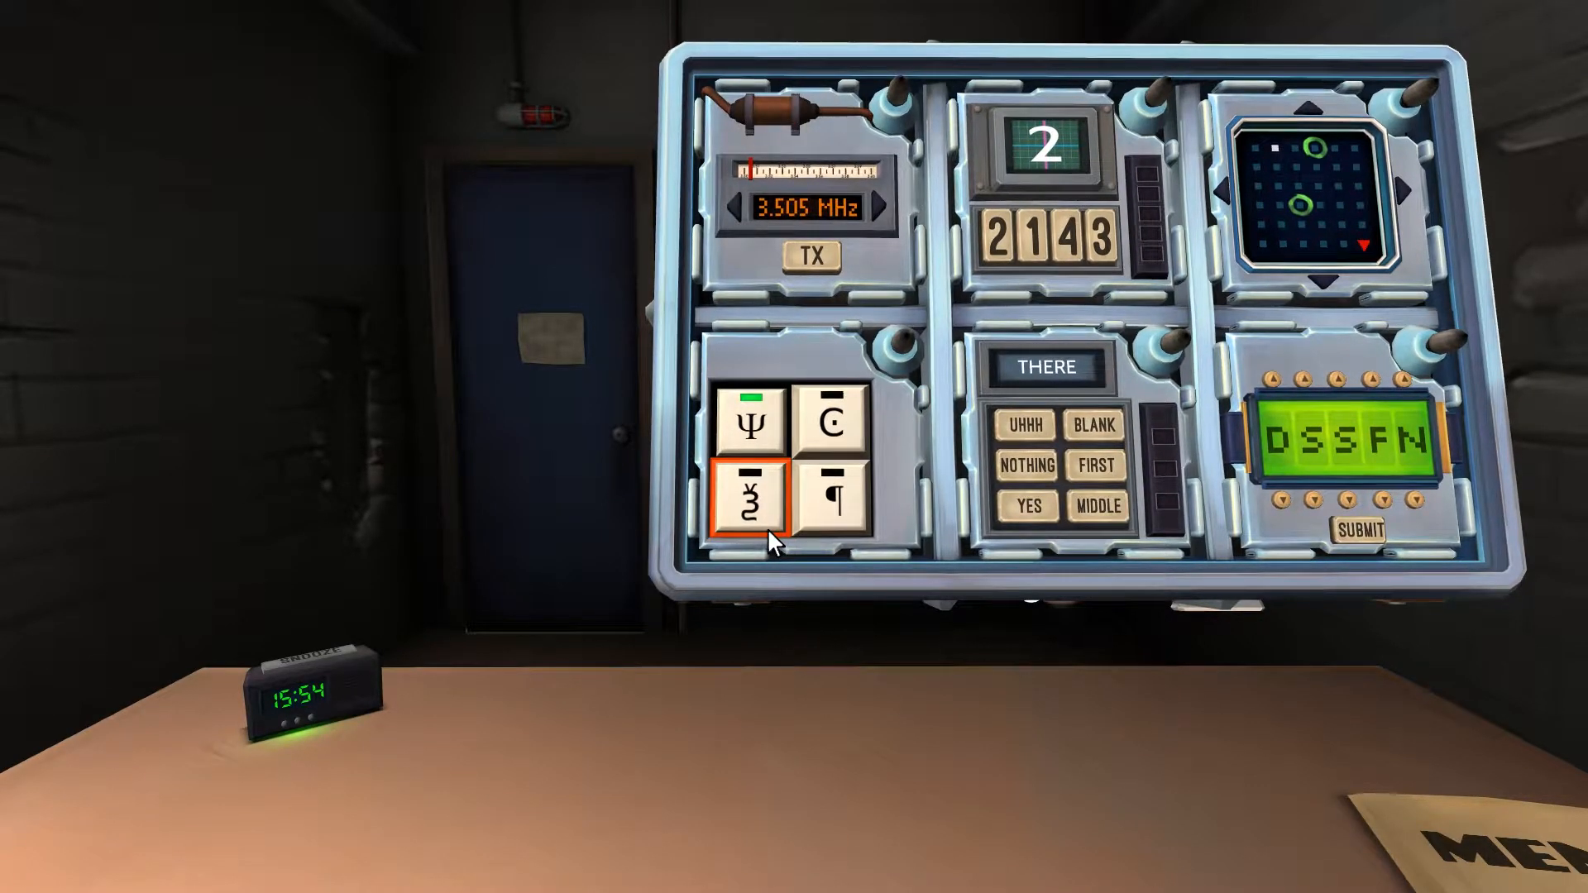
{"action": "left_click", "coordinate": [830, 500]}
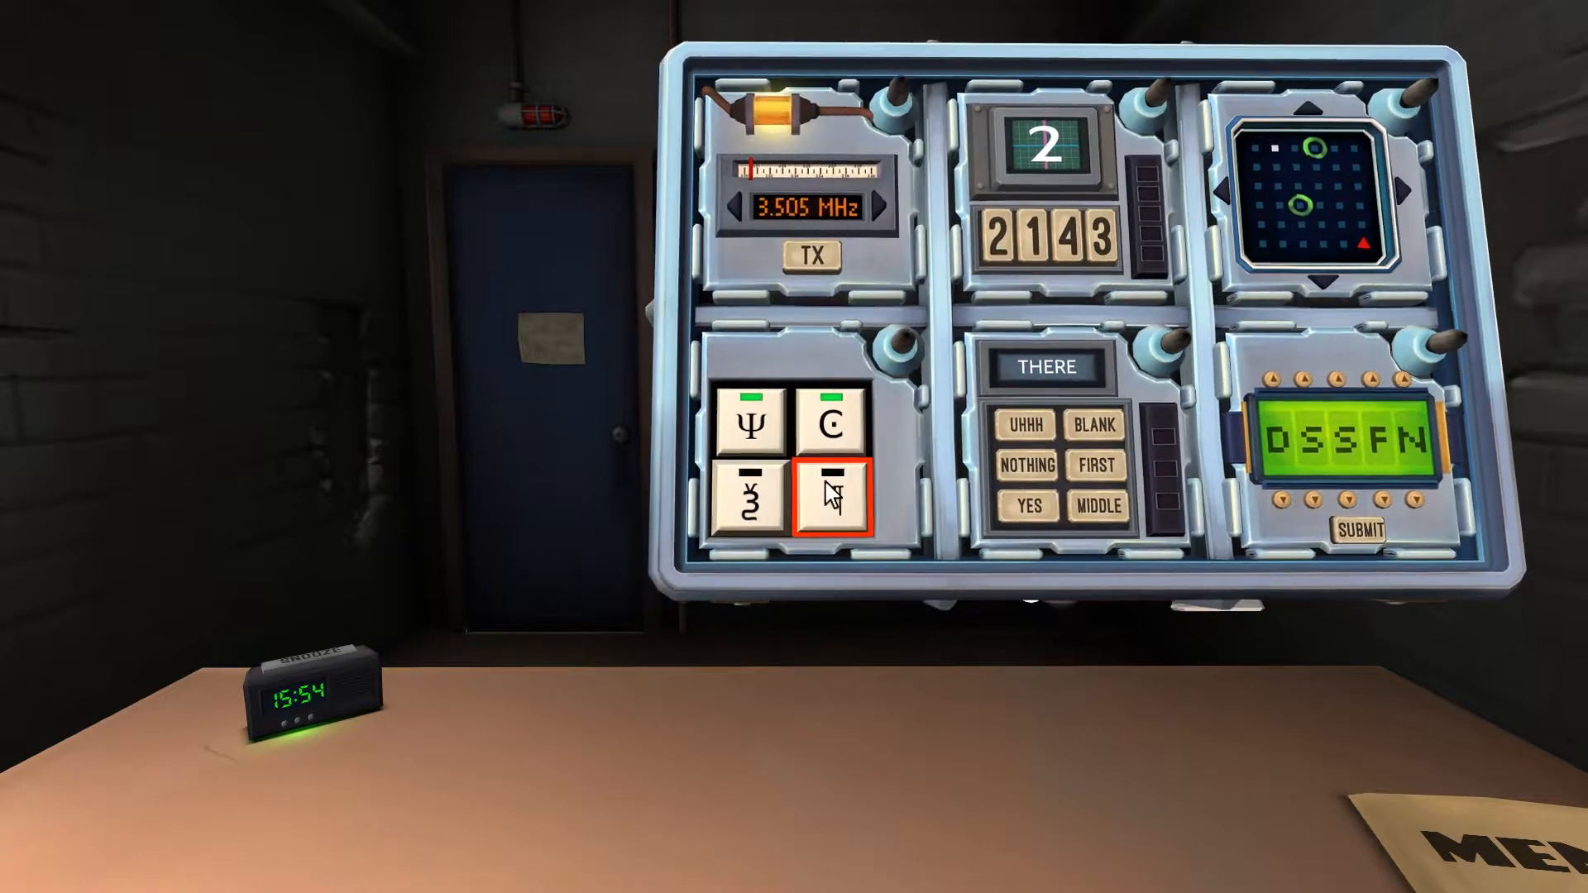
{"action": "left_click", "coordinate": [830, 500]}
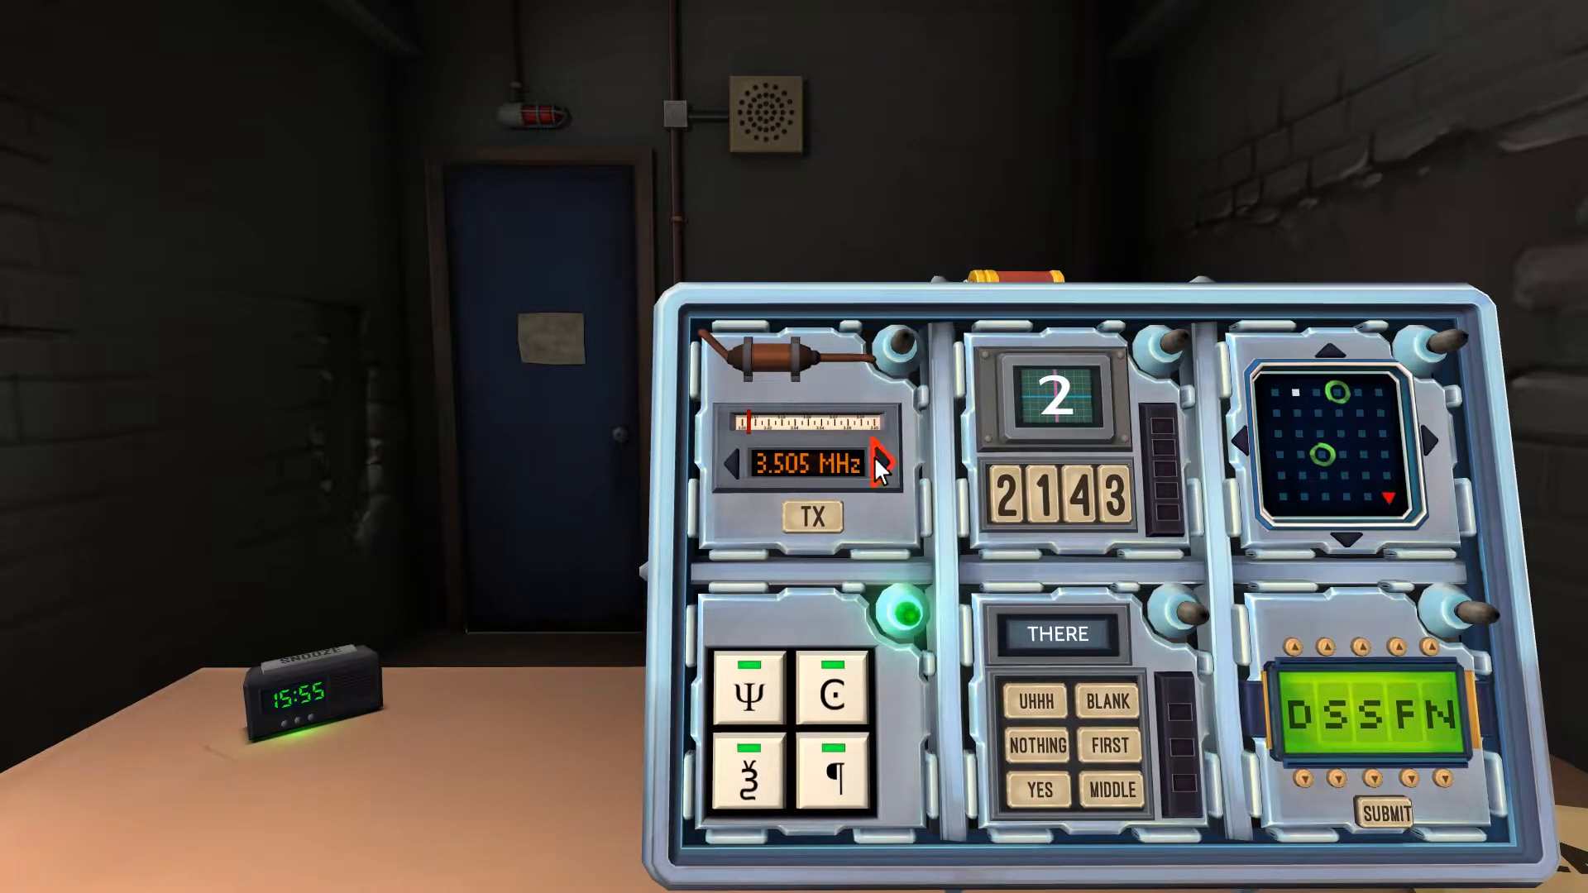
Step: Step the Morse module frequency up from 3.505 MHz to 3.592 MHz
{"action": "left_click", "coordinate": [884, 464]}
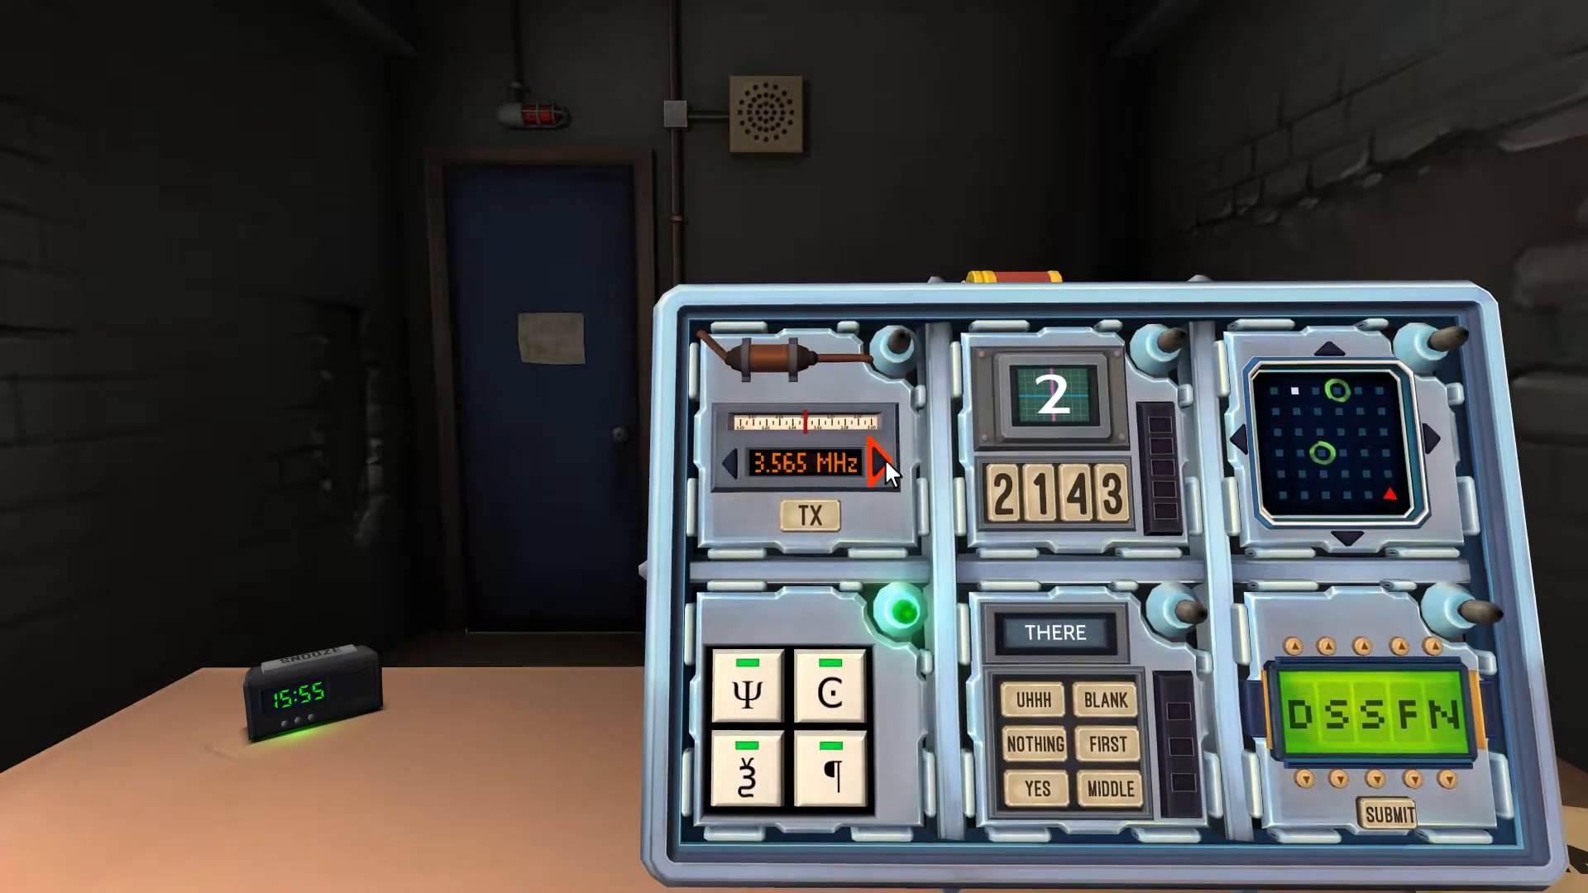
{"action": "left_click", "coordinate": [879, 463]}
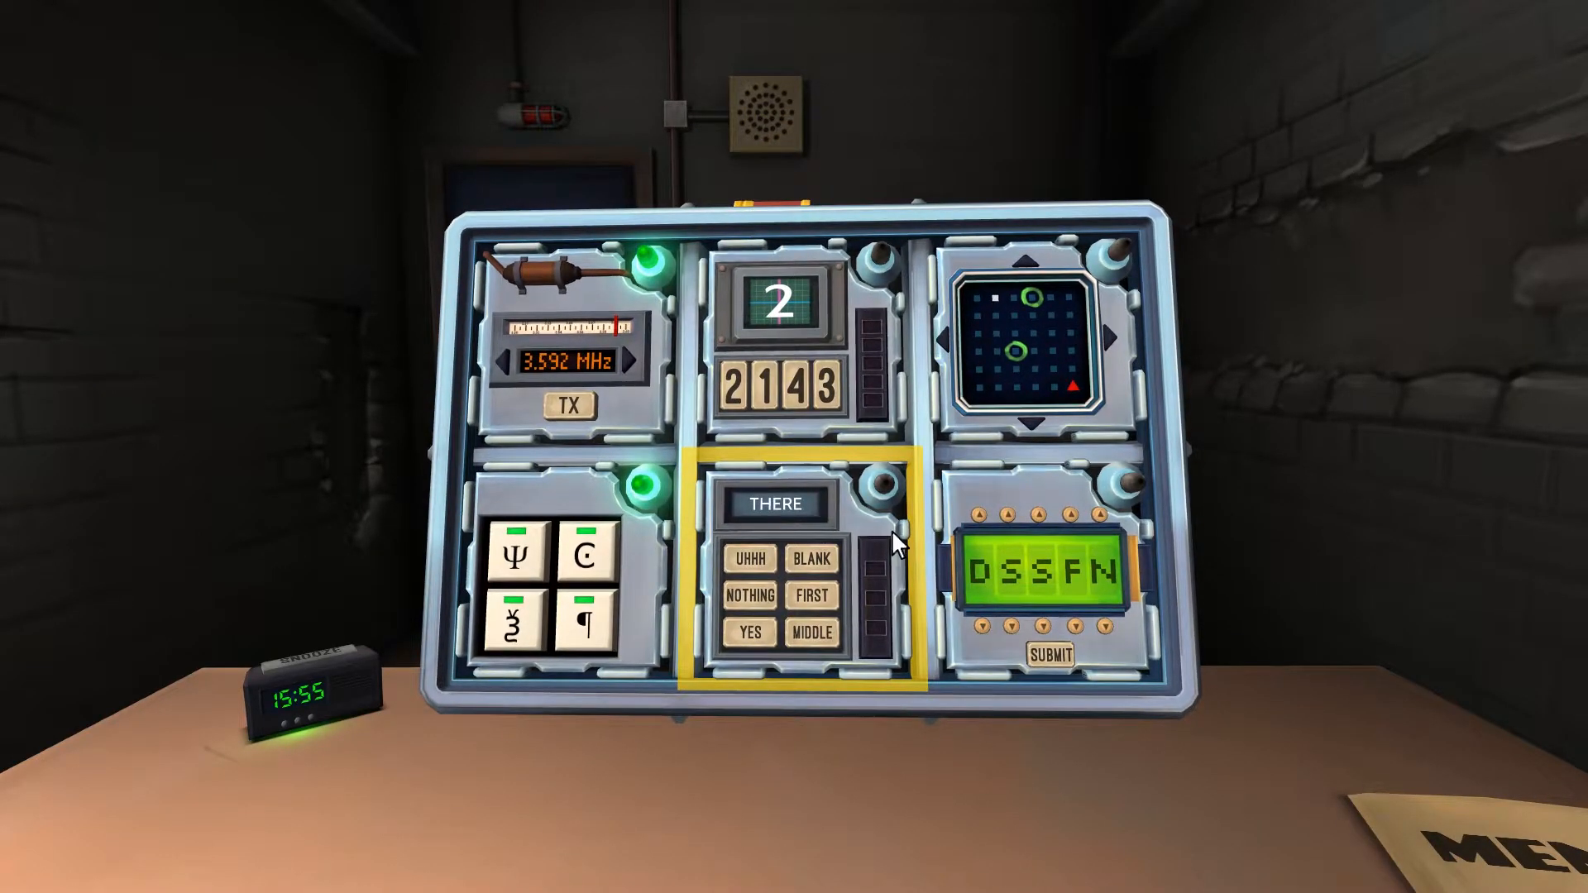
Step: Answer the three Who's on First stages with BLANK, READY and MIDDLE
{"action": "left_click", "coordinate": [811, 632]}
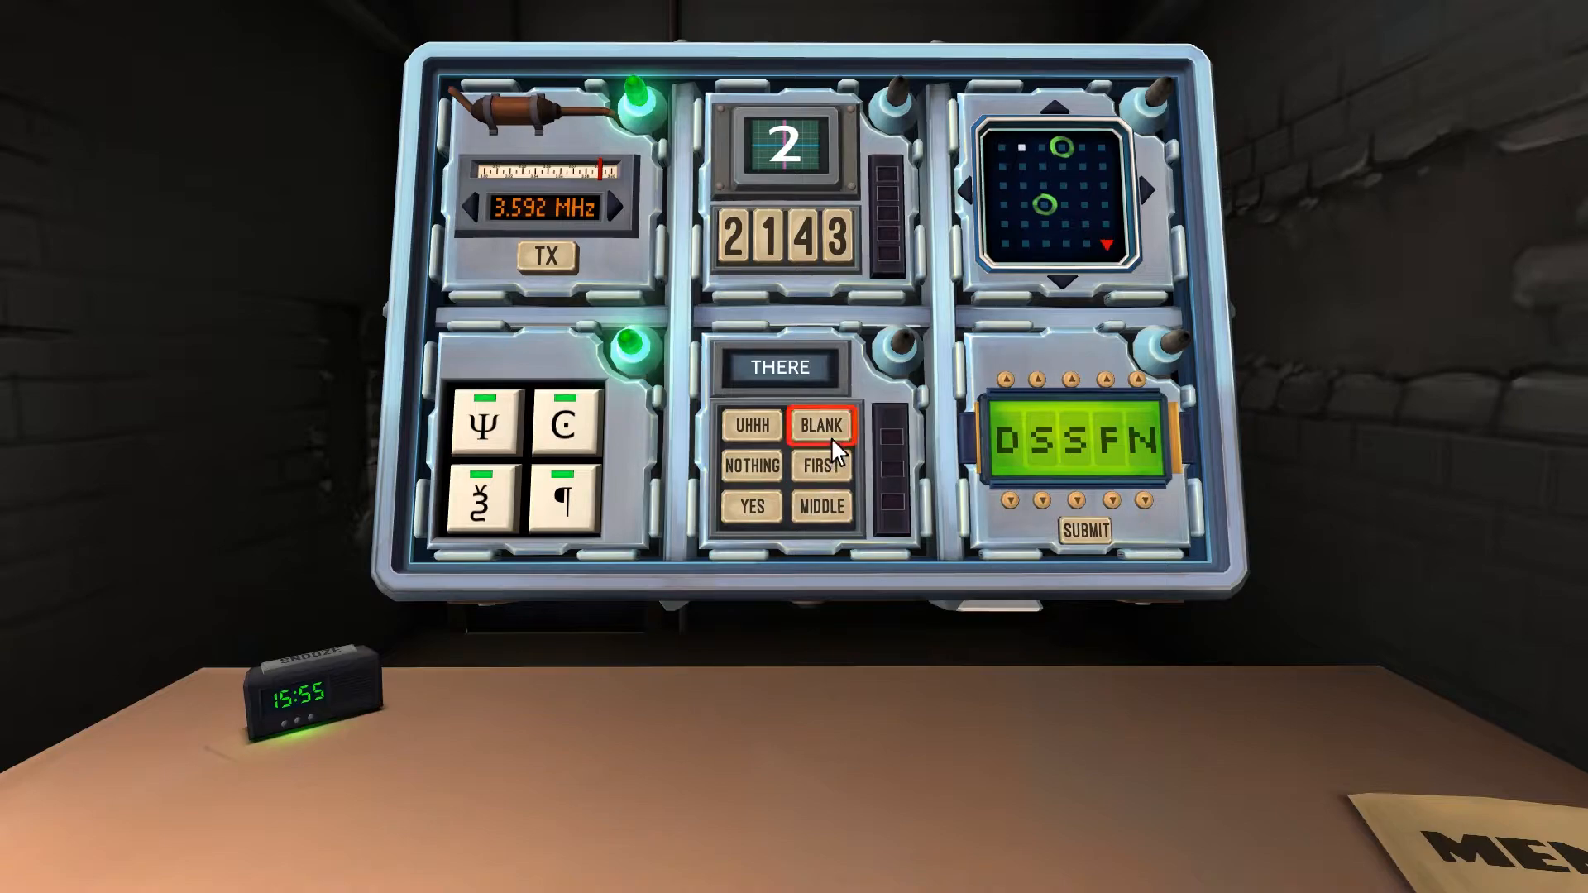
{"action": "left_click", "coordinate": [820, 424]}
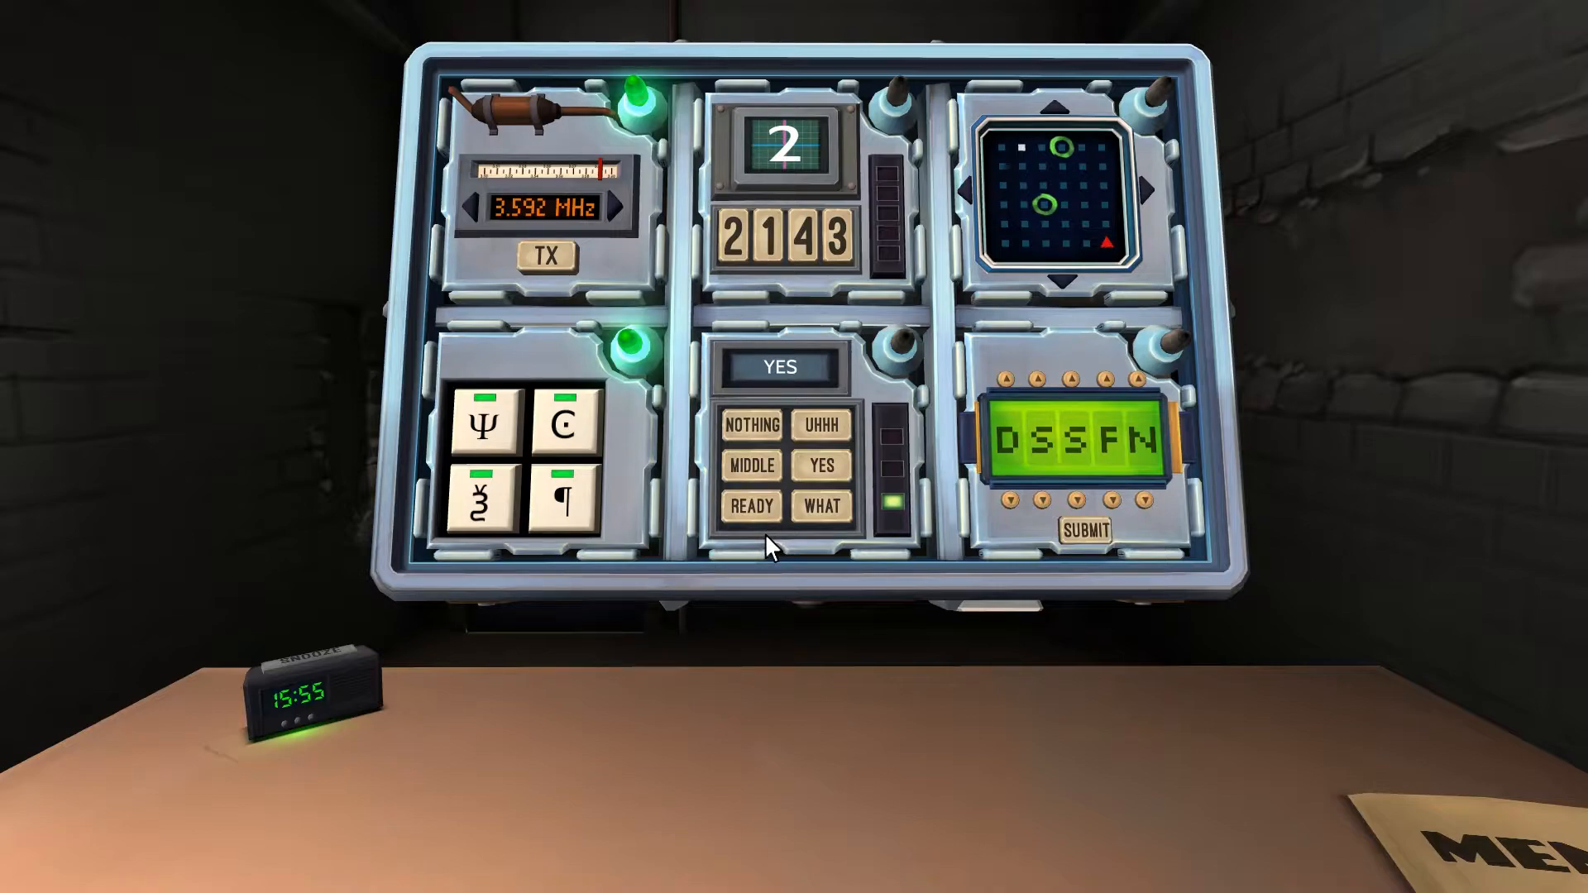
{"action": "left_click", "coordinate": [822, 424]}
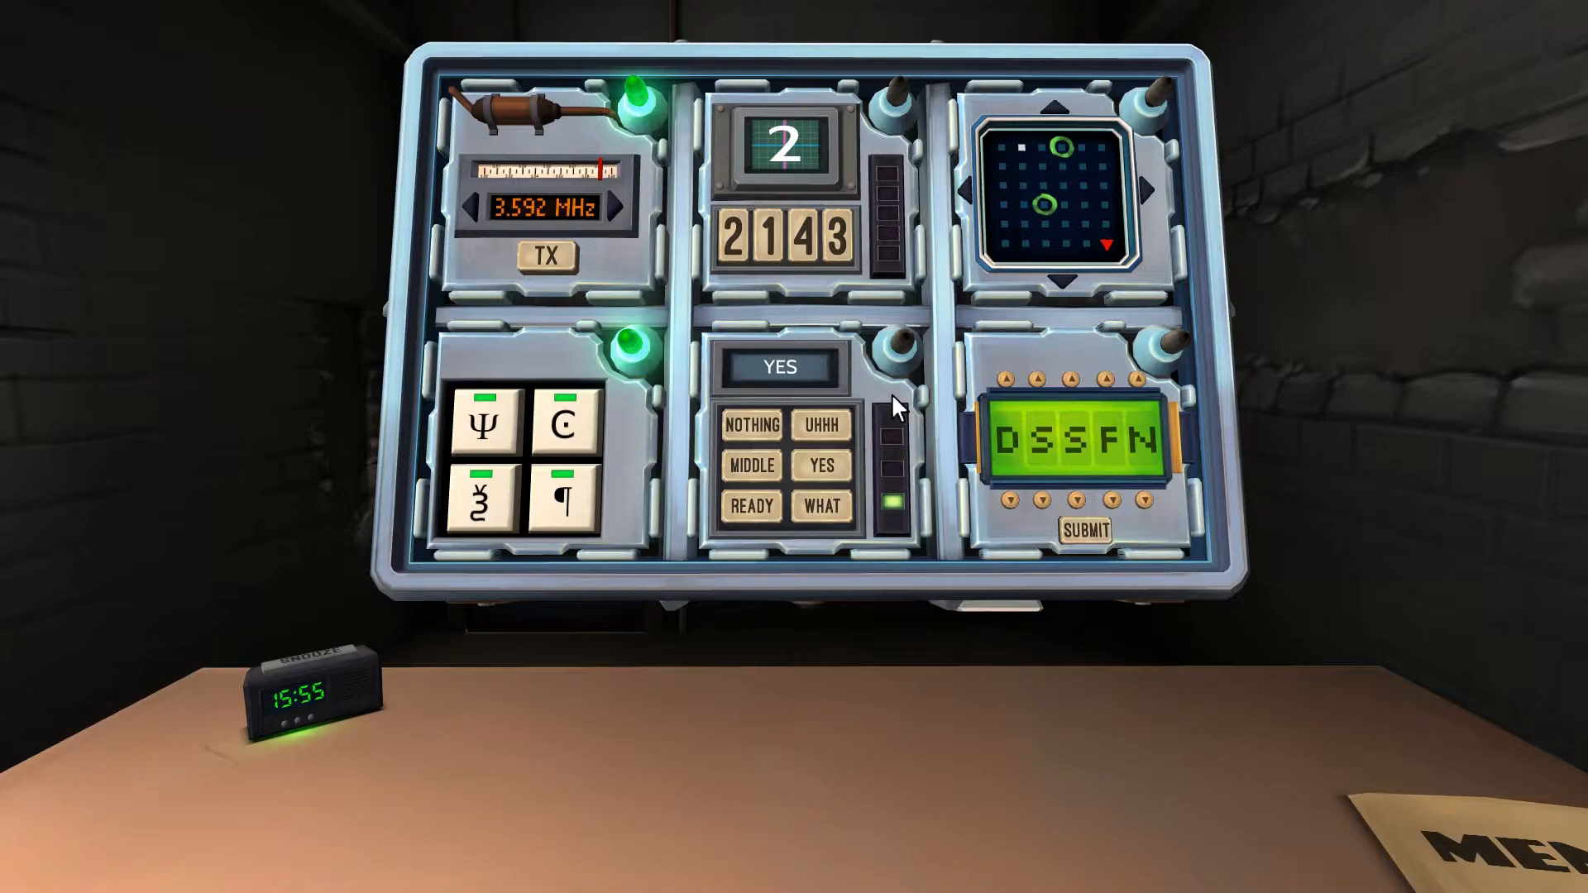
{"action": "left_click", "coordinate": [749, 505]}
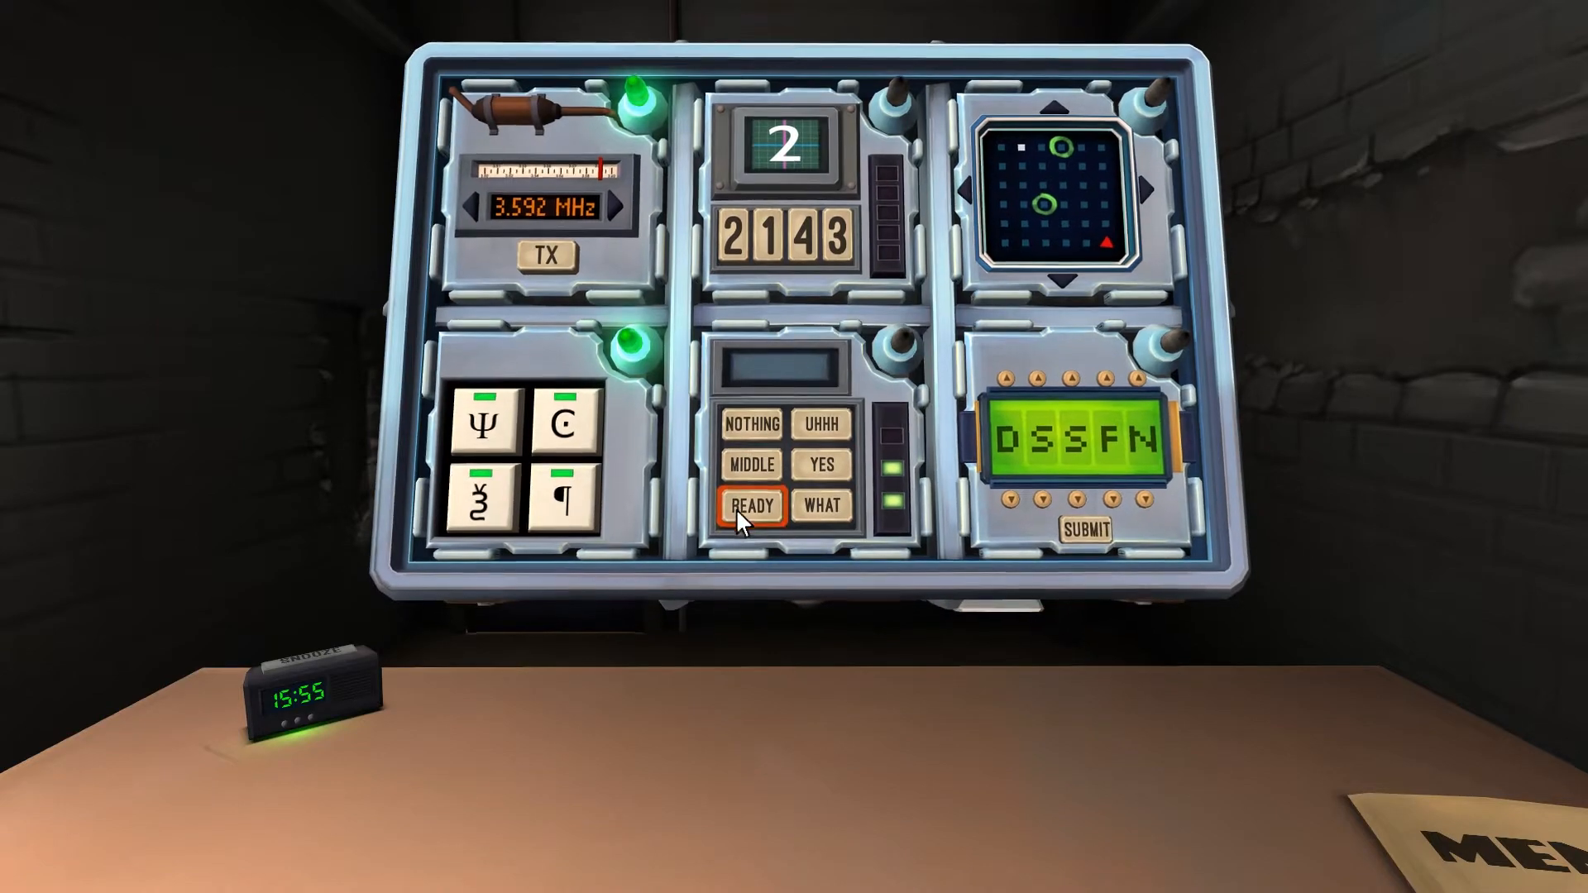
{"action": "left_click", "coordinate": [749, 506]}
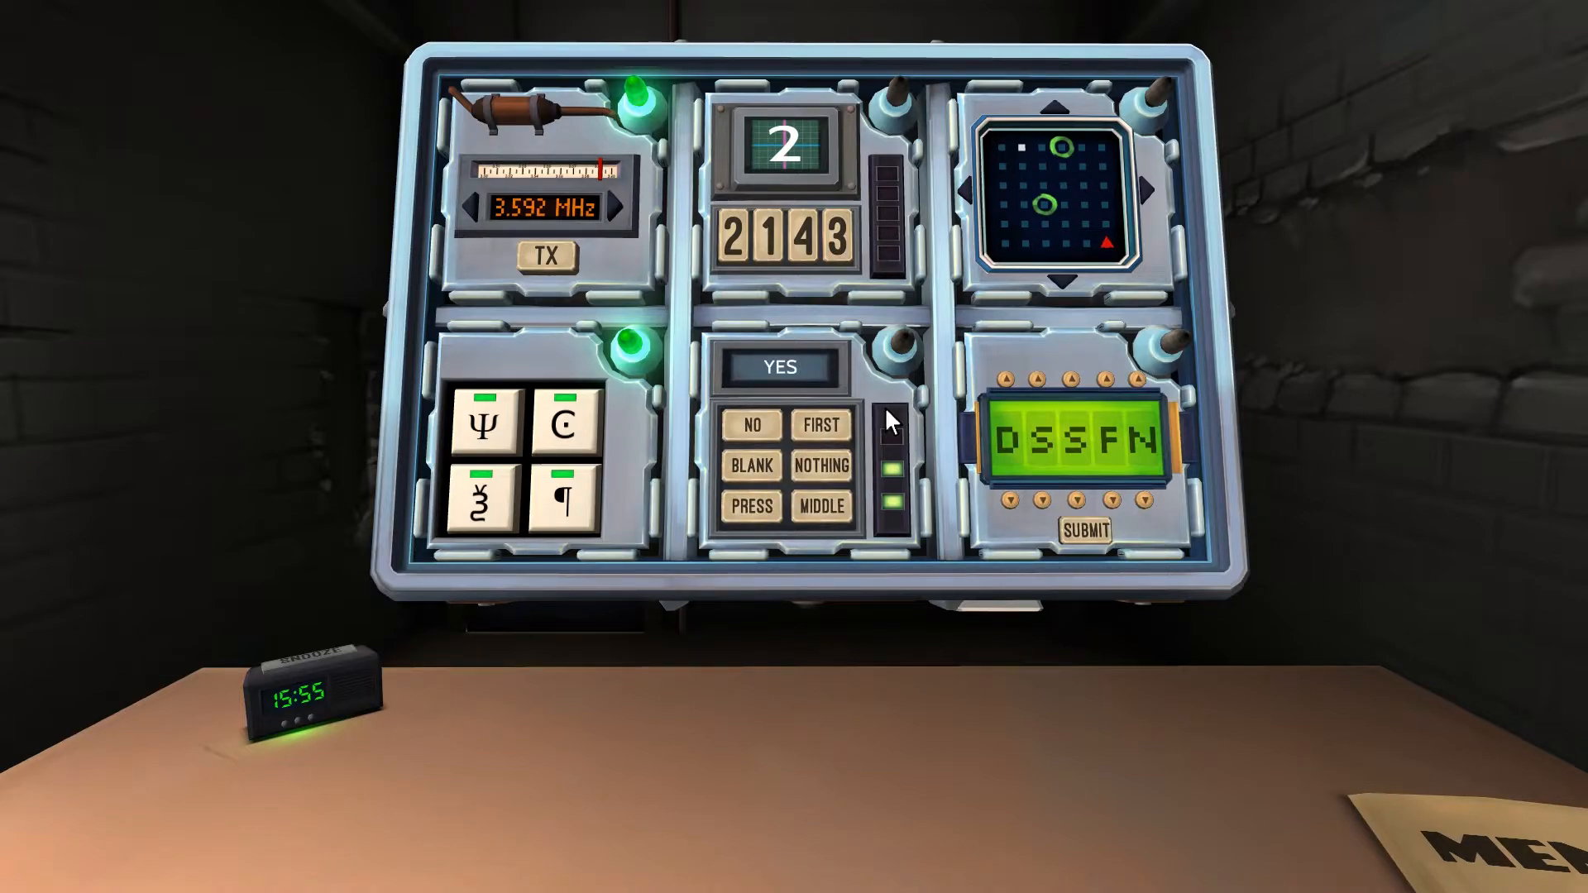
{"action": "left_click", "coordinate": [750, 465]}
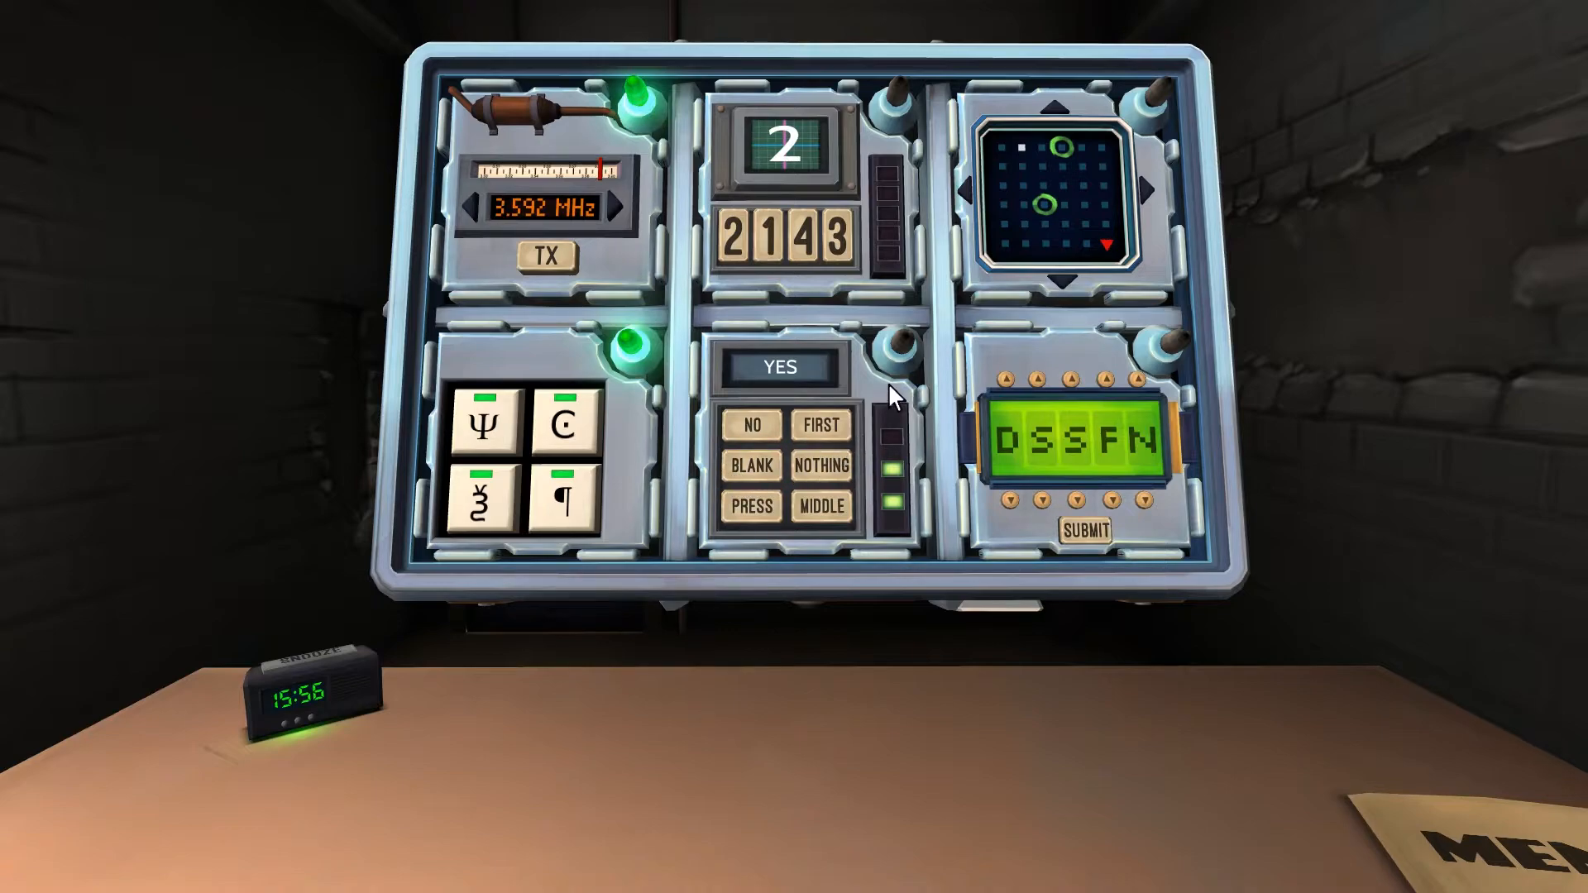
{"action": "mouse_move", "coordinate": [870, 430]}
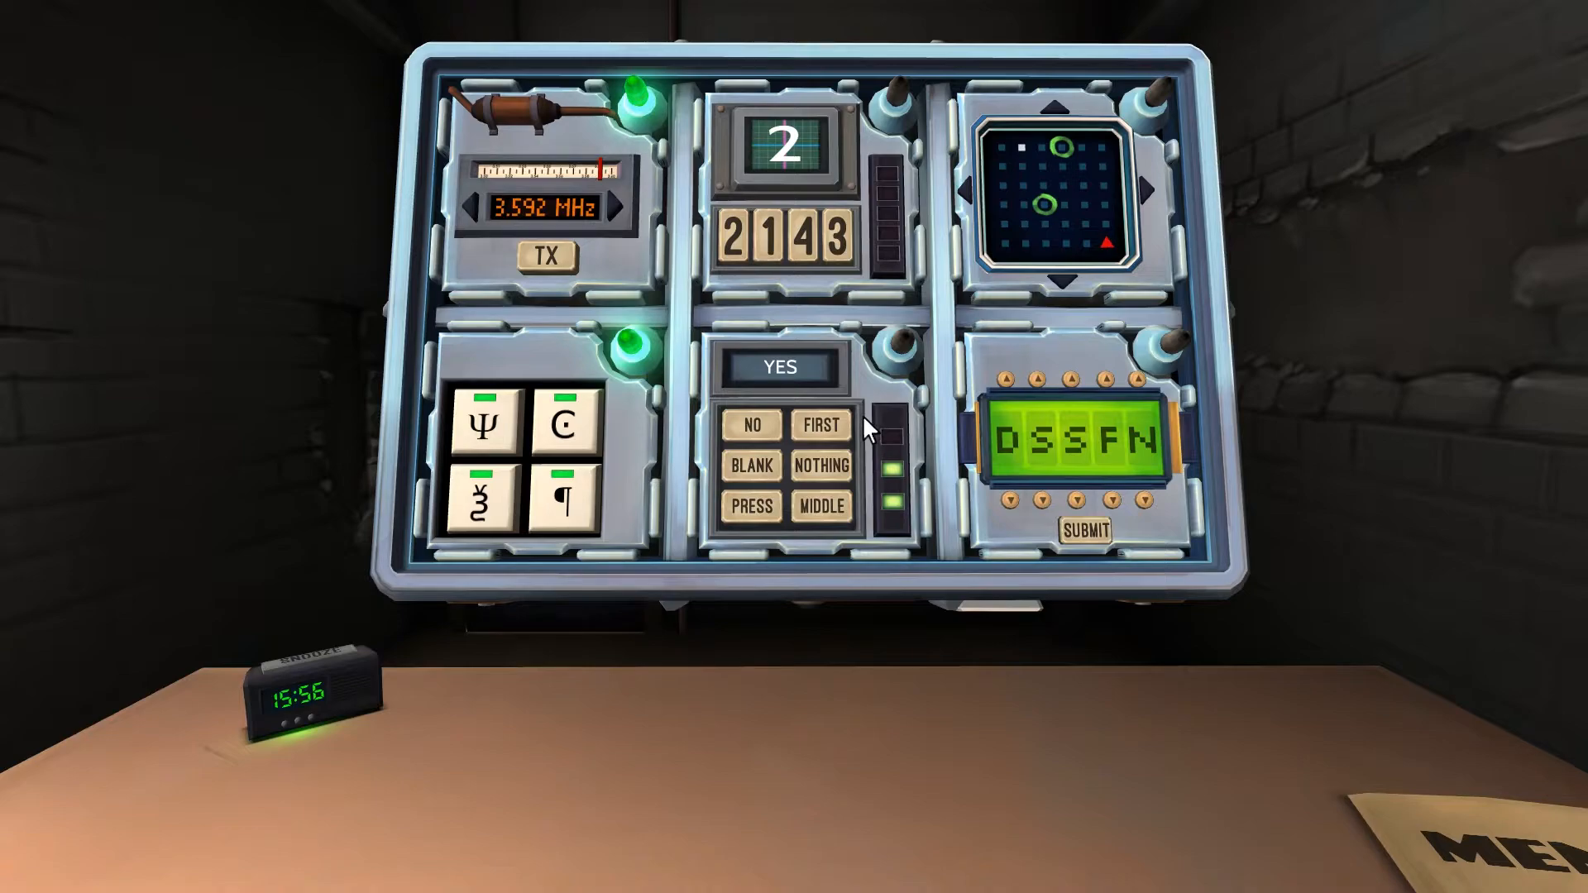
{"action": "left_click", "coordinate": [821, 506]}
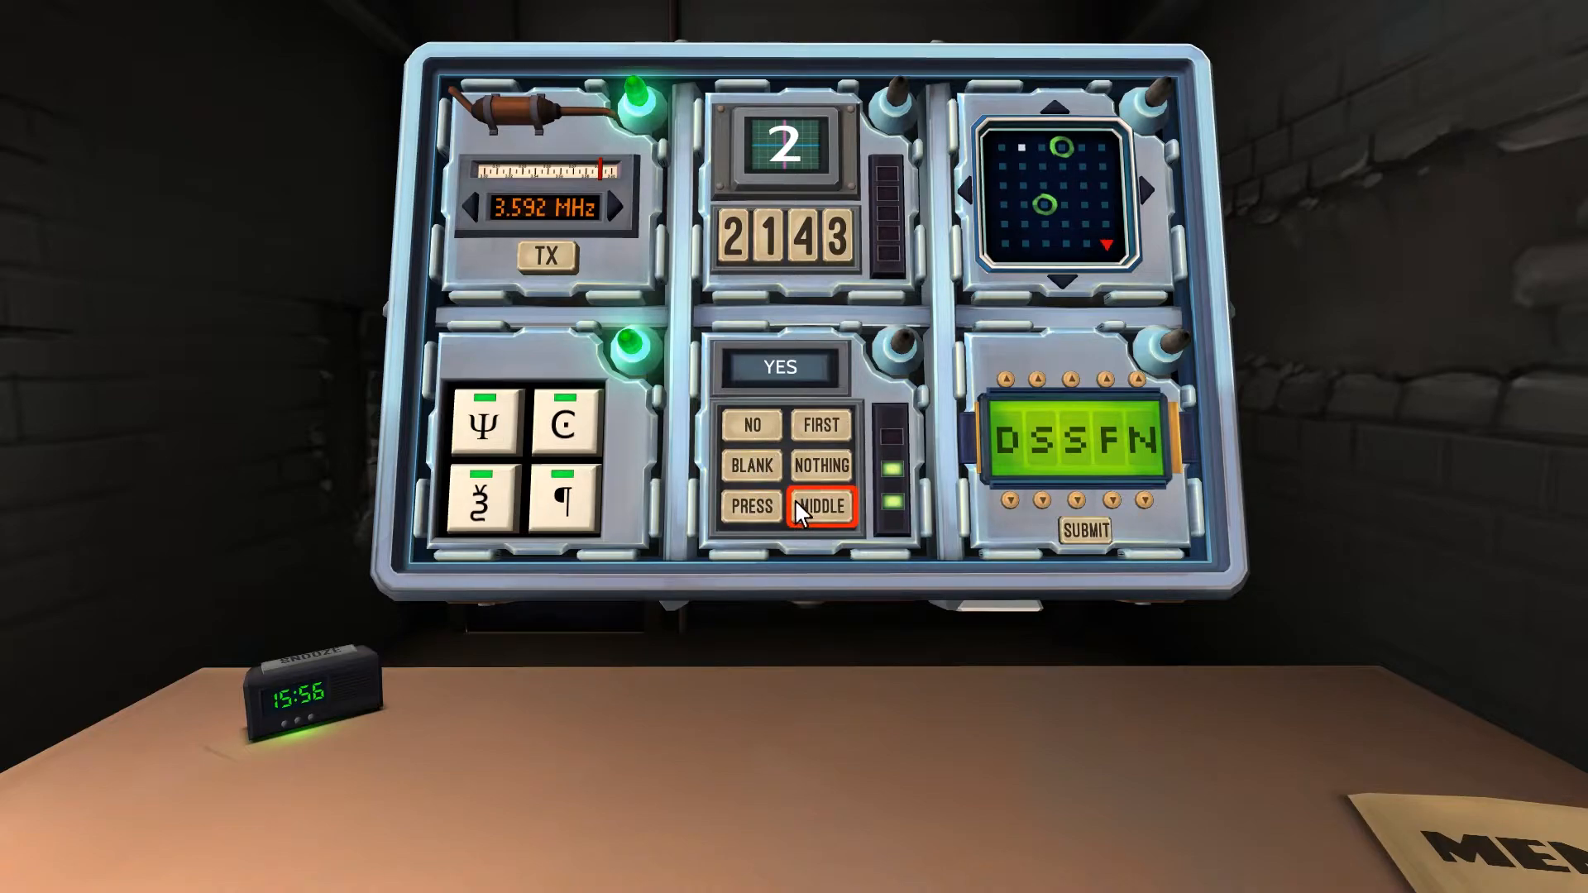
{"action": "left_click", "coordinate": [821, 506]}
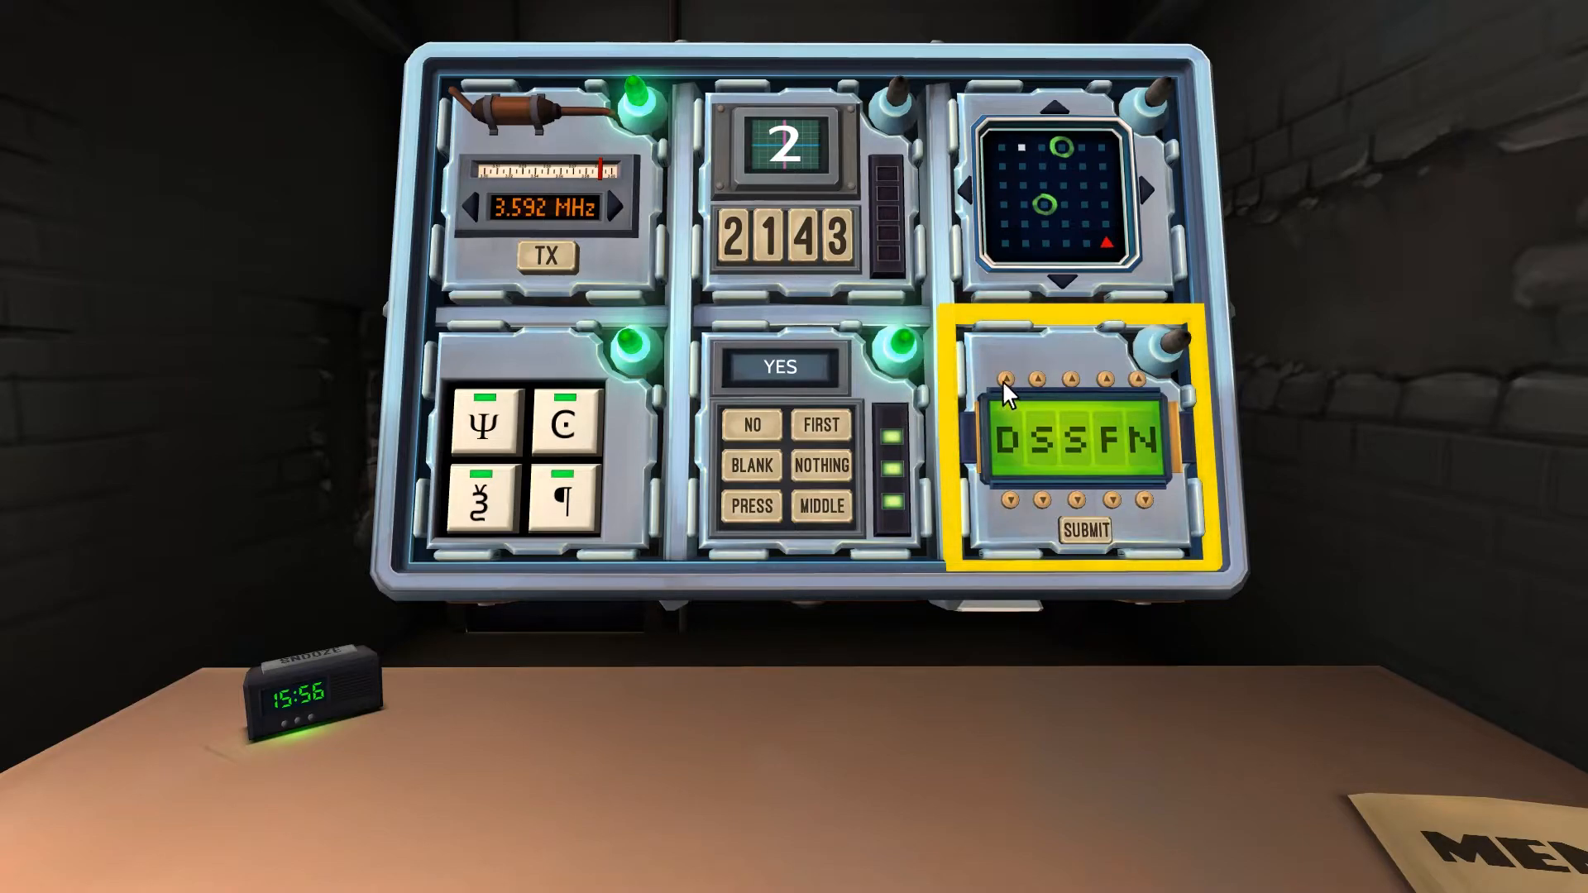
{"action": "mouse_move", "coordinate": [1008, 522]}
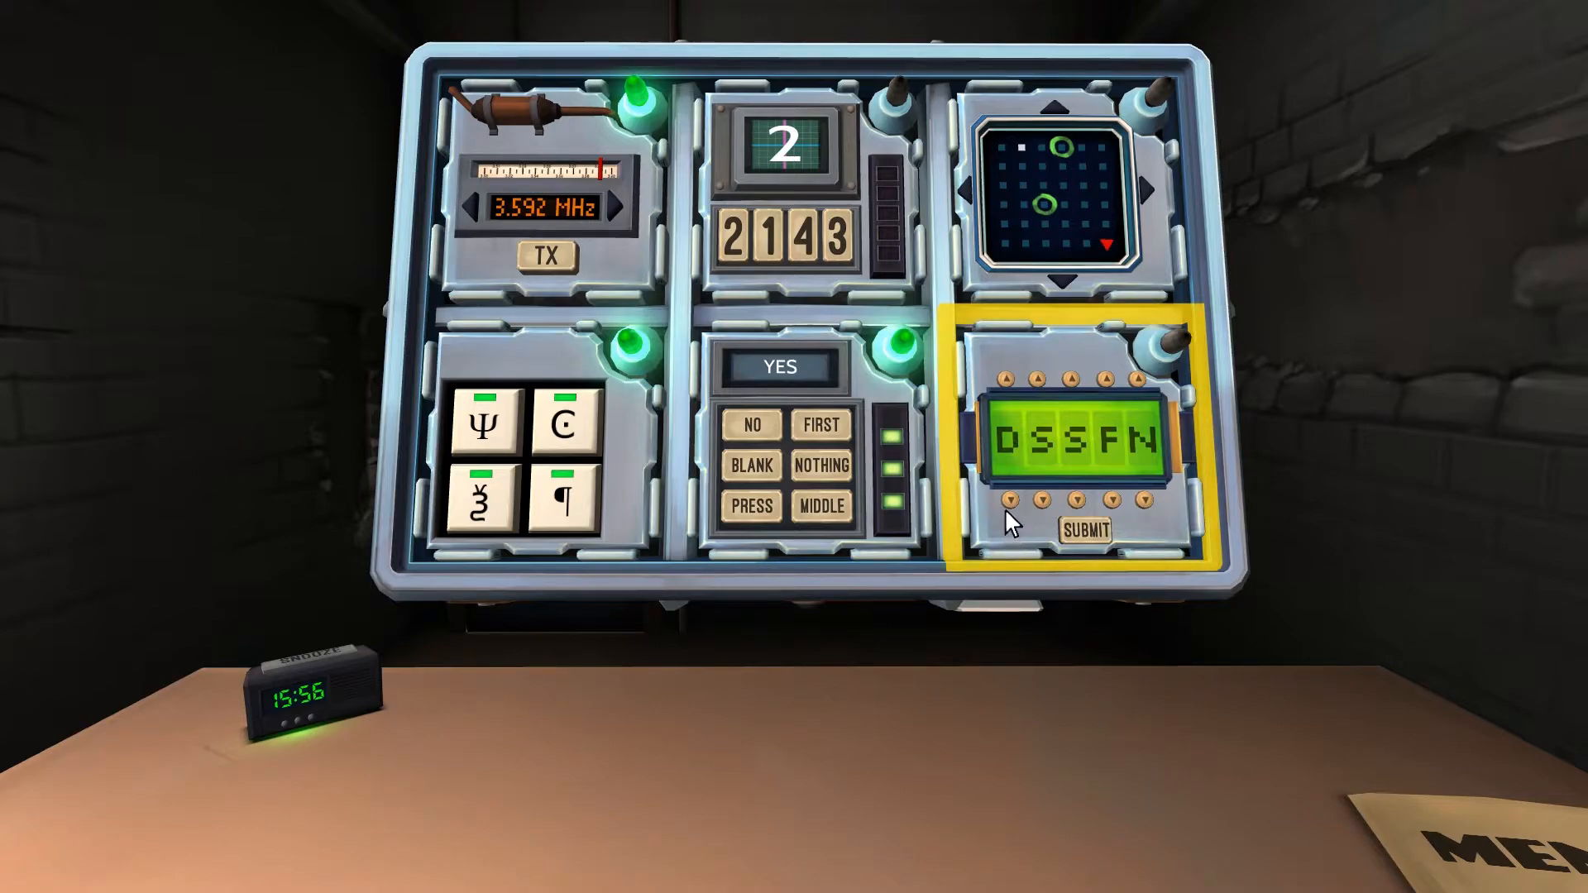
Step: Focus the password module and cycle the first and second letter columns
{"action": "left_click", "coordinate": [737, 501]}
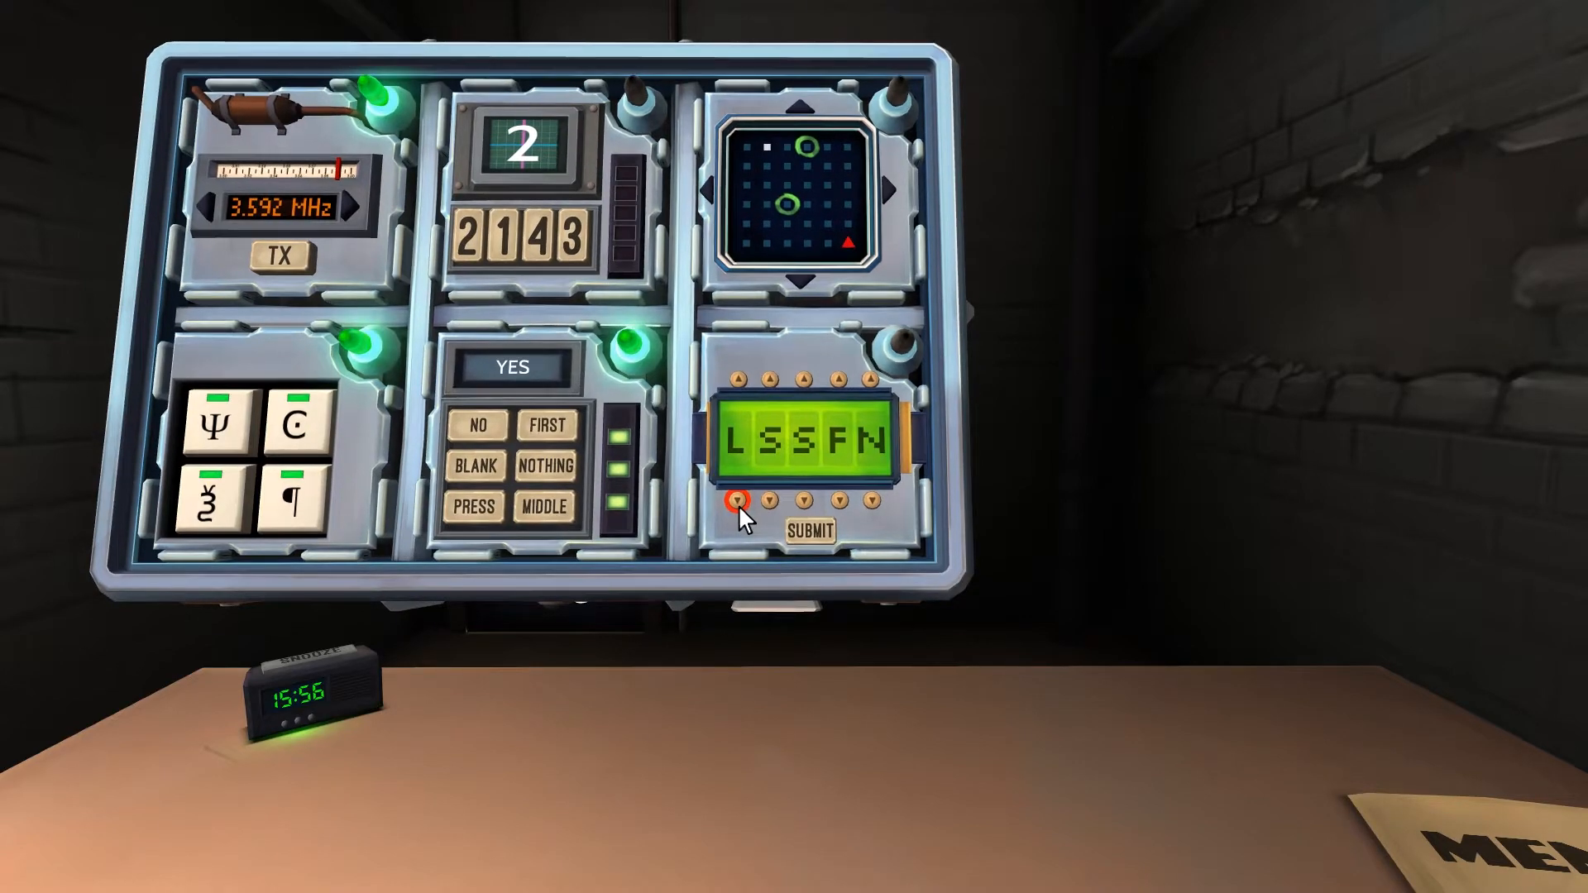
{"action": "left_click", "coordinate": [738, 500]}
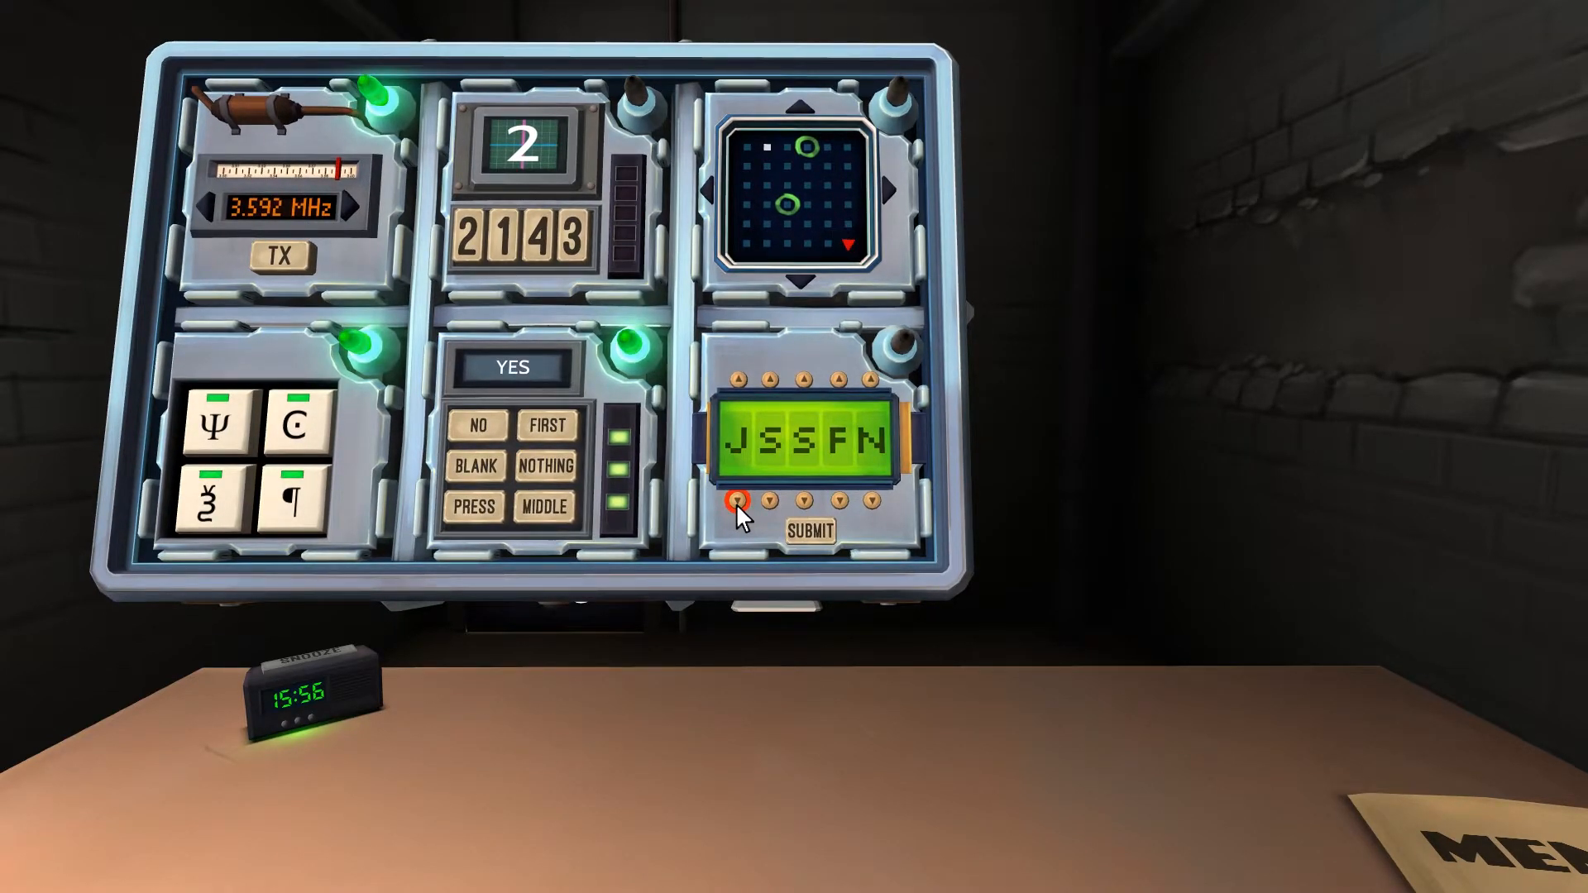
{"action": "left_click", "coordinate": [739, 501]}
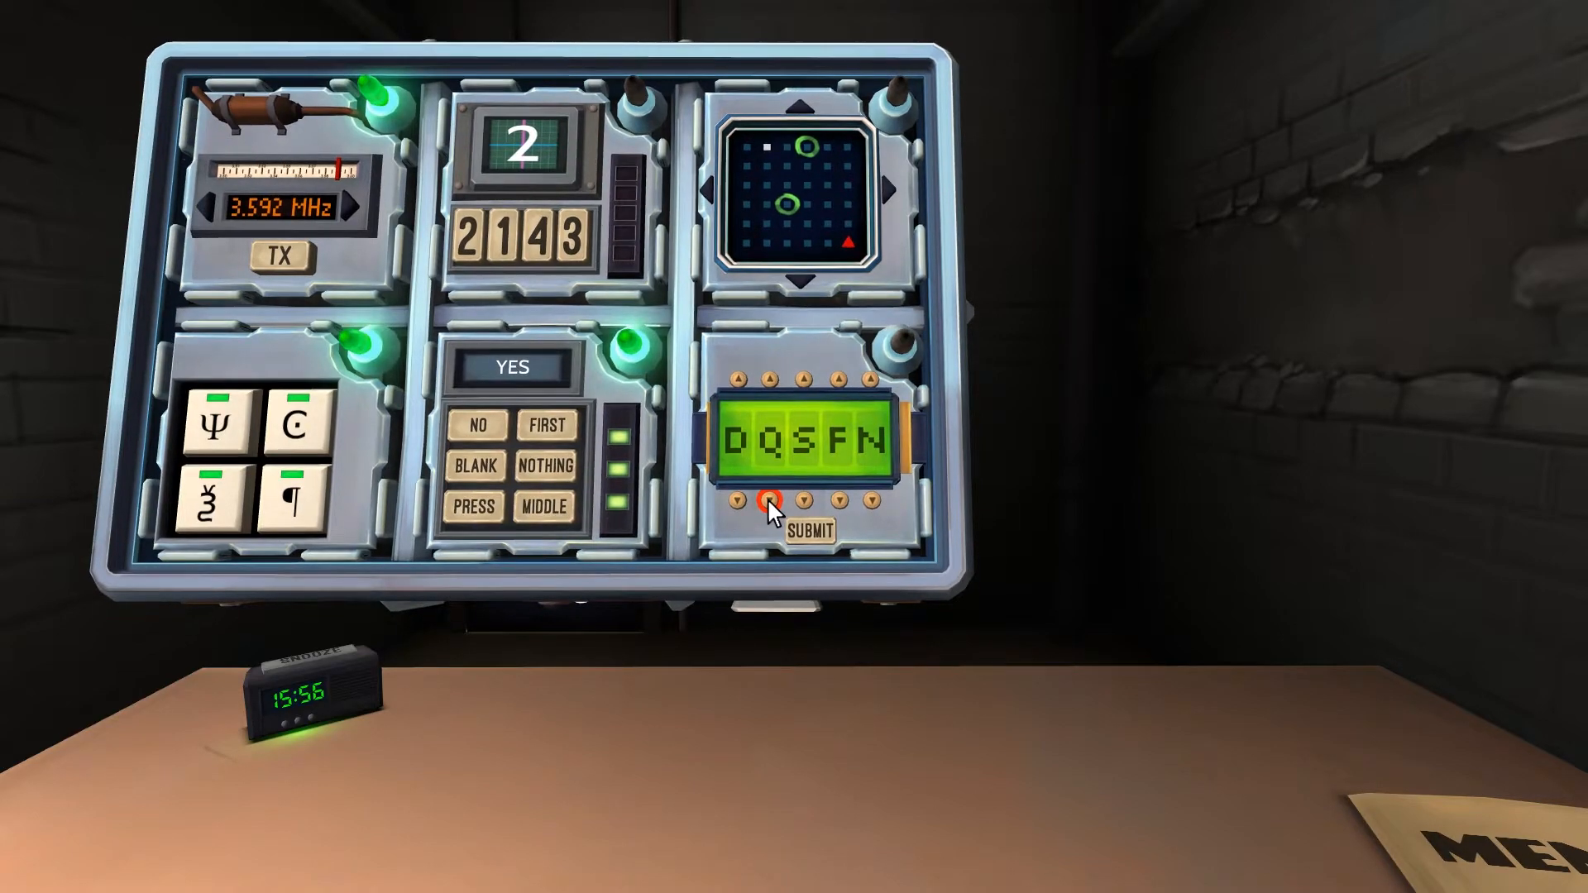
{"action": "left_click", "coordinate": [772, 501]}
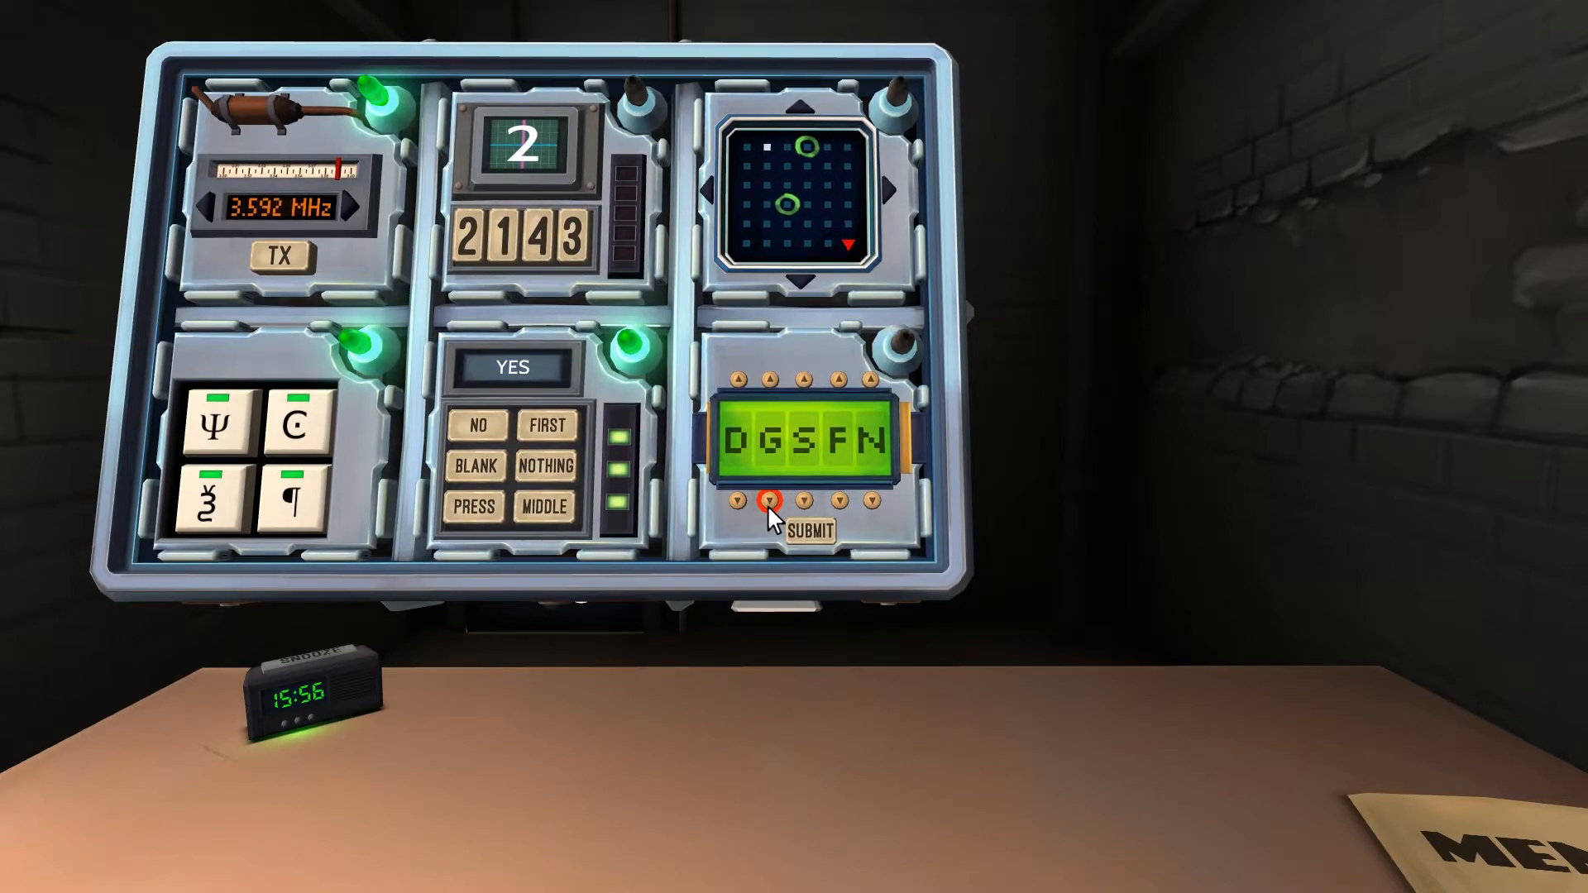
{"action": "left_click", "coordinate": [770, 498]}
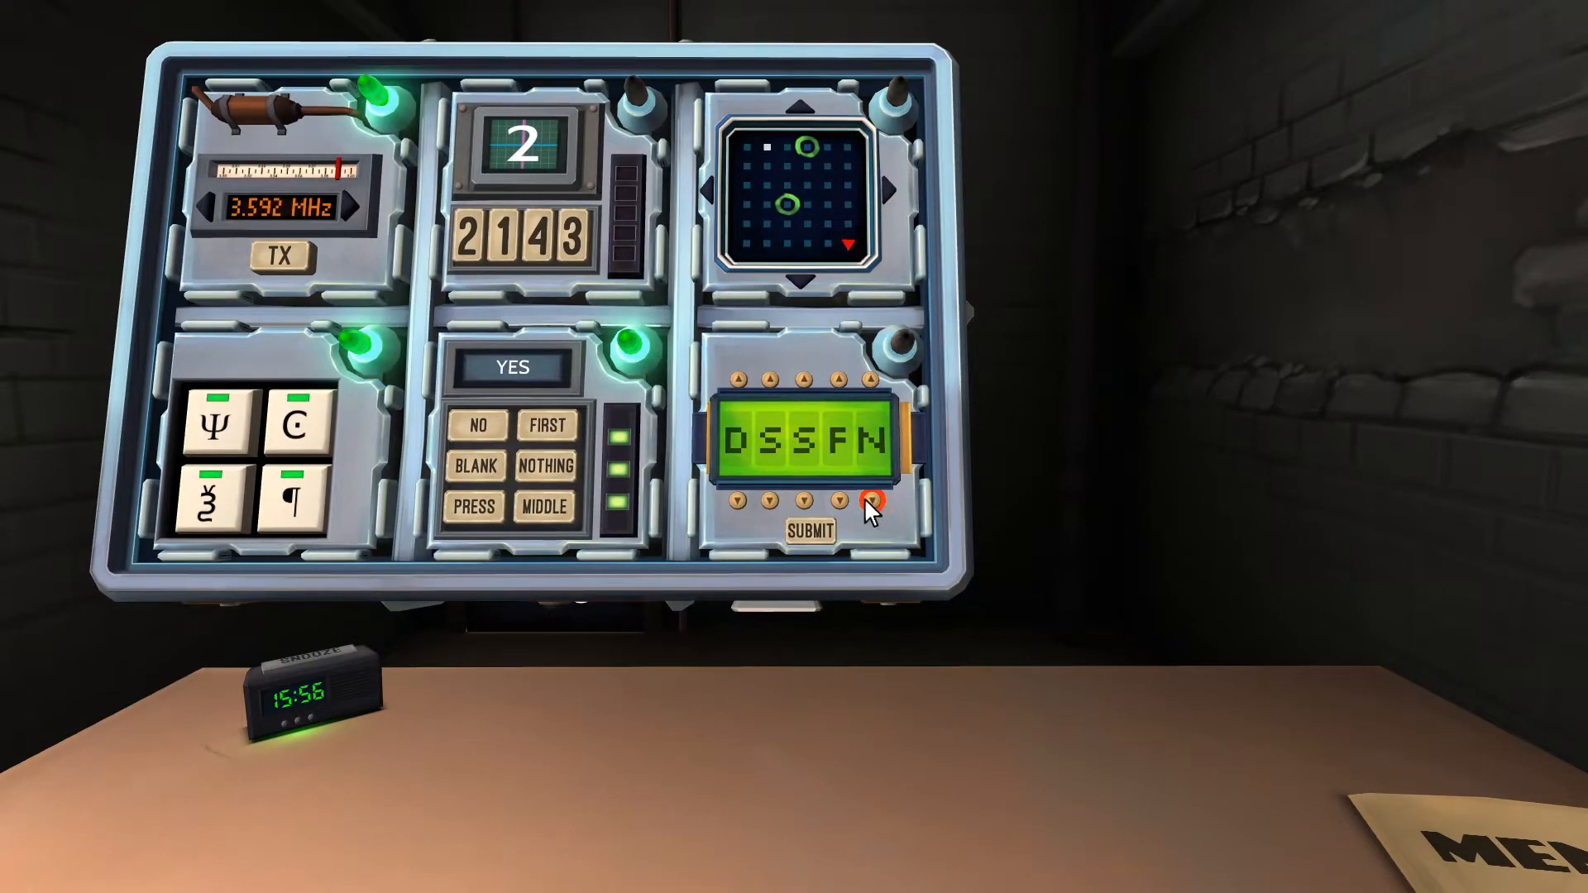
Step: Cycle the fifth, fourth, third and first columns until the password reads DEUGN
{"action": "left_click", "coordinate": [868, 500]}
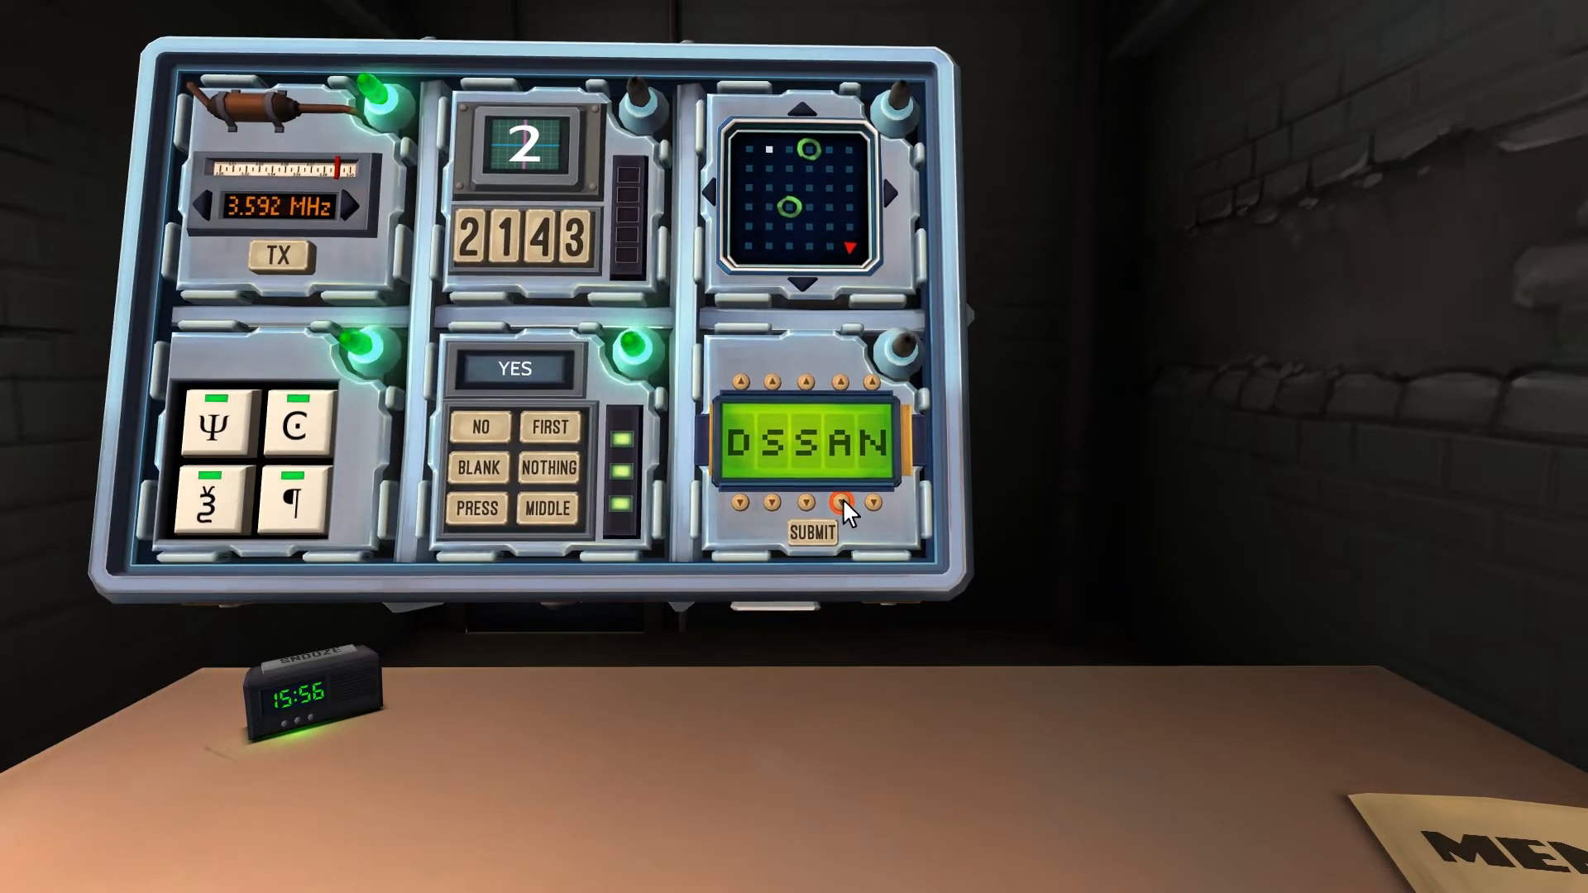
{"action": "left_click", "coordinate": [807, 500]}
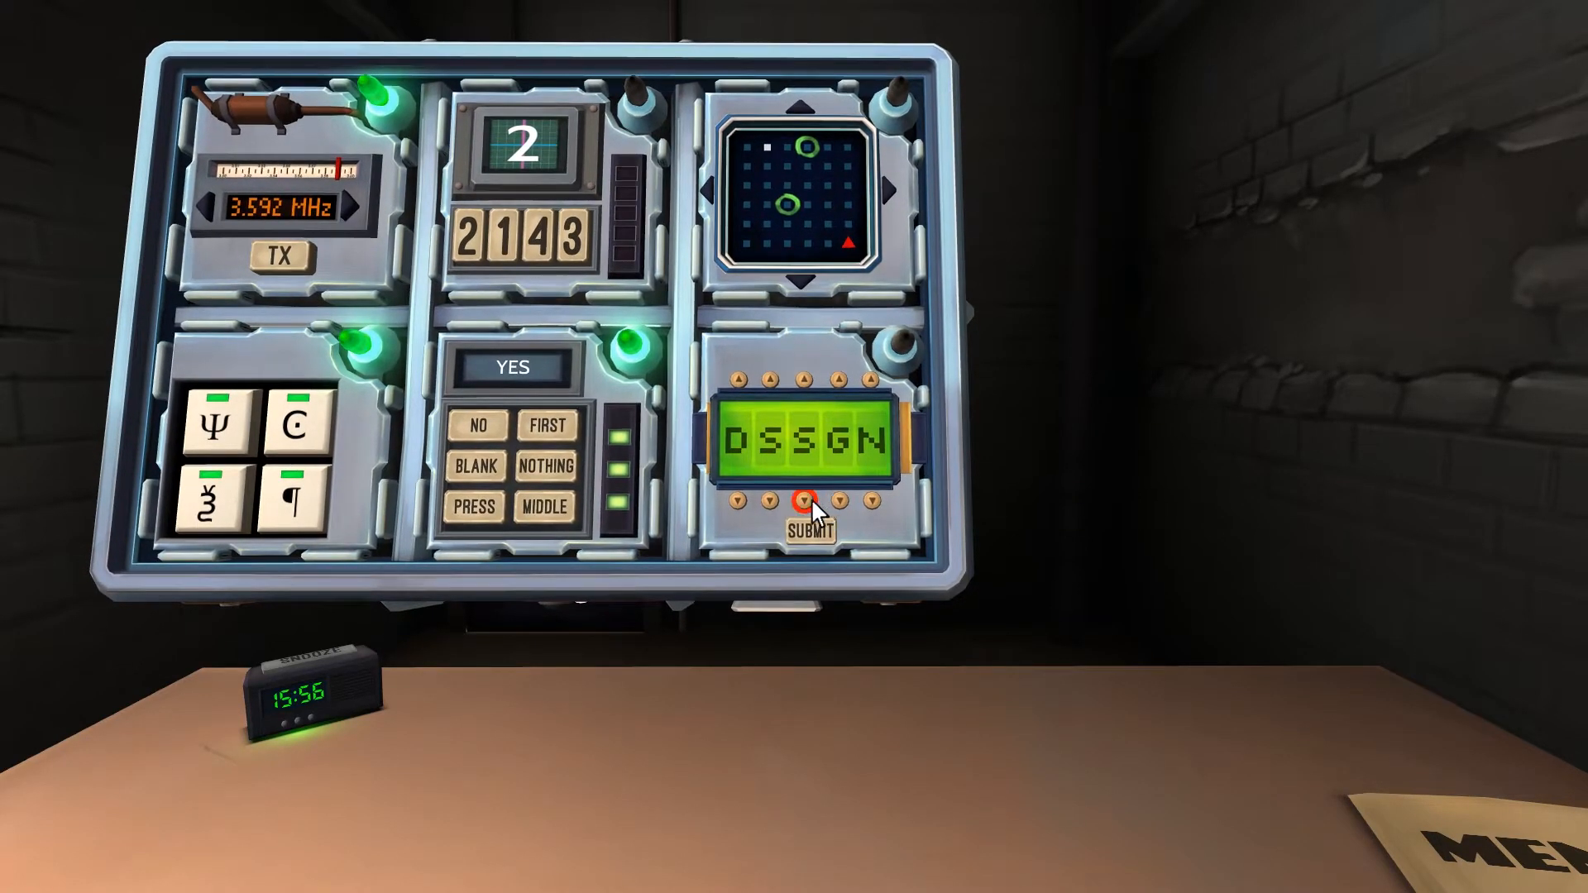
{"action": "left_click", "coordinate": [808, 502]}
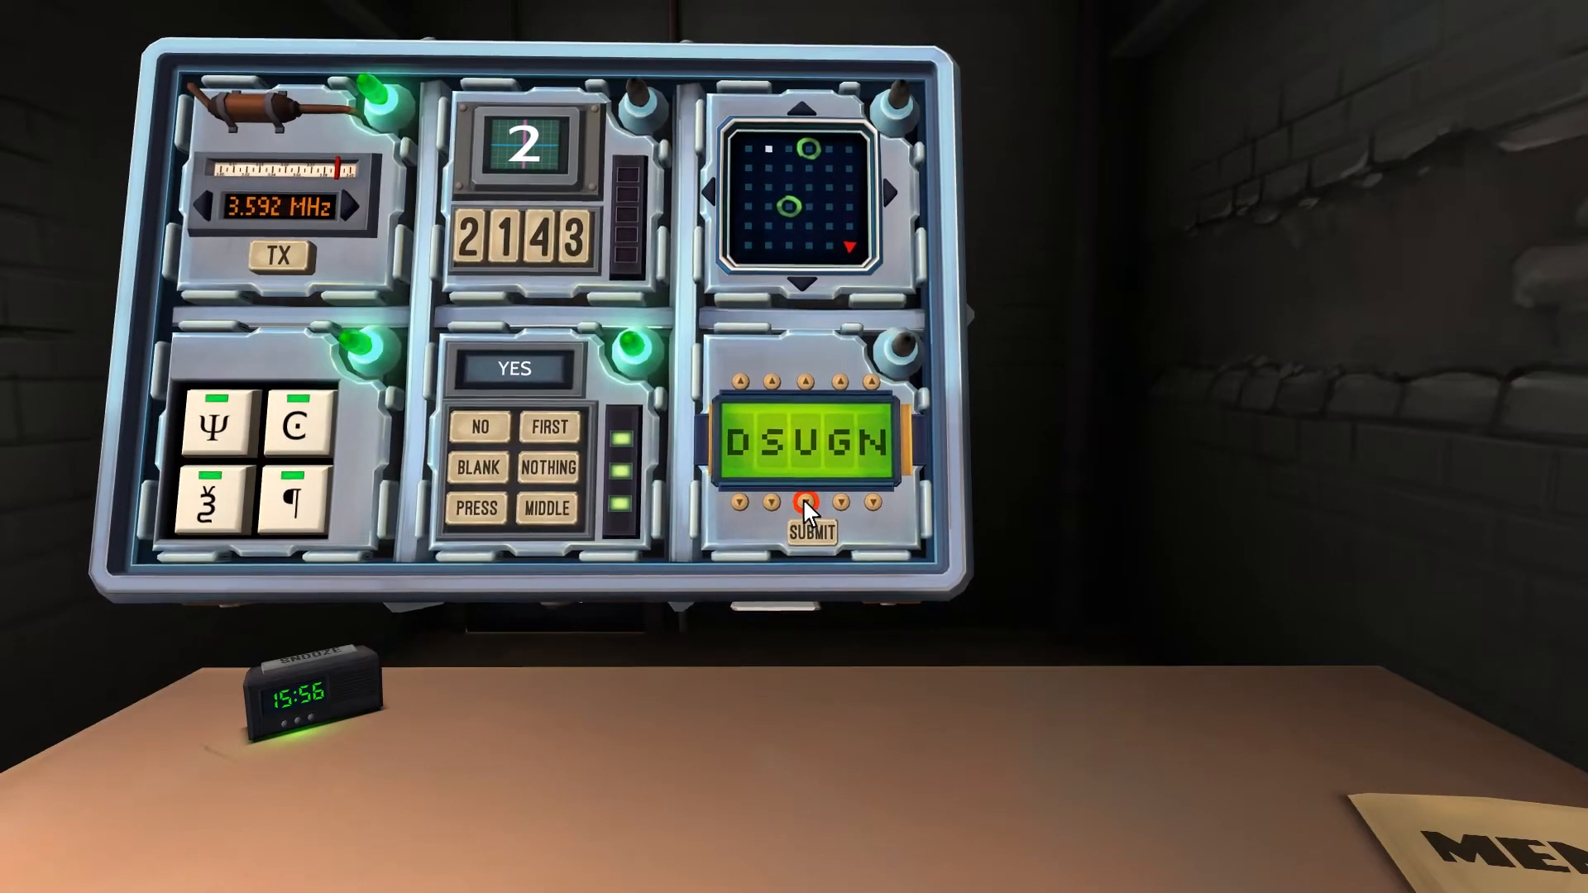
{"action": "left_click", "coordinate": [772, 501]}
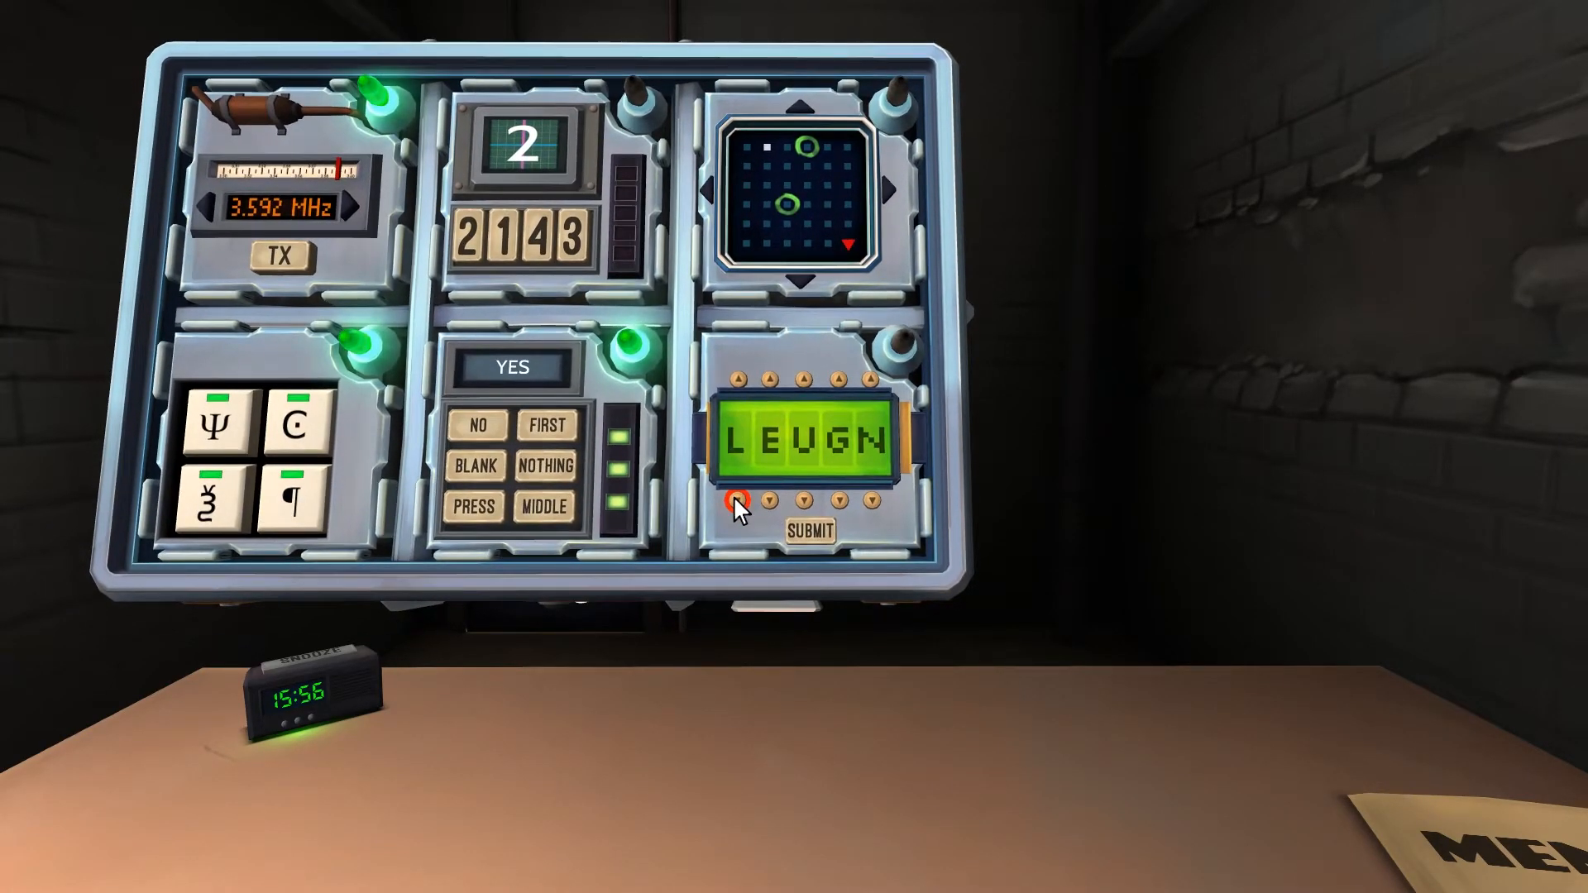
{"action": "left_click", "coordinate": [735, 501]}
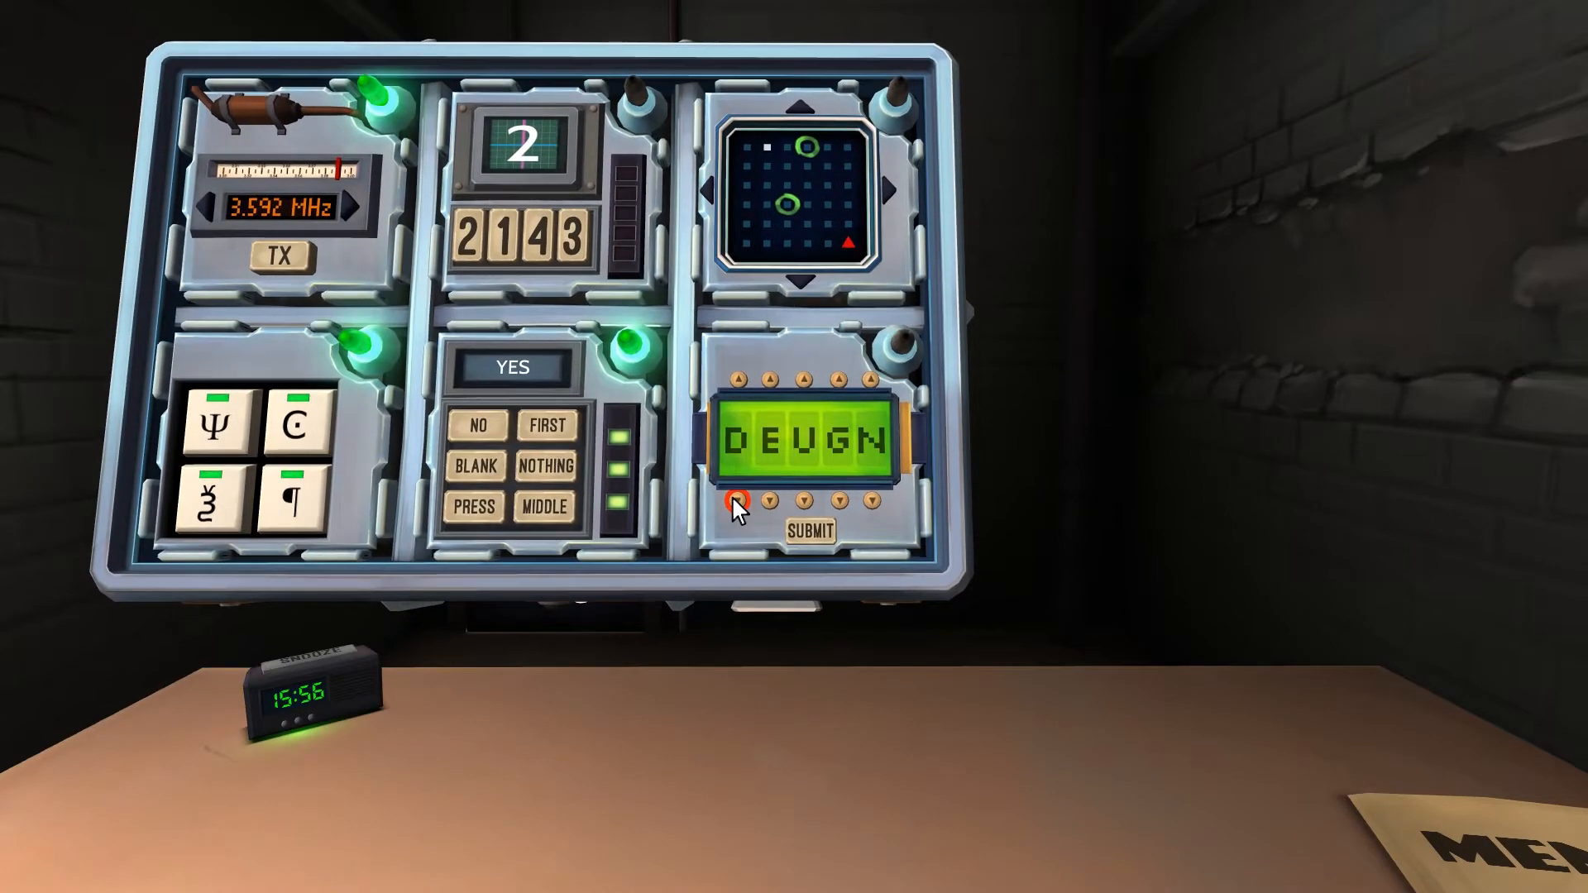